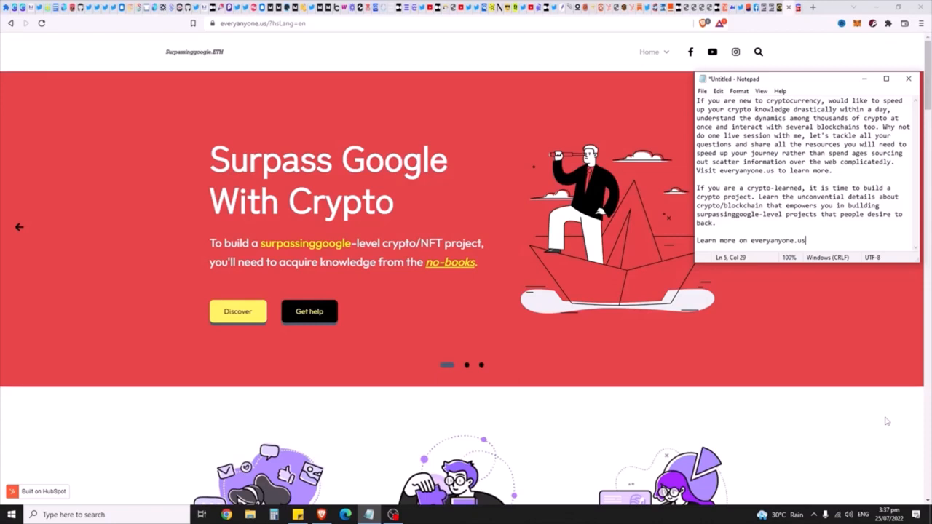
pyautogui.moveTo(853, 318)
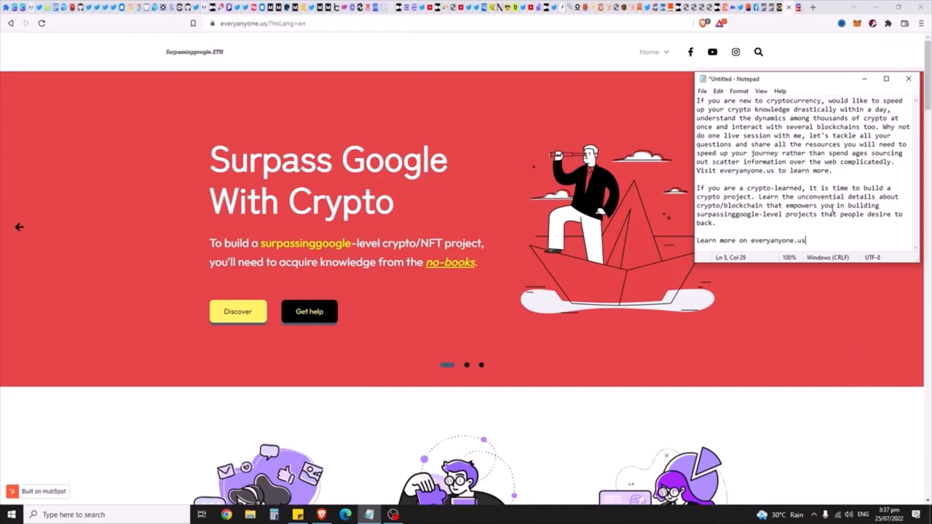
pyautogui.moveTo(861, 220)
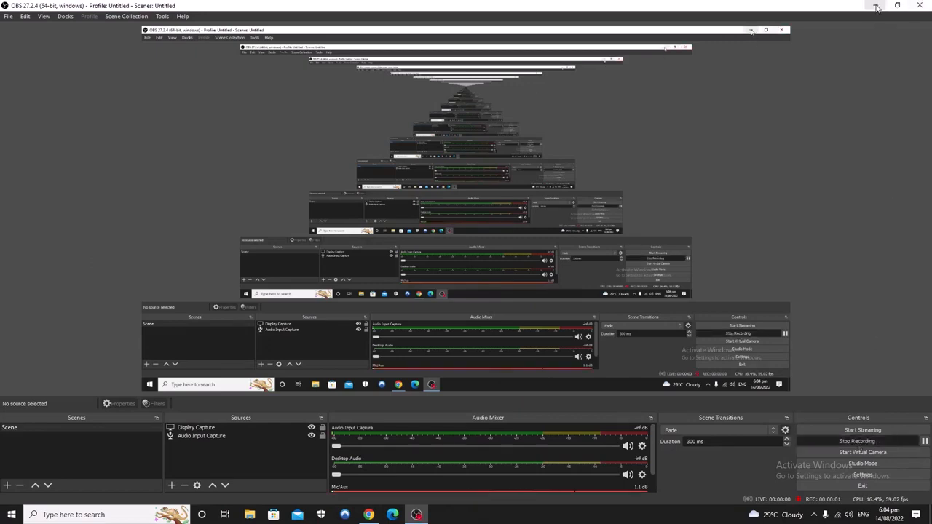
# Scroll the thread so replies 1/ and 2/ on arbitrage steps and price mismatches show below the main tweet
pyautogui.click(877, 8)
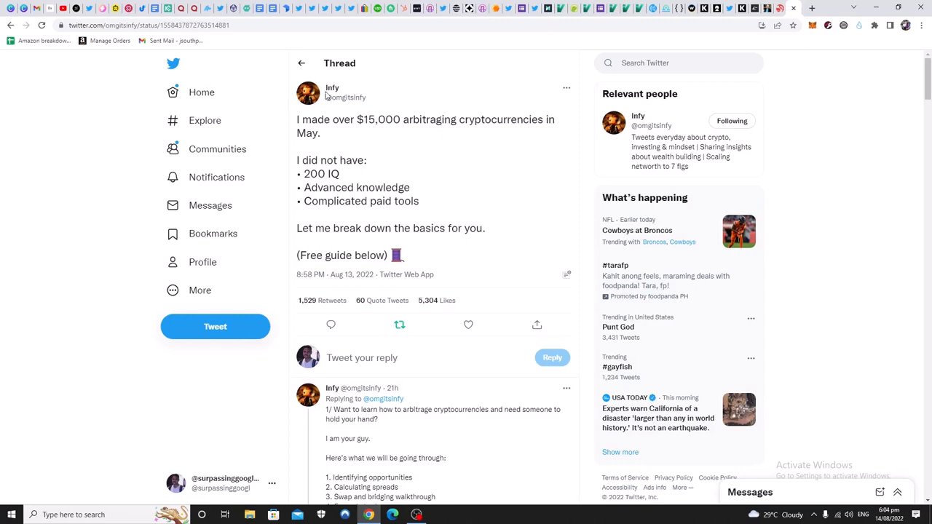
pyautogui.moveTo(341, 107)
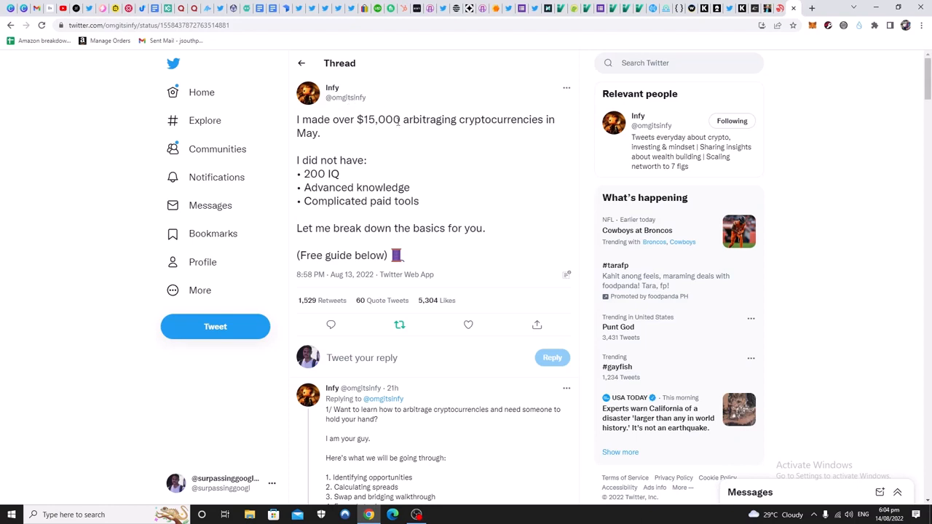
pyautogui.moveTo(357, 137)
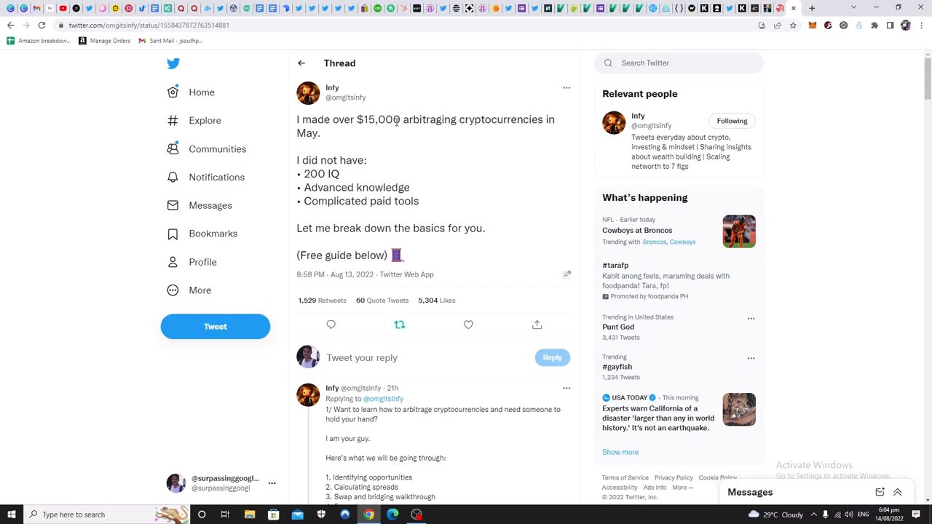
pyautogui.moveTo(539, 153)
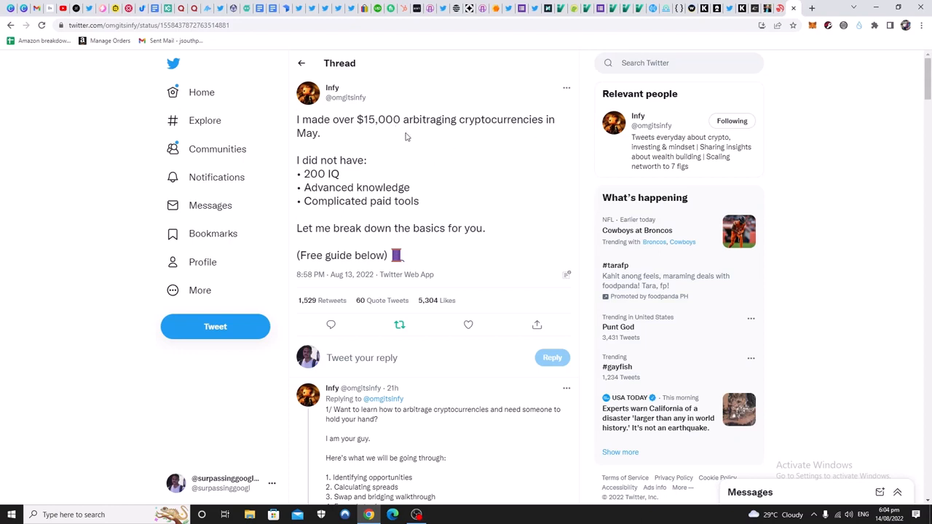
pyautogui.moveTo(396, 179)
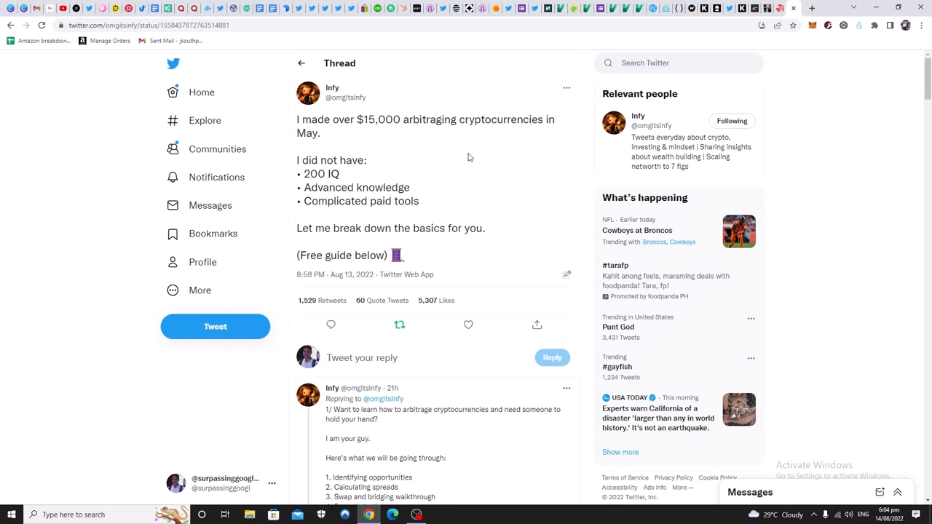
pyautogui.moveTo(474, 163)
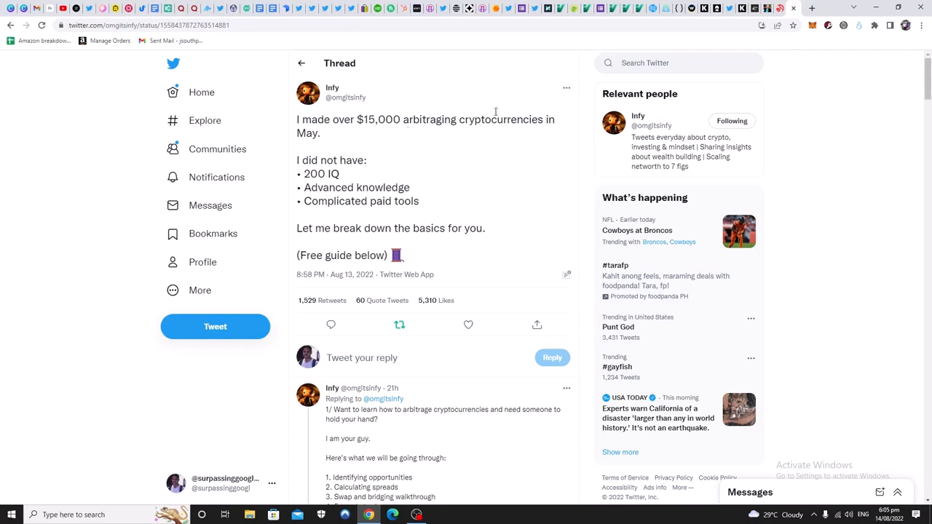
pyautogui.moveTo(459, 144)
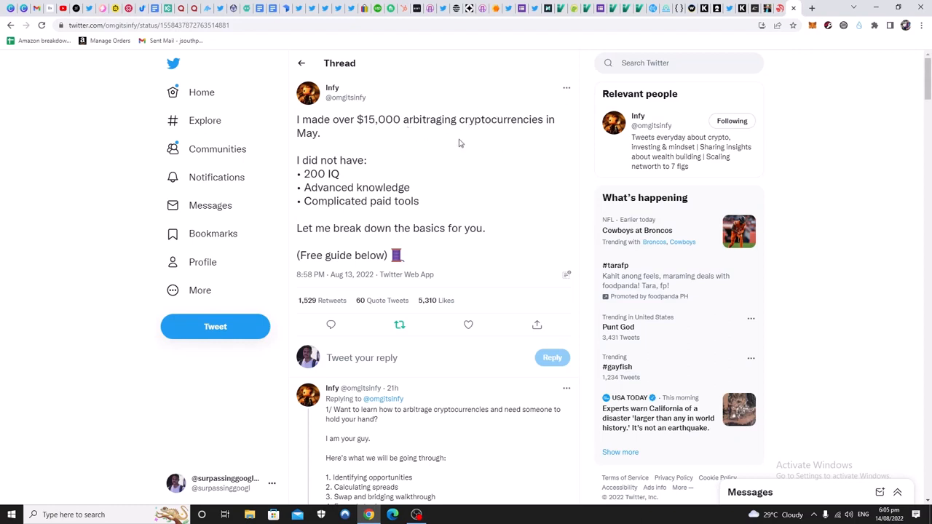
pyautogui.moveTo(470, 143)
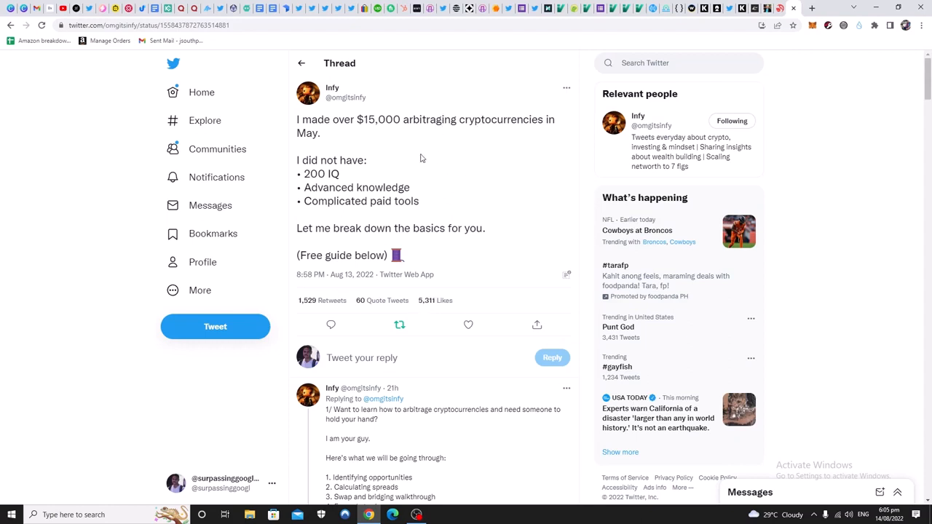
pyautogui.moveTo(437, 180)
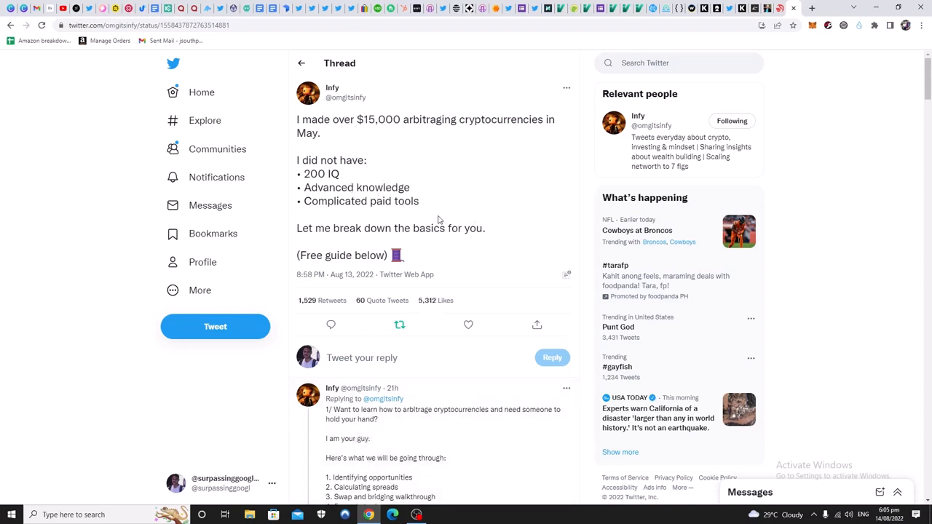
pyautogui.scroll(-3)
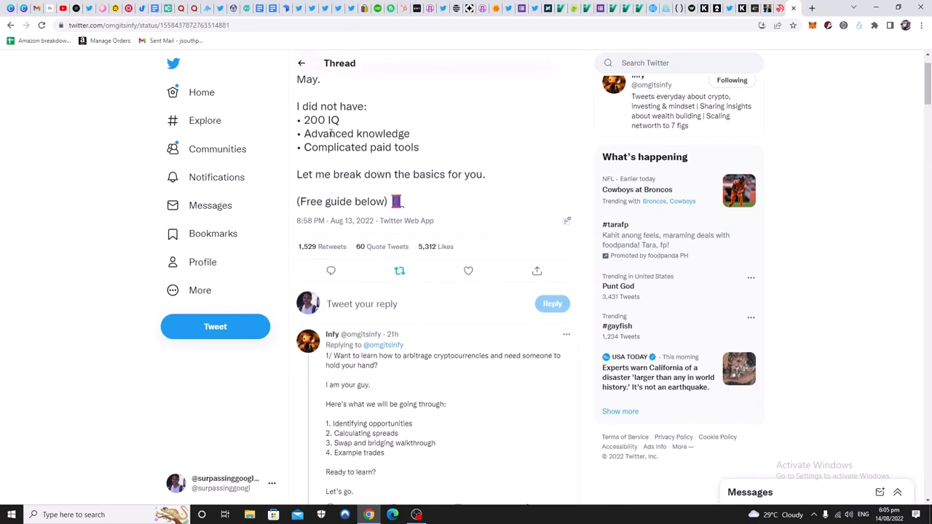
pyautogui.moveTo(344, 128)
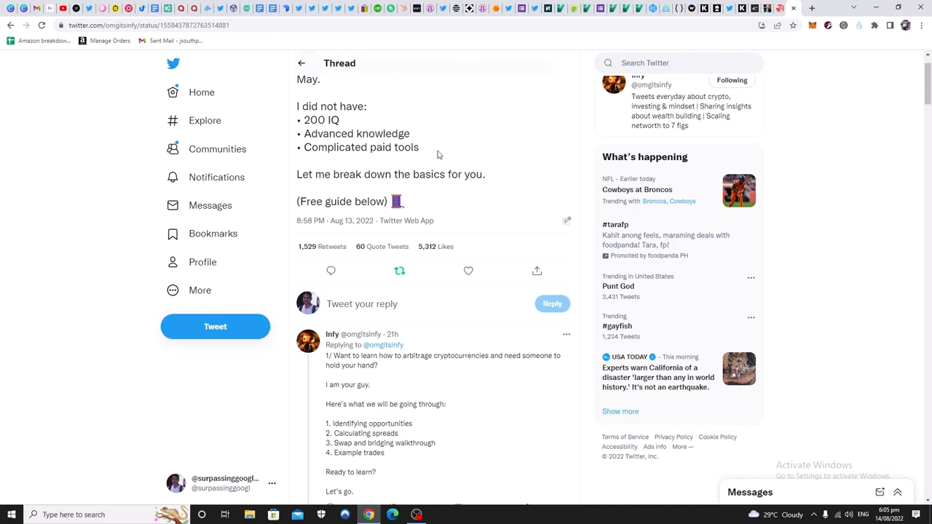
pyautogui.moveTo(439, 245)
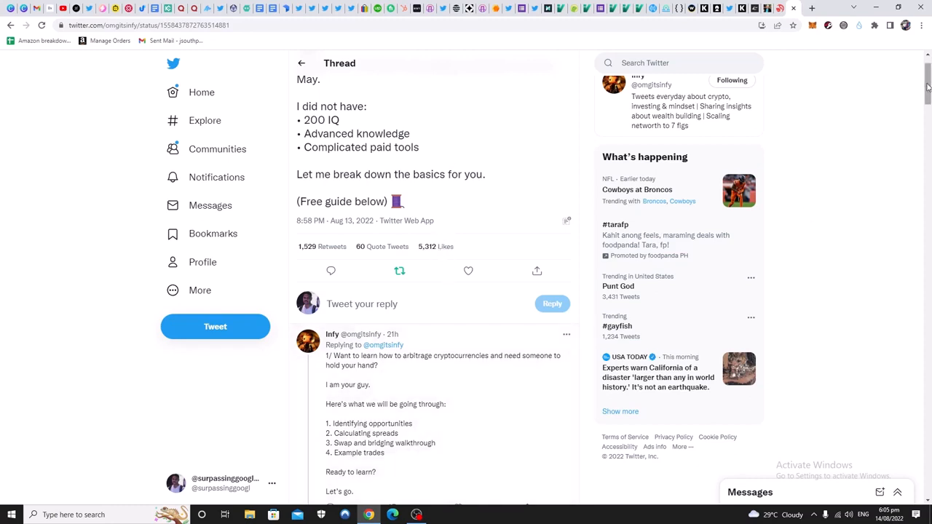
pyautogui.scroll(-3)
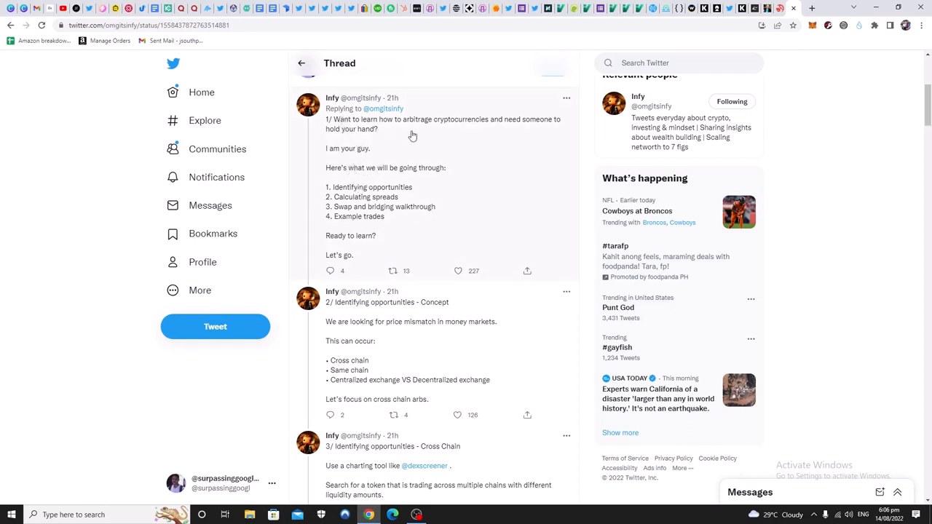
pyautogui.moveTo(431, 128)
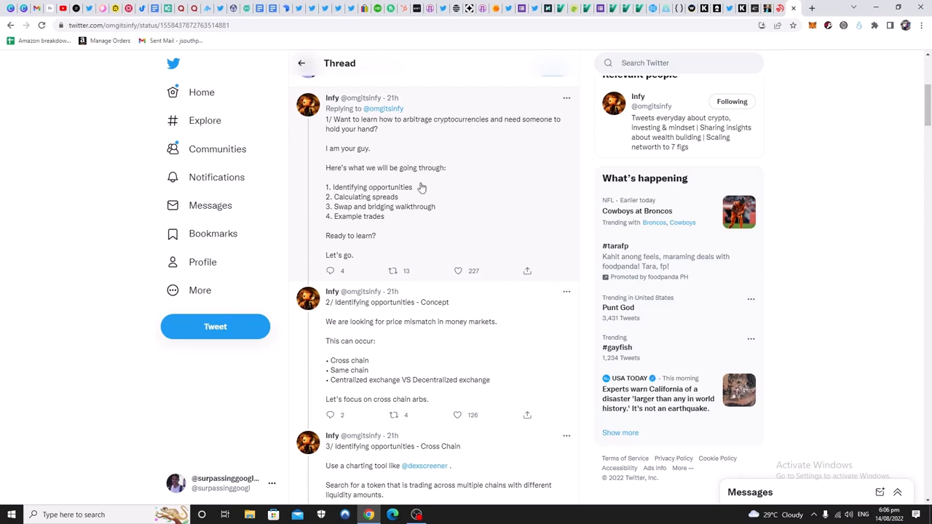
pyautogui.moveTo(443, 197)
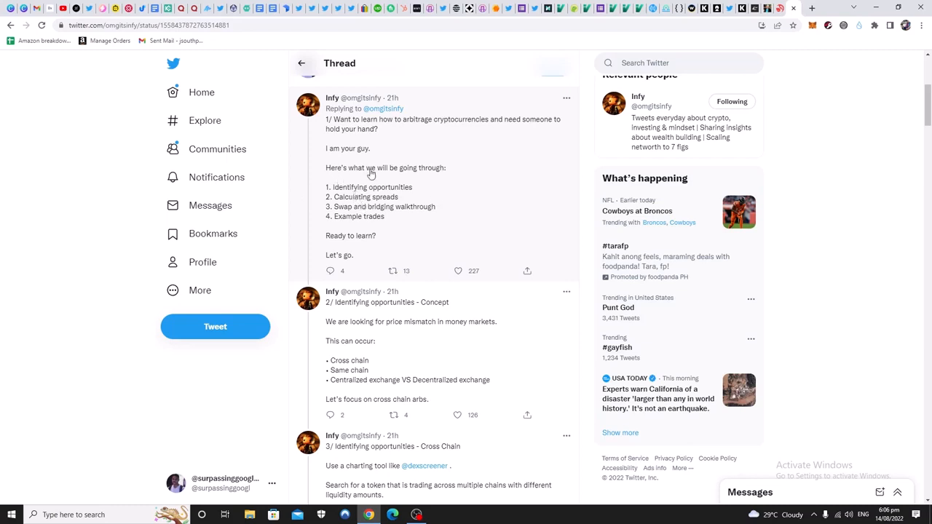
pyautogui.moveTo(386, 201)
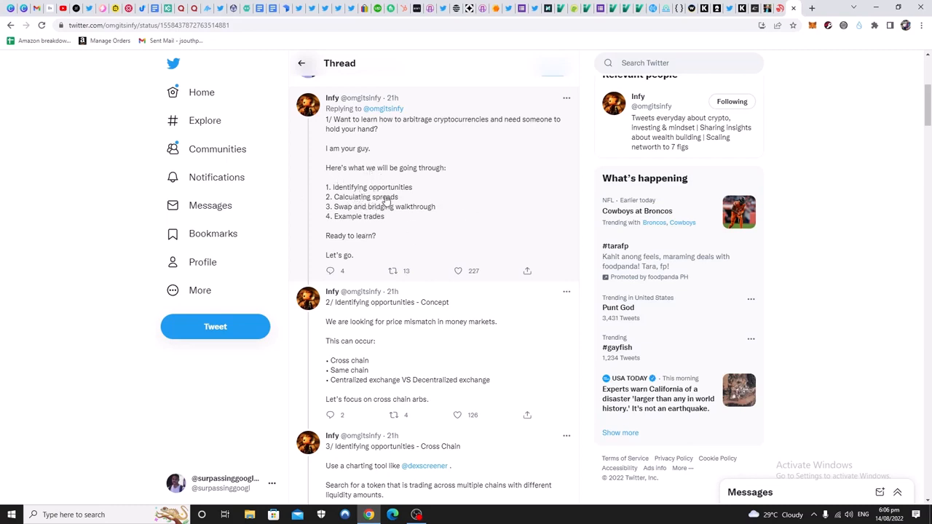
pyautogui.moveTo(406, 207)
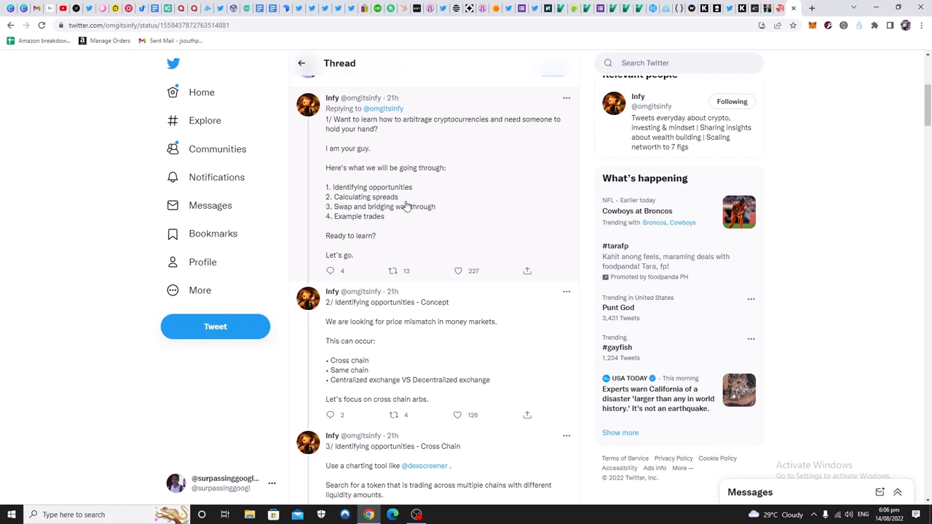
pyautogui.moveTo(418, 215)
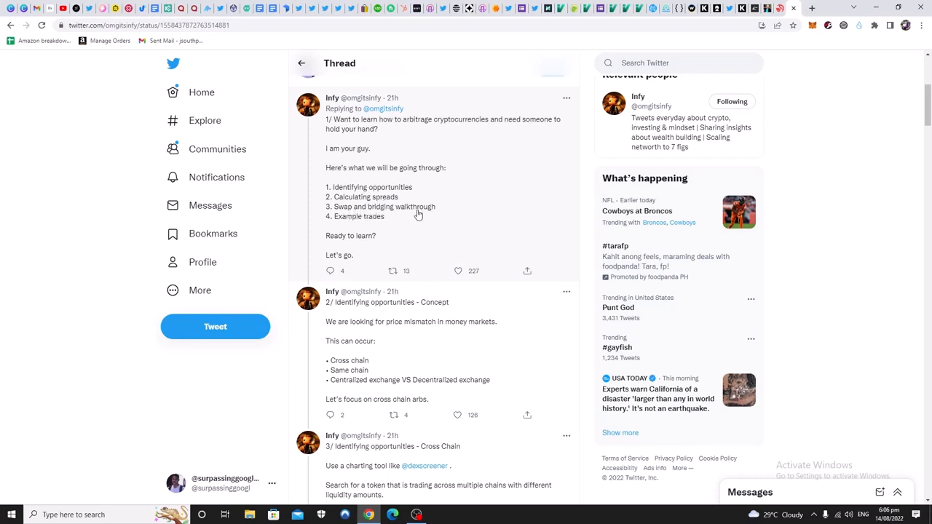
pyautogui.moveTo(348, 233)
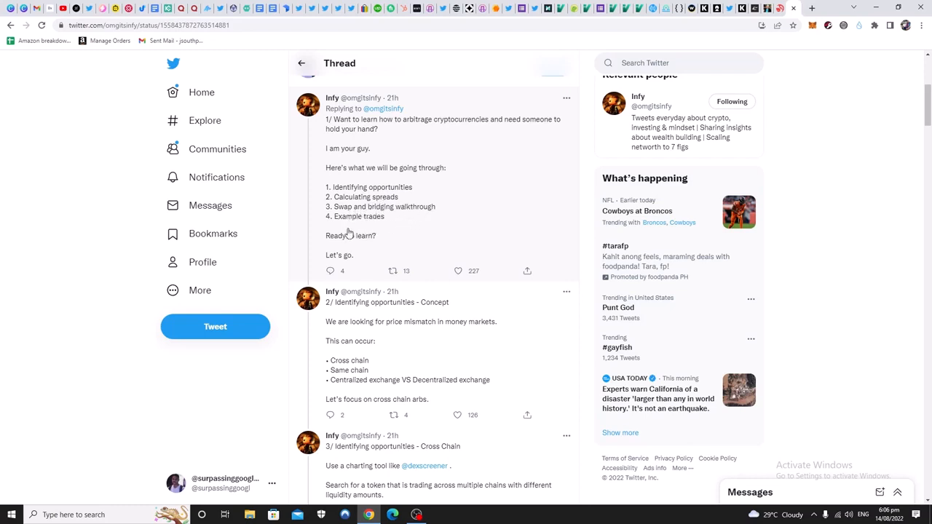
pyautogui.moveTo(746, 230)
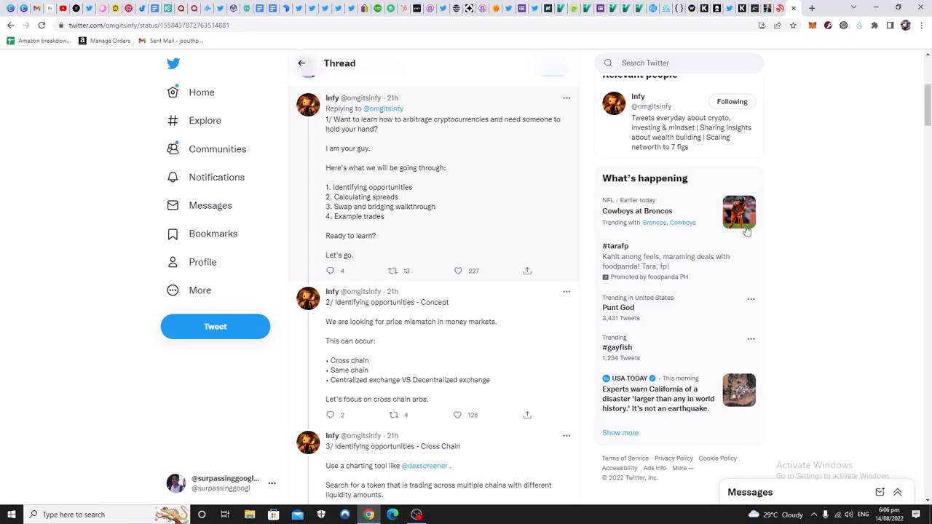
pyautogui.scroll(-3)
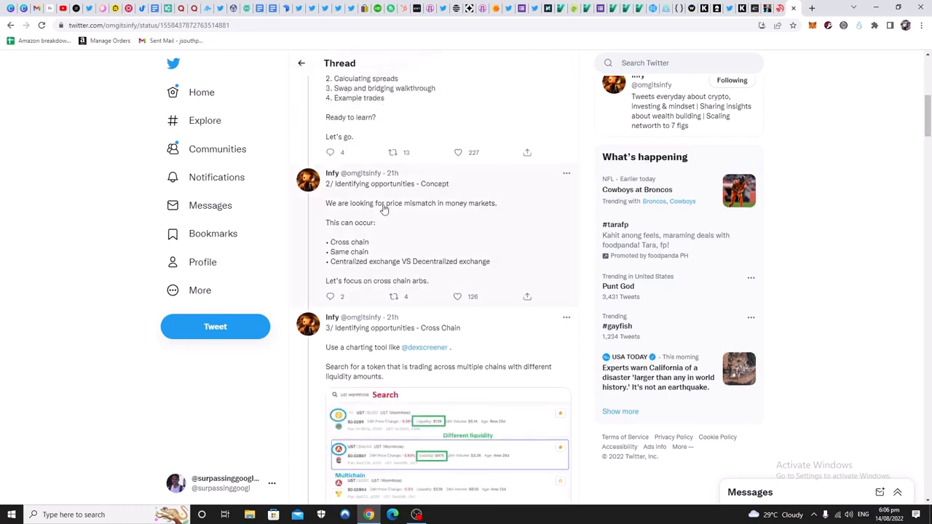
pyautogui.moveTo(388, 209)
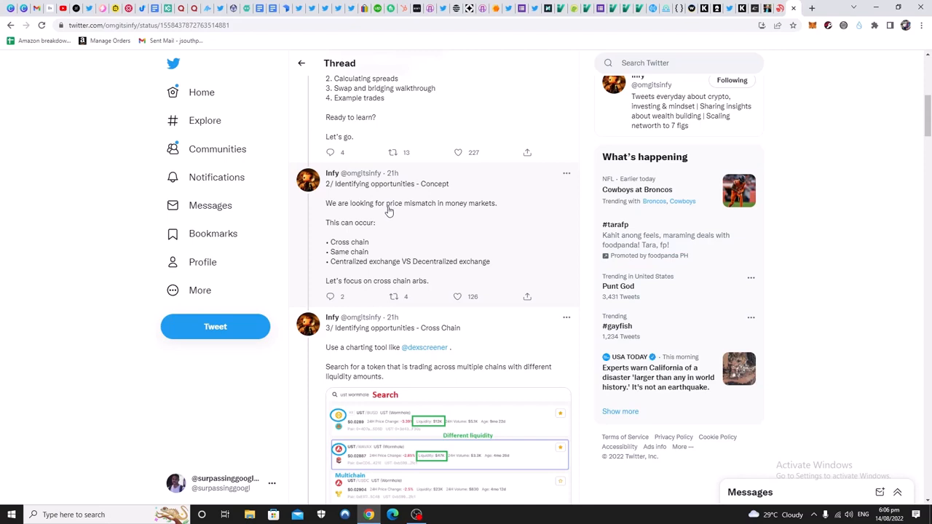
pyautogui.moveTo(343, 213)
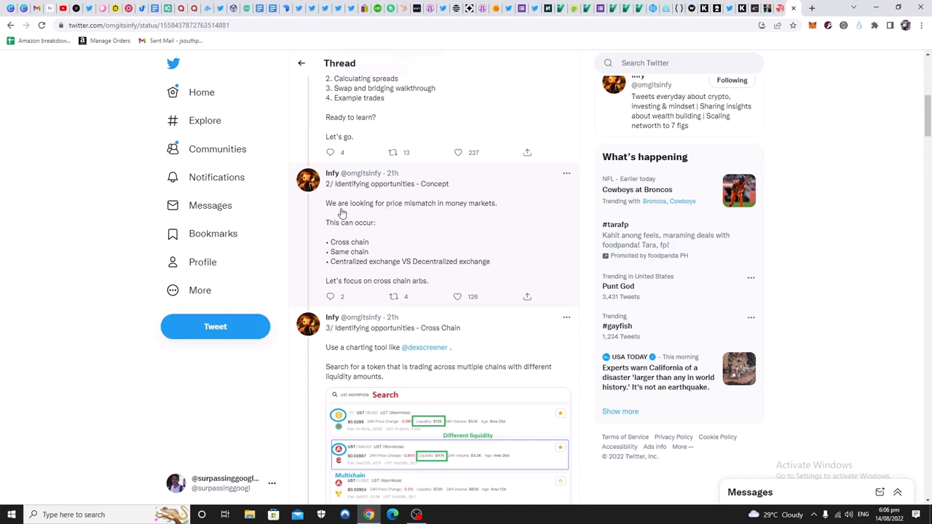
pyautogui.moveTo(460, 216)
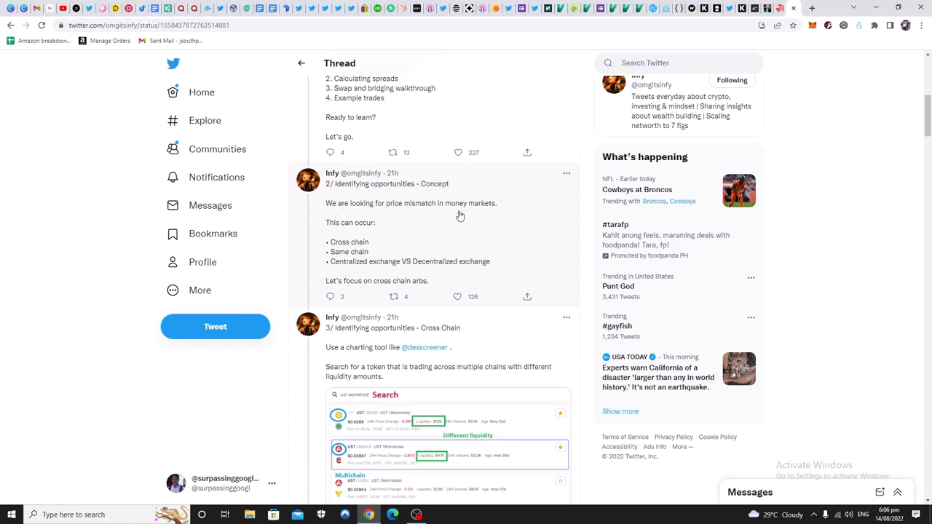
pyautogui.moveTo(341, 233)
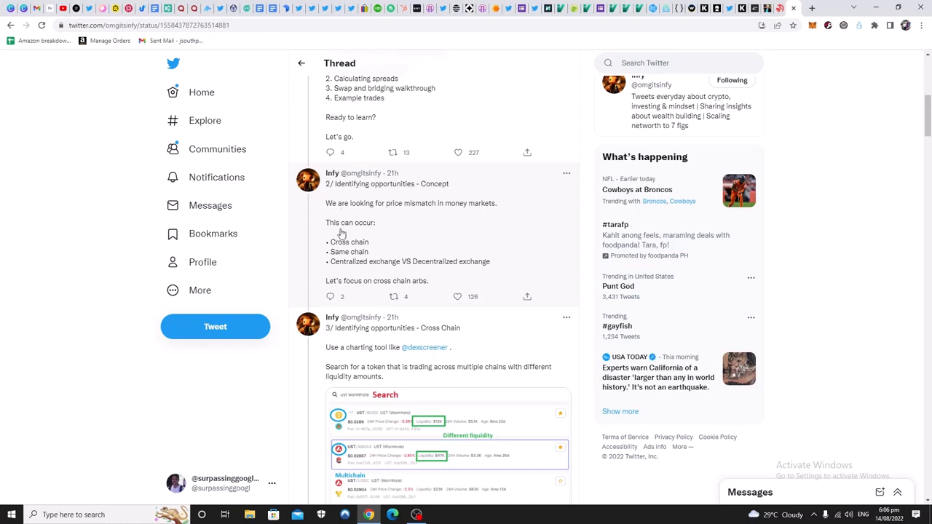
pyautogui.moveTo(355, 271)
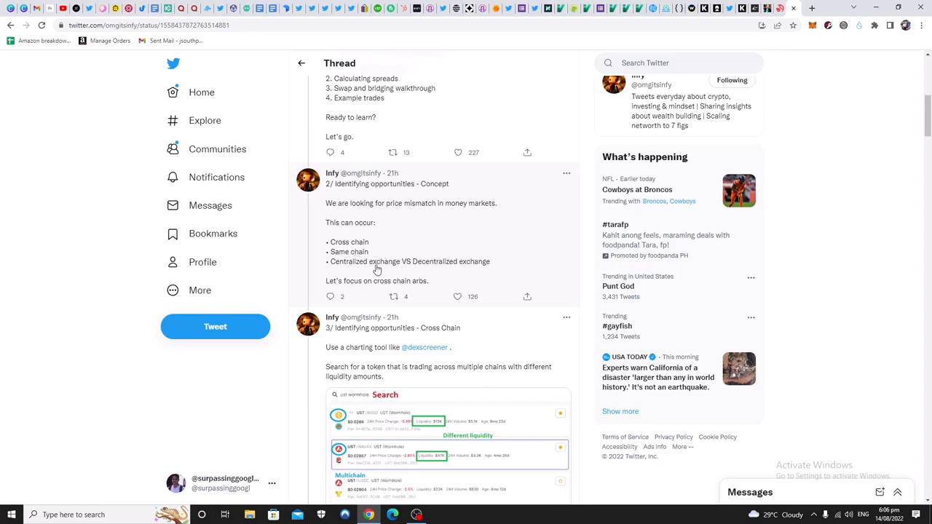
pyautogui.moveTo(366, 250)
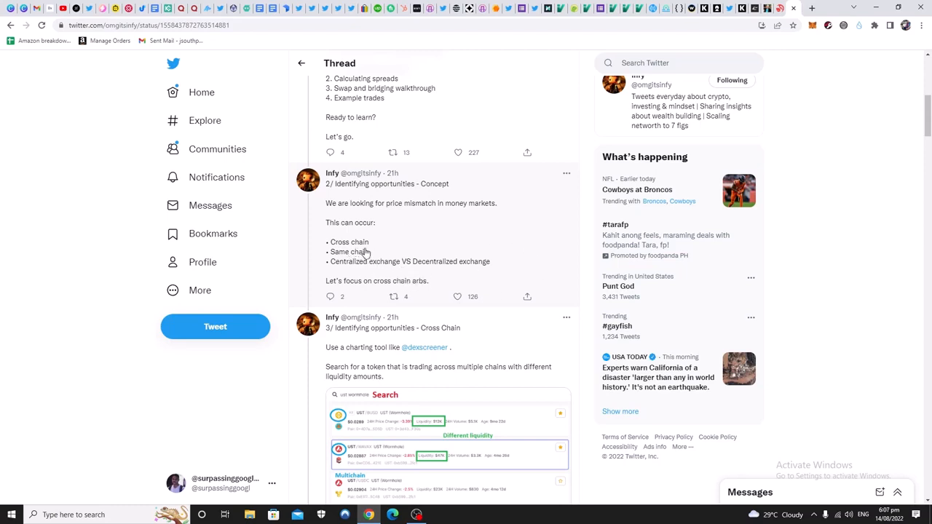
pyautogui.moveTo(403, 247)
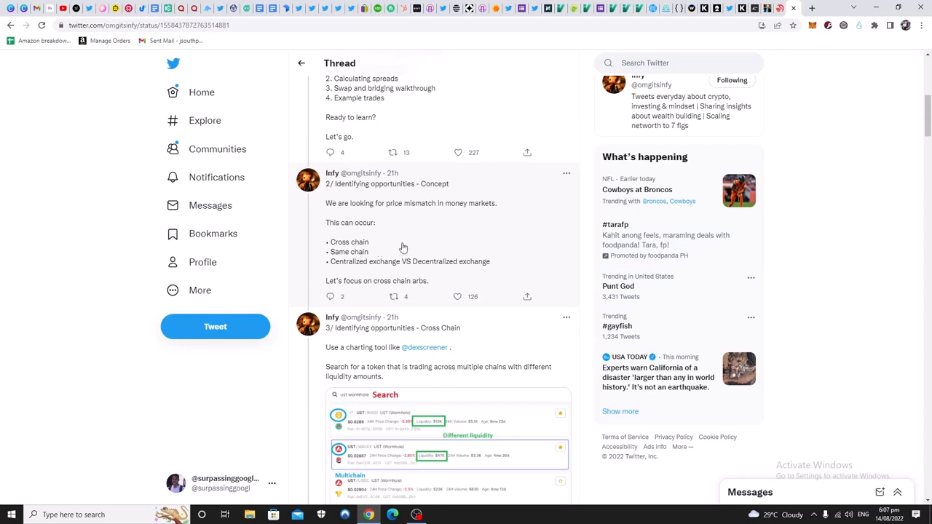
pyautogui.moveTo(385, 246)
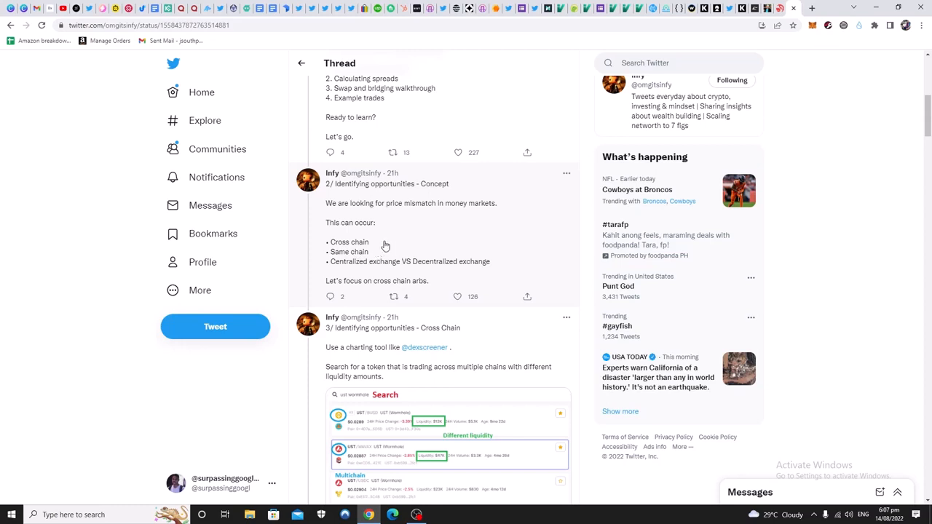
pyautogui.moveTo(313, 267)
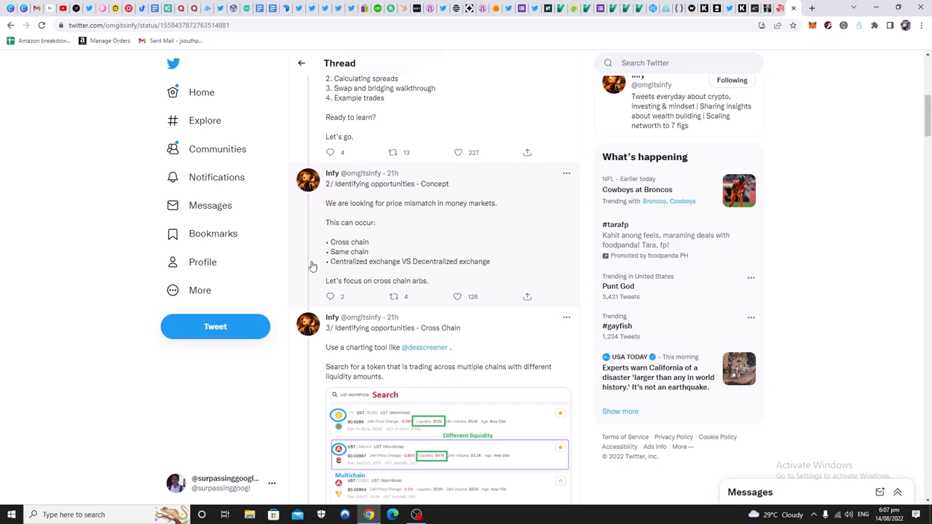
pyautogui.moveTo(532, 231)
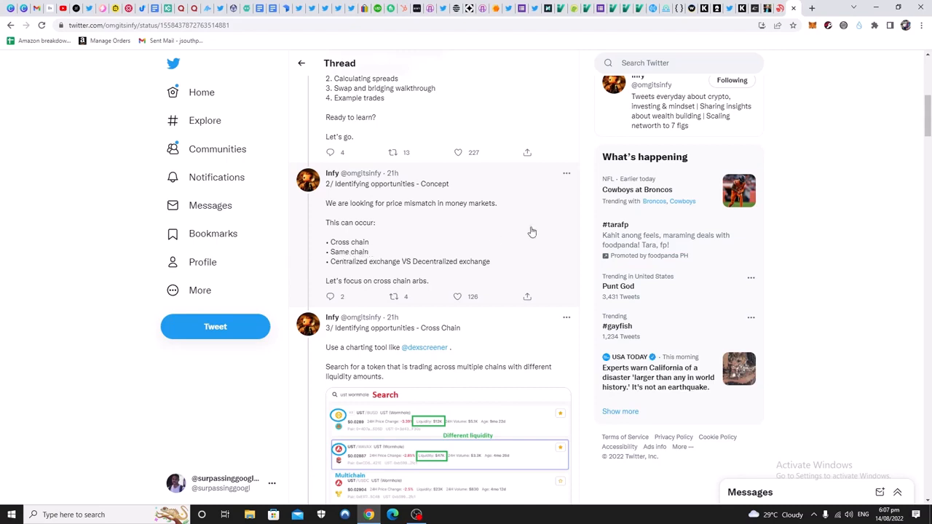
pyautogui.moveTo(387, 246)
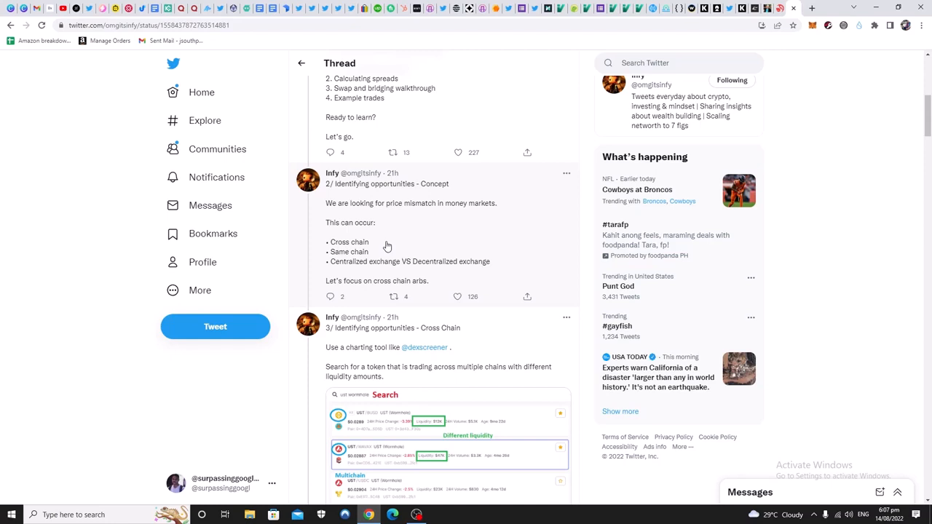
pyautogui.moveTo(394, 247)
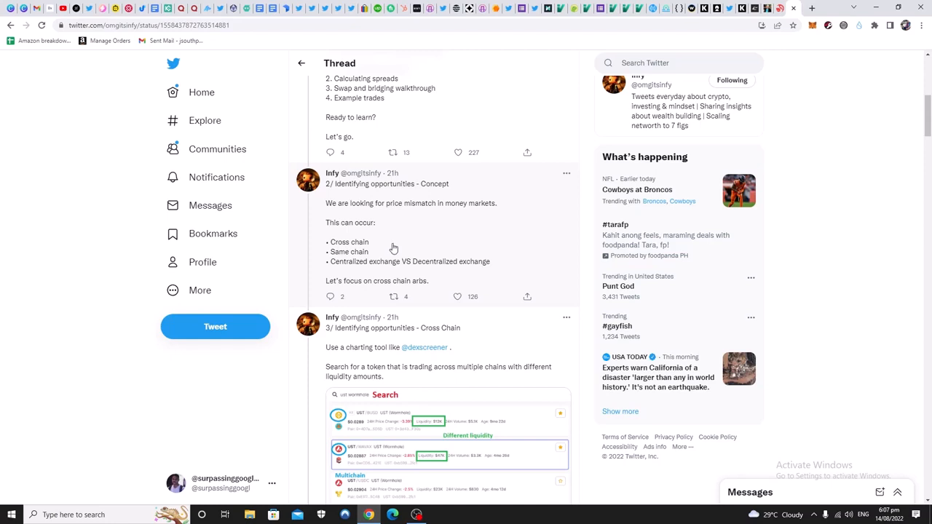
pyautogui.moveTo(405, 241)
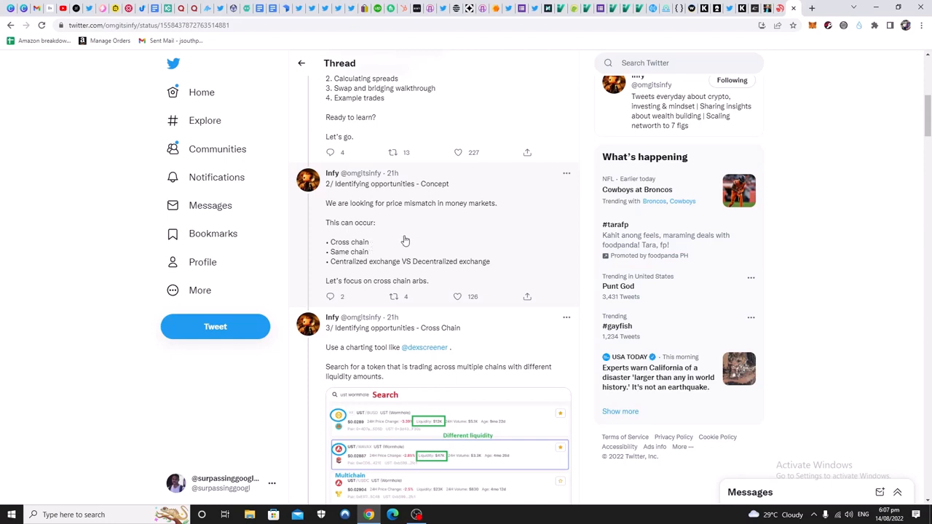
pyautogui.moveTo(454, 245)
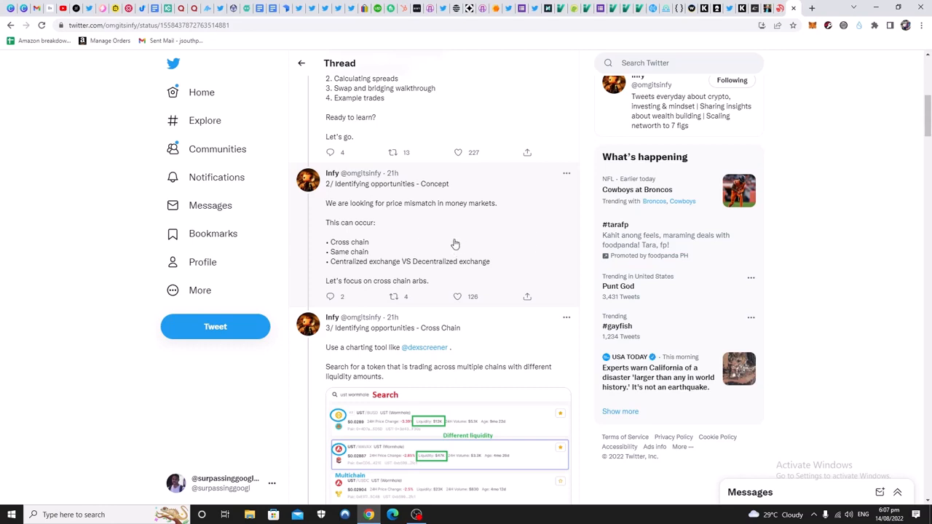
pyautogui.moveTo(391, 250)
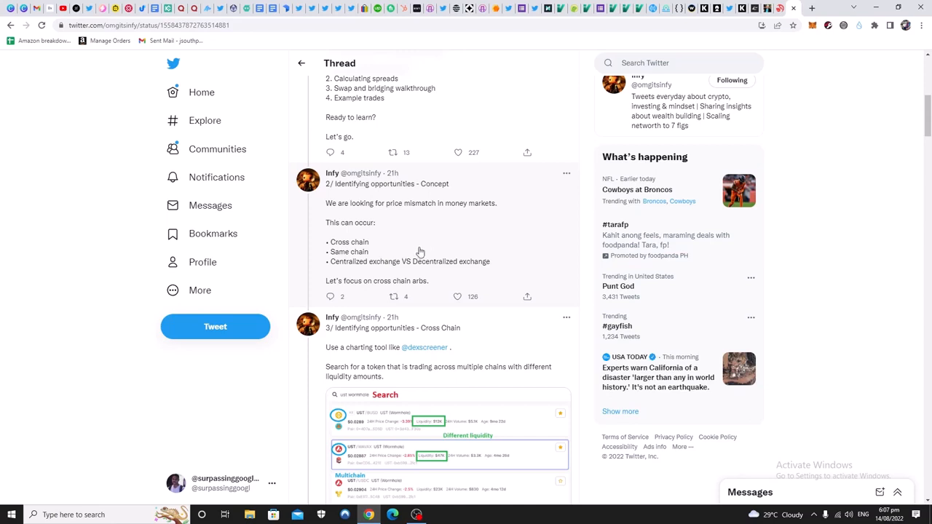
pyautogui.moveTo(373, 242)
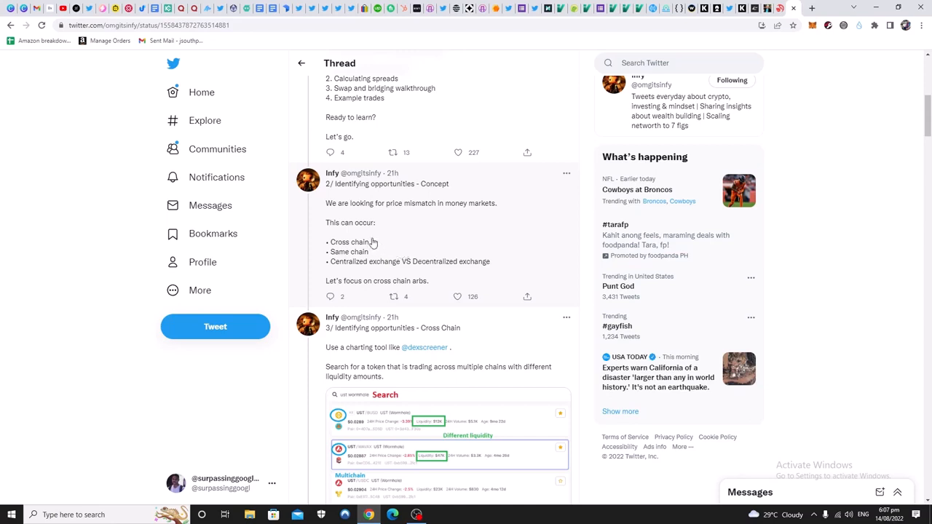
pyautogui.moveTo(396, 245)
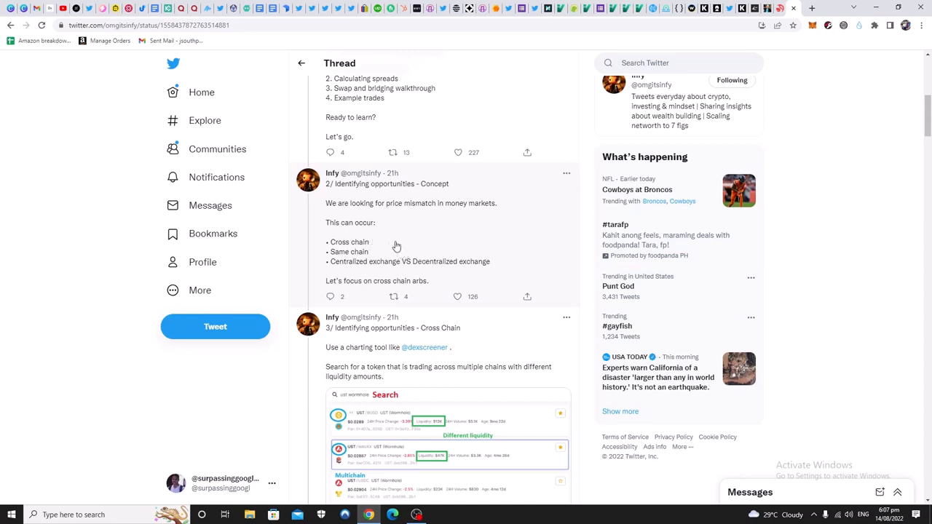
pyautogui.moveTo(377, 248)
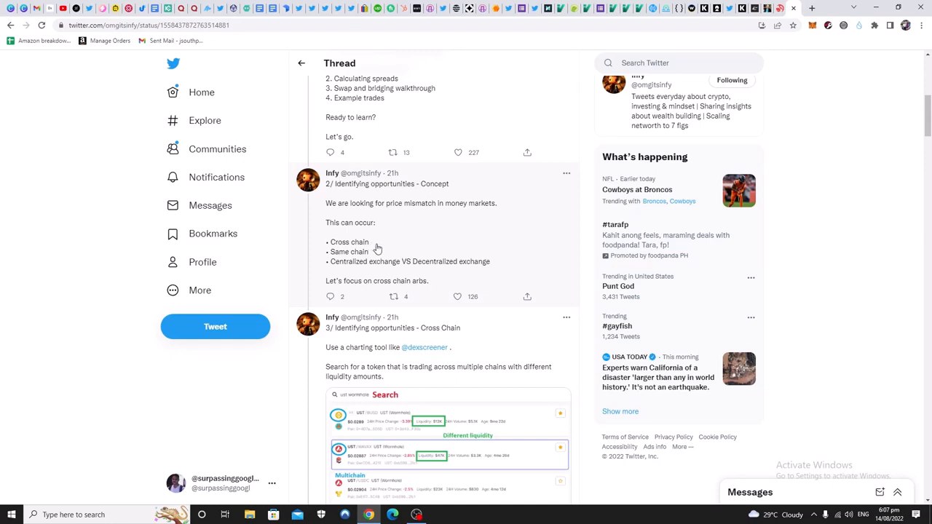
pyautogui.moveTo(440, 245)
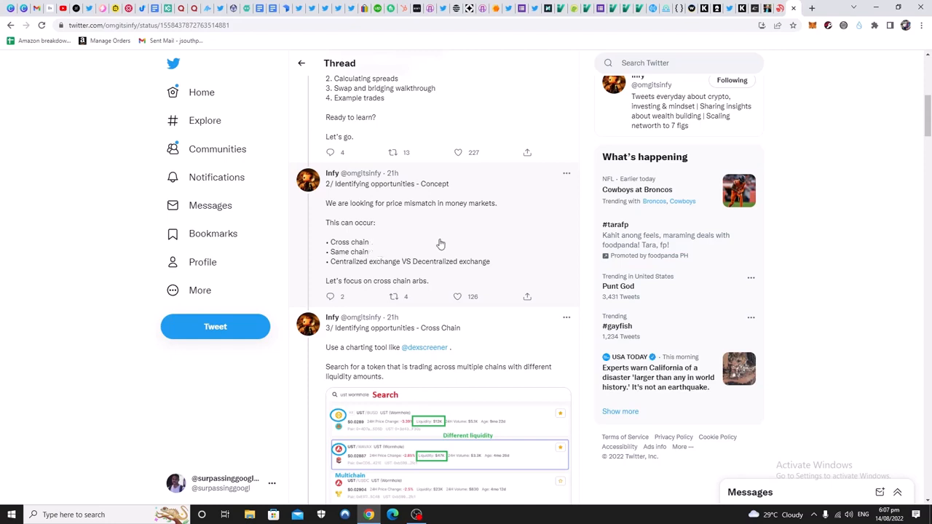
pyautogui.moveTo(467, 246)
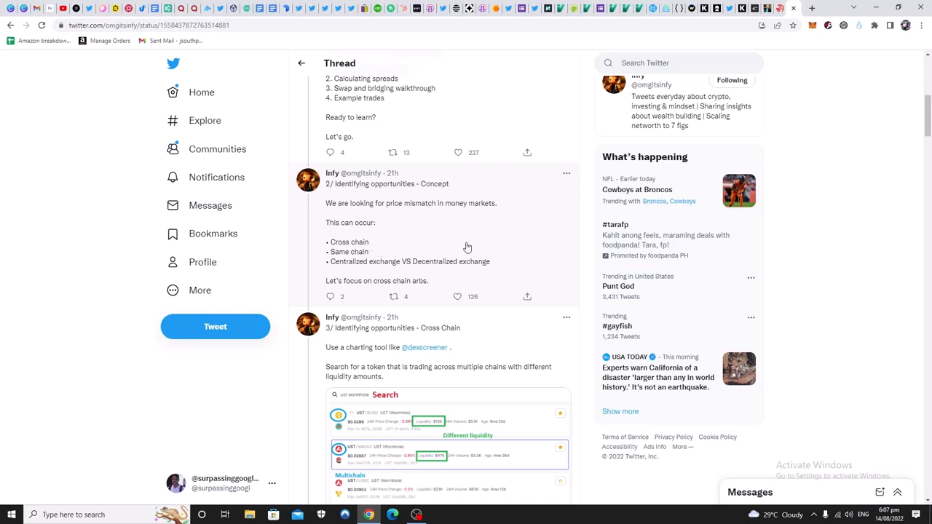
pyautogui.moveTo(344, 261)
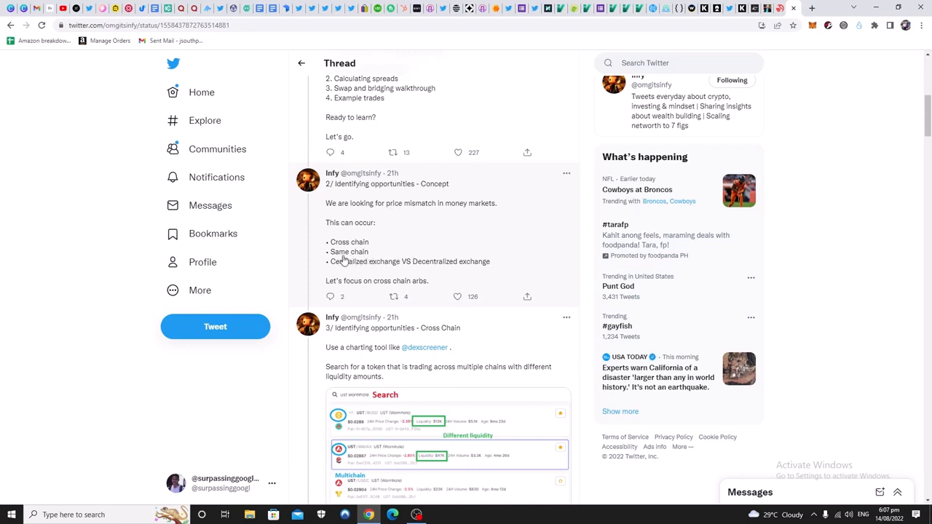
pyautogui.moveTo(382, 259)
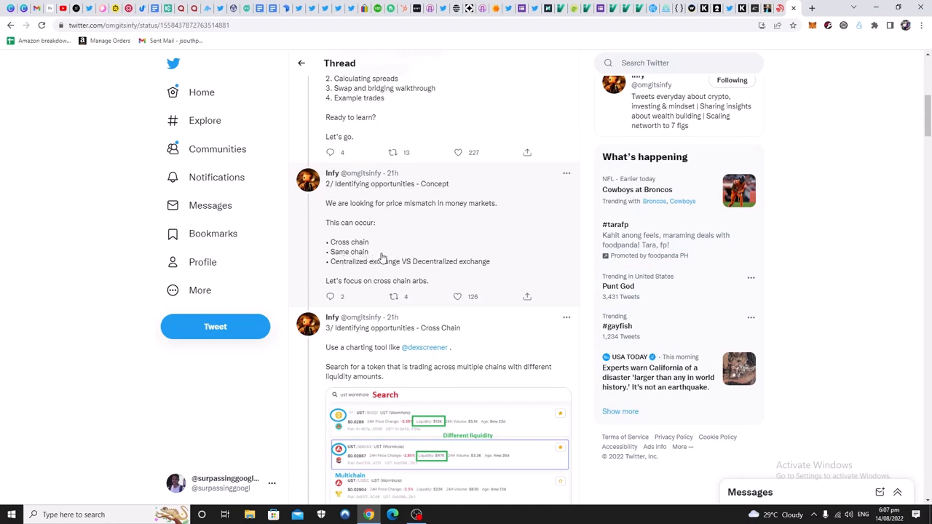
pyautogui.moveTo(376, 255)
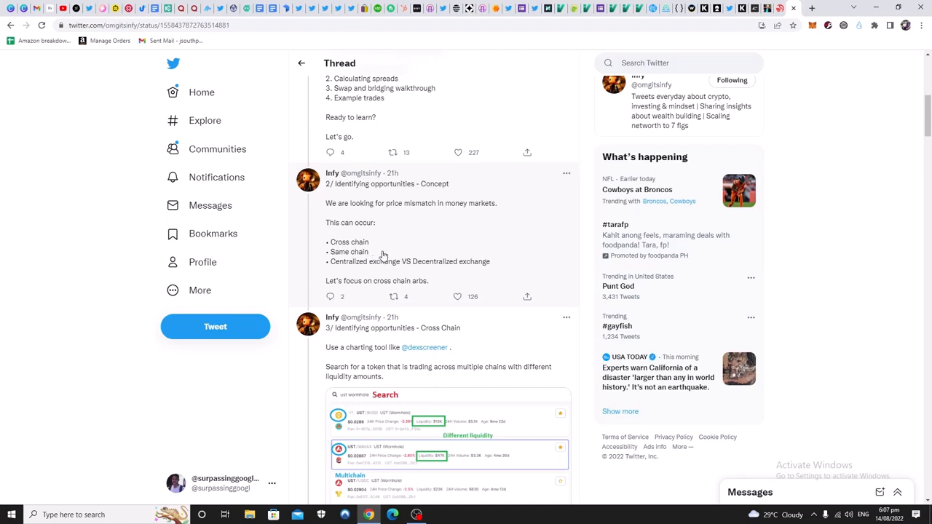
pyautogui.moveTo(414, 253)
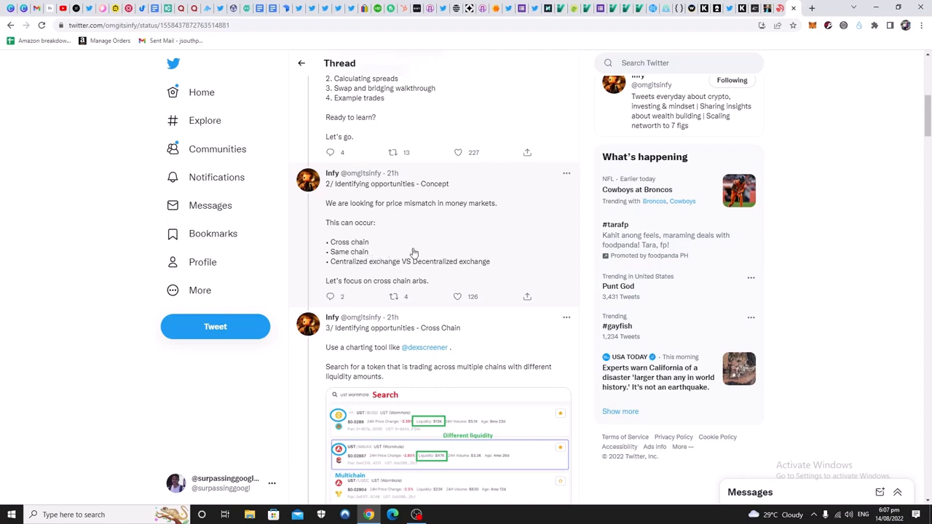
pyautogui.moveTo(402, 257)
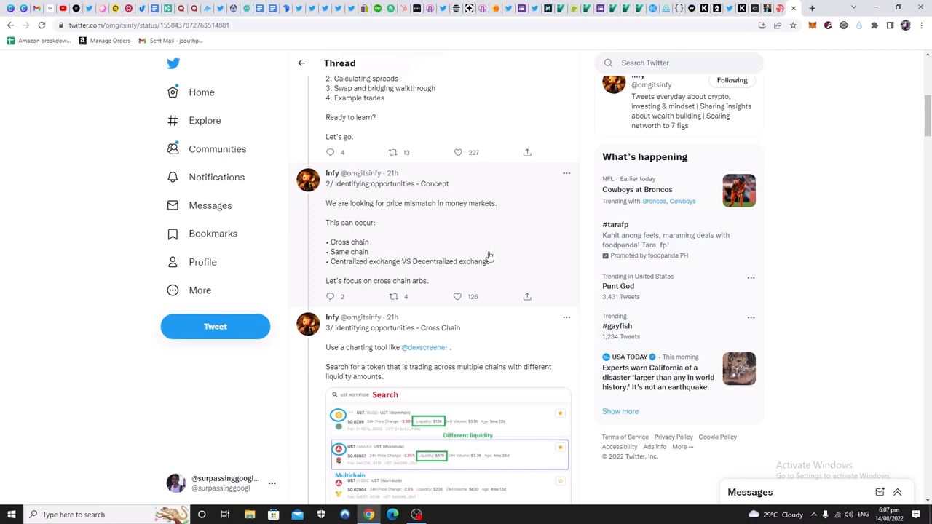
pyautogui.moveTo(420, 257)
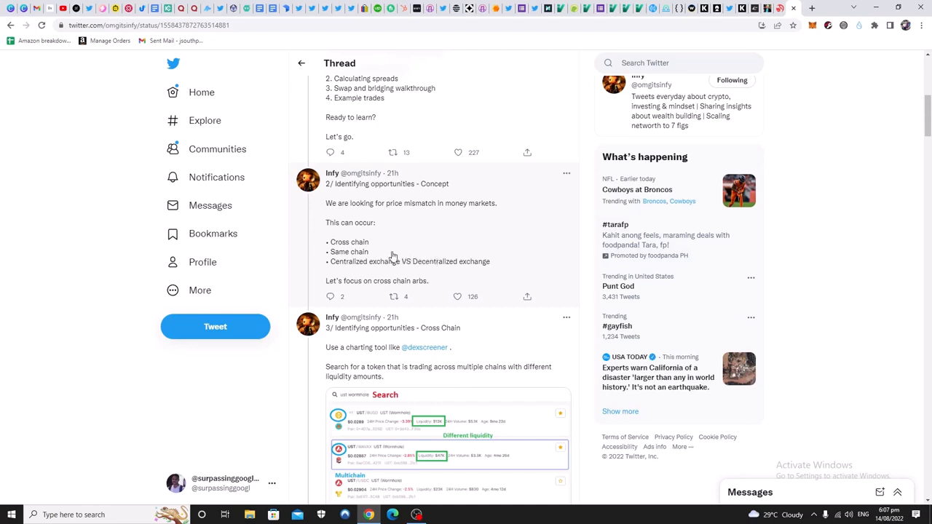
pyautogui.moveTo(474, 255)
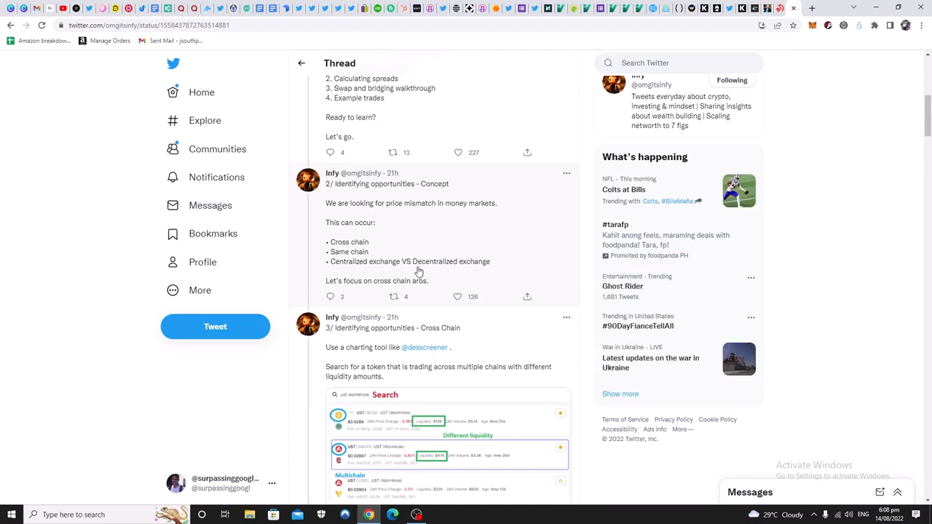
pyautogui.moveTo(342, 262)
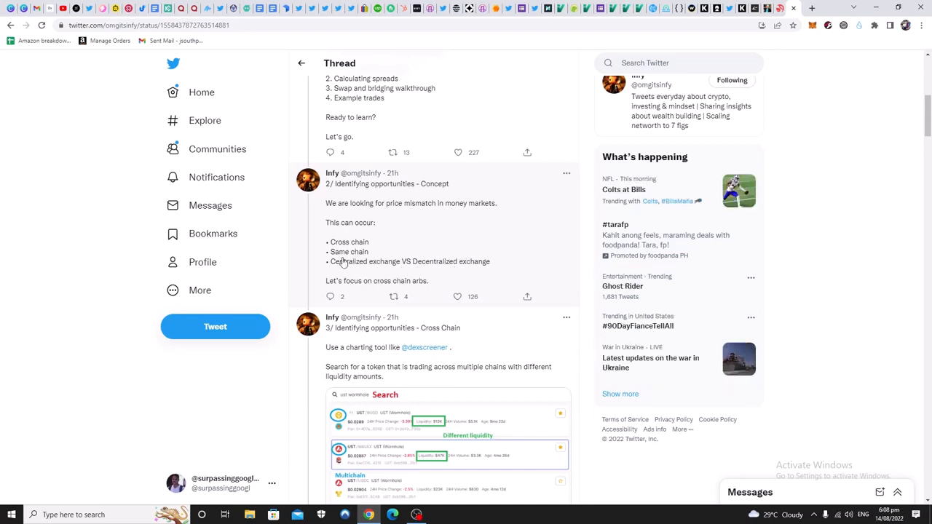
pyautogui.moveTo(326, 269)
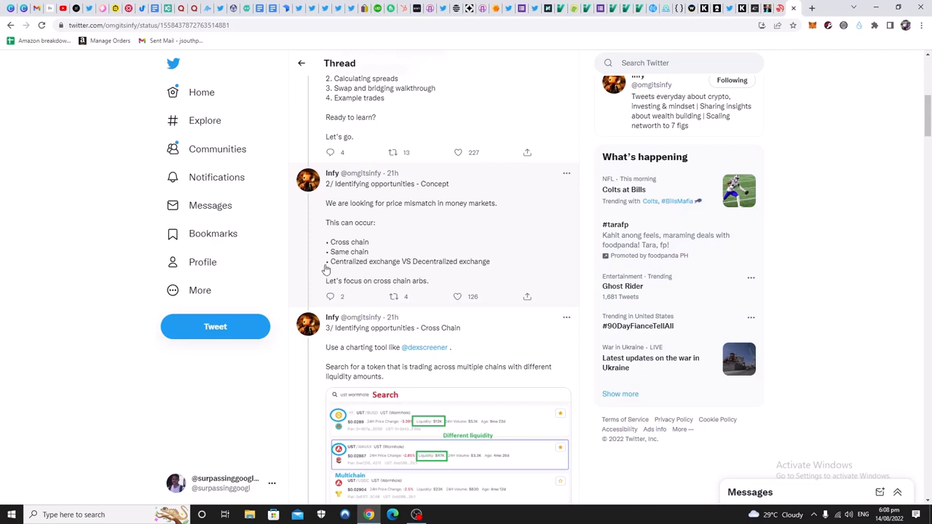
pyautogui.moveTo(454, 279)
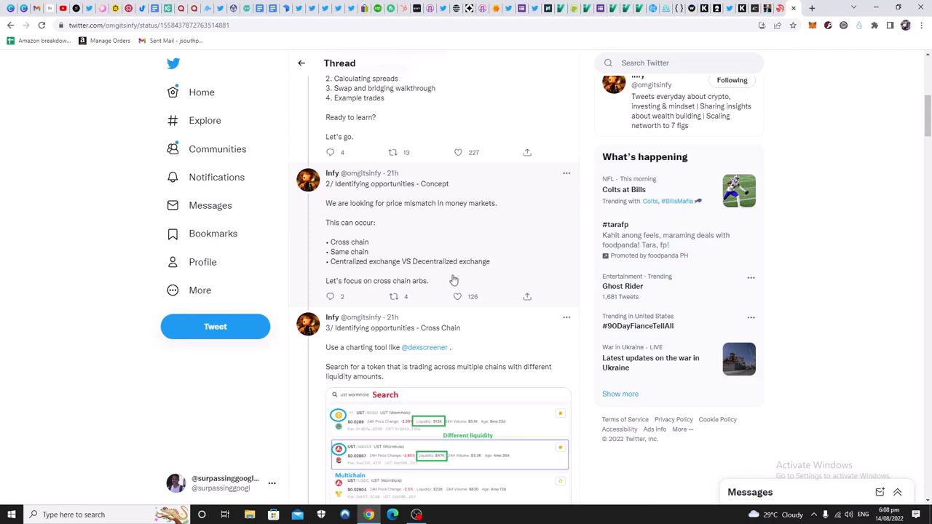
pyautogui.moveTo(364, 269)
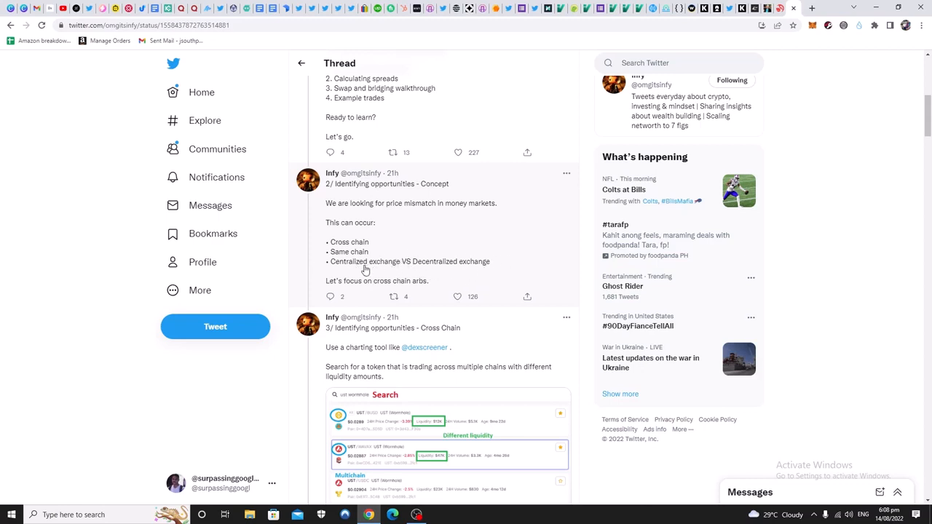
pyautogui.moveTo(425, 261)
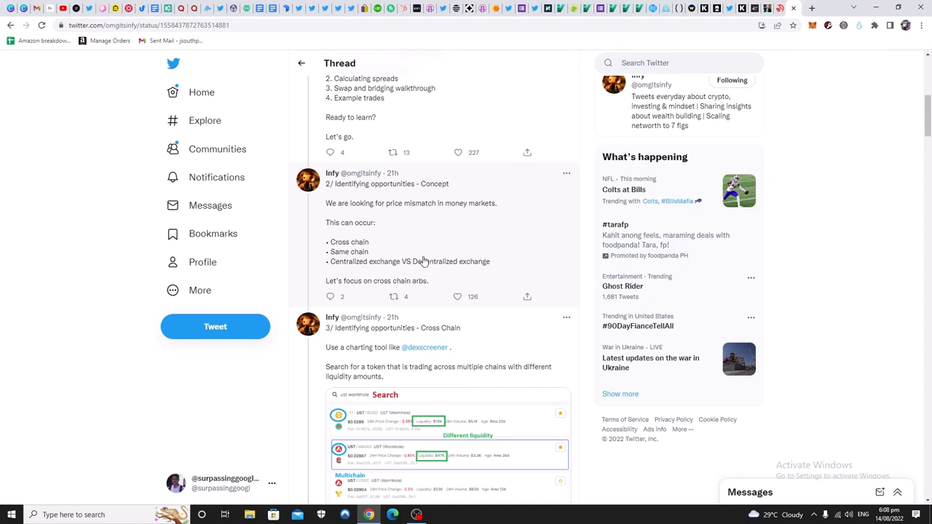
pyautogui.moveTo(445, 276)
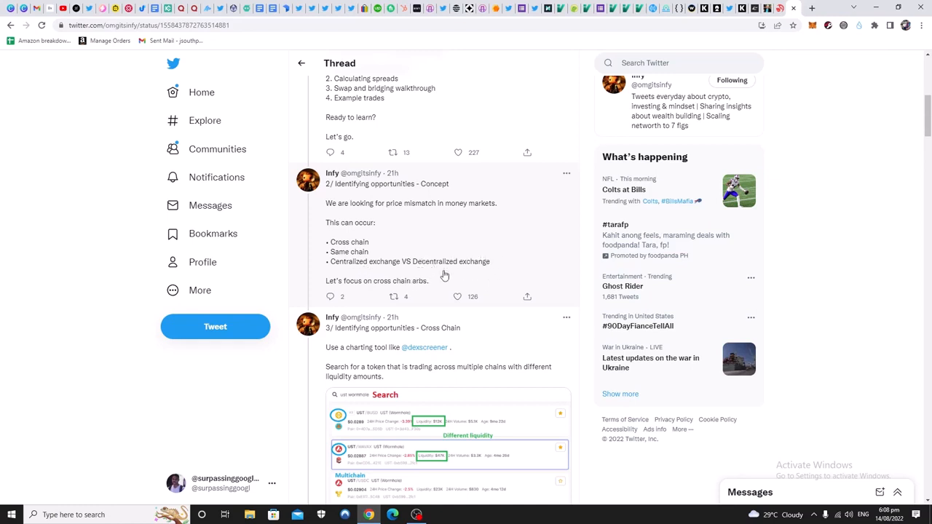
pyautogui.moveTo(492, 258)
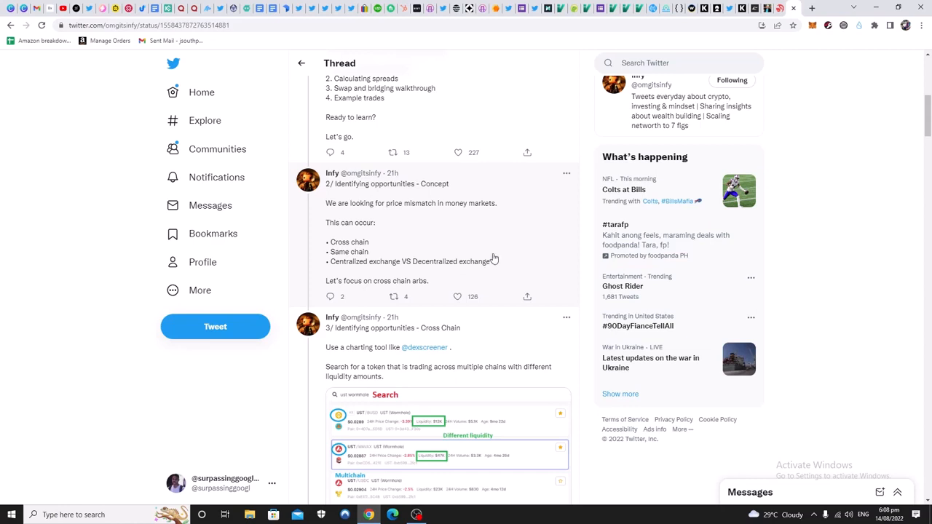
pyautogui.moveTo(535, 268)
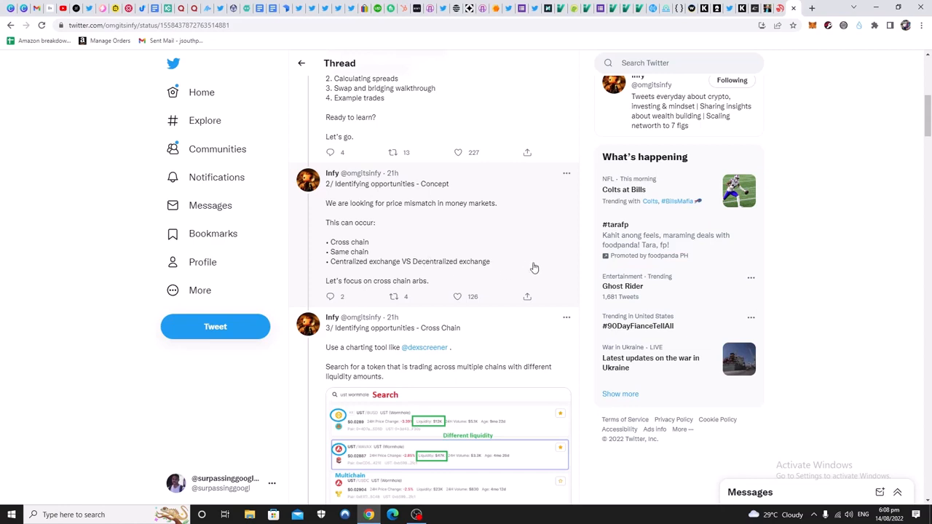
pyautogui.moveTo(352, 265)
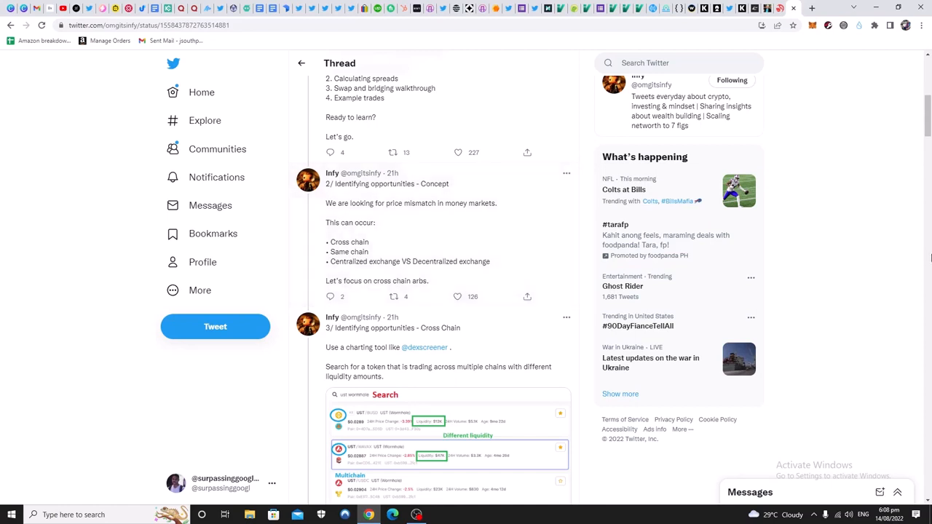
pyautogui.scroll(-3)
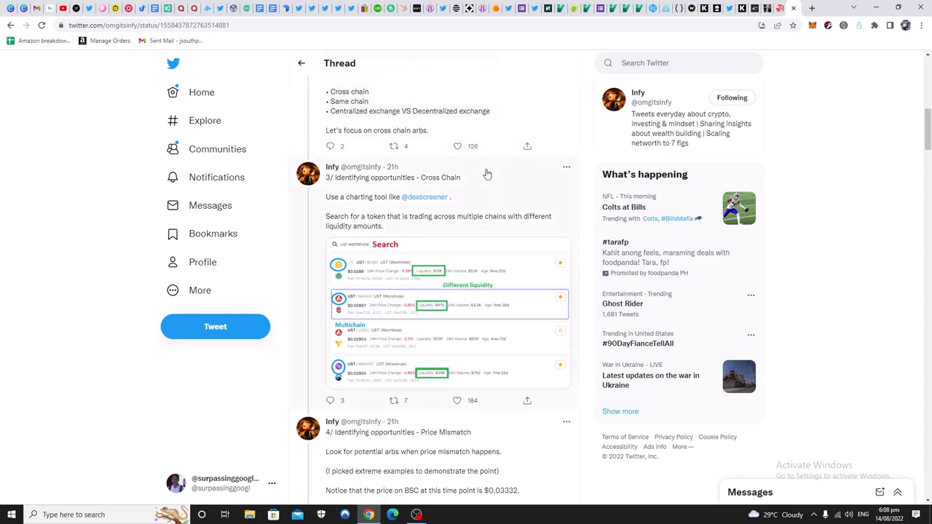
pyautogui.moveTo(485, 196)
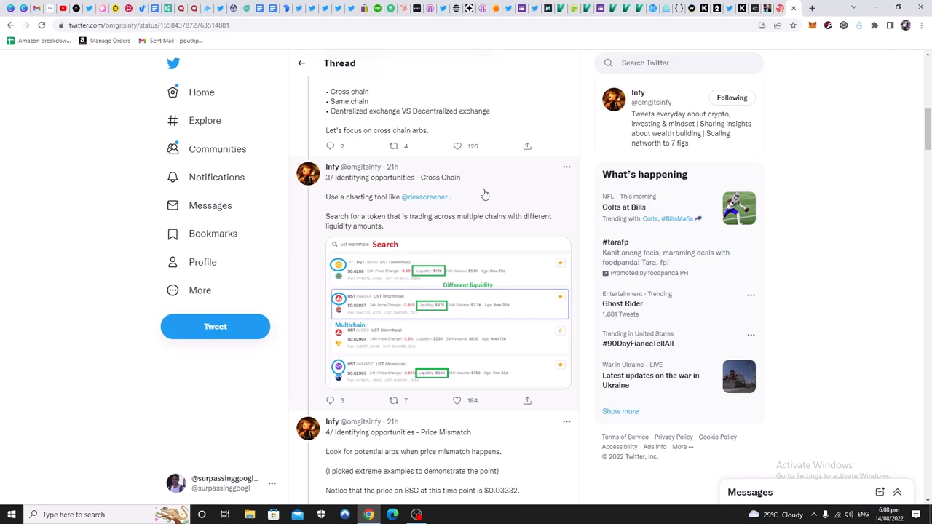
pyautogui.moveTo(507, 175)
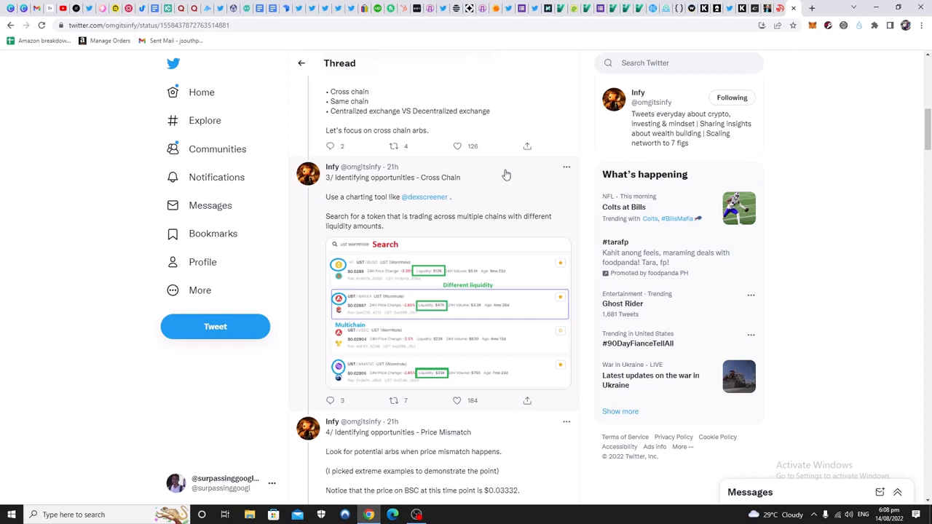
pyautogui.moveTo(437, 178)
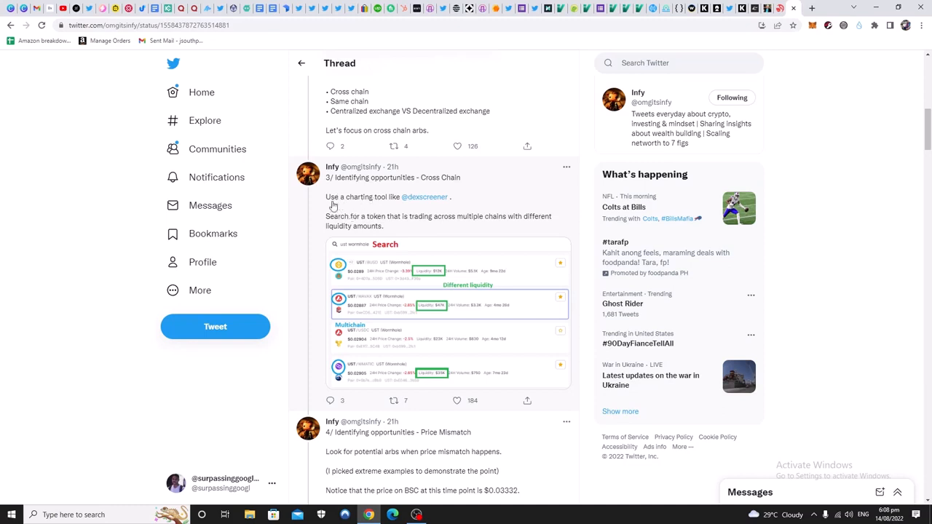
pyautogui.moveTo(428, 215)
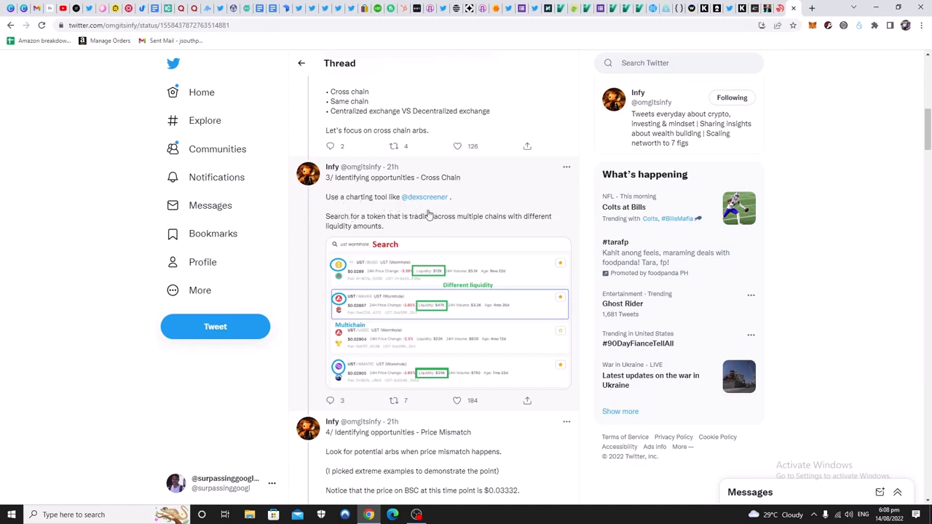
pyautogui.moveTo(464, 221)
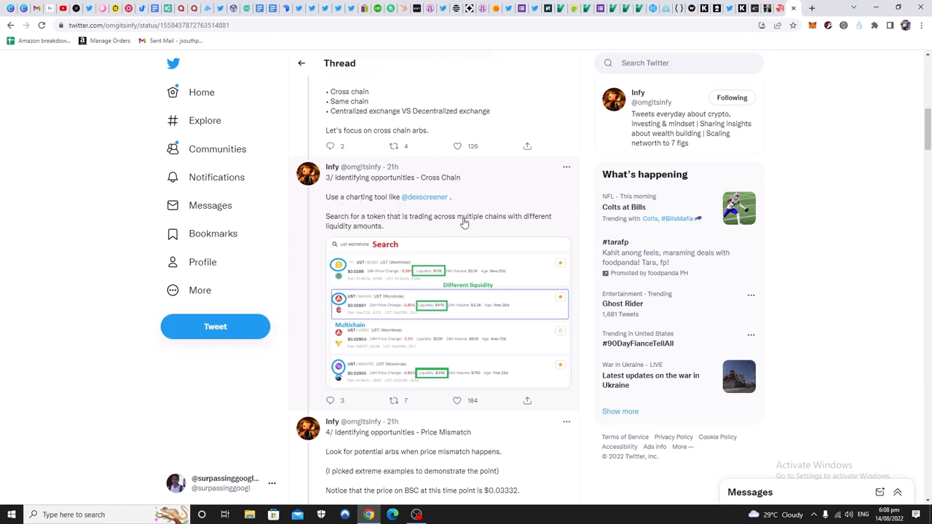
pyautogui.moveTo(536, 225)
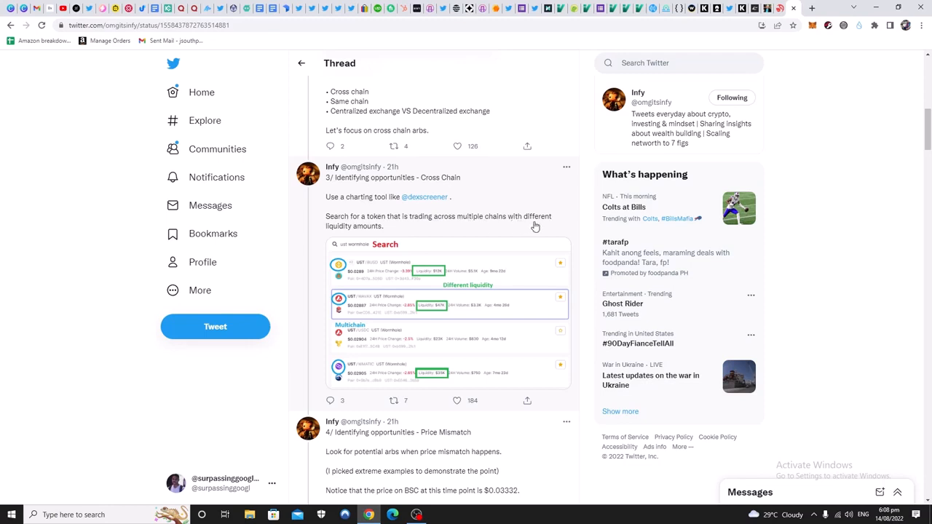
pyautogui.moveTo(358, 233)
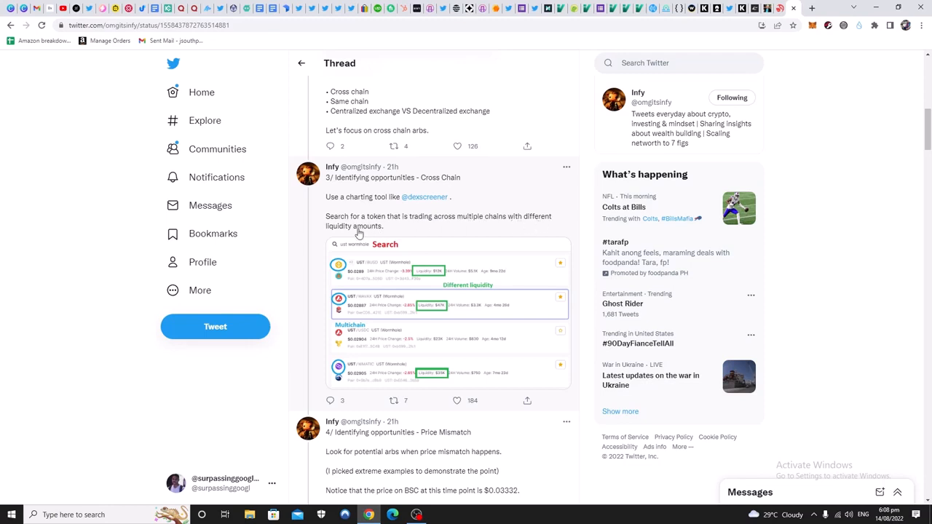
pyautogui.rightClick(426, 196)
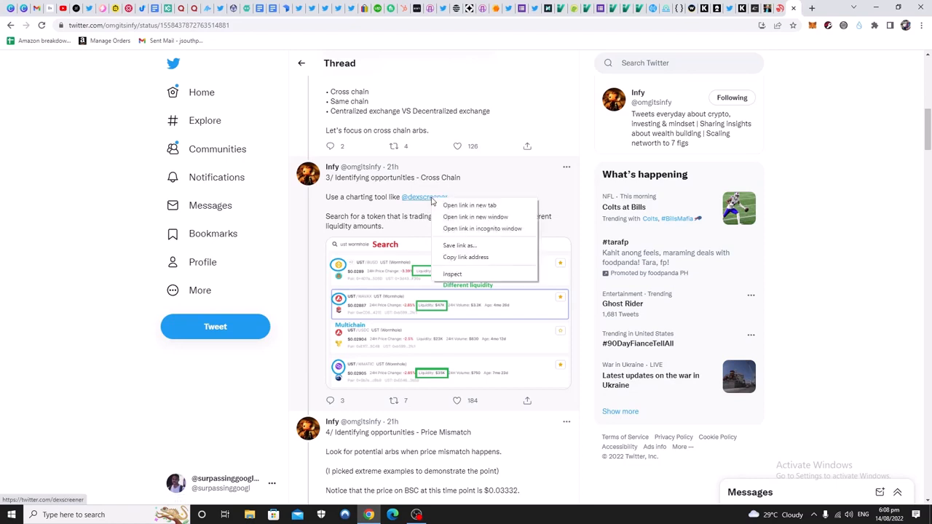
pyautogui.click(483, 58)
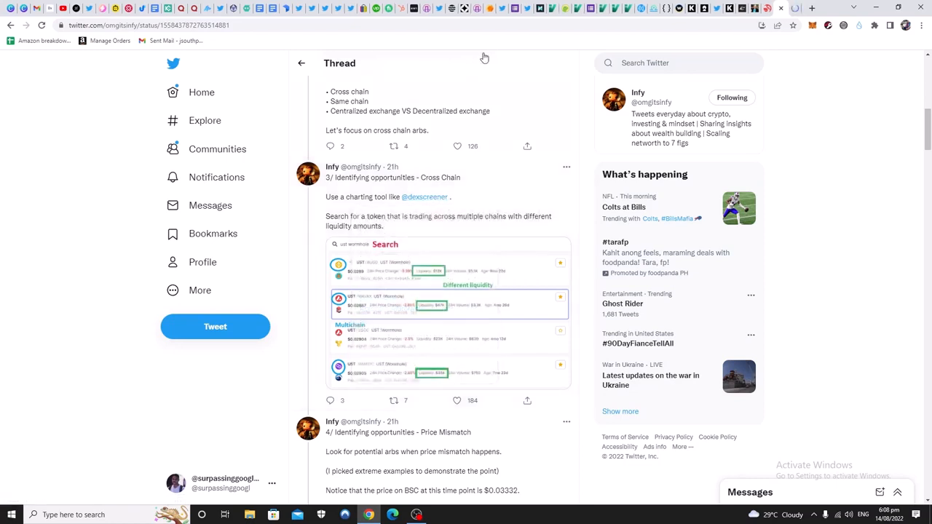
pyautogui.click(426, 196)
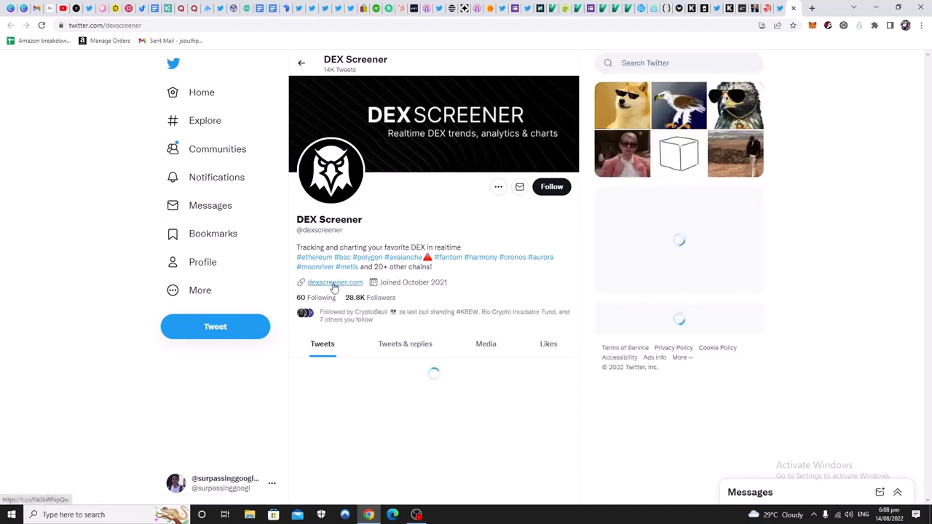
pyautogui.click(335, 283)
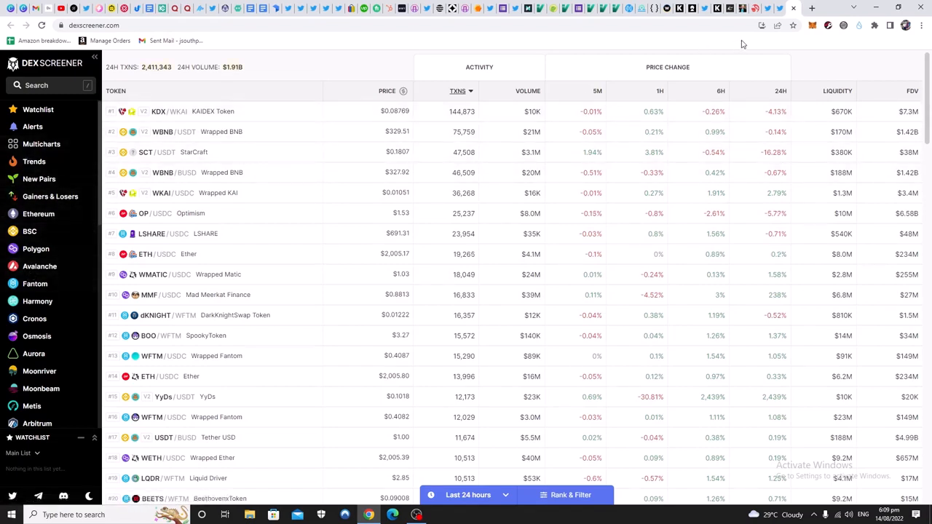
pyautogui.moveTo(248, 325)
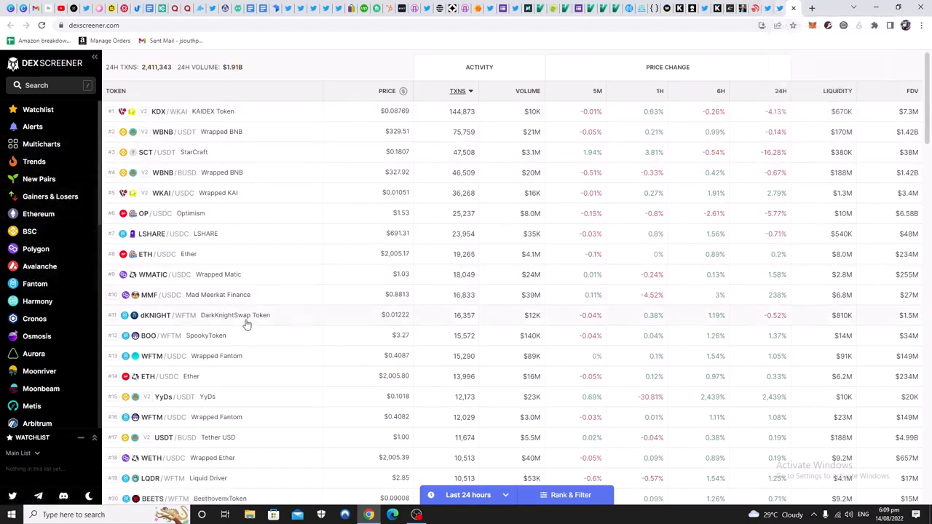
pyautogui.moveTo(247, 273)
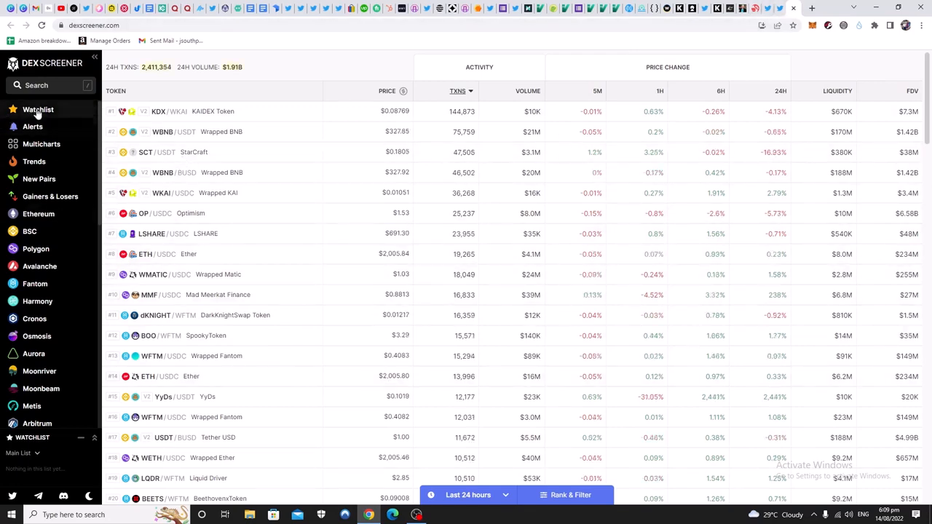
pyautogui.click(38, 109)
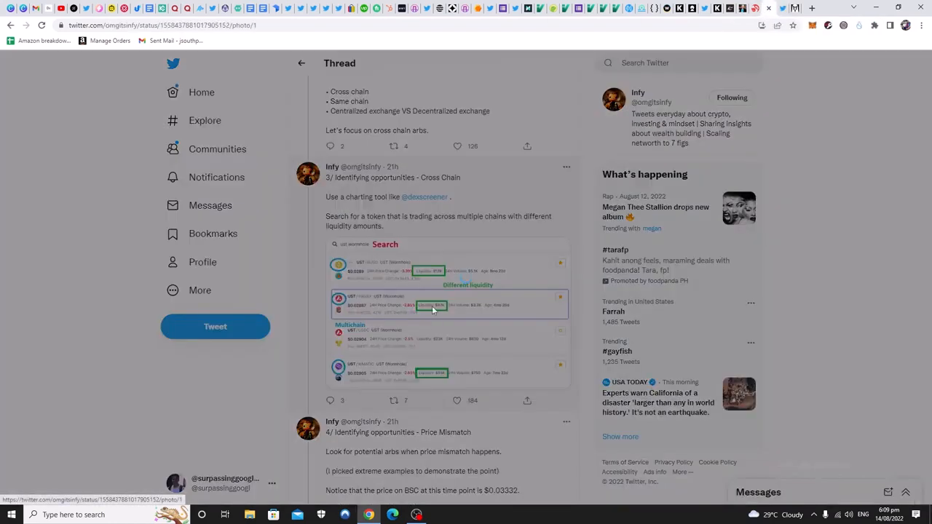
# Enlarge the tweet's UST Wormhole cross-chain liquidity comparison image in the media viewer
pyautogui.click(449, 306)
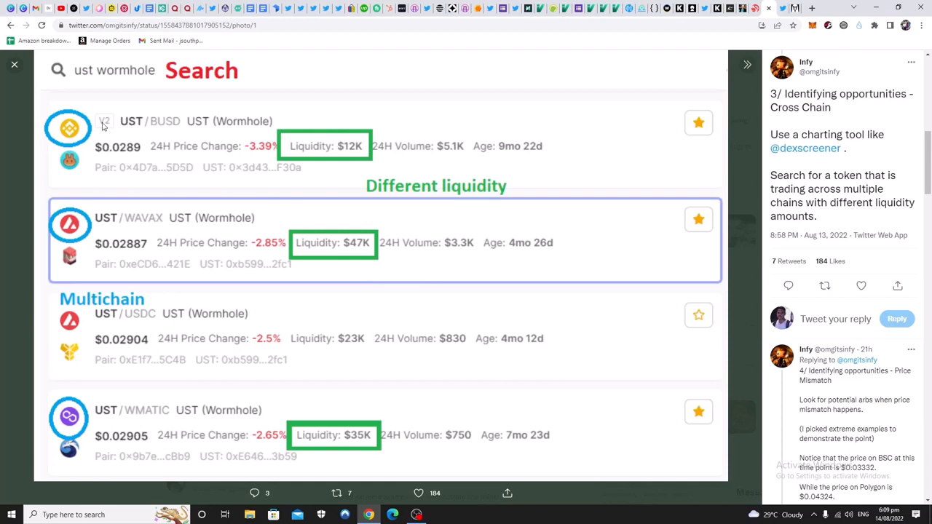
pyautogui.moveTo(411, 155)
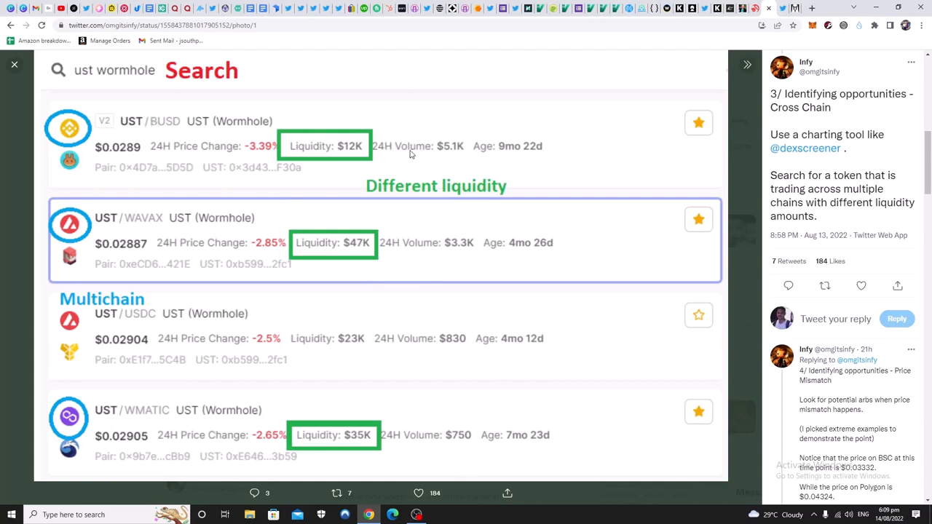
pyautogui.moveTo(332, 153)
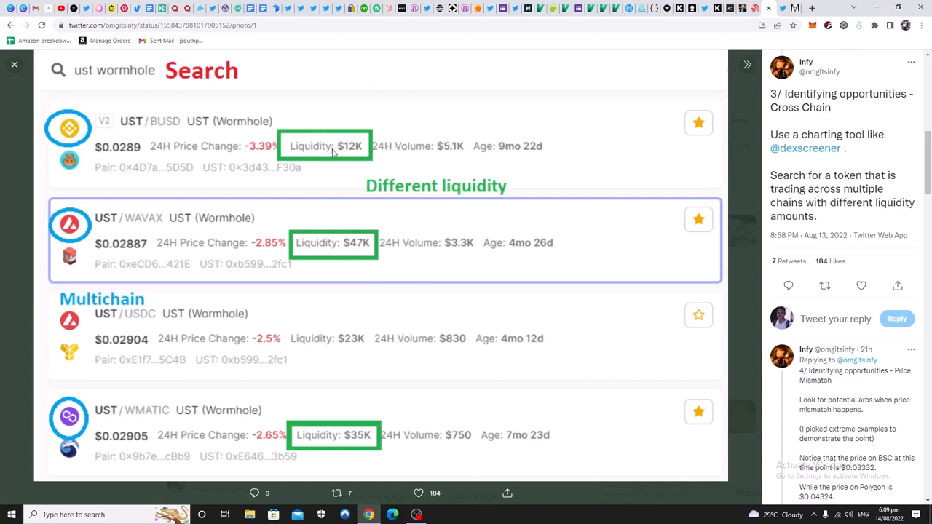
pyautogui.moveTo(348, 259)
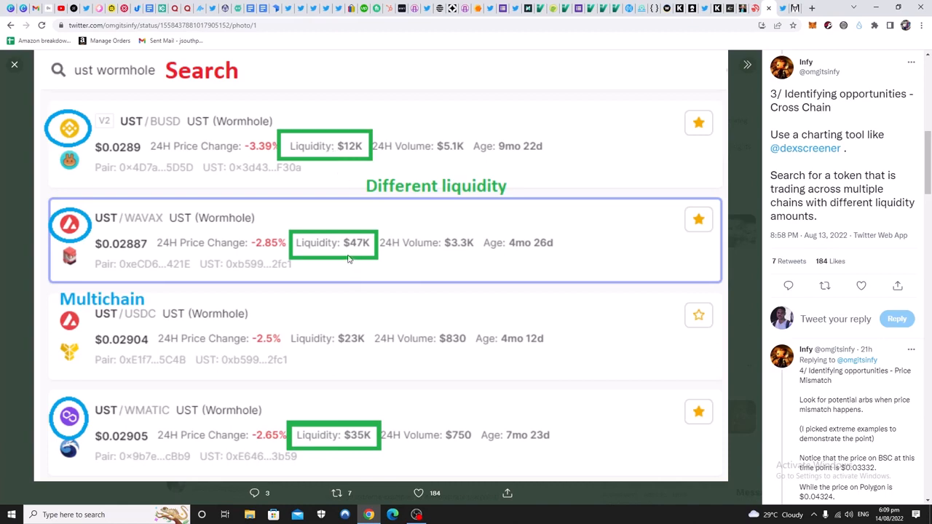
pyautogui.moveTo(347, 250)
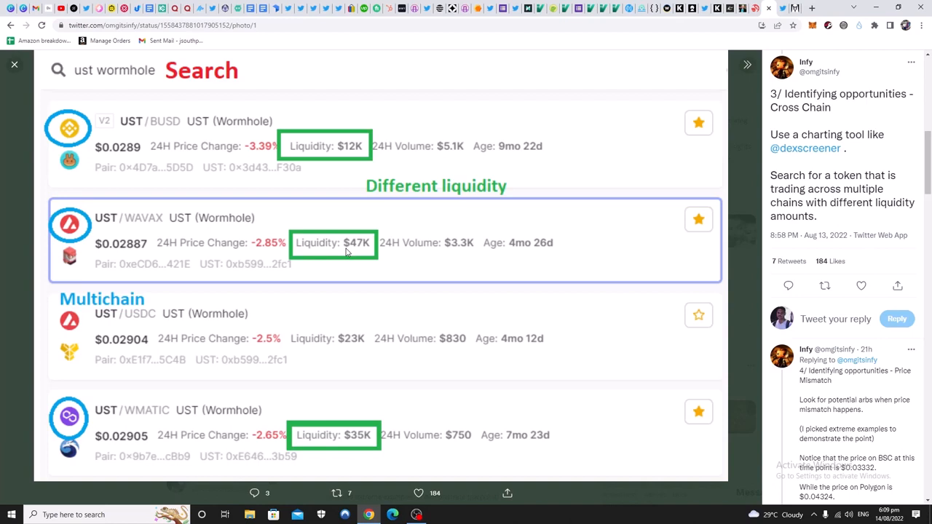
pyautogui.moveTo(353, 275)
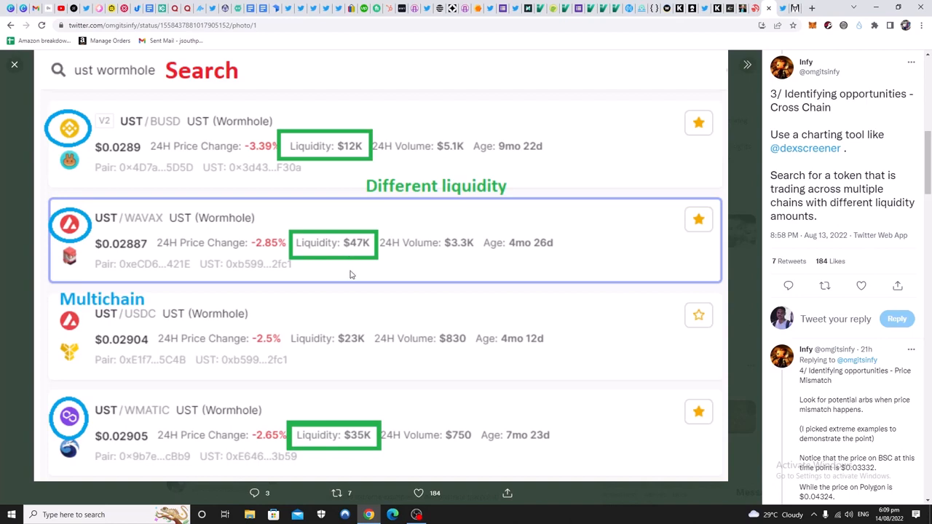
pyautogui.moveTo(353, 275)
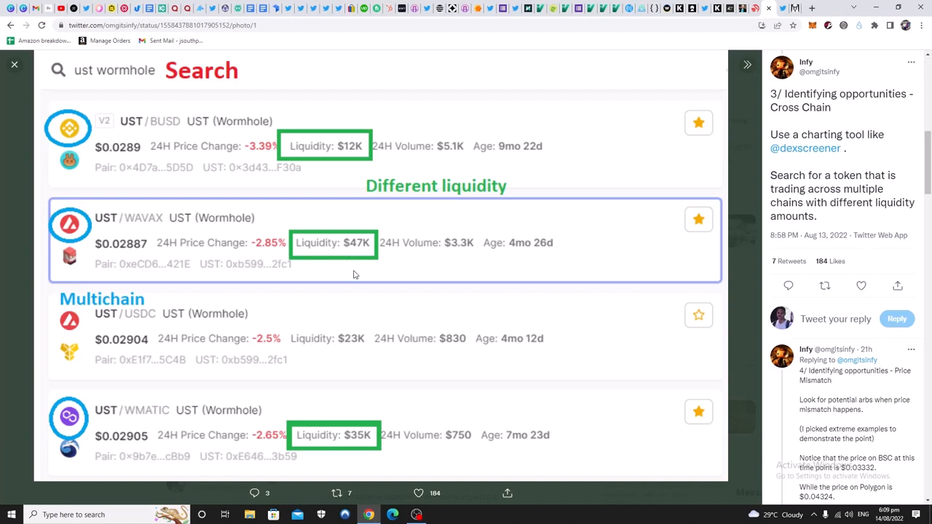
pyautogui.moveTo(378, 259)
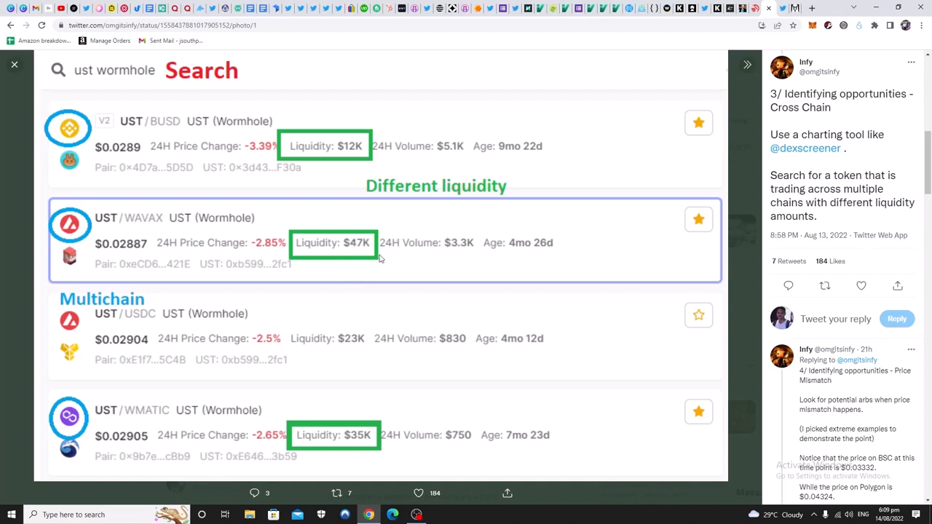
pyautogui.moveTo(378, 262)
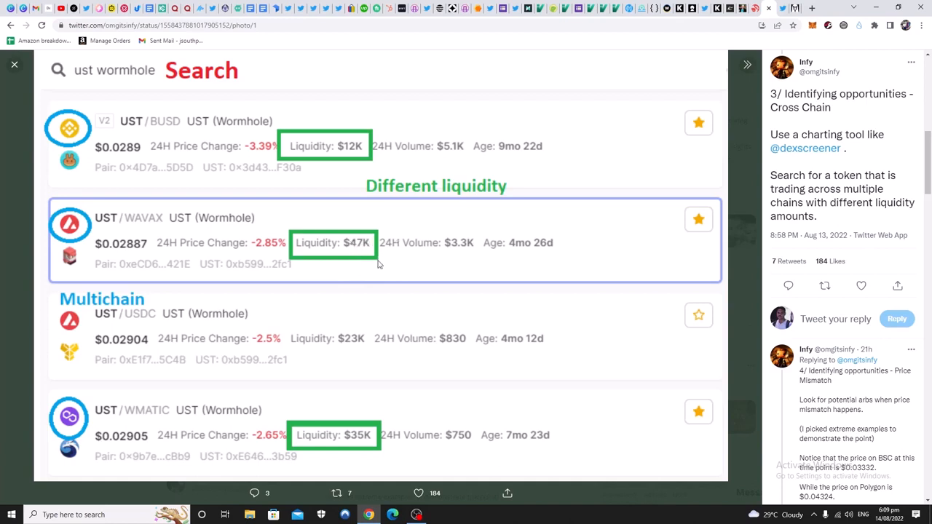
pyautogui.moveTo(140, 131)
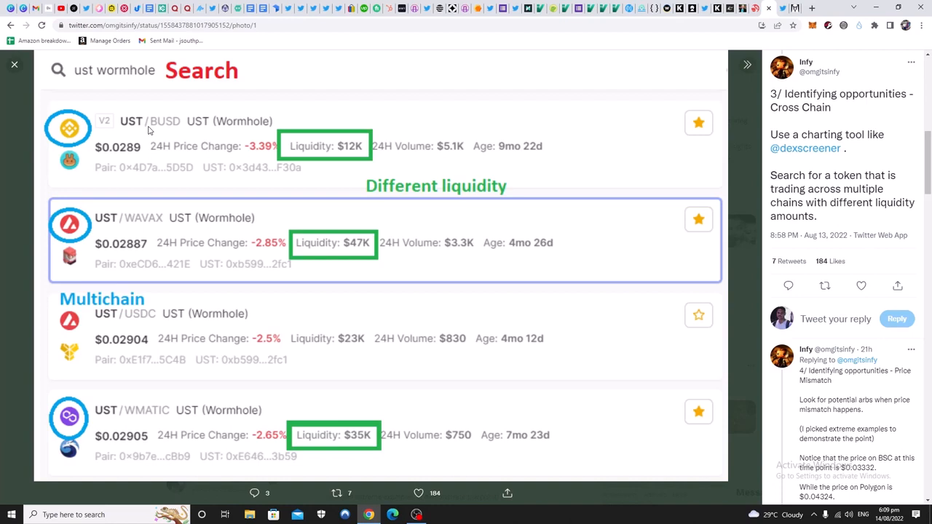
pyautogui.moveTo(105, 413)
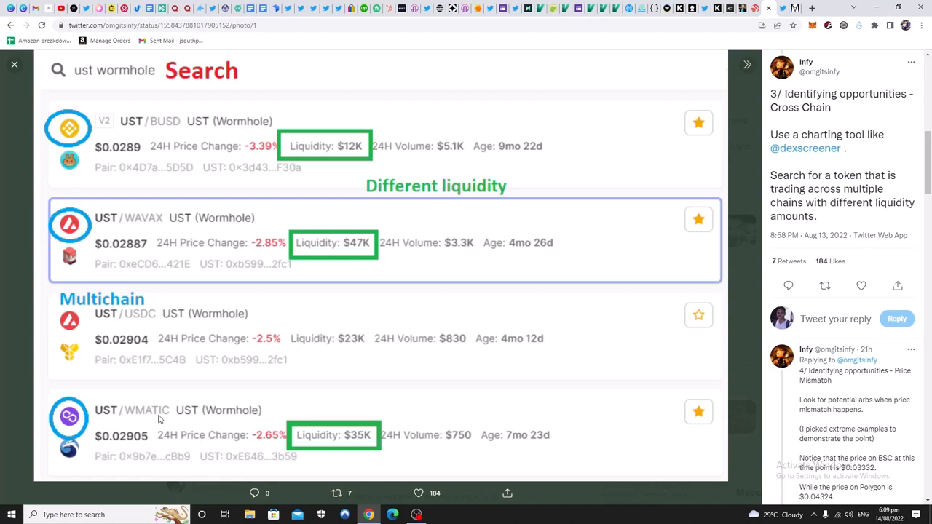
pyautogui.moveTo(70, 432)
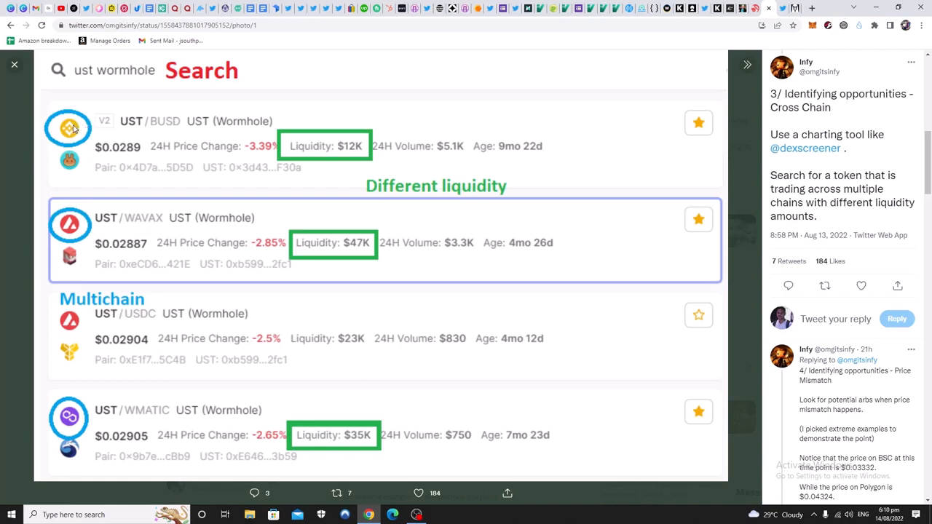
pyautogui.moveTo(532, 318)
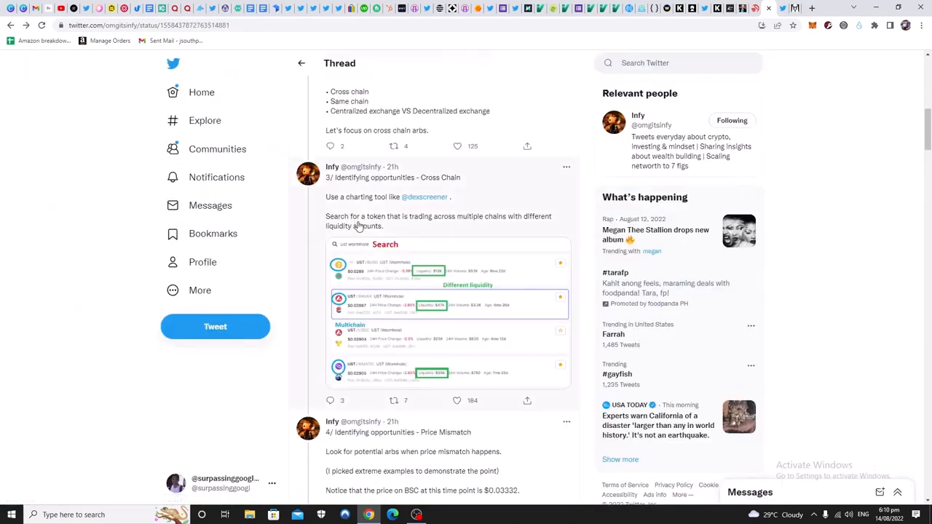
pyautogui.moveTo(507, 226)
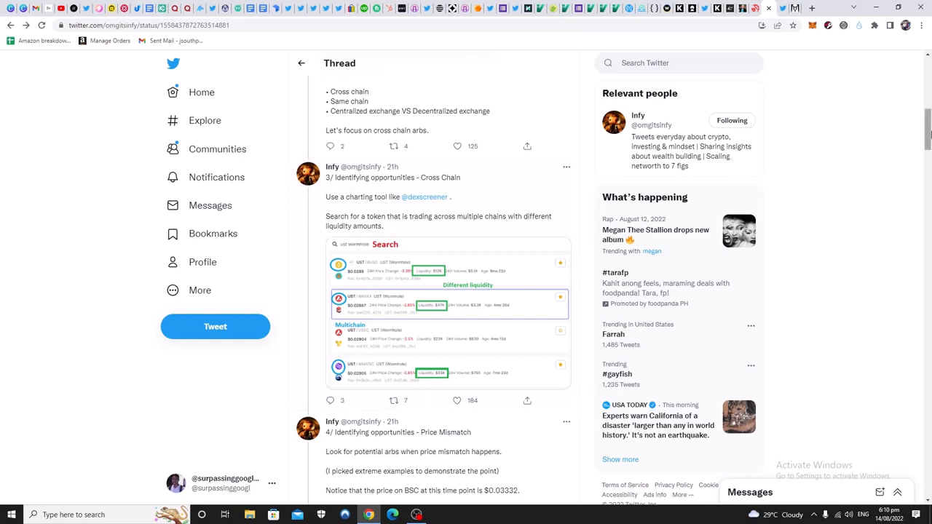
pyautogui.scroll(-3)
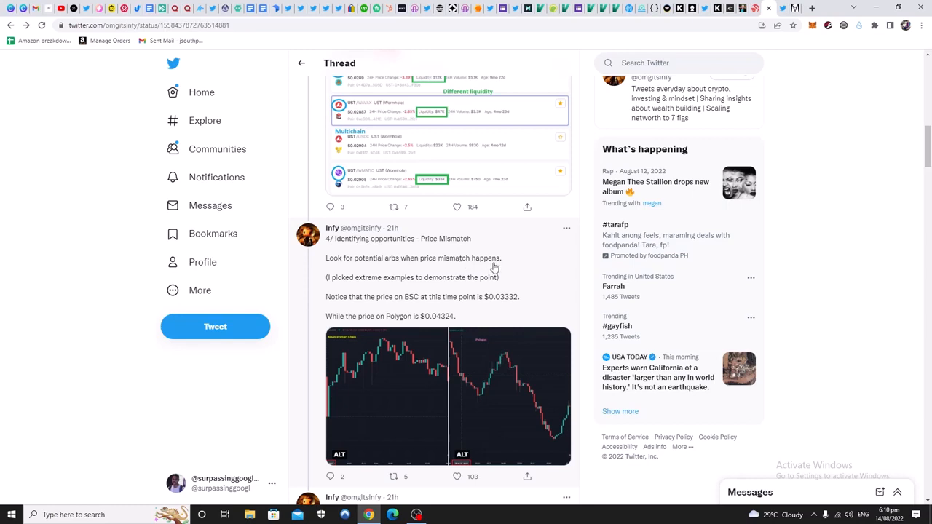
pyautogui.moveTo(341, 289)
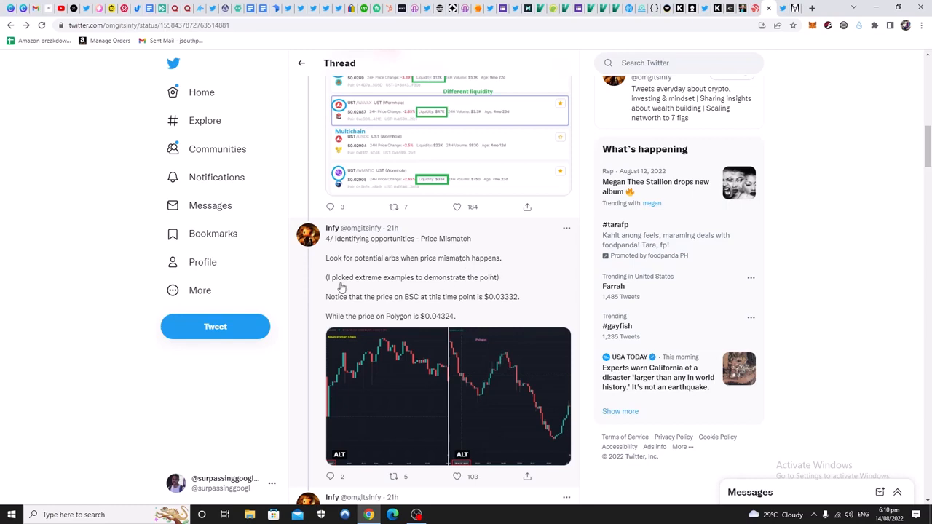
pyautogui.moveTo(466, 160)
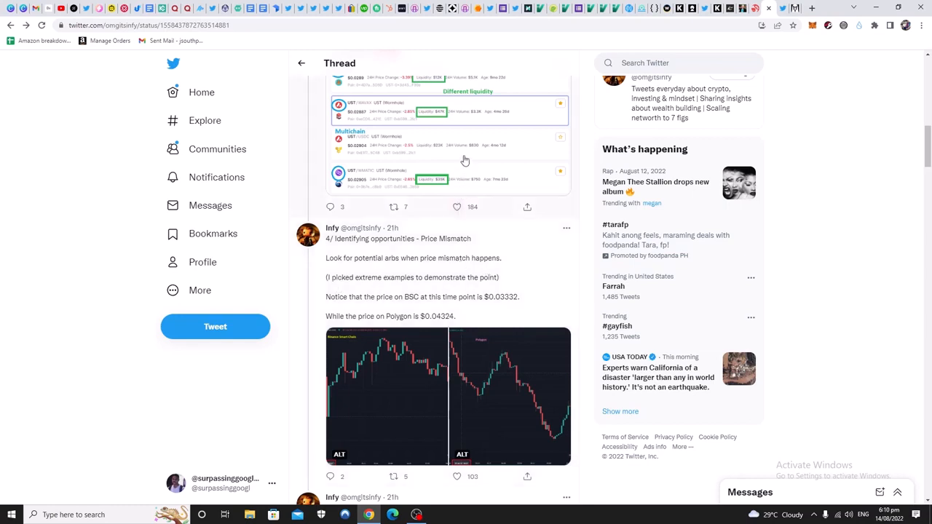
pyautogui.moveTo(428, 161)
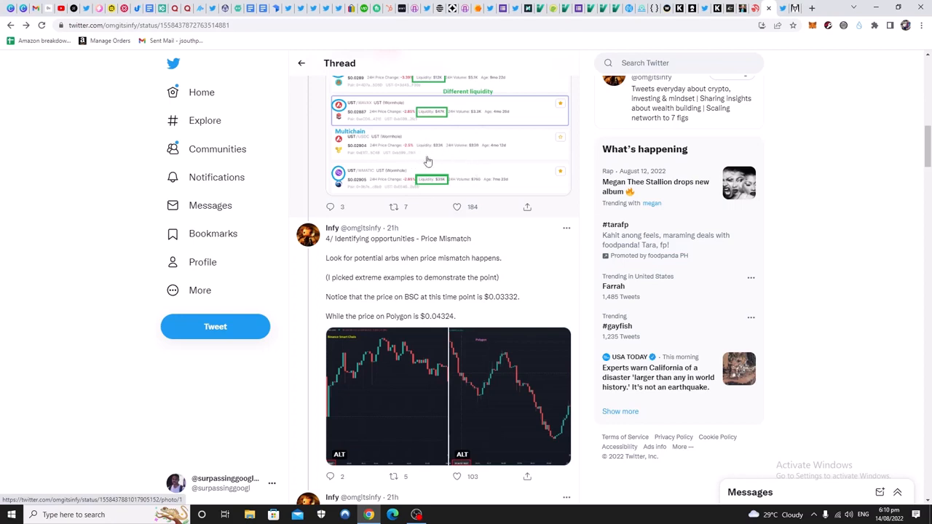
pyautogui.moveTo(483, 146)
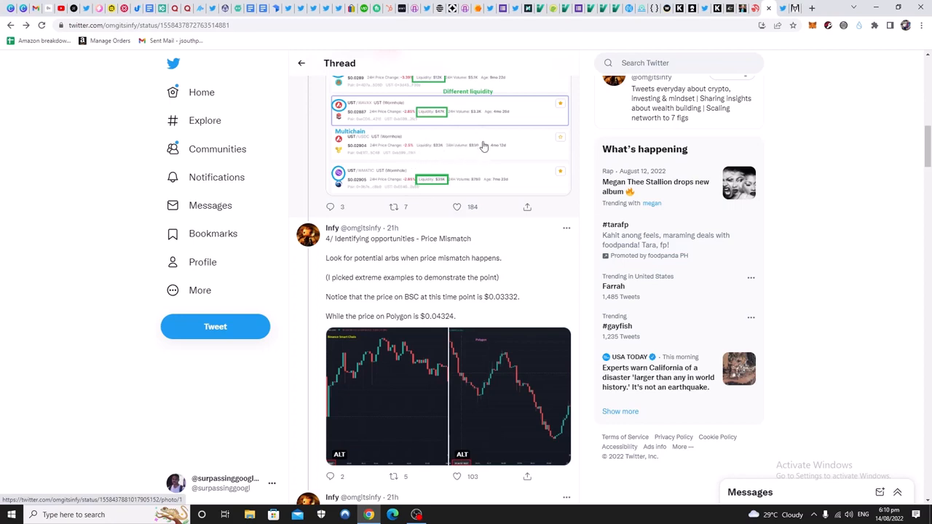
pyautogui.moveTo(466, 102)
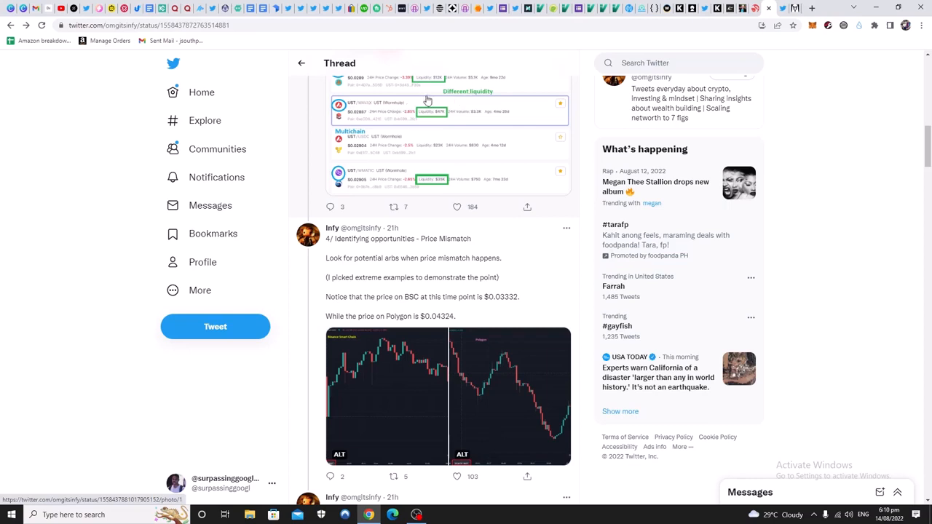
pyautogui.moveTo(507, 180)
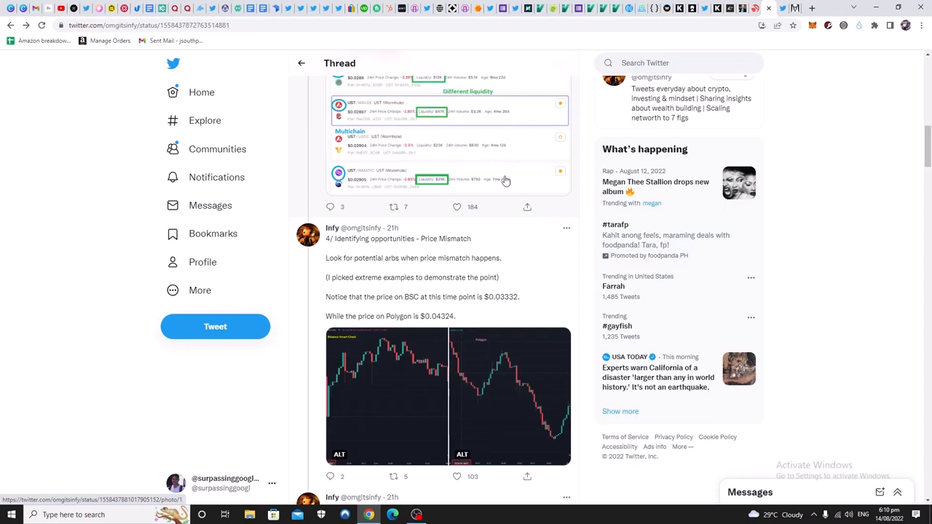
pyautogui.moveTo(493, 140)
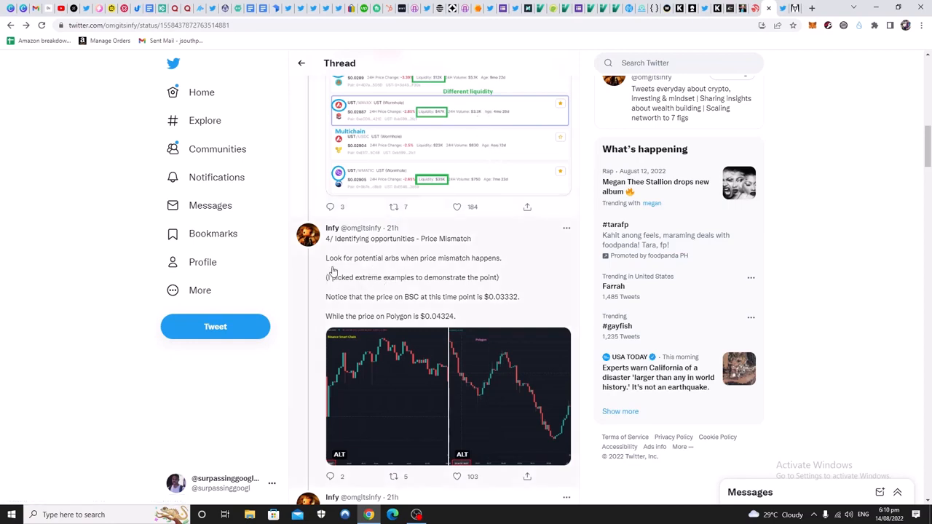
pyautogui.moveTo(449, 269)
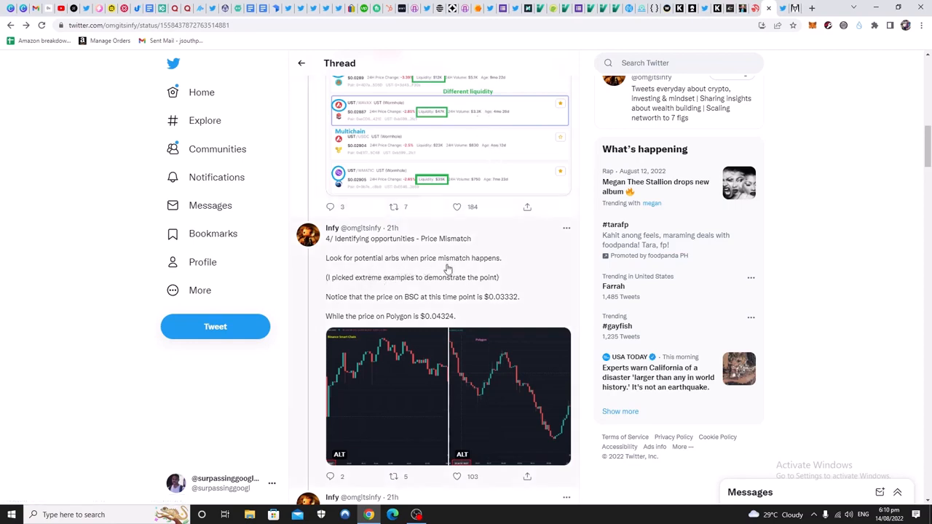
pyautogui.moveTo(367, 288)
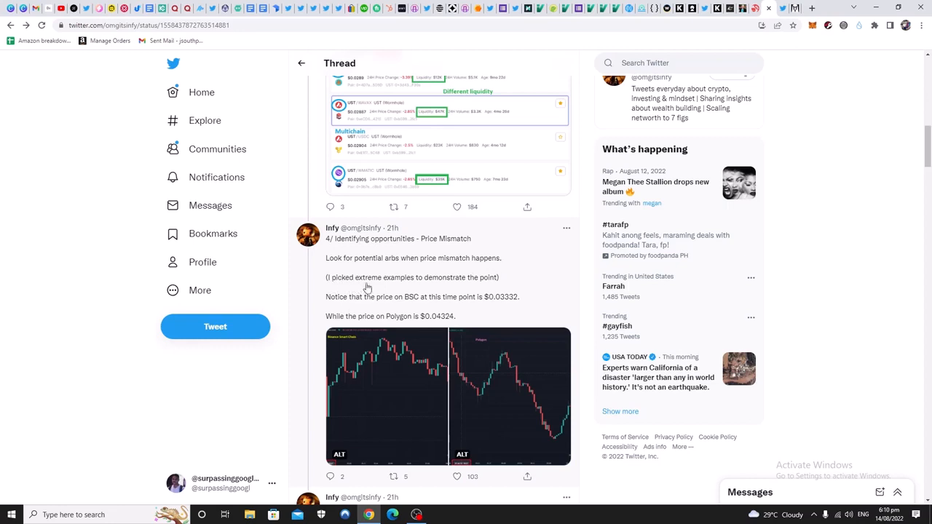
pyautogui.moveTo(479, 283)
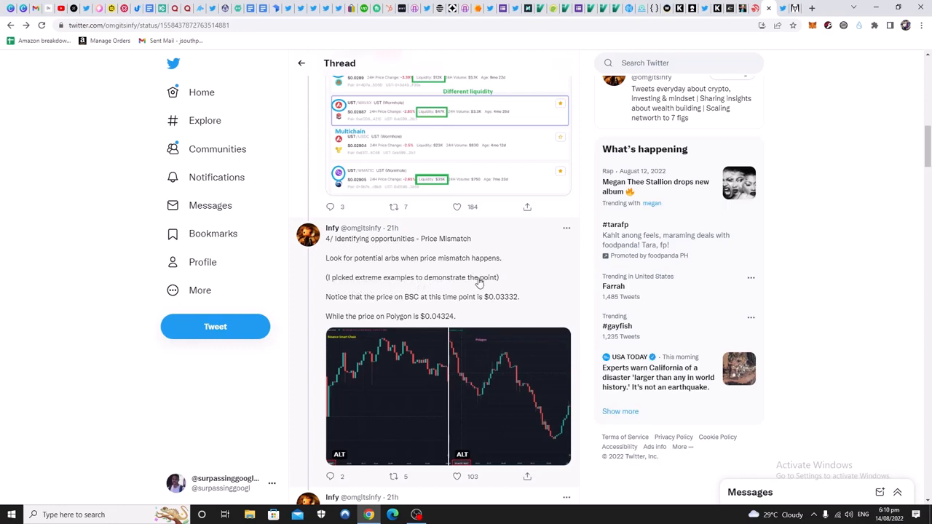
pyautogui.moveTo(398, 306)
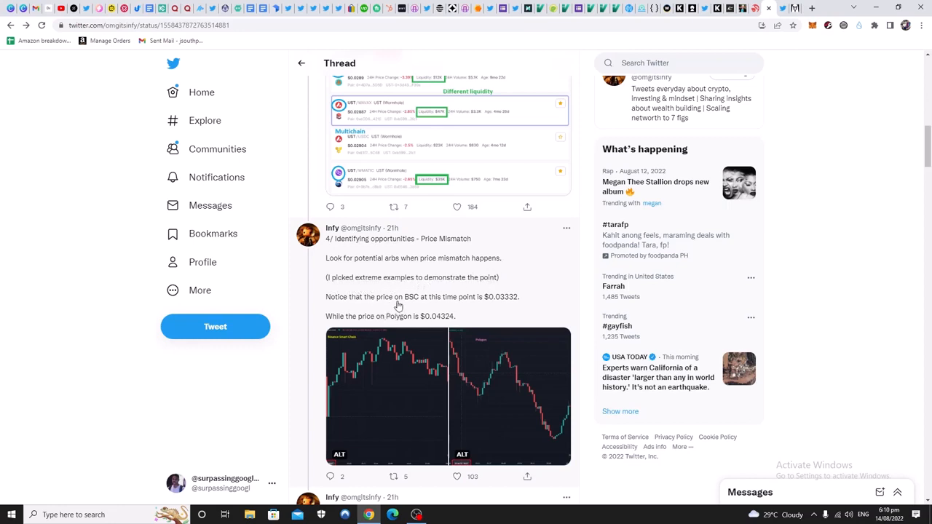
pyautogui.moveTo(477, 303)
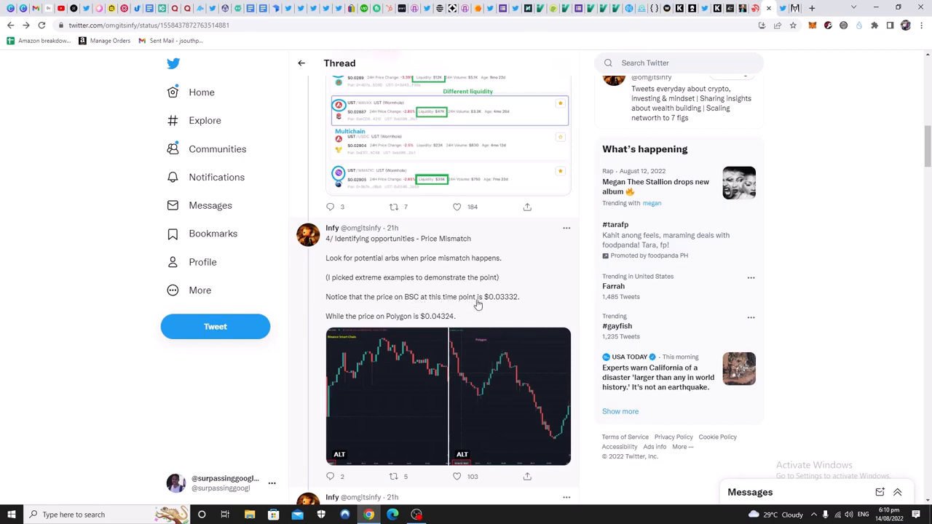
pyautogui.moveTo(493, 301)
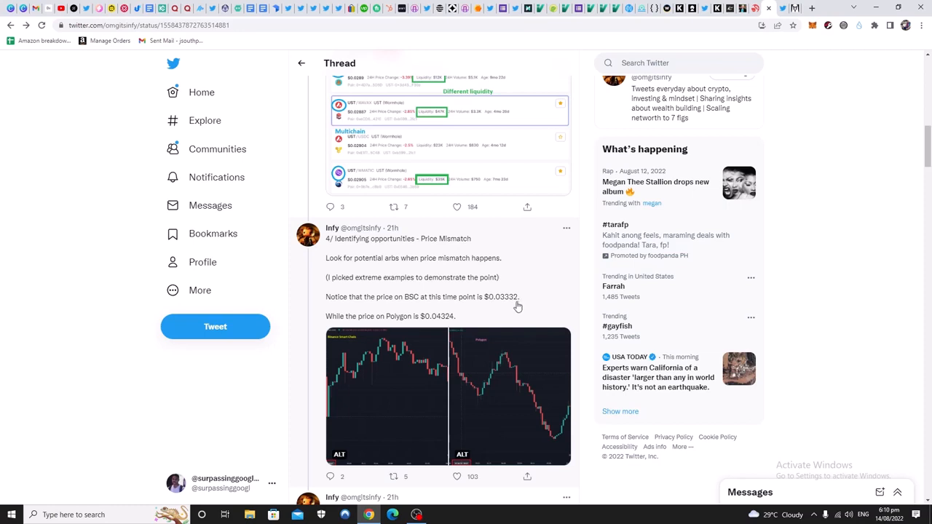
pyautogui.moveTo(455, 323)
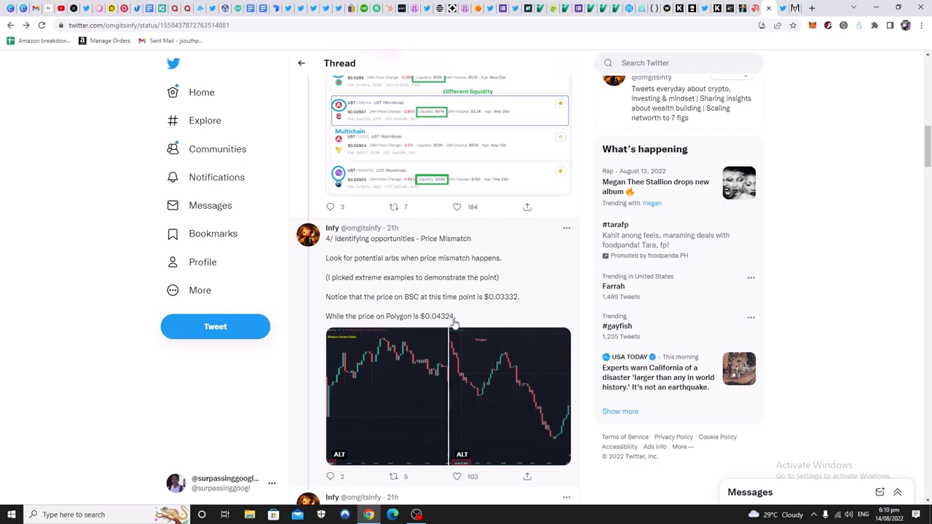
pyautogui.moveTo(440, 323)
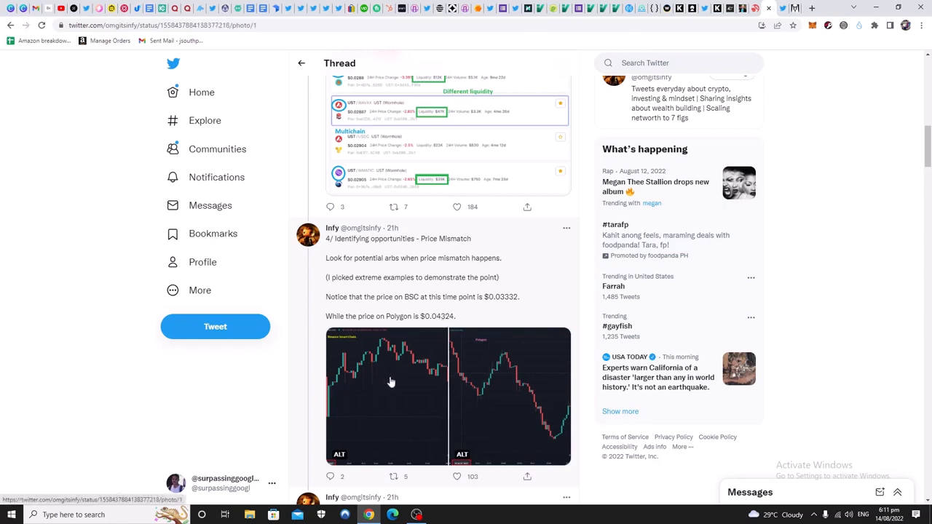
pyautogui.click(386, 393)
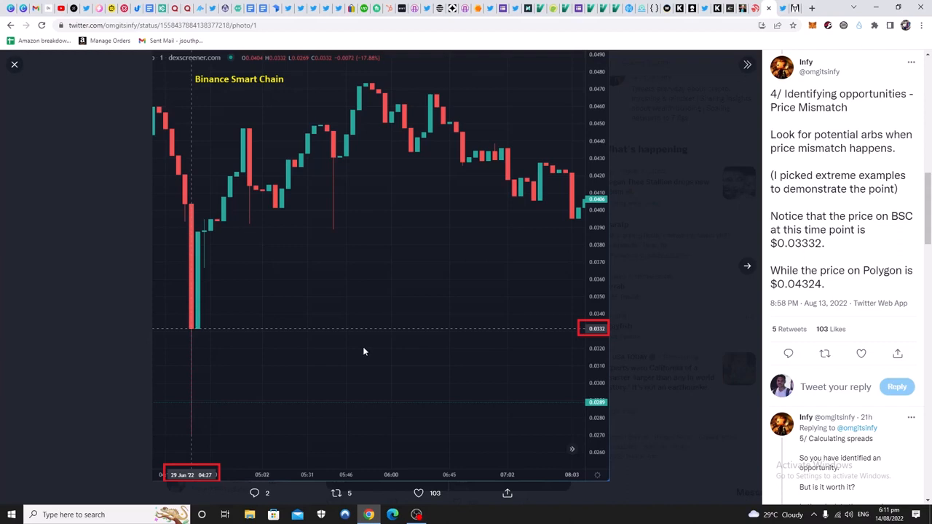
pyautogui.moveTo(766, 275)
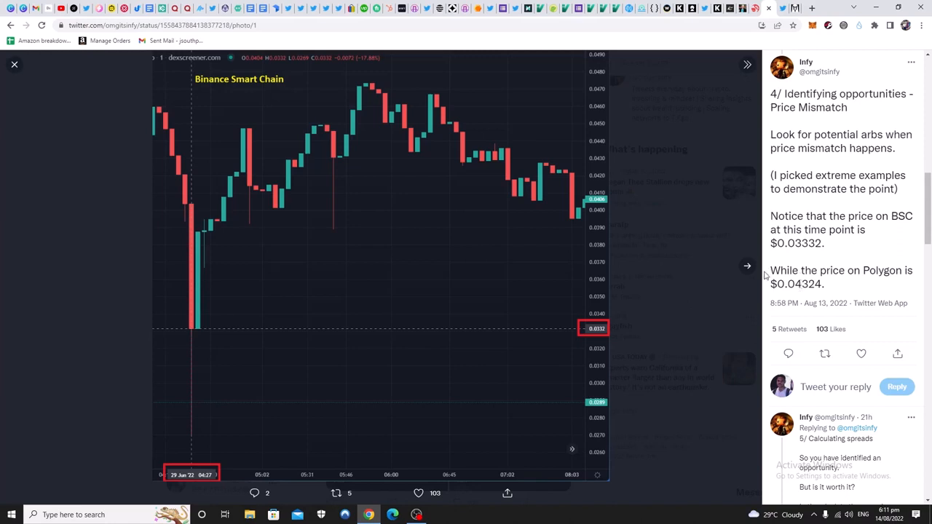
pyautogui.moveTo(750, 273)
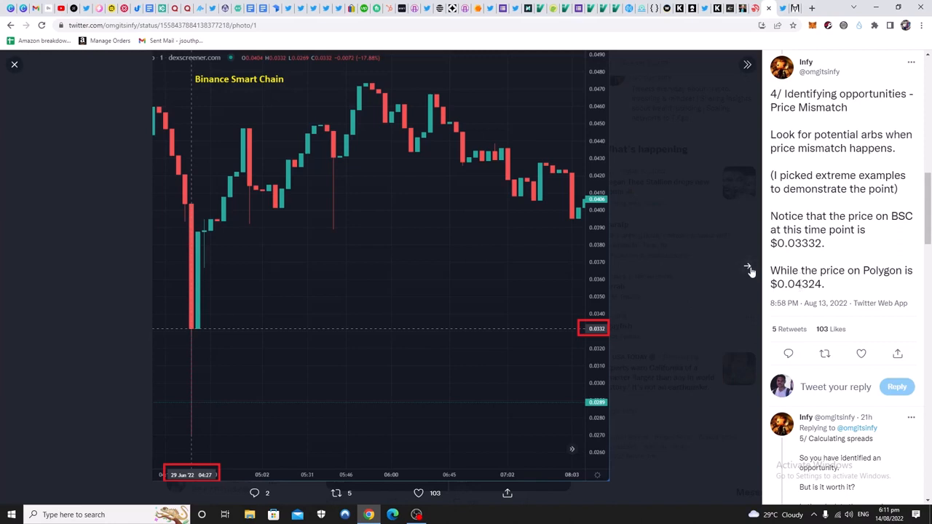
pyautogui.click(746, 268)
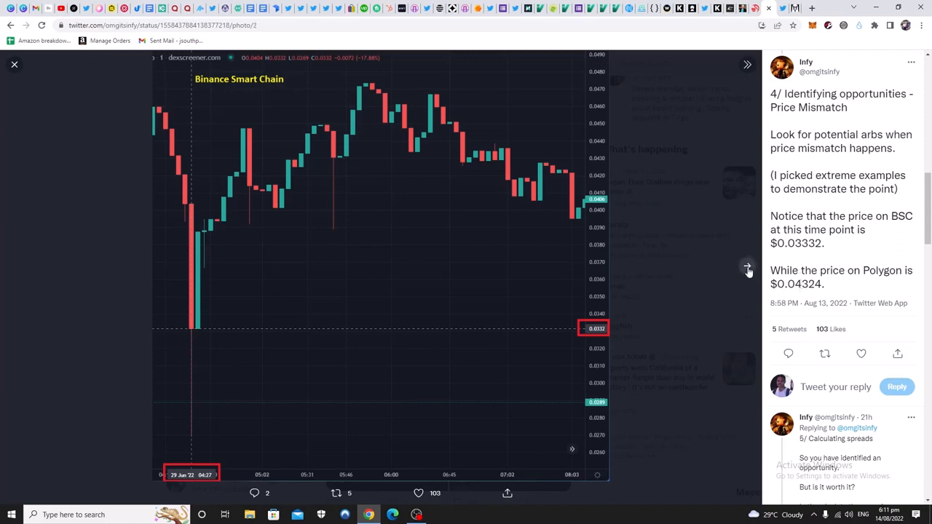
pyautogui.click(747, 265)
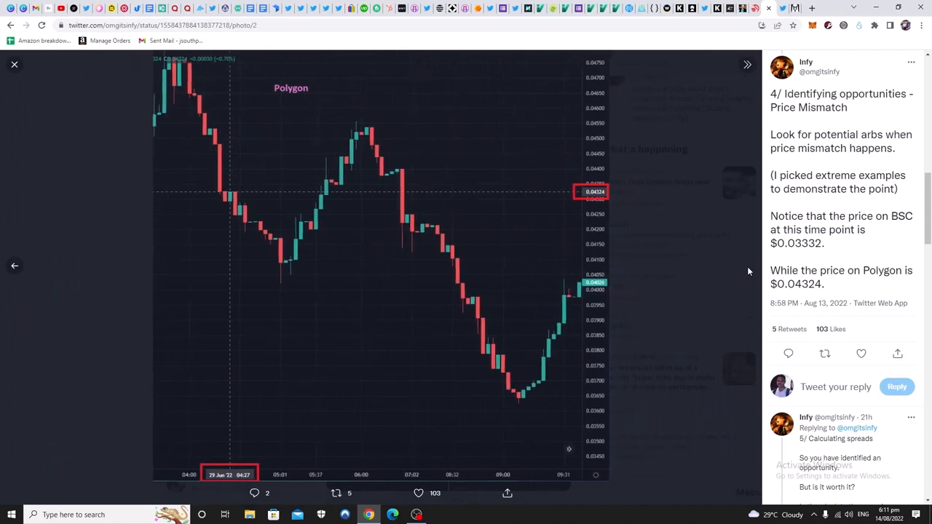
pyautogui.moveTo(439, 370)
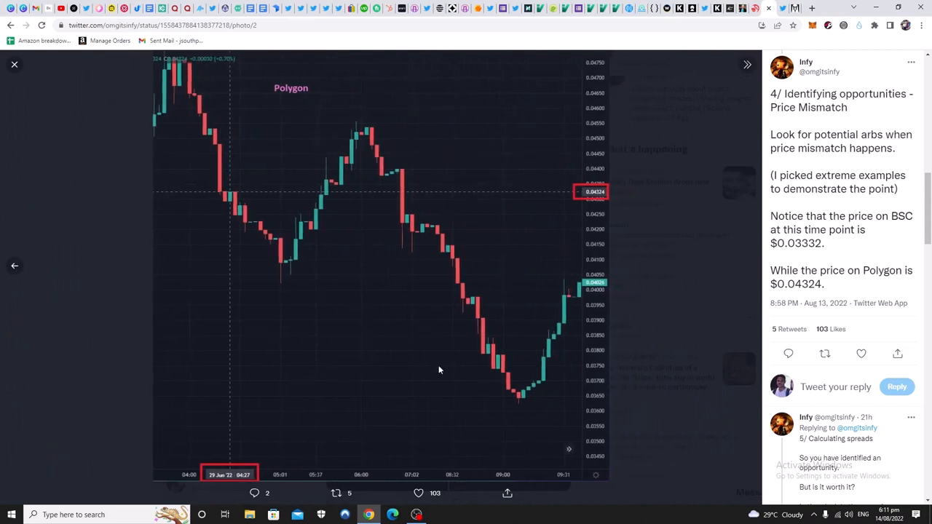
pyautogui.moveTo(230, 256)
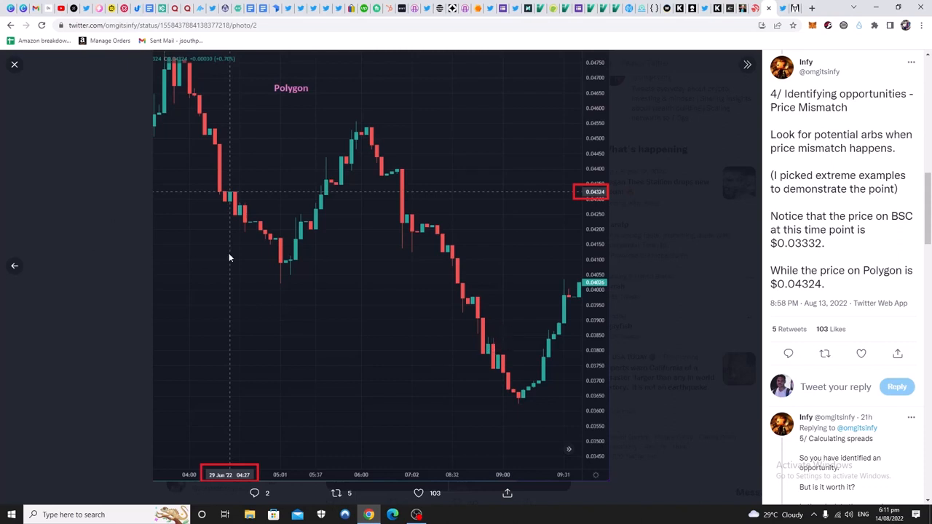
pyautogui.moveTo(14, 64)
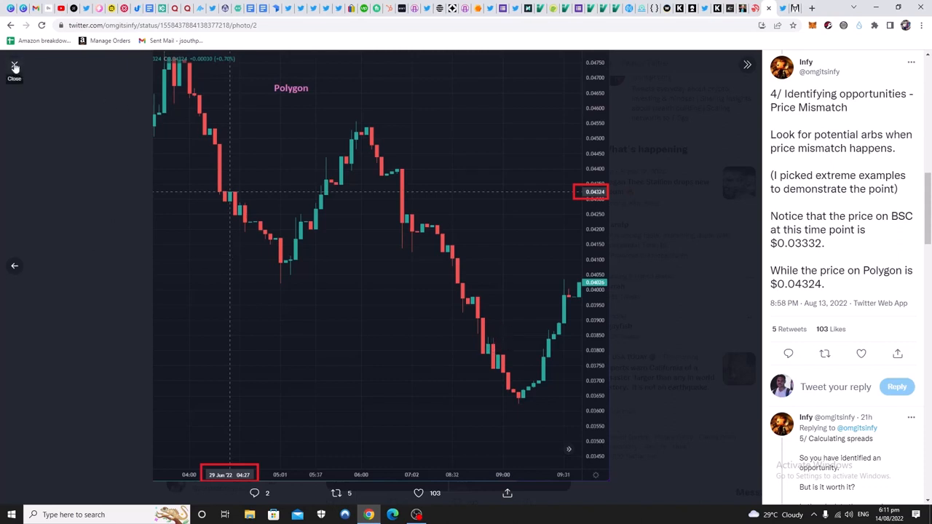
pyautogui.moveTo(550, 312)
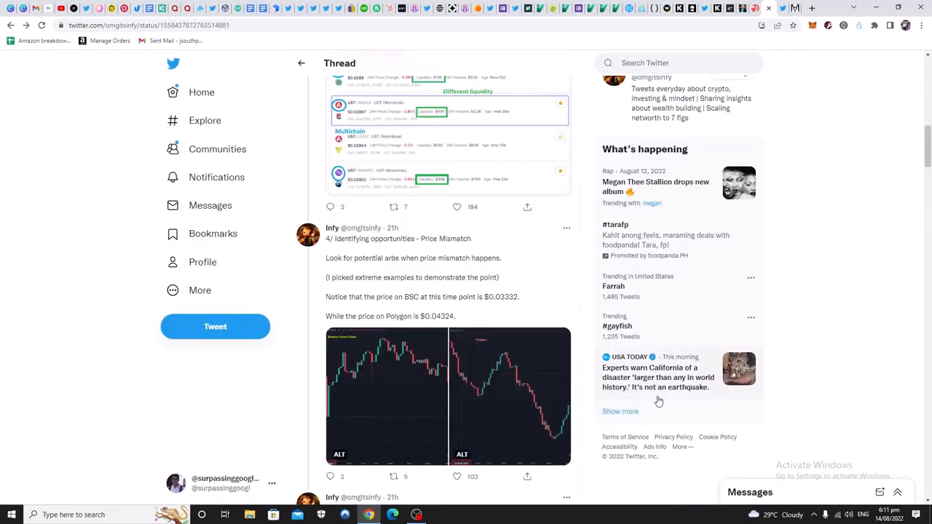
# Scroll down to the '5/ Calculating spreads' tweet working out a 30% spread from BSC and Polygon prices
pyautogui.scroll(-3)
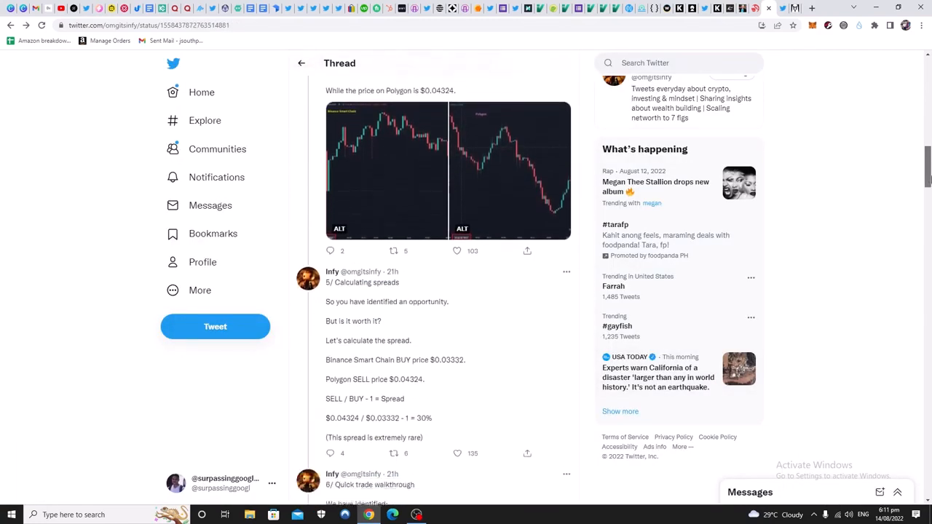
pyautogui.scroll(-3)
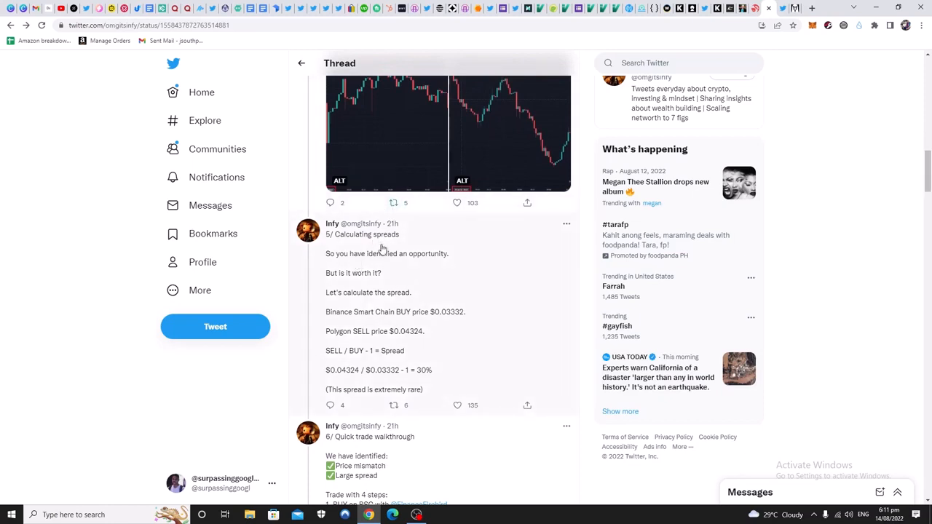
pyautogui.moveTo(426, 267)
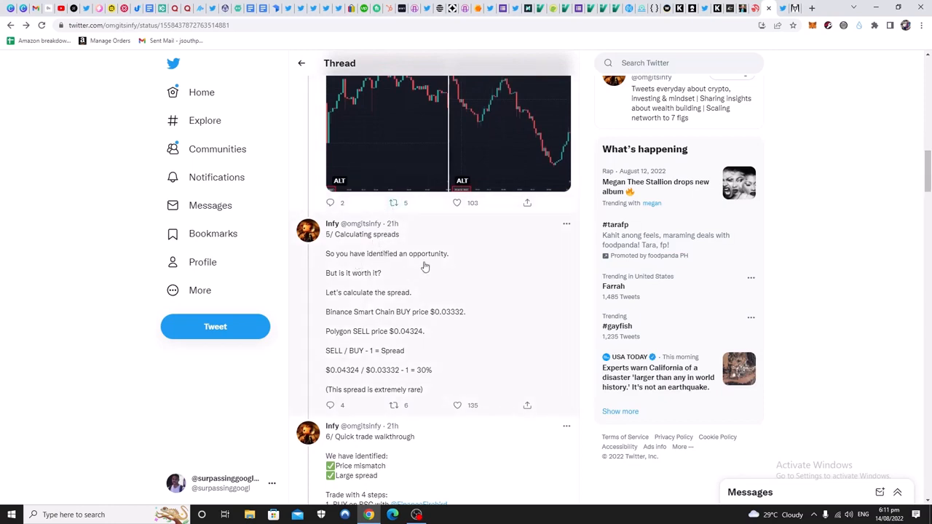
pyautogui.moveTo(379, 297)
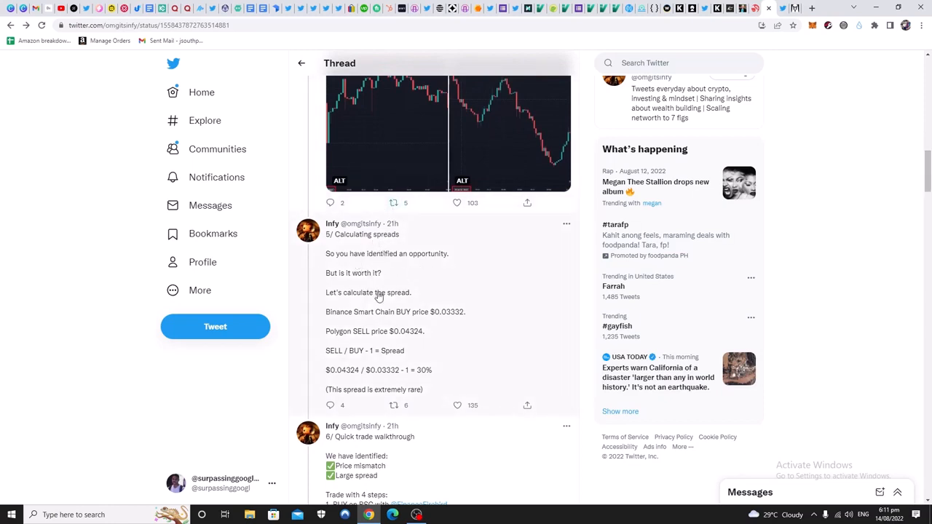
pyautogui.moveTo(387, 326)
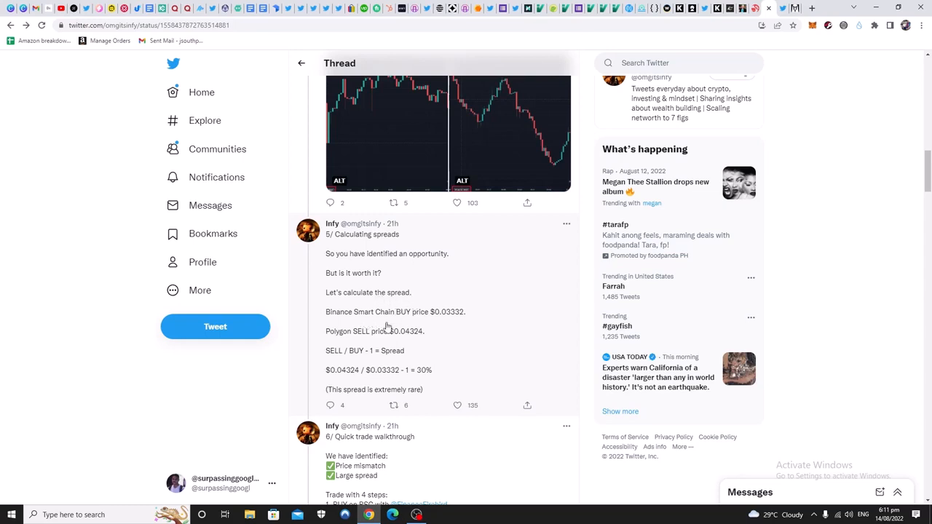
pyautogui.moveTo(445, 322)
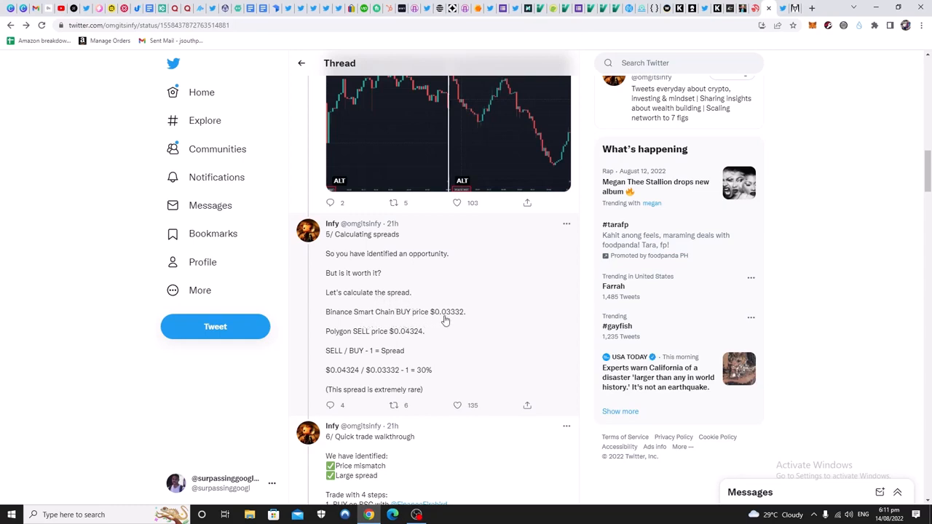
pyautogui.moveTo(360, 341)
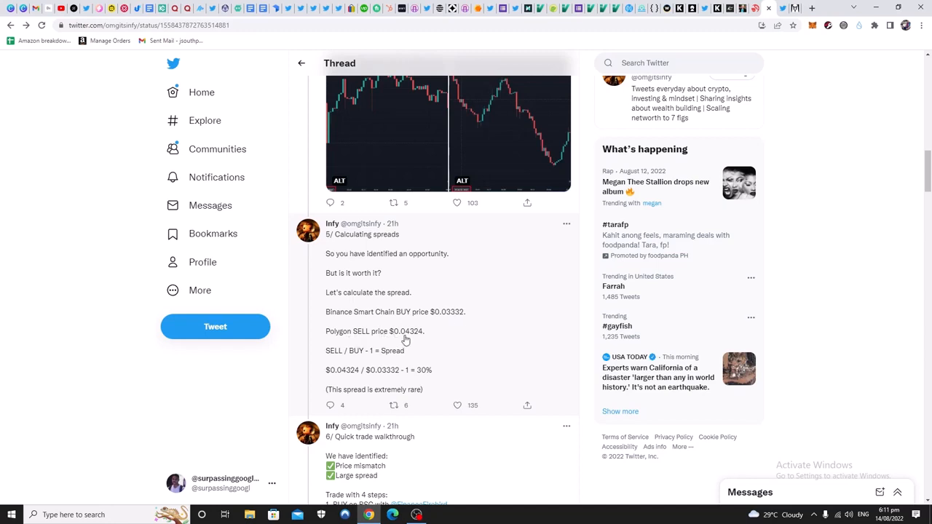
pyautogui.moveTo(367, 359)
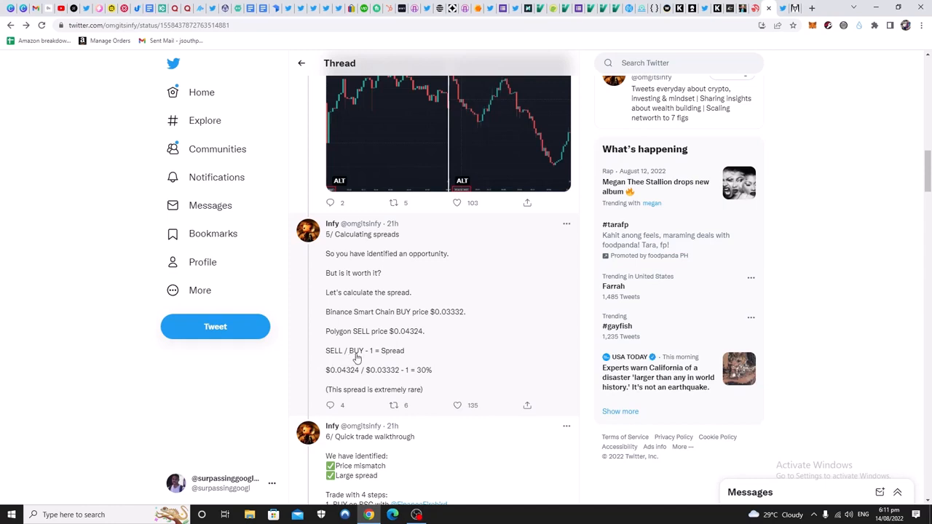
pyautogui.moveTo(367, 358)
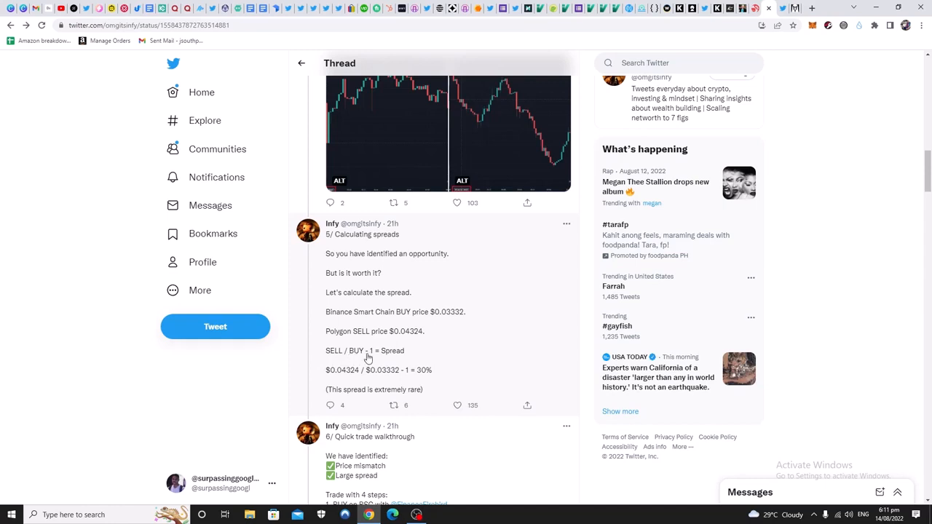
pyautogui.moveTo(352, 382)
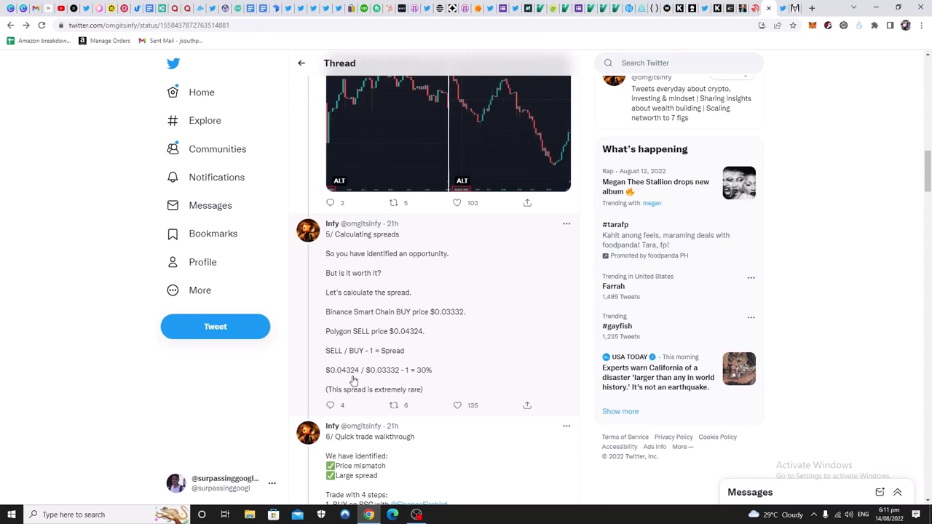
pyautogui.moveTo(352, 391)
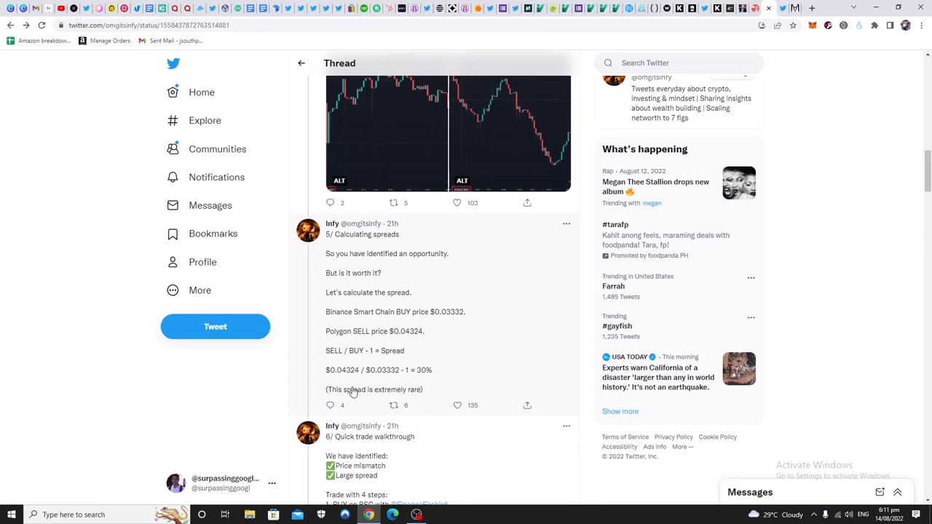
pyautogui.moveTo(425, 379)
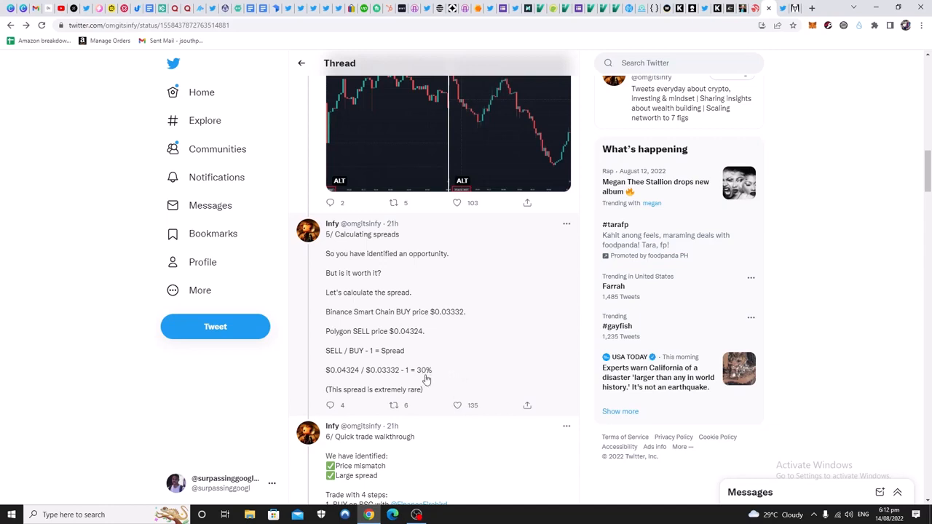
pyautogui.moveTo(378, 396)
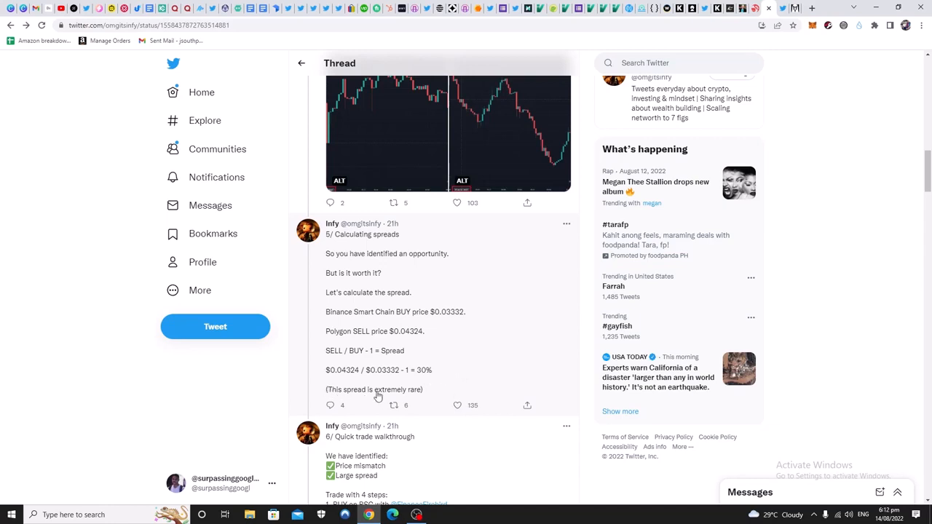
pyautogui.moveTo(431, 393)
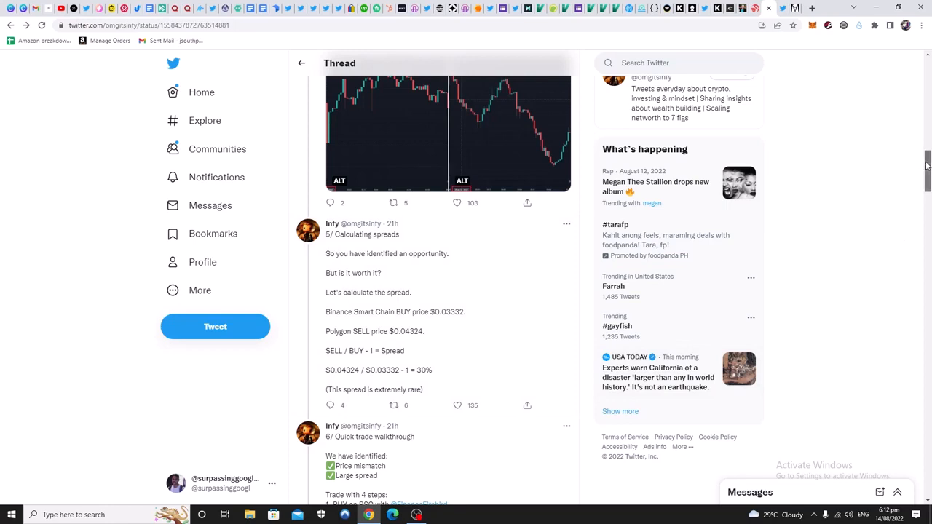
pyautogui.scroll(-3)
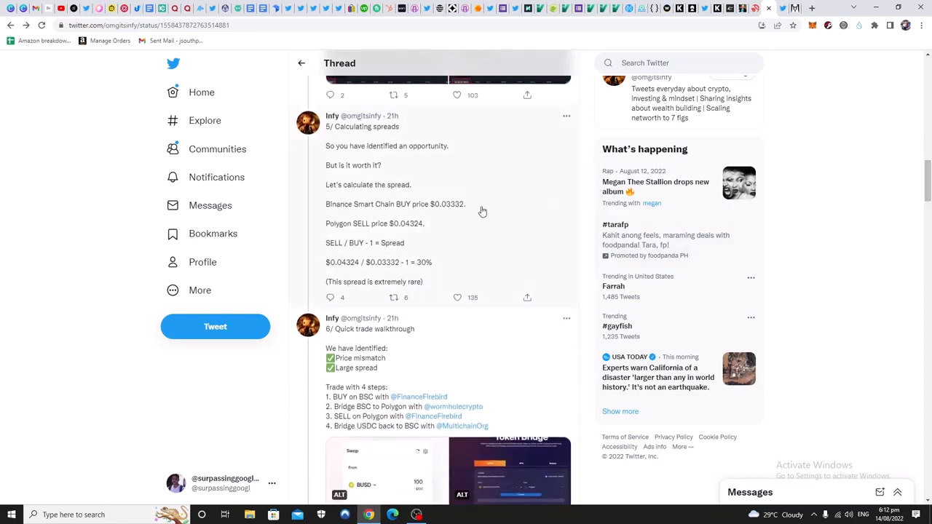
pyautogui.moveTo(449, 202)
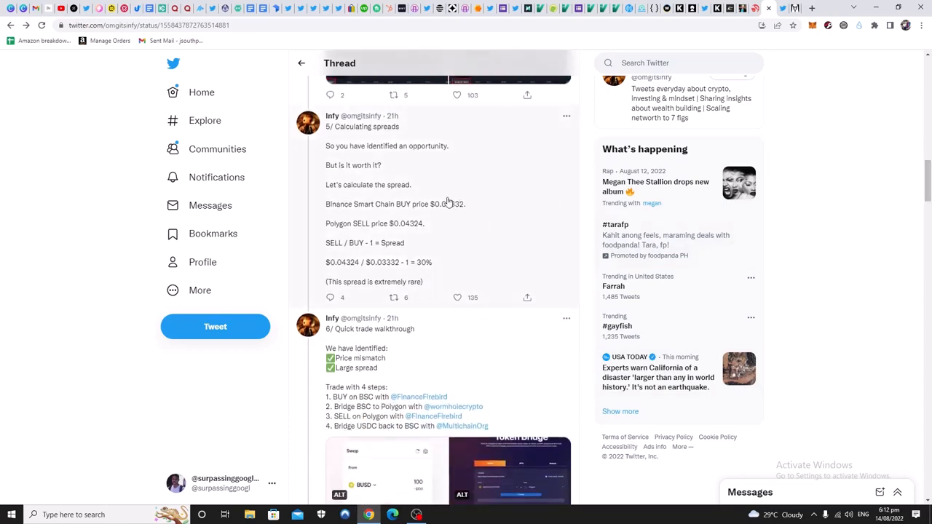
pyautogui.moveTo(463, 221)
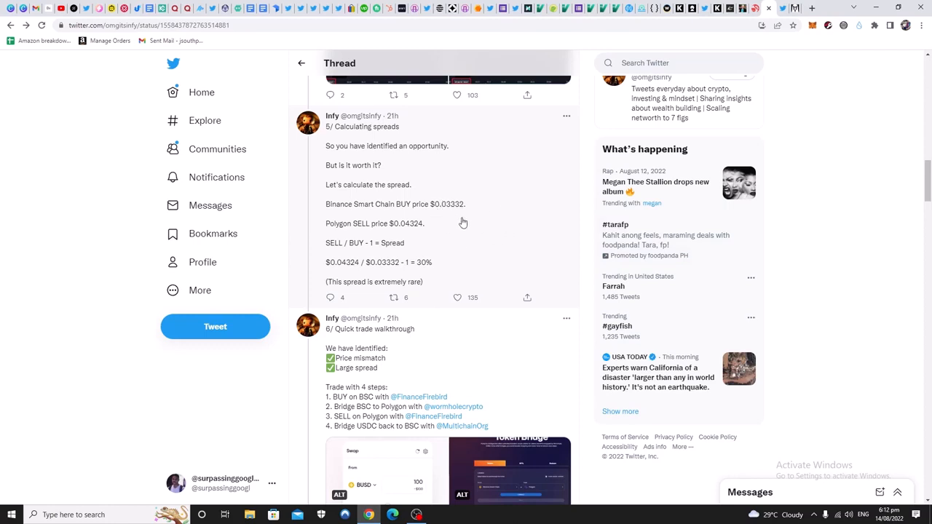
pyautogui.moveTo(466, 242)
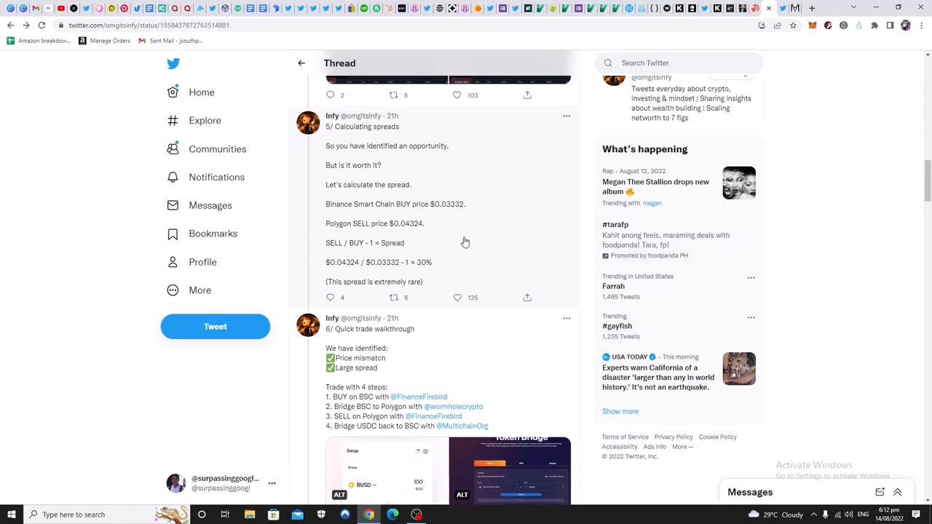
pyautogui.moveTo(498, 233)
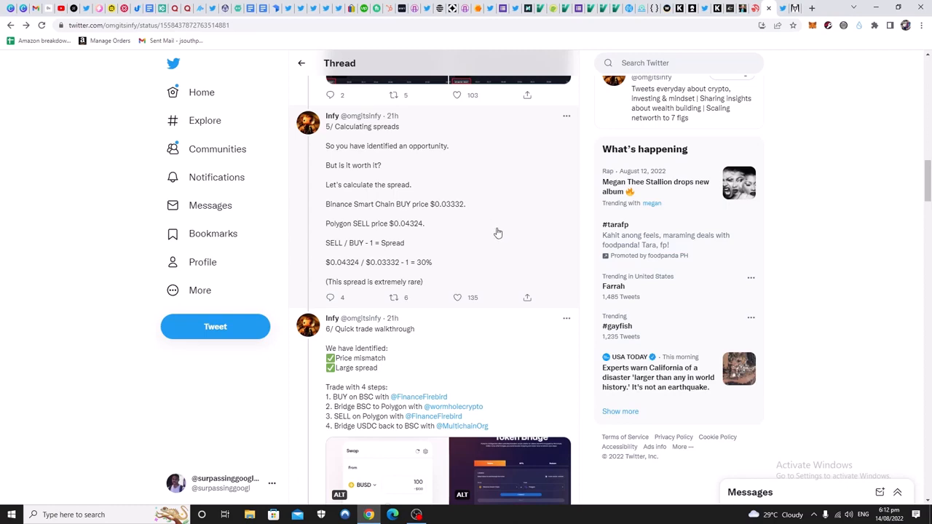
pyautogui.moveTo(505, 224)
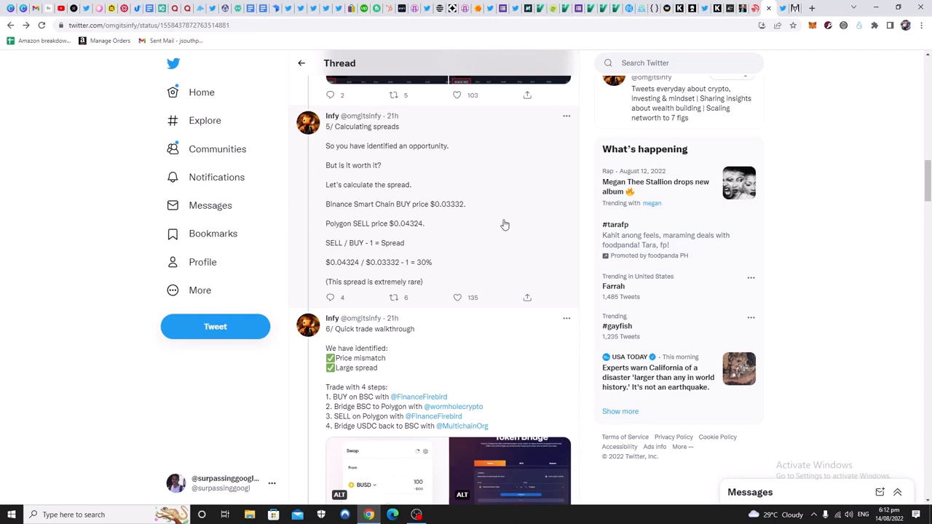
pyautogui.moveTo(452, 192)
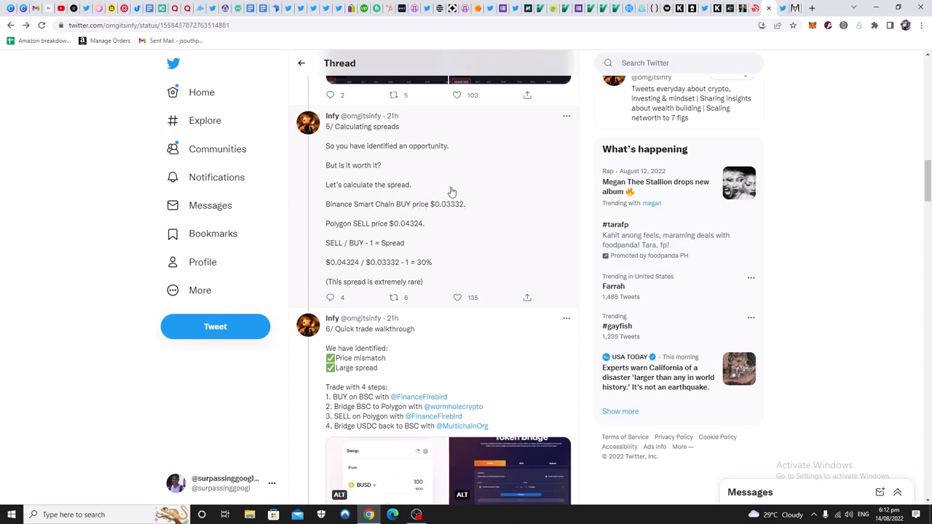
pyautogui.moveTo(450, 201)
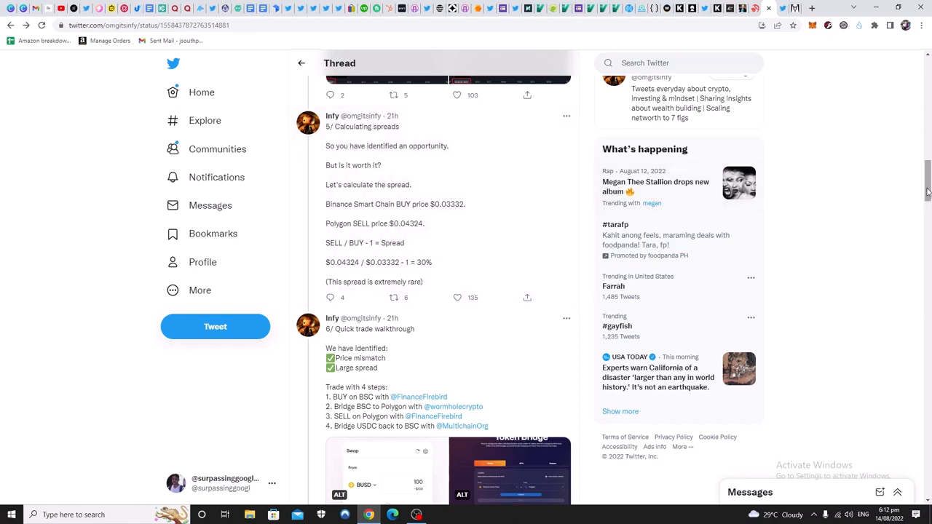
# Scroll down to the '6/ Quick trade walkthrough' tweet listing four steps with exchange screenshots
pyautogui.scroll(-3)
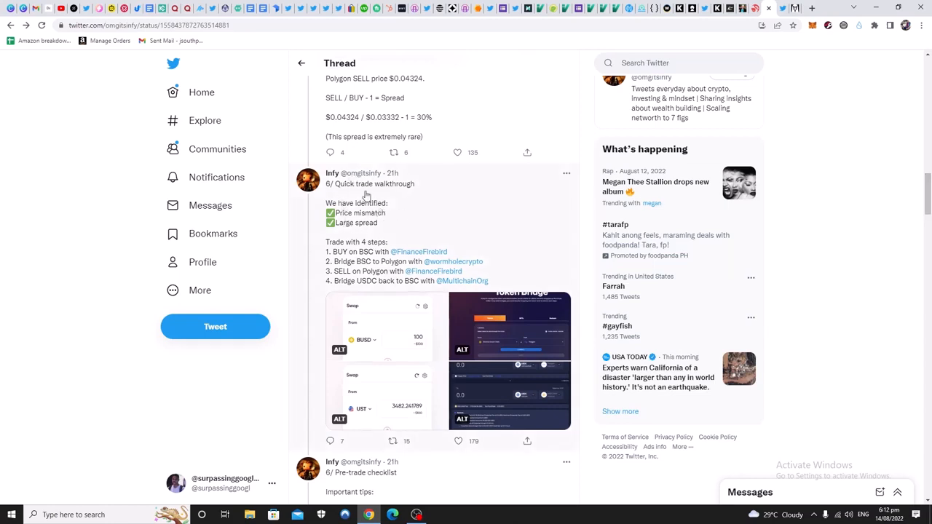
pyautogui.moveTo(386, 210)
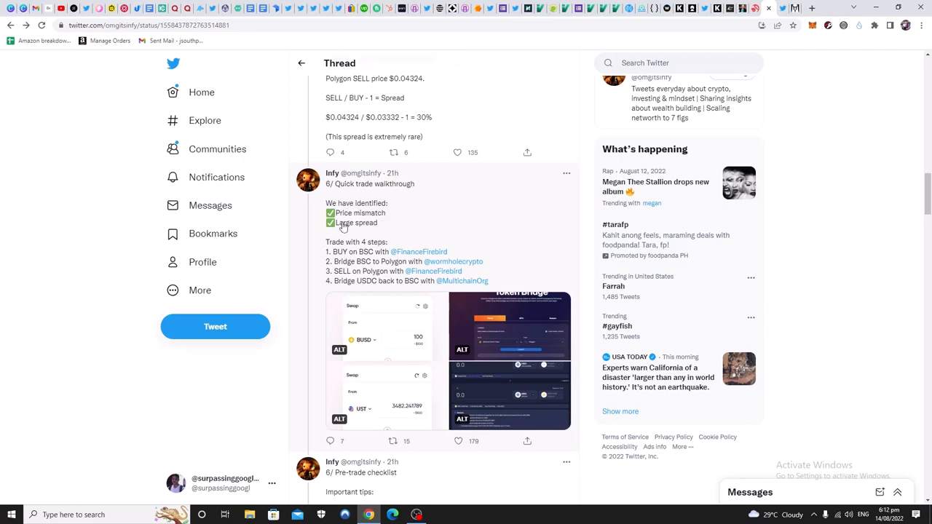
pyautogui.moveTo(339, 251)
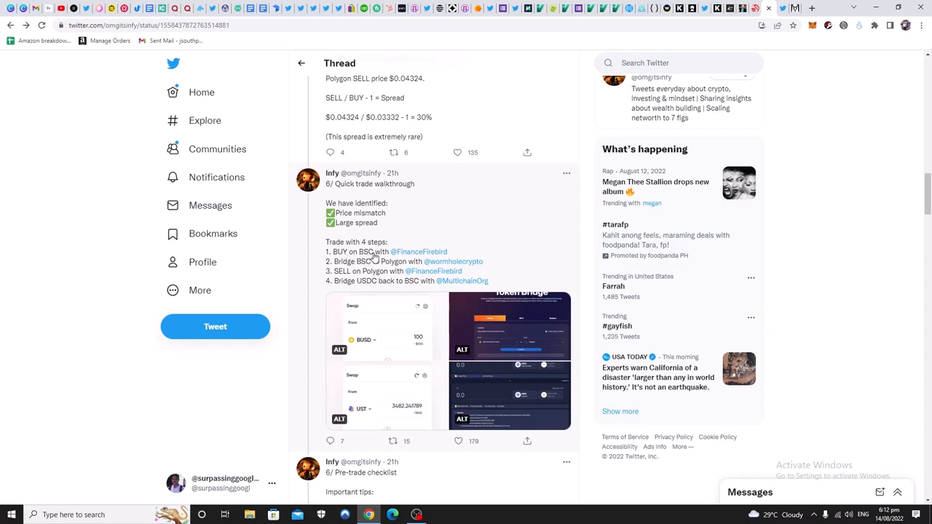
pyautogui.moveTo(419, 251)
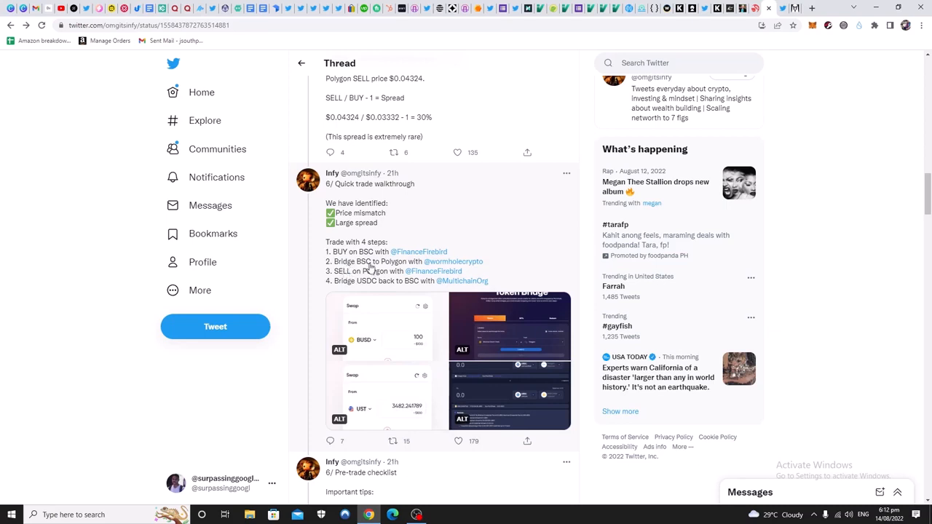
pyautogui.moveTo(408, 268)
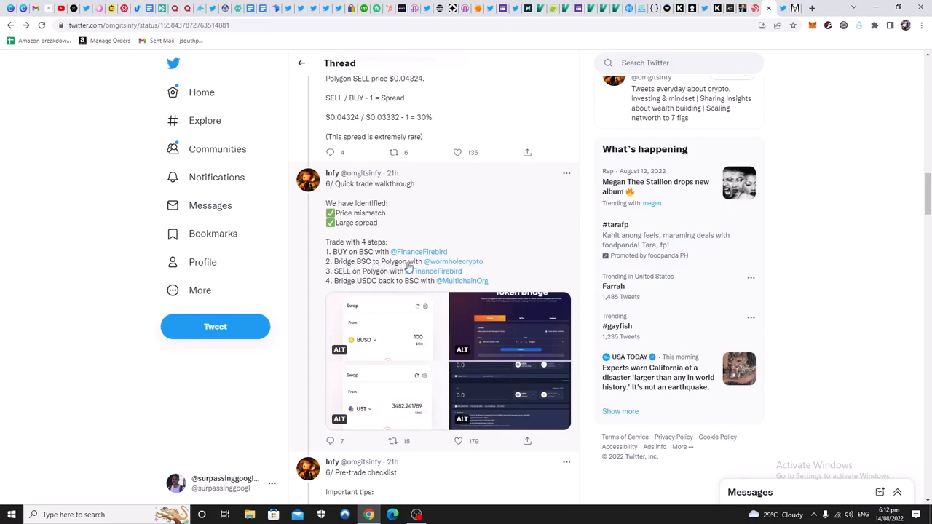
pyautogui.moveTo(453, 262)
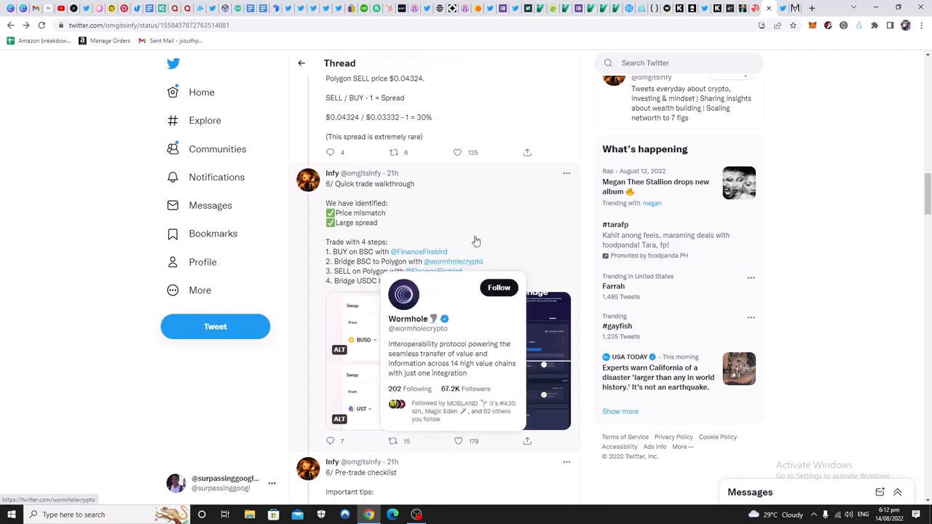
pyautogui.moveTo(390, 271)
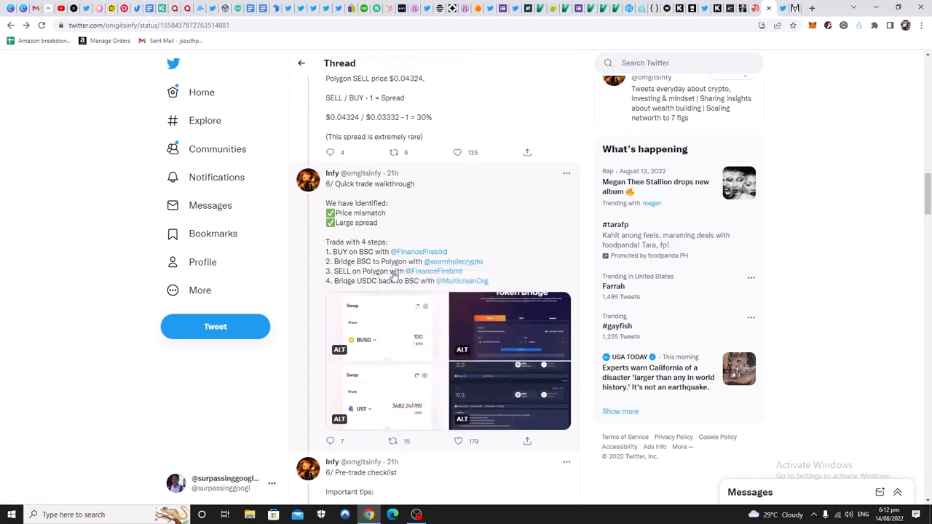
pyautogui.moveTo(433, 271)
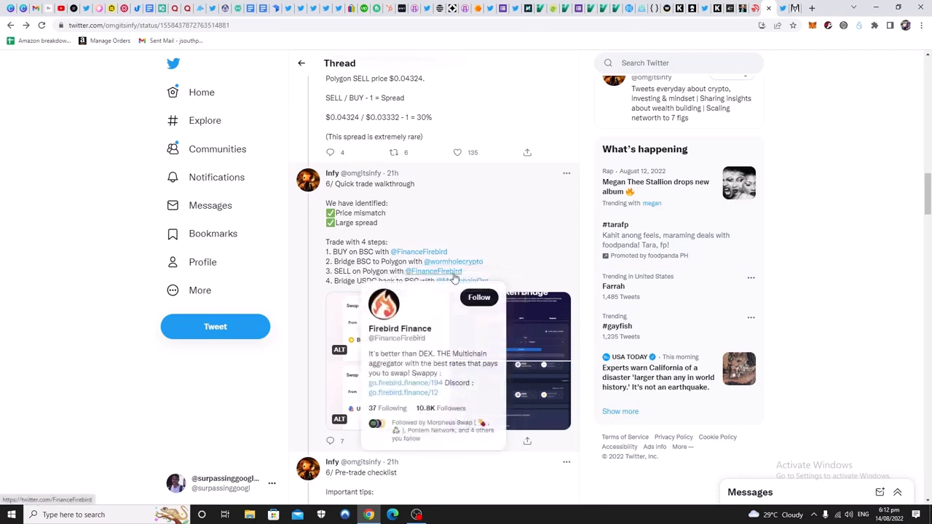
pyautogui.moveTo(338, 293)
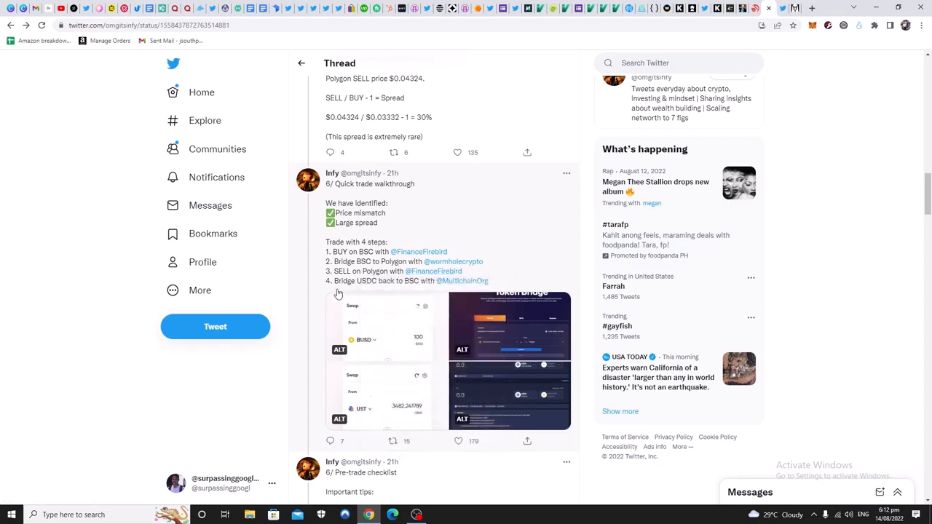
pyautogui.moveTo(407, 288)
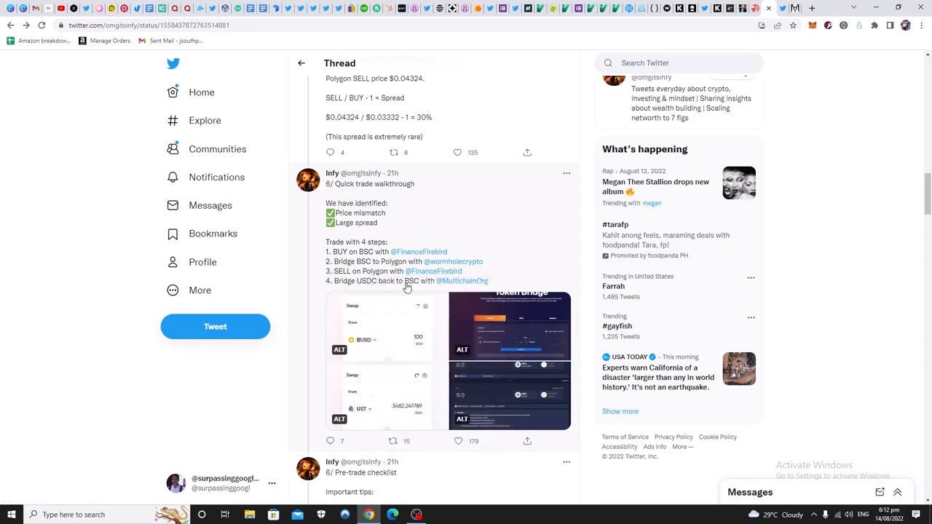
pyautogui.moveTo(518, 243)
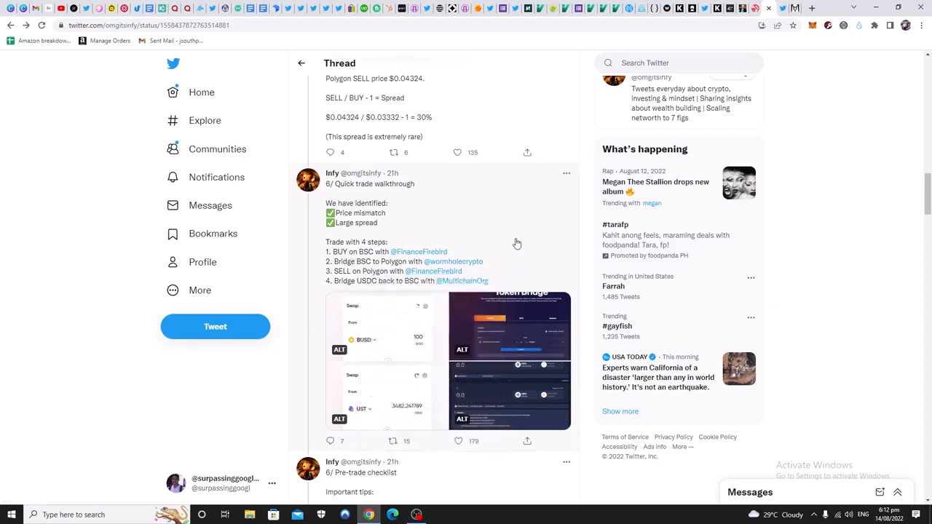
pyautogui.moveTo(504, 259)
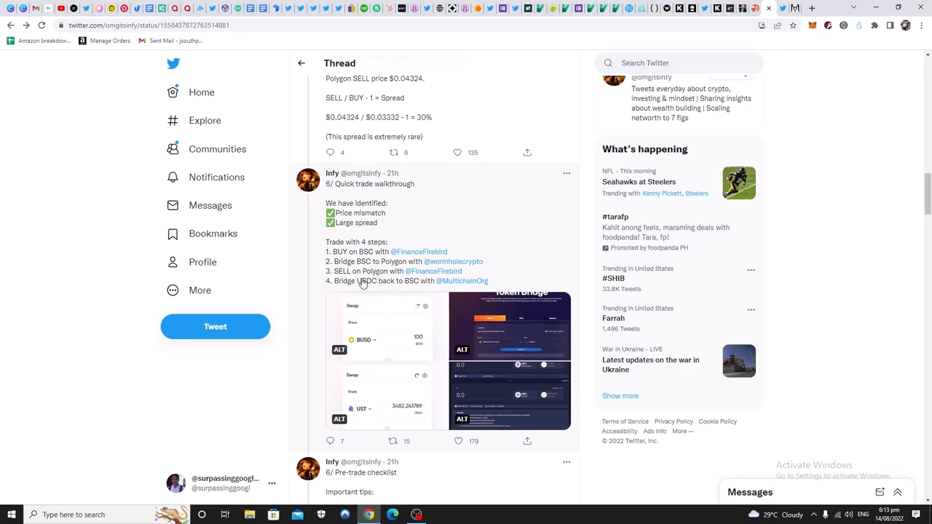
pyautogui.moveTo(366, 288)
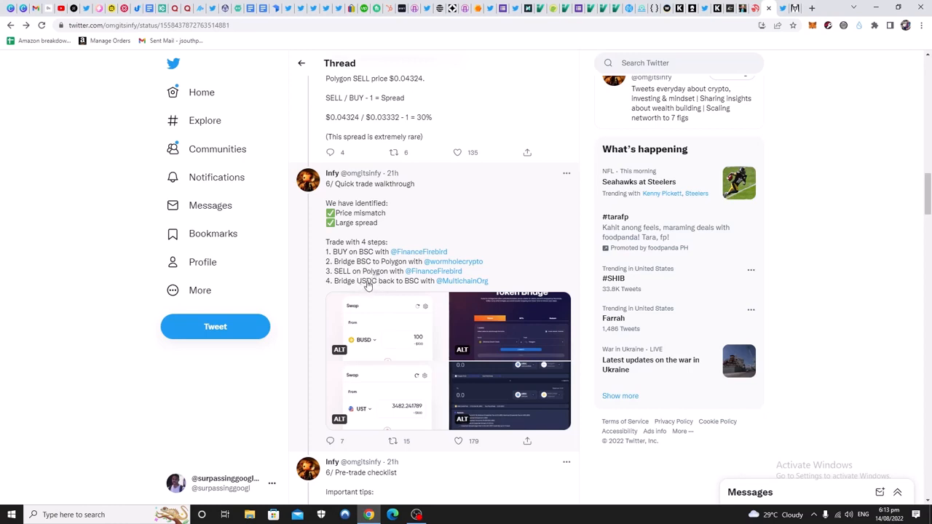
pyautogui.moveTo(376, 285)
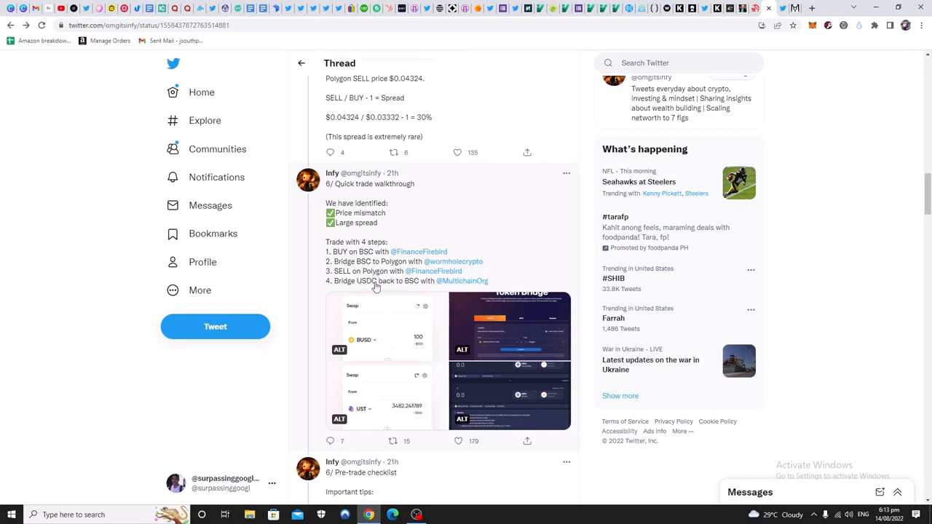
pyautogui.moveTo(349, 241)
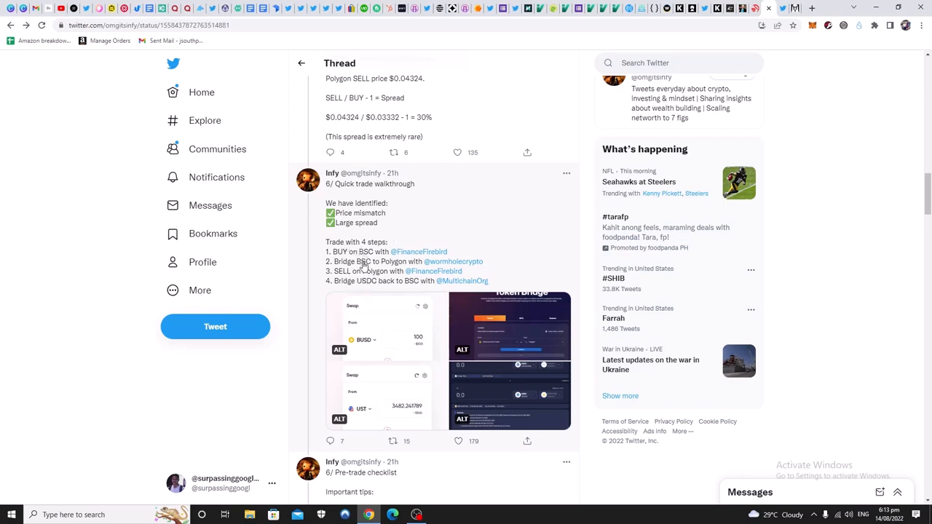
pyautogui.moveTo(361, 416)
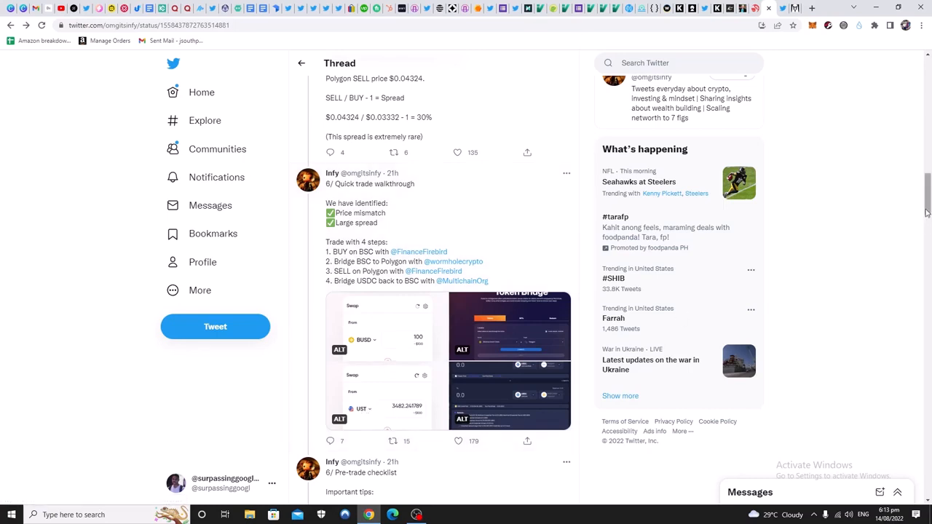
# Scroll back between tweet 3/ Cross Chain and tweet 4/ Price Mismatch with its BSC and Polygon charts
pyautogui.scroll(3)
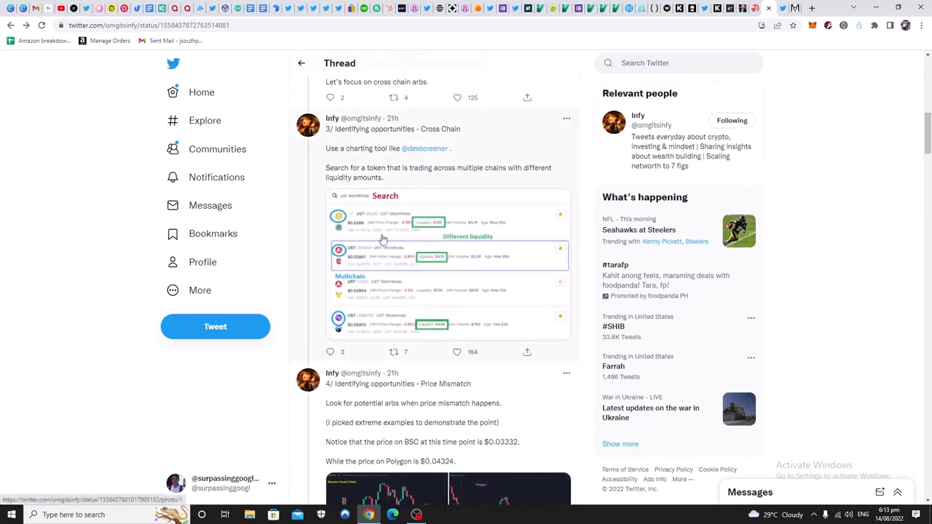
pyautogui.moveTo(390, 247)
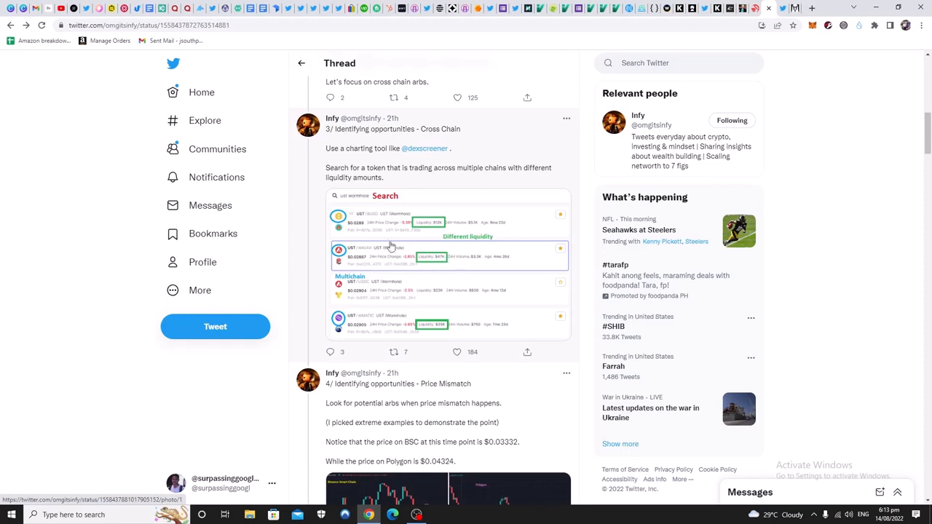
pyautogui.moveTo(355, 220)
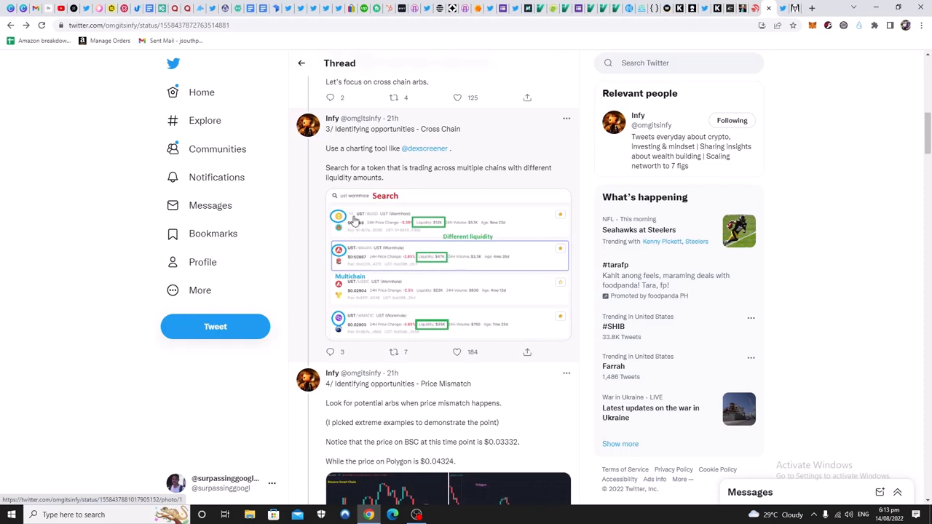
pyautogui.moveTo(387, 335)
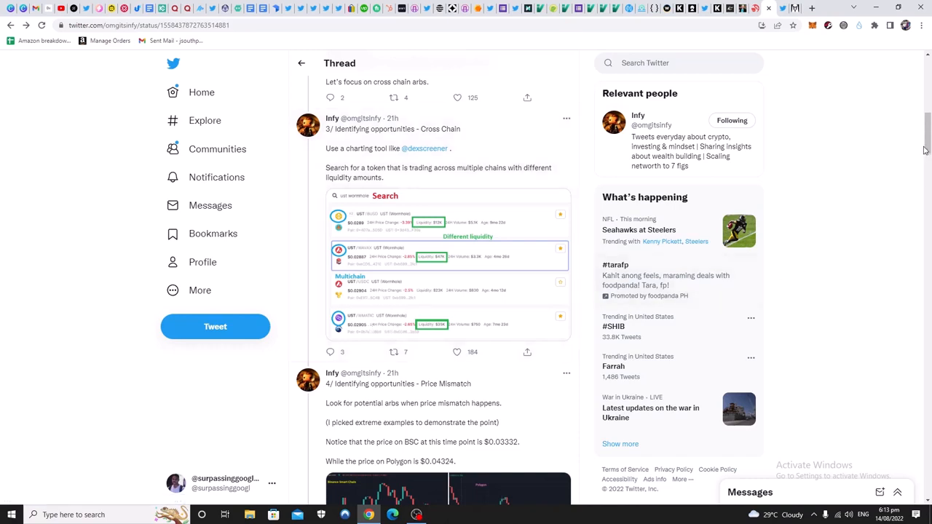
pyautogui.scroll(-3)
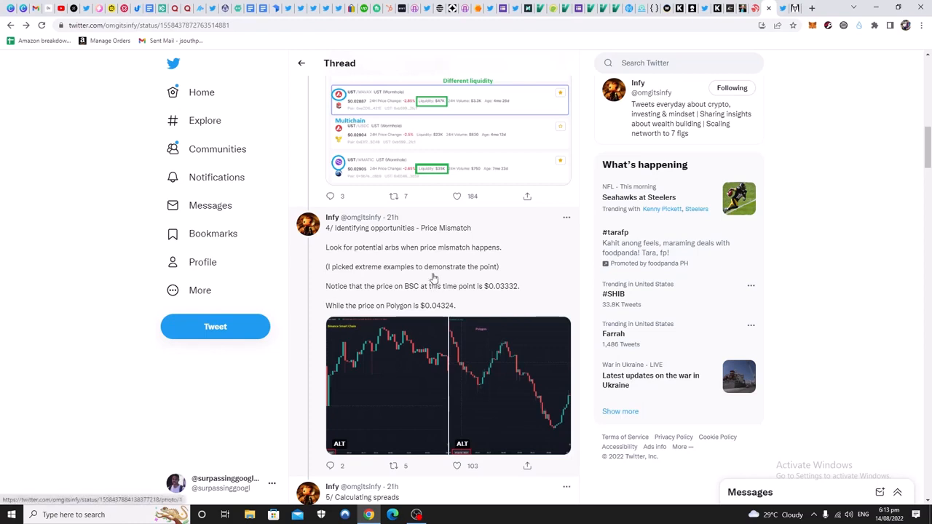
pyautogui.moveTo(439, 408)
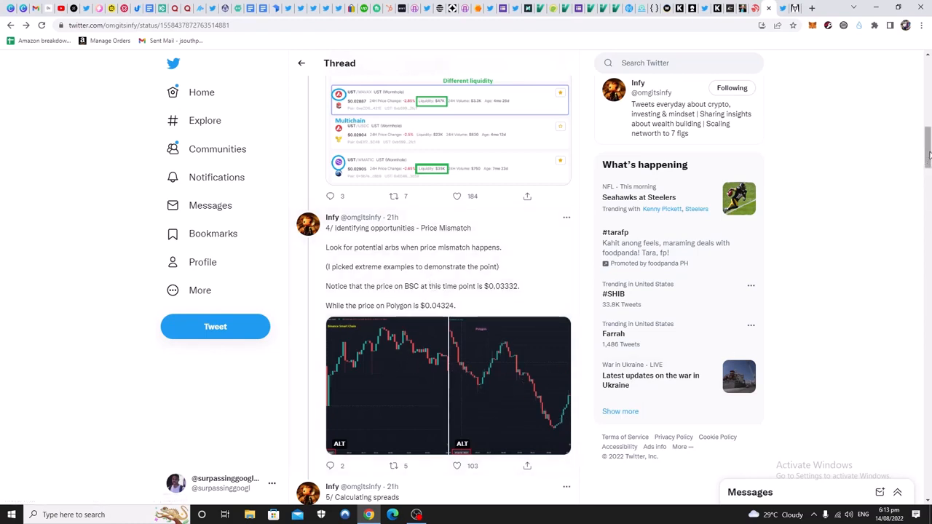
pyautogui.scroll(-3)
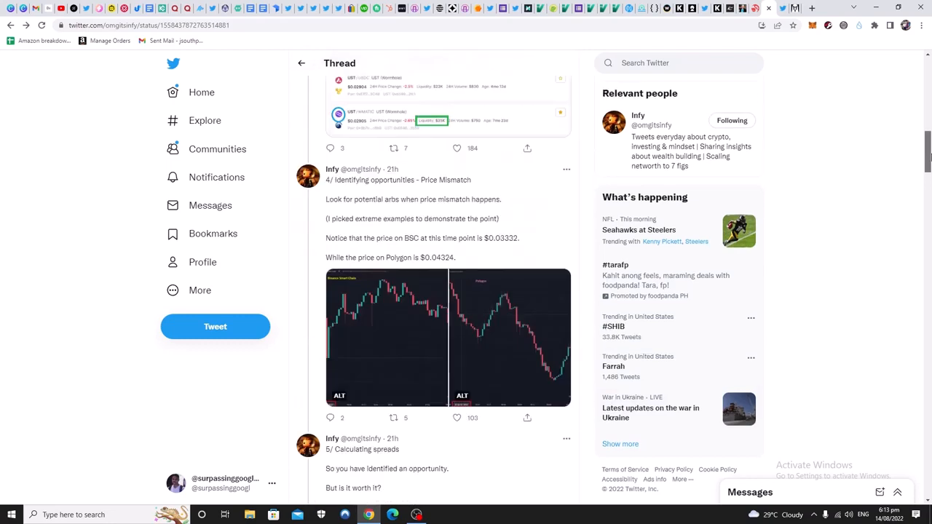
pyautogui.scroll(3)
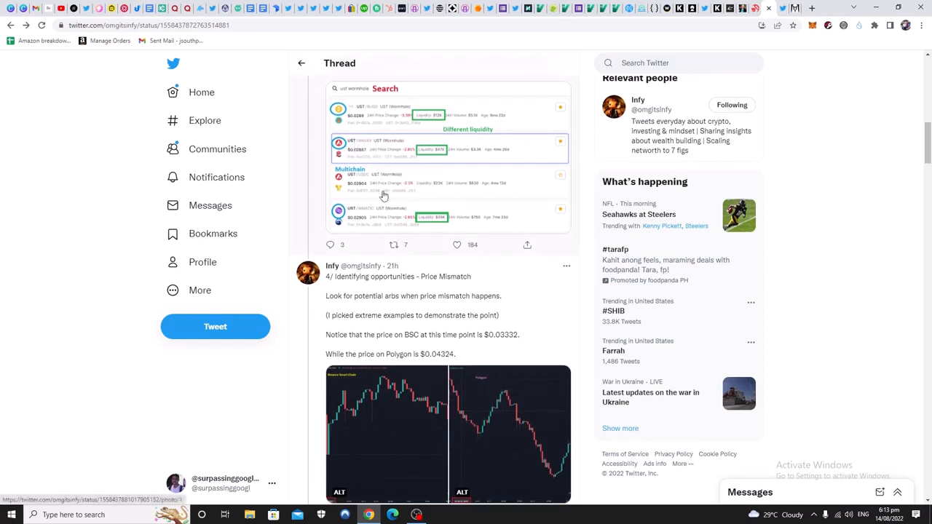
pyautogui.moveTo(552, 8)
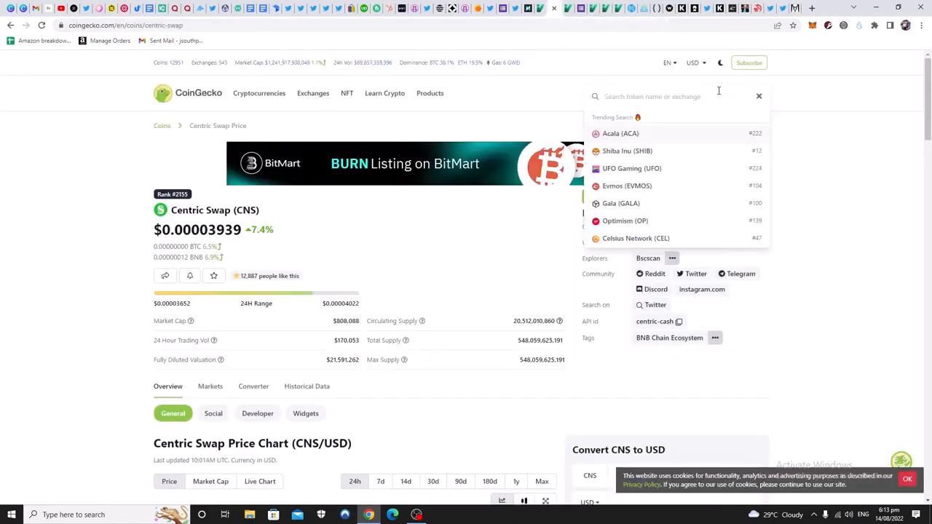
# Search CoinGecko for 'ust' to list TerraClassicUSD, TerraUSD (Wormhole) and similar coins
pyautogui.write('ust')
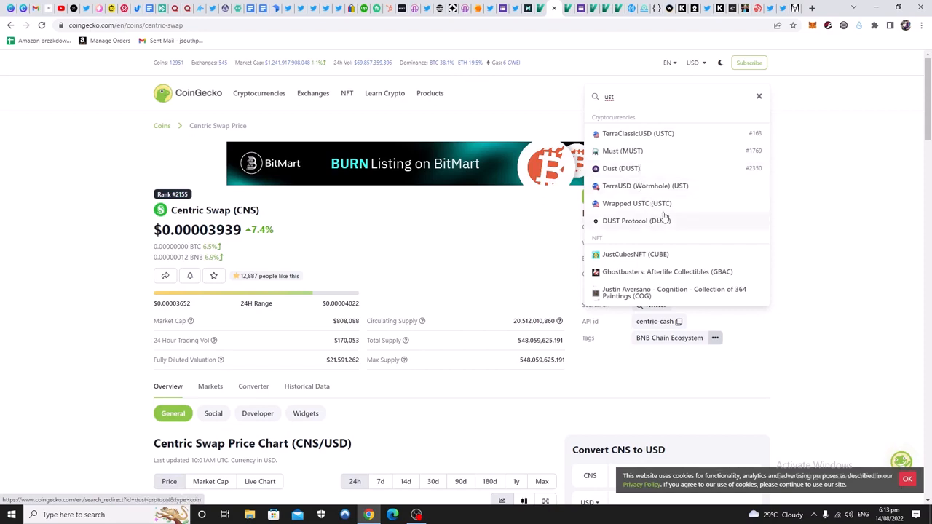
pyautogui.moveTo(653, 195)
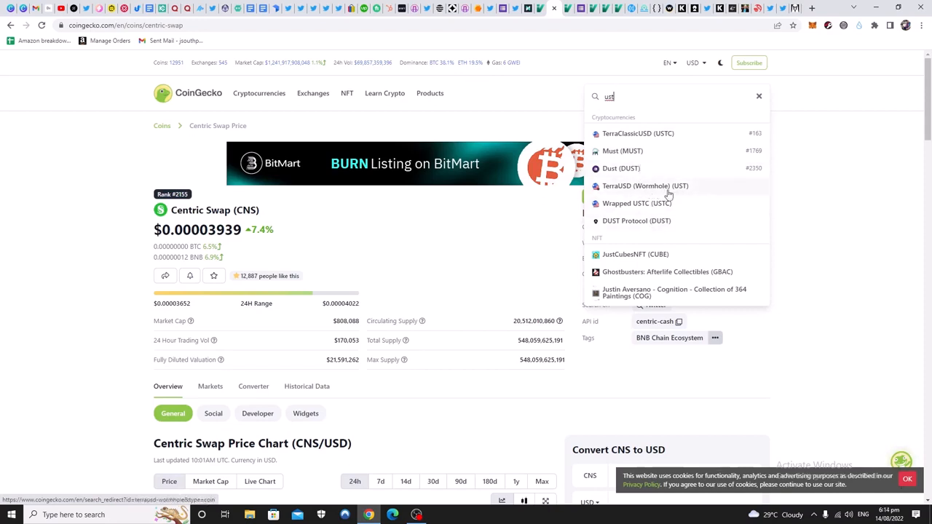
pyautogui.moveTo(694, 192)
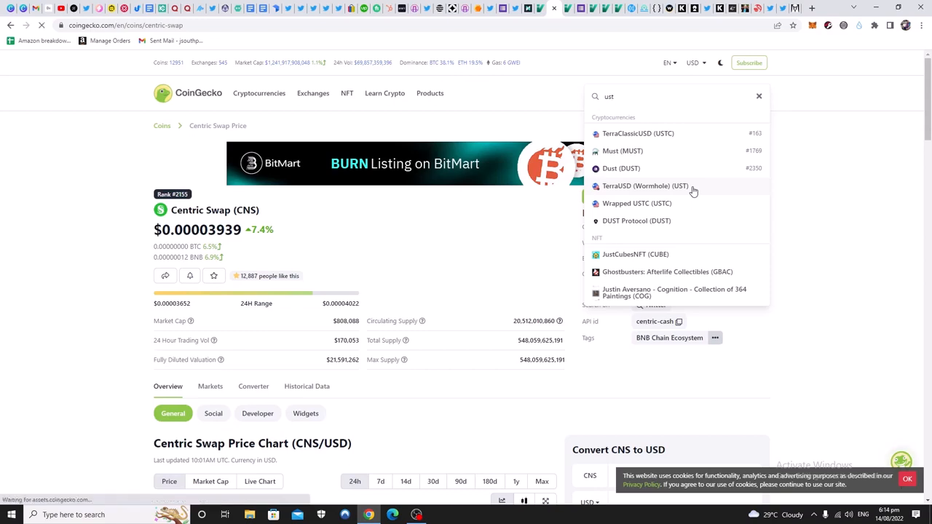
# View TerraUSD (Wormhole)'s price page at about $0.029, then return to the Twitter thread
pyautogui.click(645, 187)
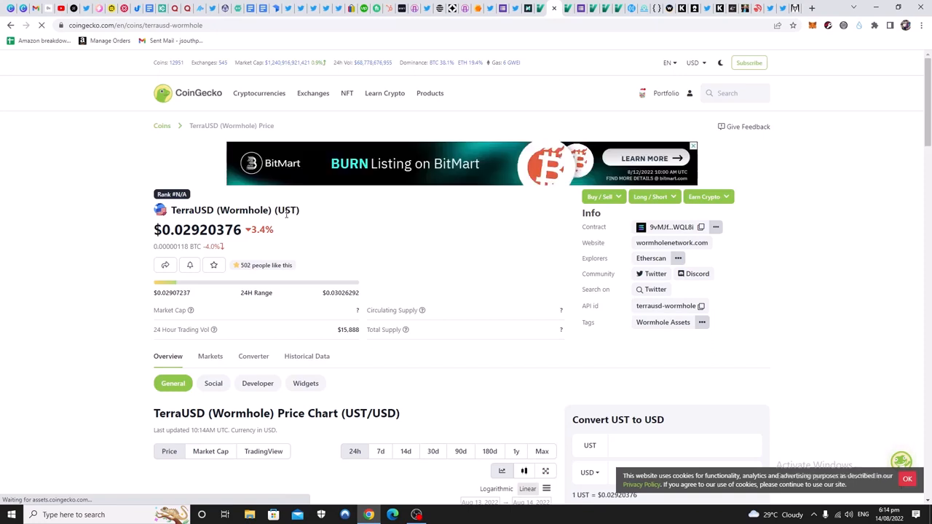
pyautogui.moveTo(302, 224)
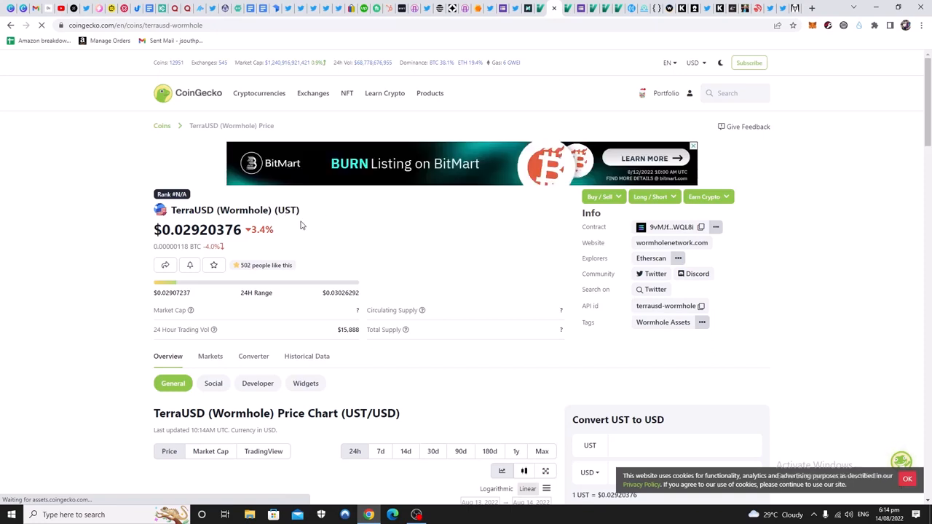
pyautogui.moveTo(309, 204)
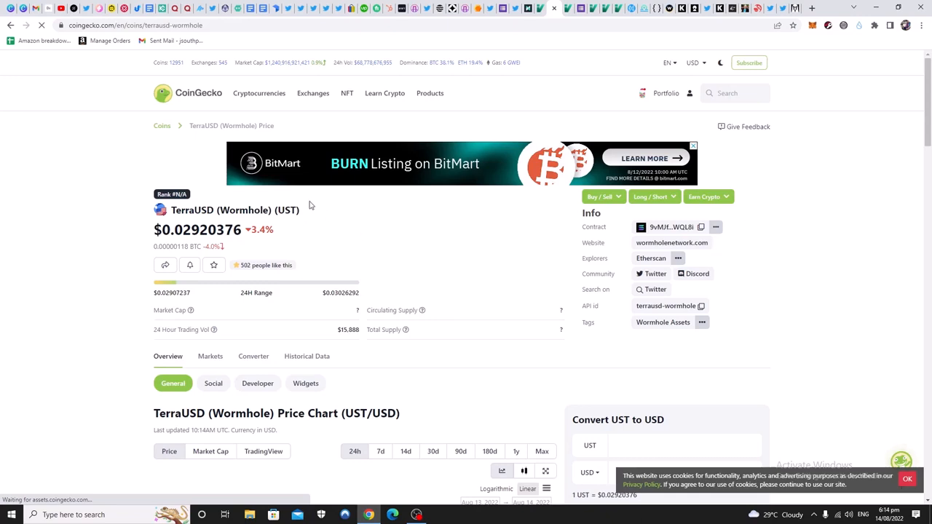
pyautogui.moveTo(283, 215)
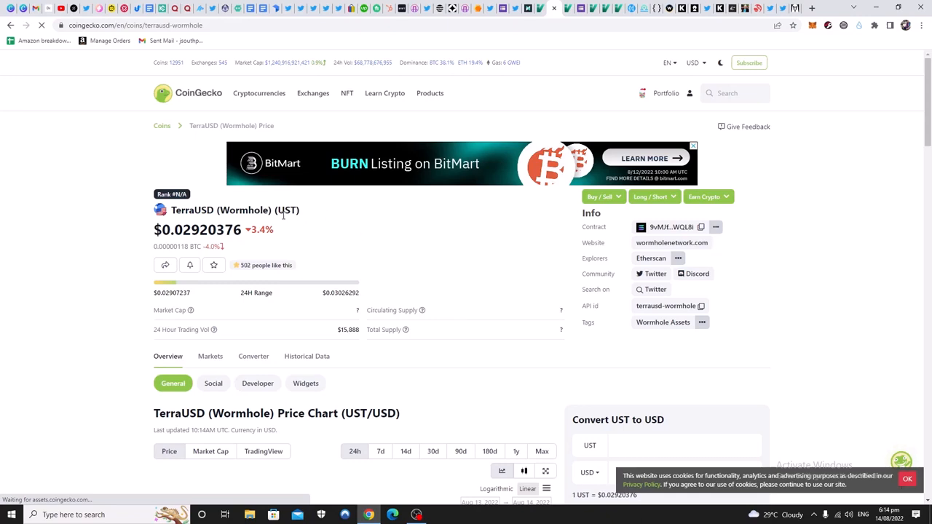
pyautogui.moveTo(522, 257)
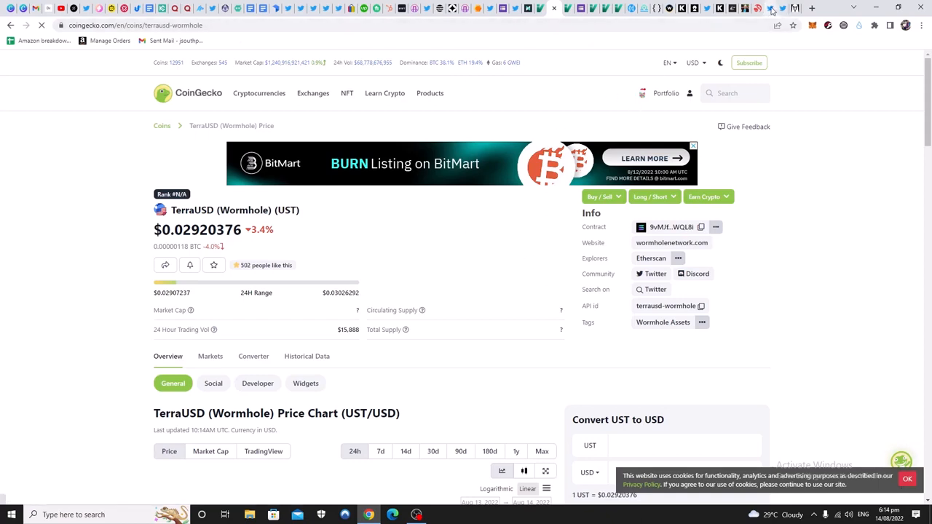
pyautogui.click(769, 8)
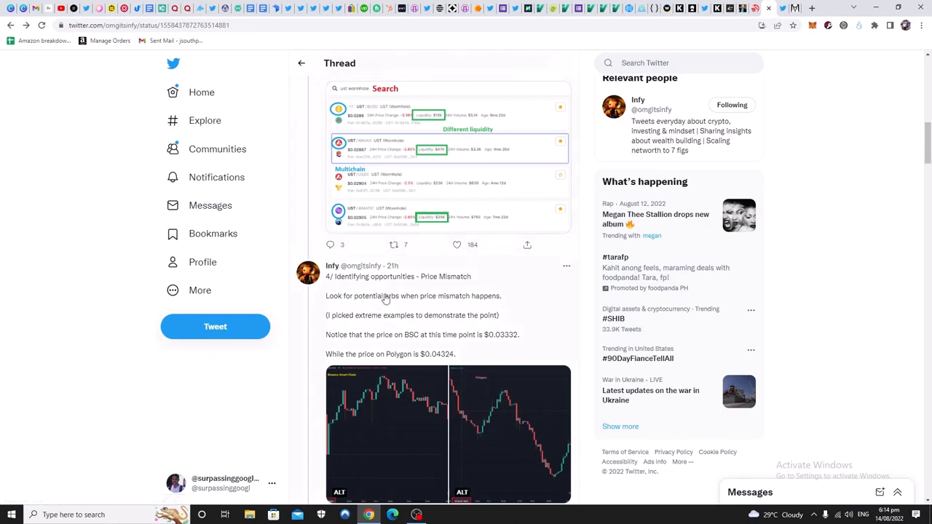
pyautogui.moveTo(638, 269)
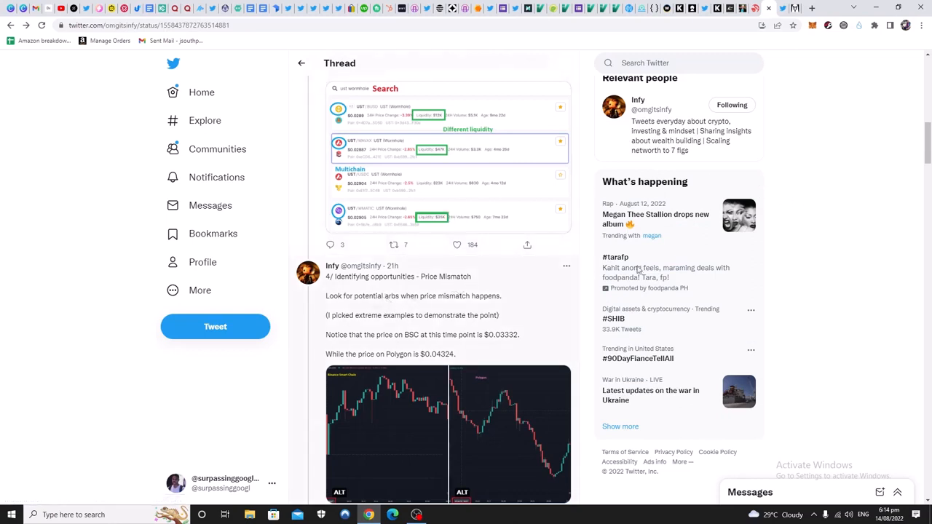
# Scroll from the price-mismatch tweet past the spread calculation and trade walkthrough toward the pre-trade checklist
pyautogui.scroll(-3)
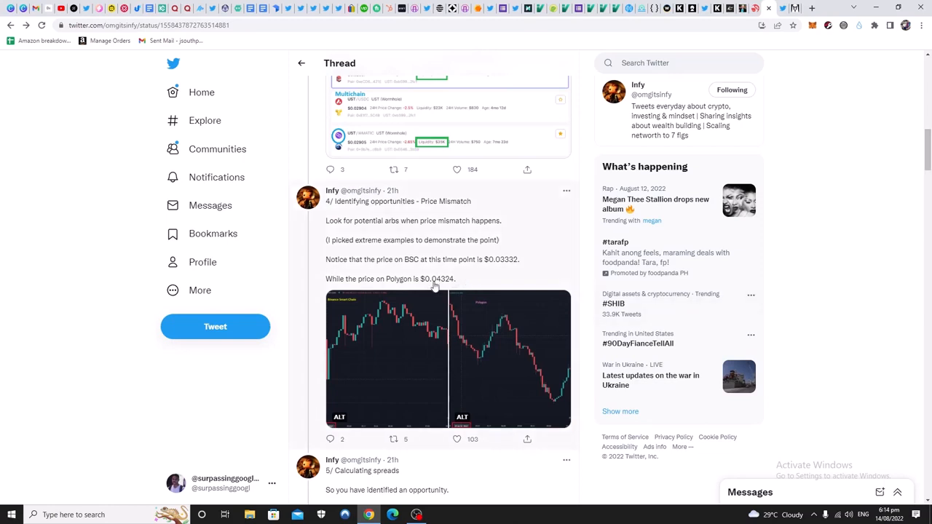
pyautogui.scroll(-3)
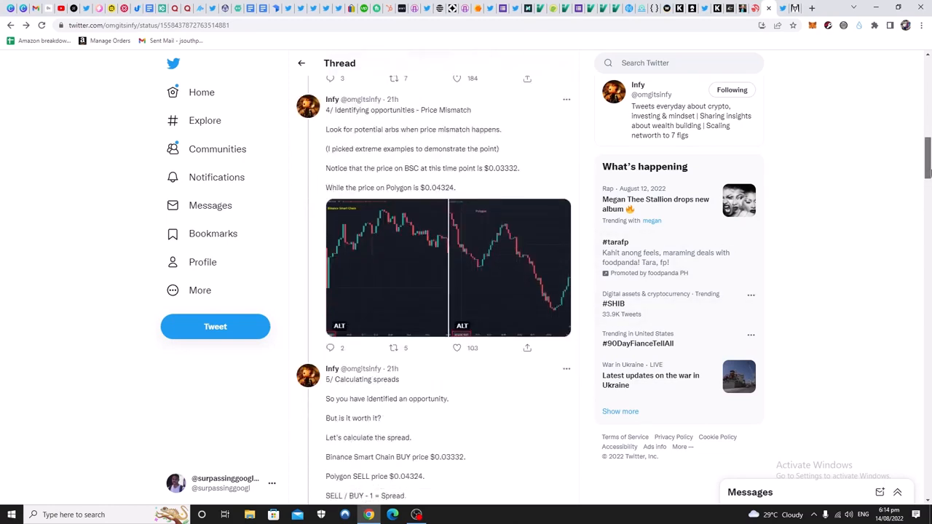
pyautogui.scroll(-3)
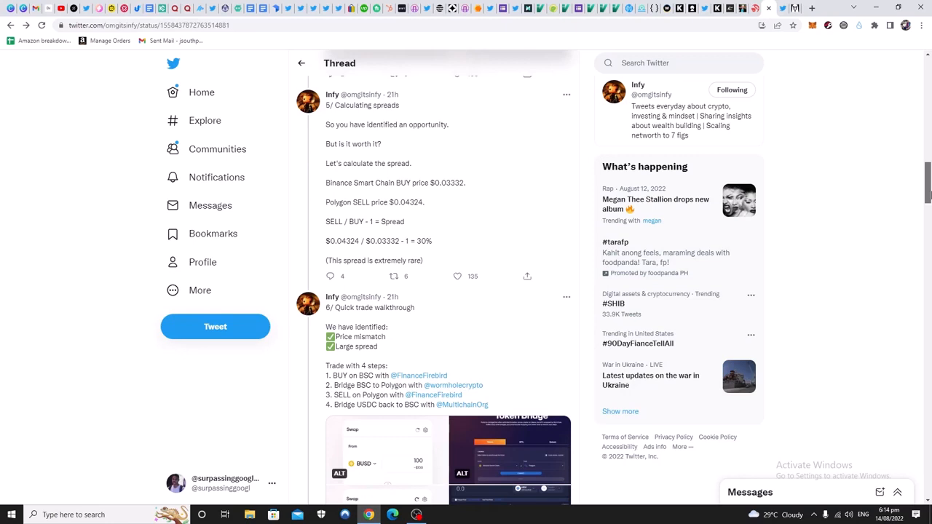
pyautogui.scroll(-3)
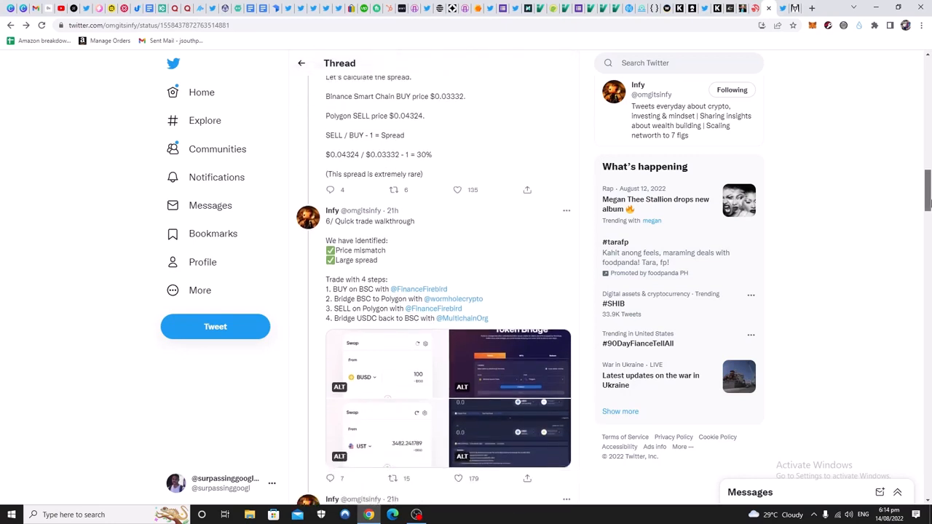
pyautogui.scroll(-3)
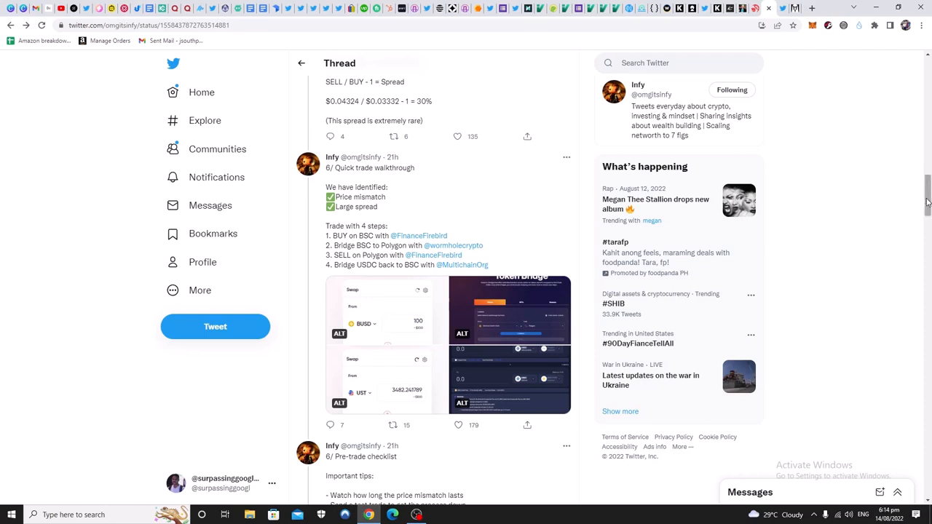
pyautogui.moveTo(399, 313)
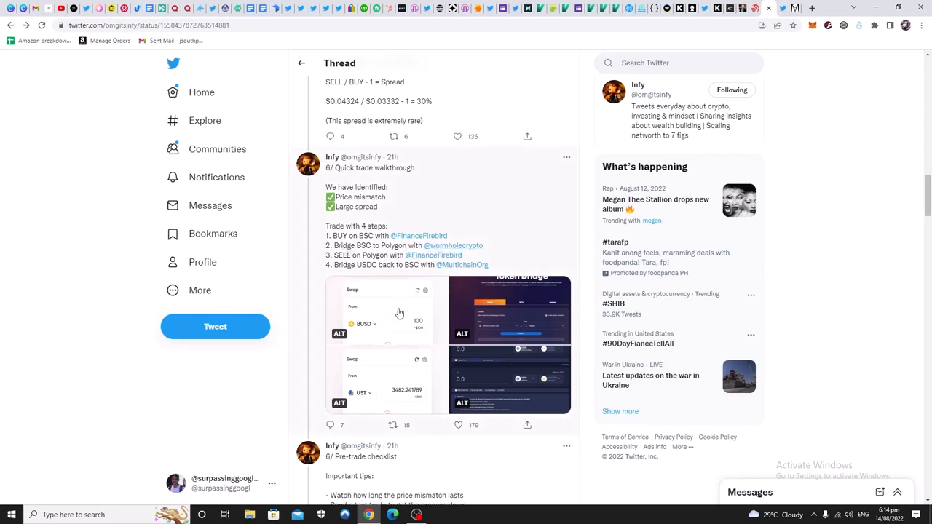
pyautogui.moveTo(411, 270)
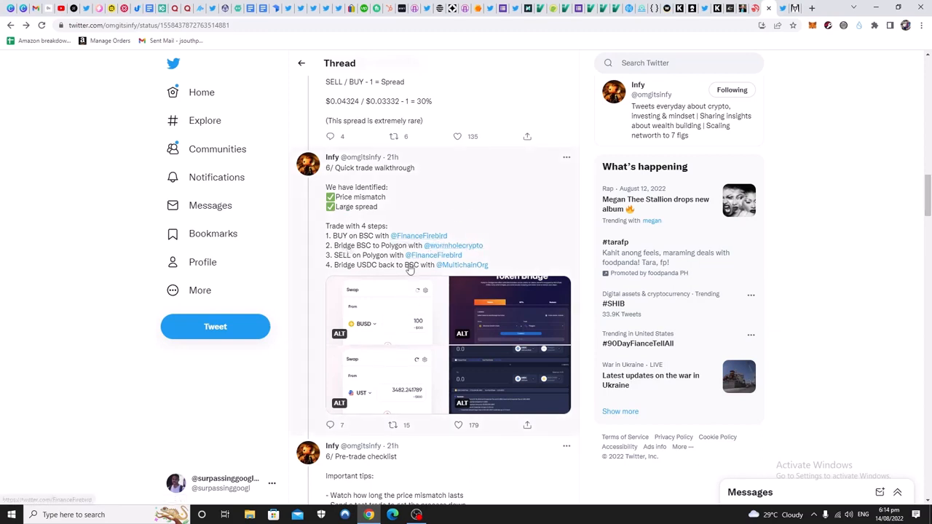
pyautogui.moveTo(378, 241)
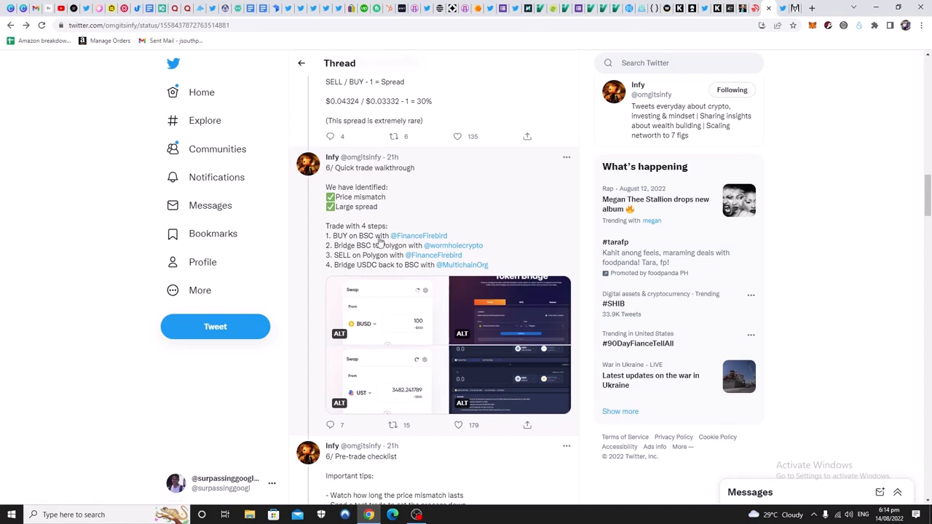
pyautogui.moveTo(357, 245)
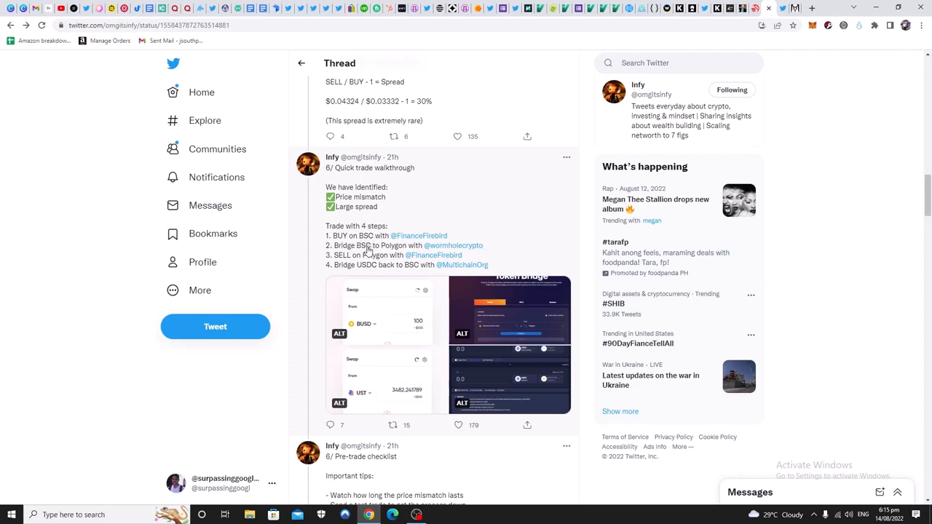
pyautogui.moveTo(419, 236)
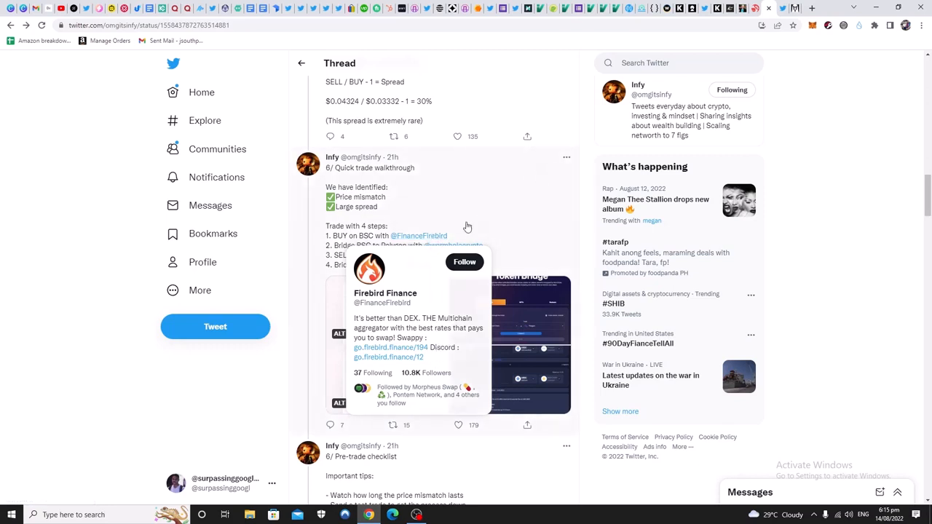
pyautogui.moveTo(501, 227)
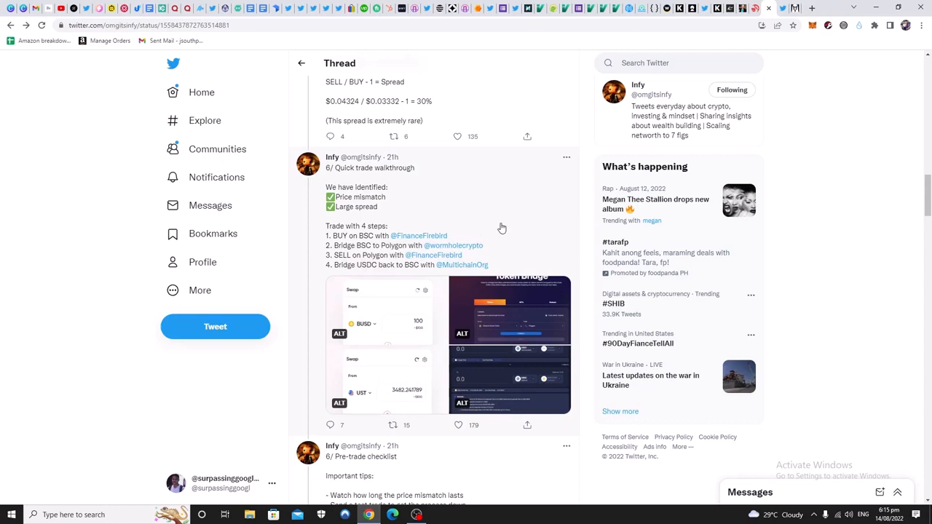
pyautogui.moveTo(382, 240)
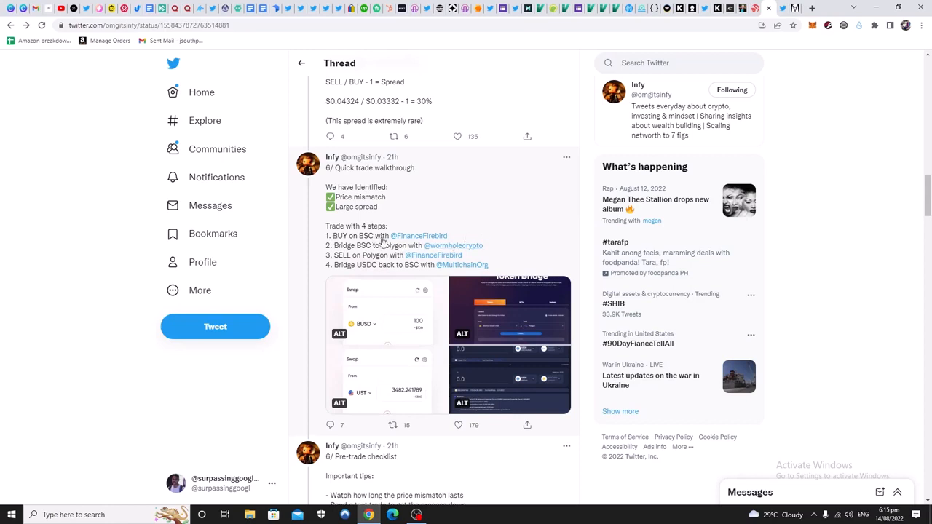
pyautogui.moveTo(382, 242)
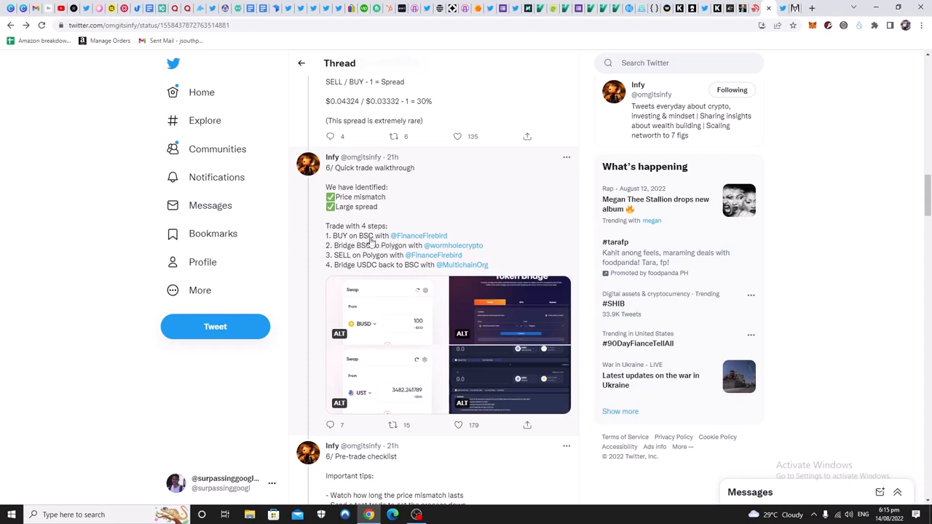
pyautogui.moveTo(390, 251)
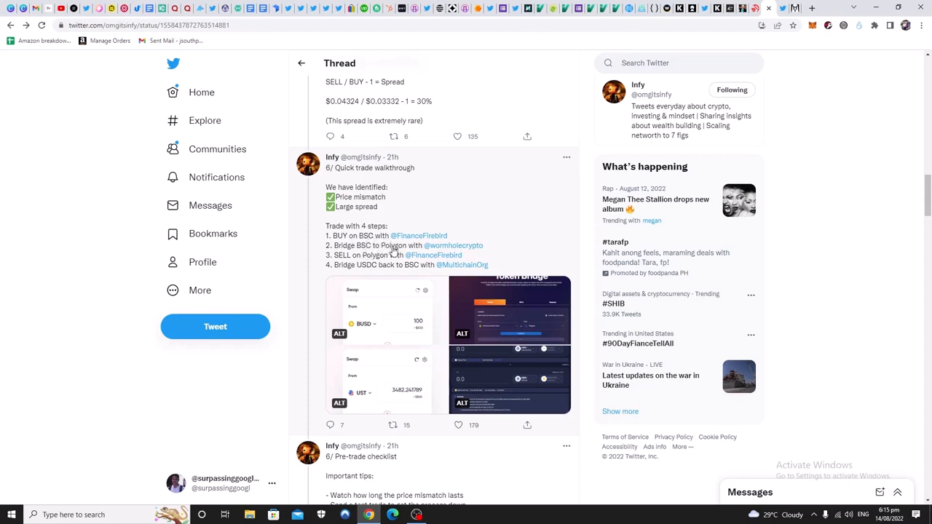
pyautogui.moveTo(454, 244)
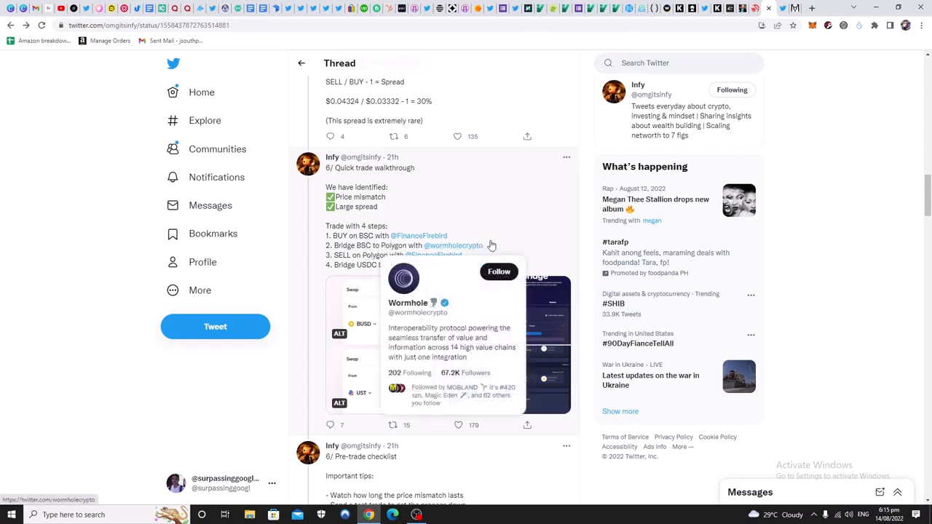
pyautogui.moveTo(473, 245)
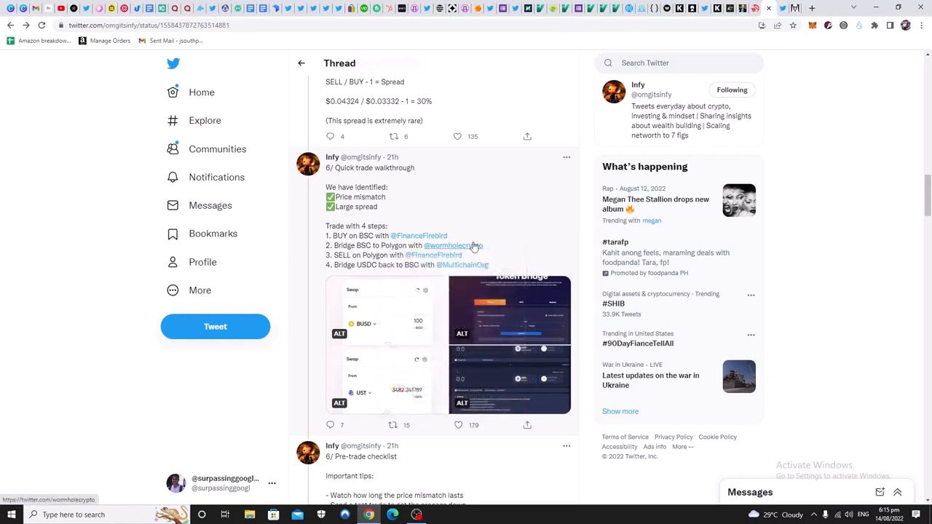
pyautogui.moveTo(352, 265)
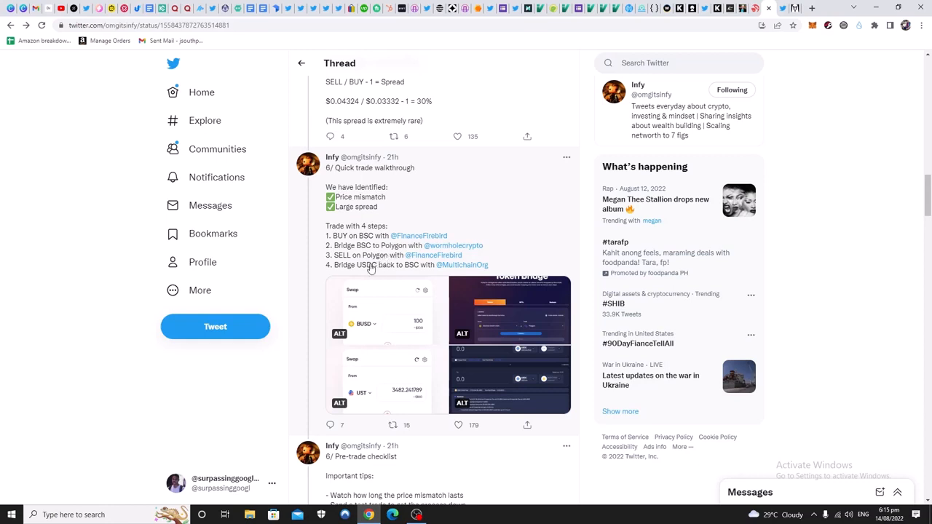
pyautogui.moveTo(493, 261)
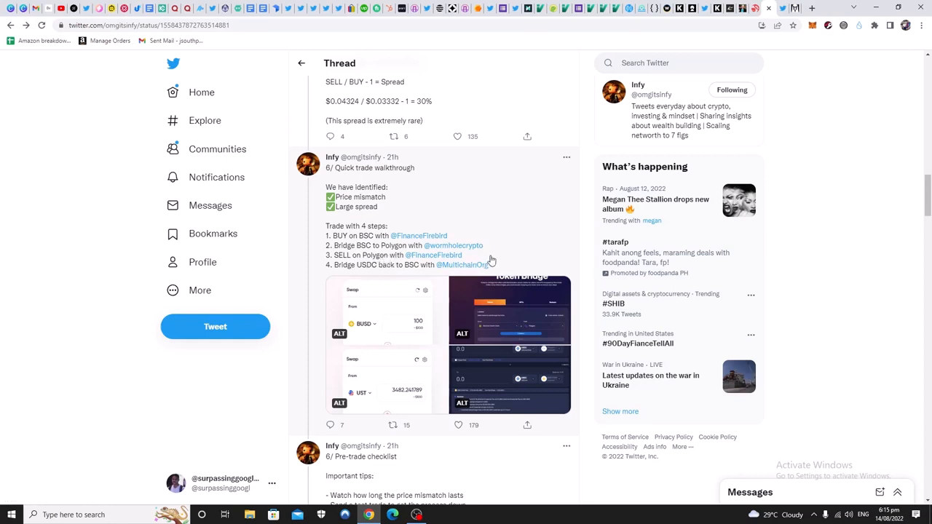
pyautogui.moveTo(395, 271)
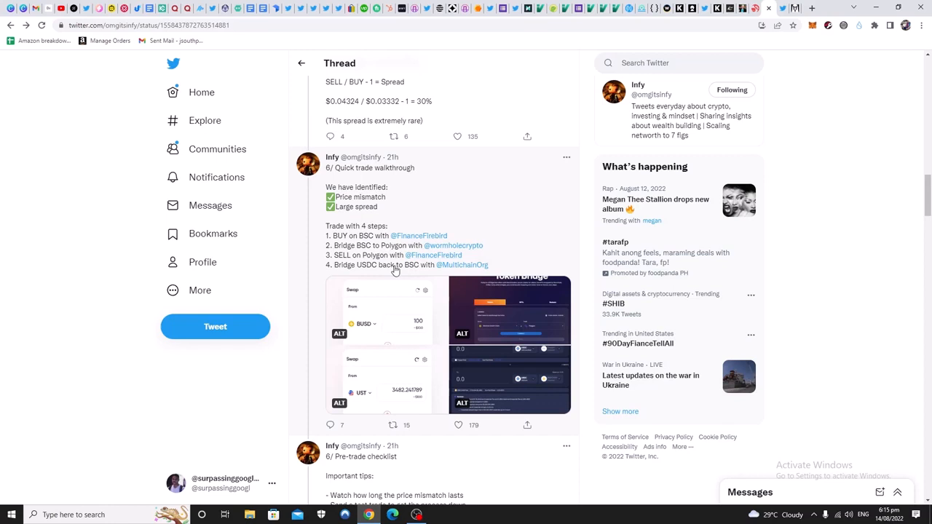
pyautogui.moveTo(511, 256)
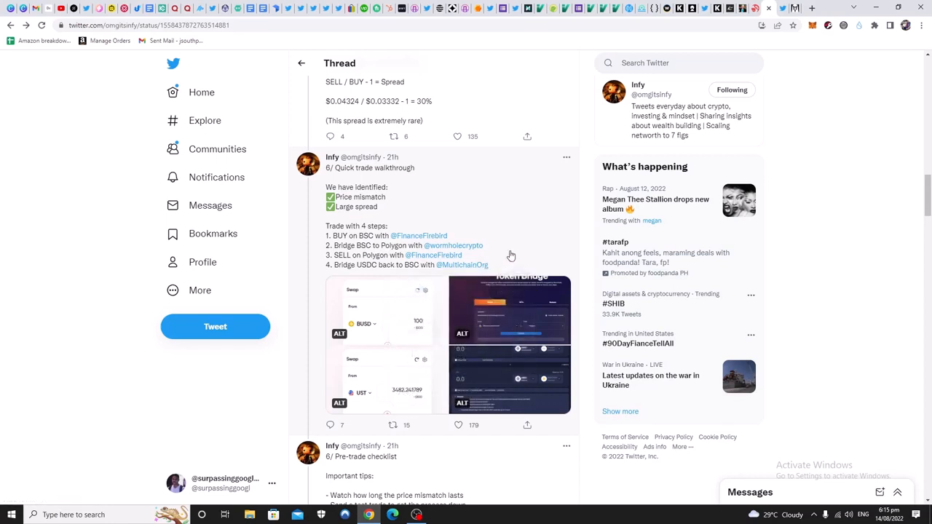
pyautogui.moveTo(368, 272)
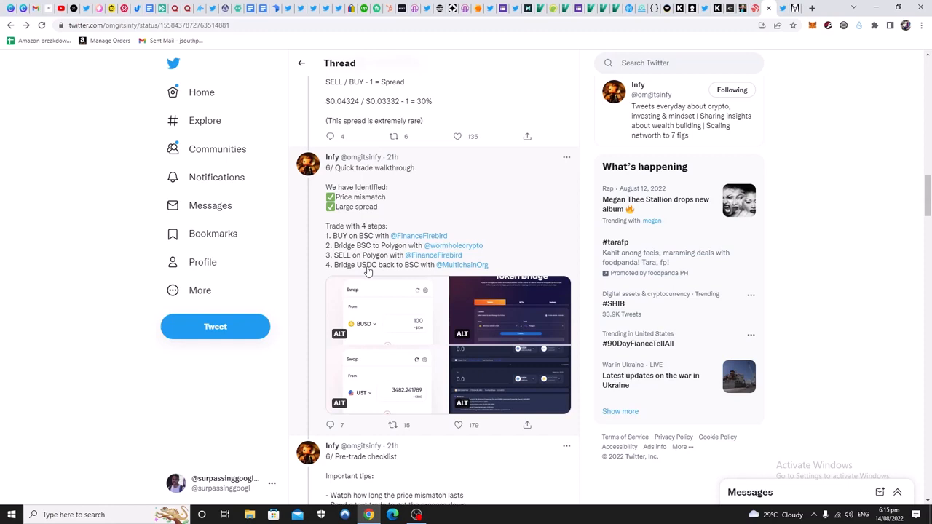
pyautogui.moveTo(379, 255)
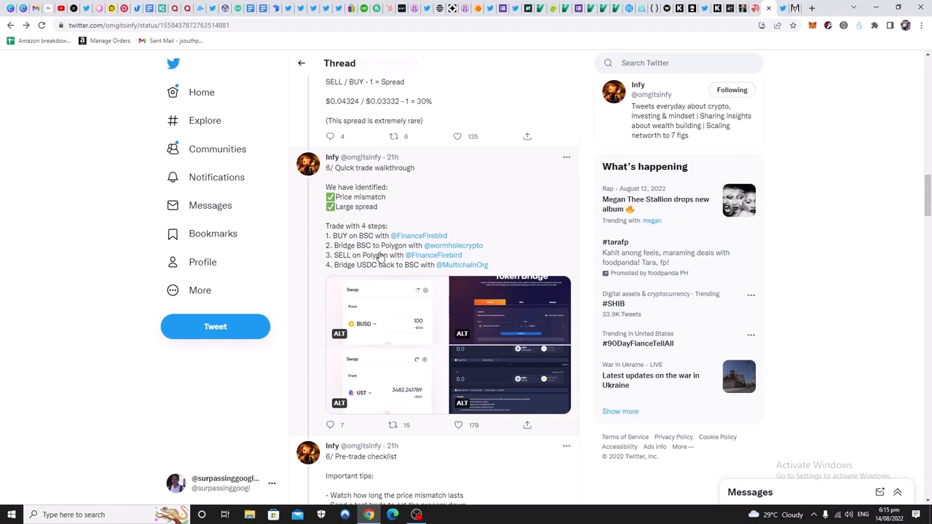
pyautogui.moveTo(453, 253)
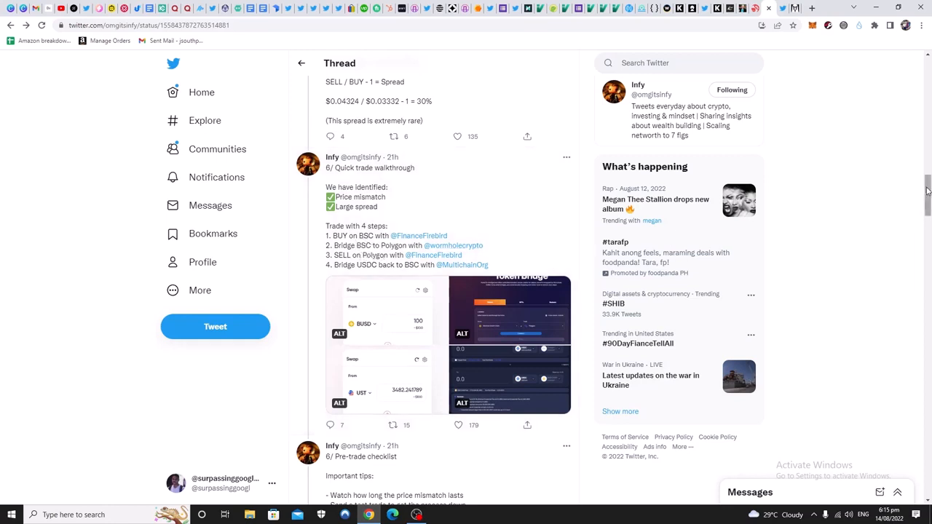
# Scroll past the pre-trade checklist to the '7/ Example trades' tweet and the start of Bonus material
pyautogui.scroll(-3)
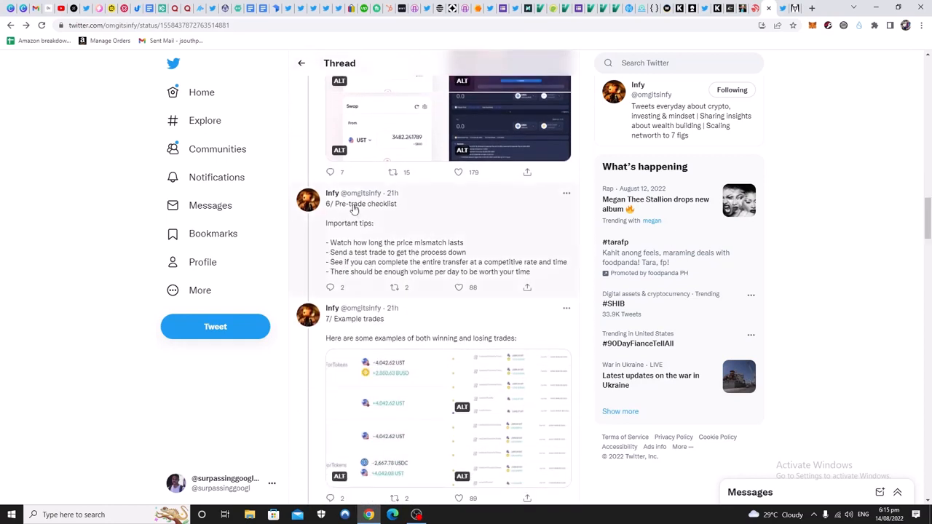
pyautogui.moveTo(370, 249)
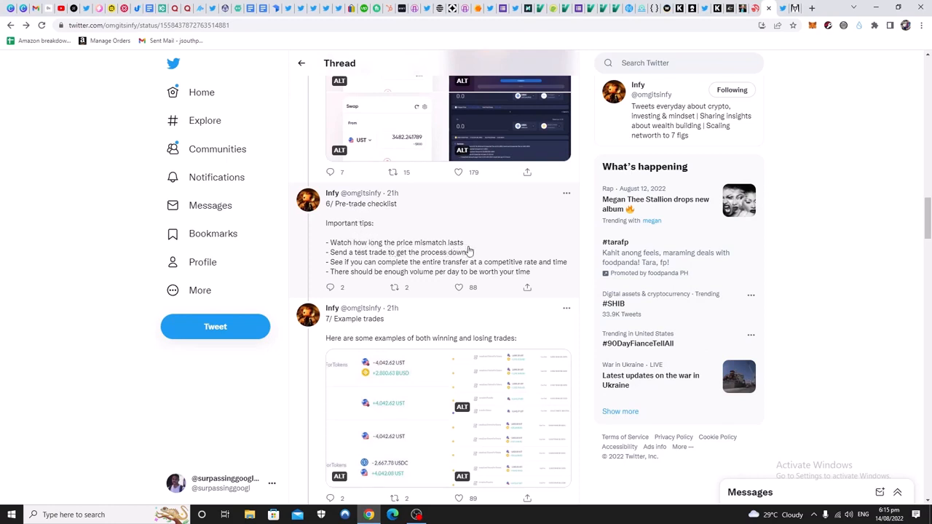
pyautogui.moveTo(361, 260)
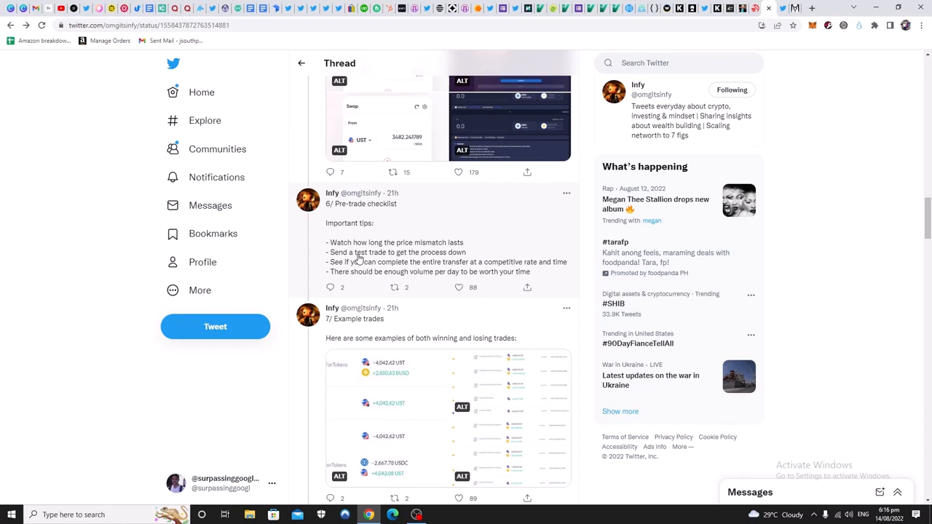
pyautogui.moveTo(406, 259)
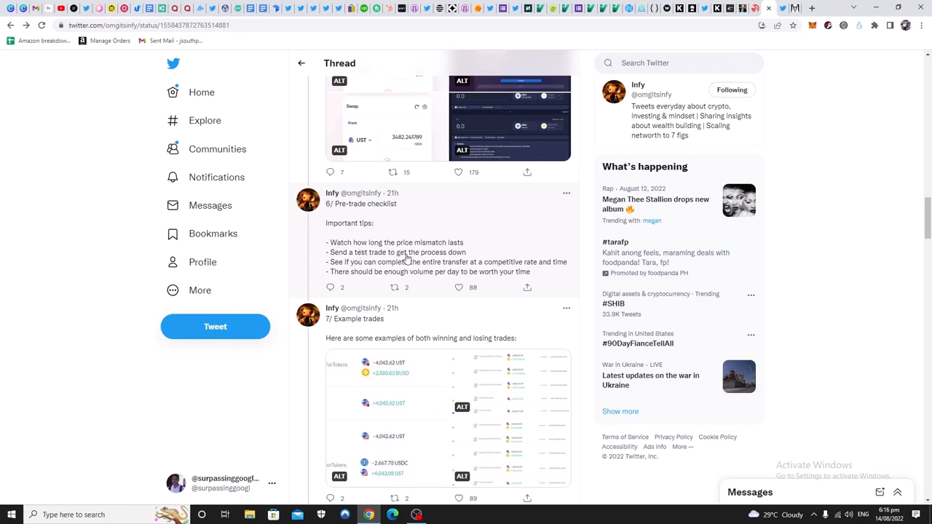
pyautogui.moveTo(343, 256)
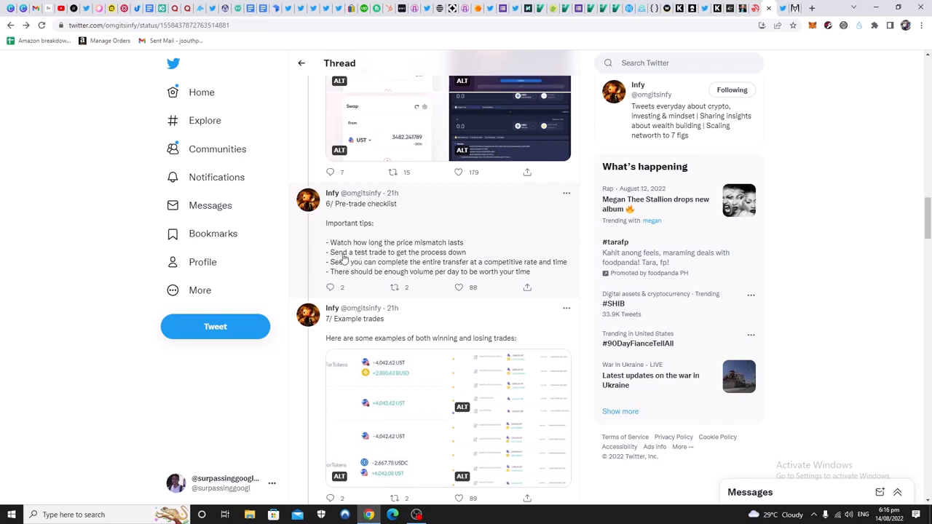
pyautogui.moveTo(478, 256)
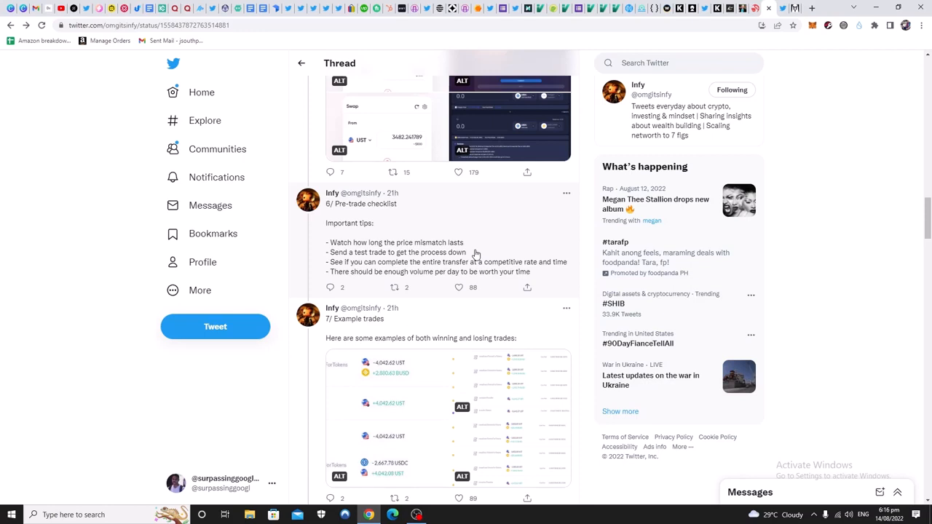
pyautogui.moveTo(521, 254)
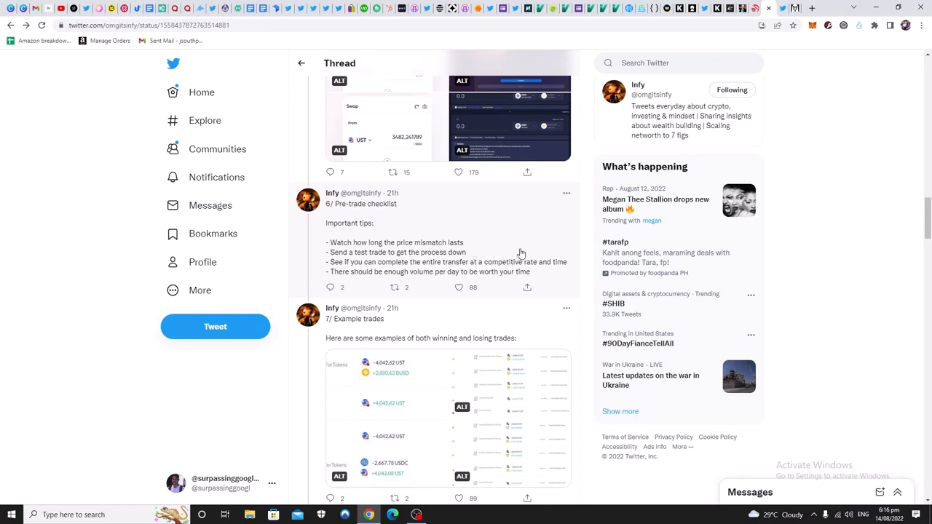
pyautogui.moveTo(438, 265)
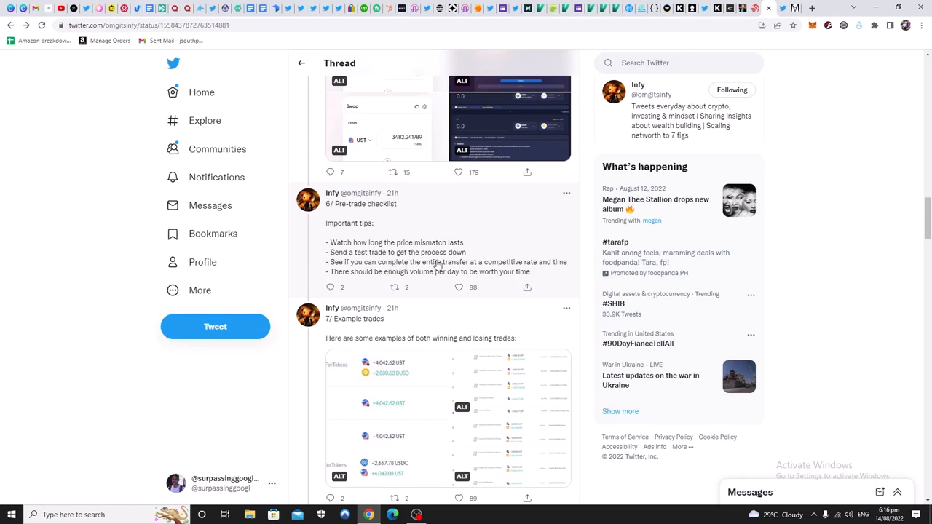
pyautogui.moveTo(510, 265)
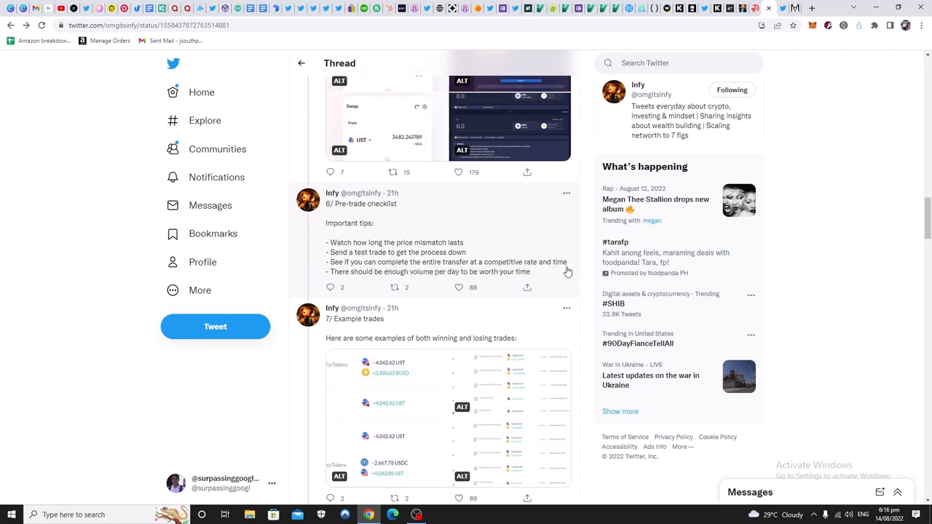
pyautogui.moveTo(561, 253)
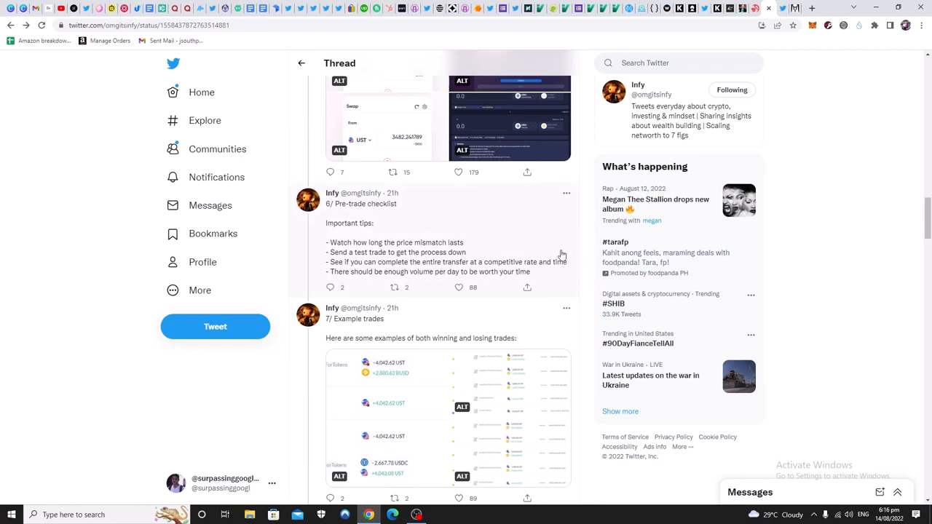
pyautogui.moveTo(551, 264)
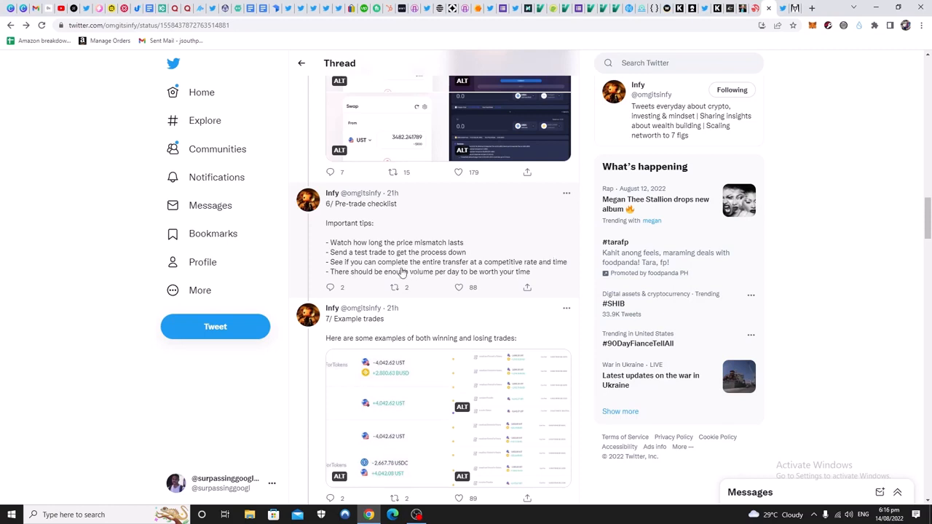
pyautogui.moveTo(447, 279)
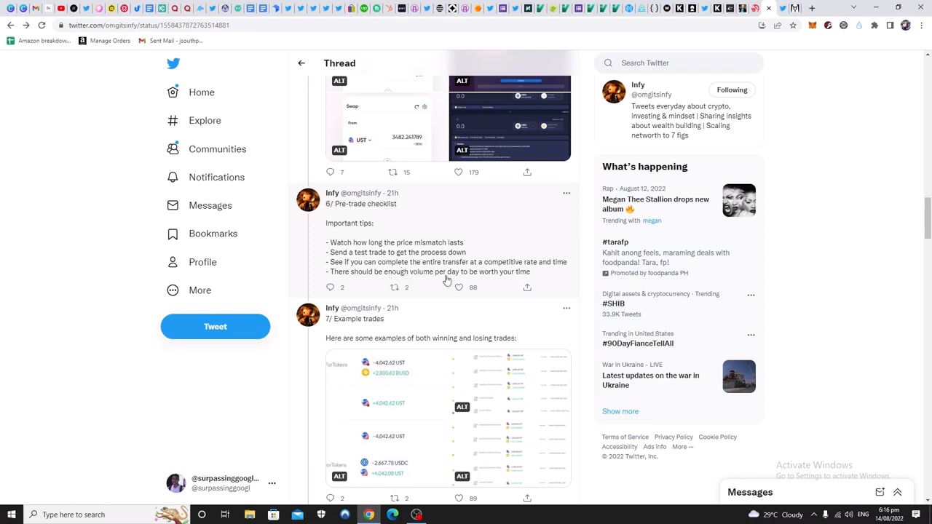
pyautogui.moveTo(516, 280)
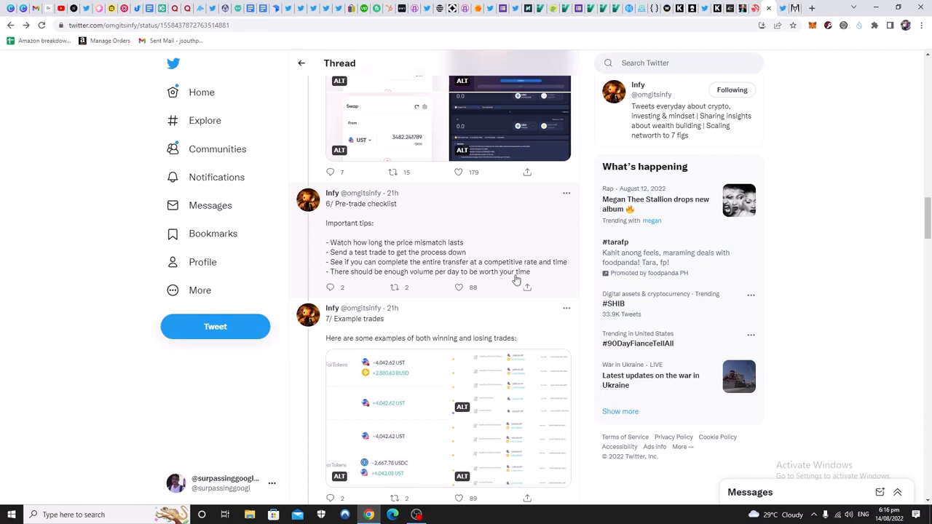
pyautogui.click(457, 172)
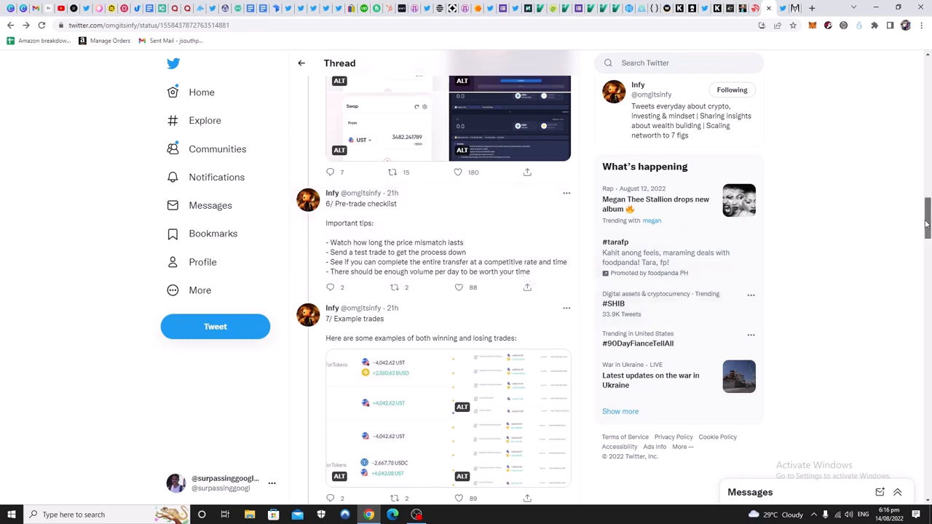
pyautogui.scroll(-3)
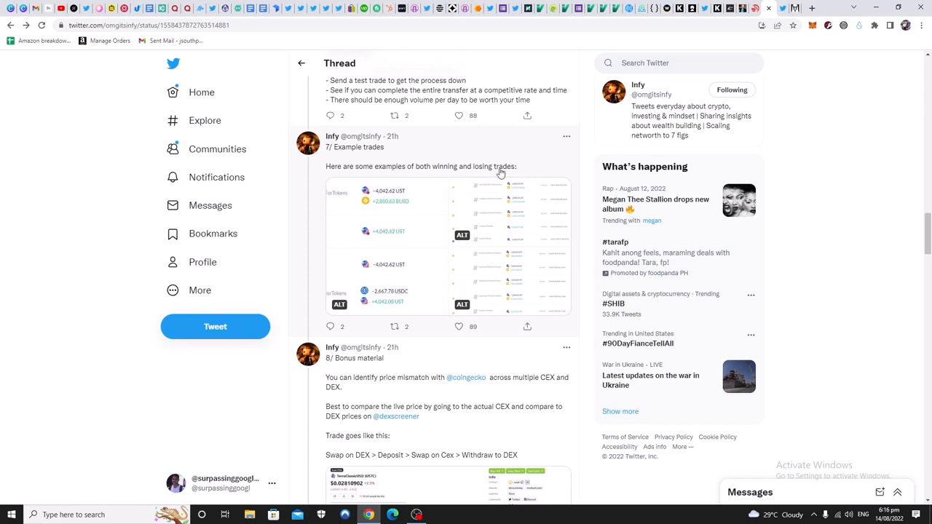
pyautogui.click(447, 248)
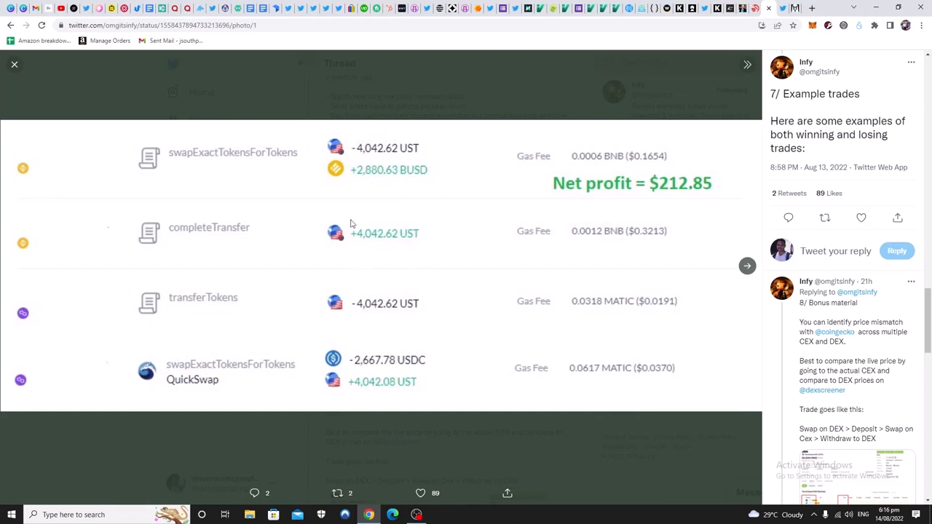
pyautogui.moveTo(392, 248)
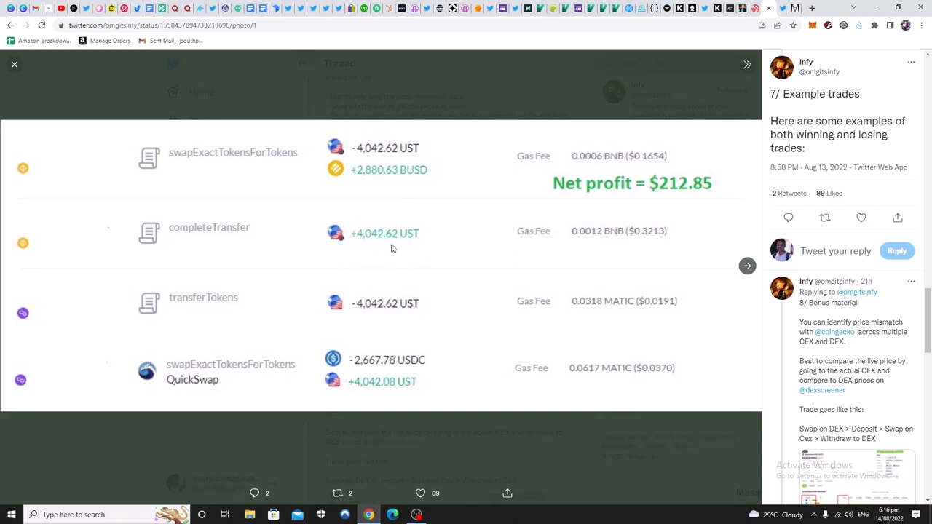
pyautogui.moveTo(429, 241)
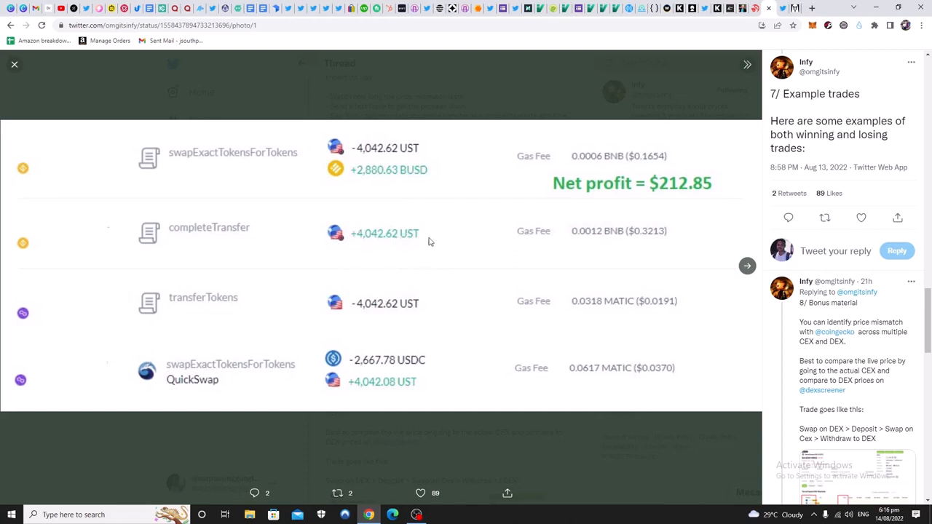
pyautogui.moveTo(682, 188)
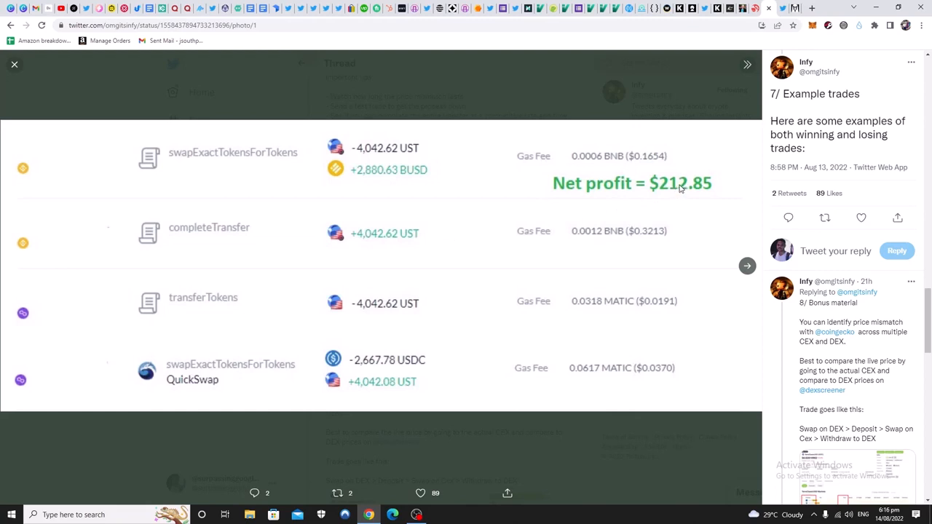
pyautogui.moveTo(711, 195)
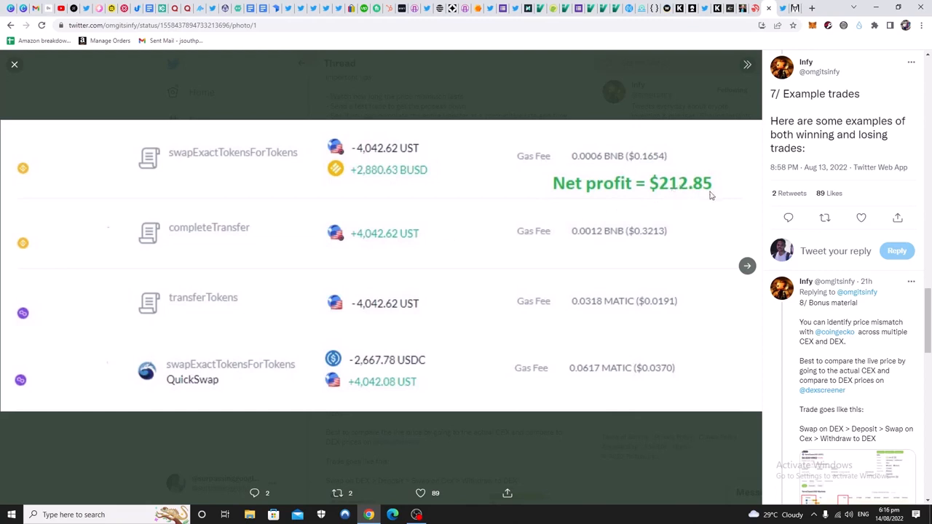
pyautogui.moveTo(446, 354)
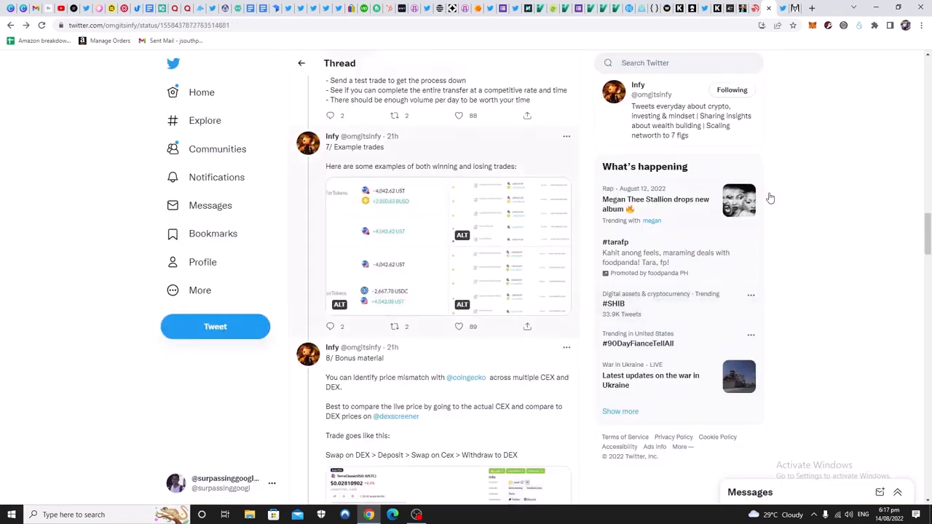
# Scroll the thread down to tweet 8, the bonus material on spotting exchange price mismatches
pyautogui.scroll(-3)
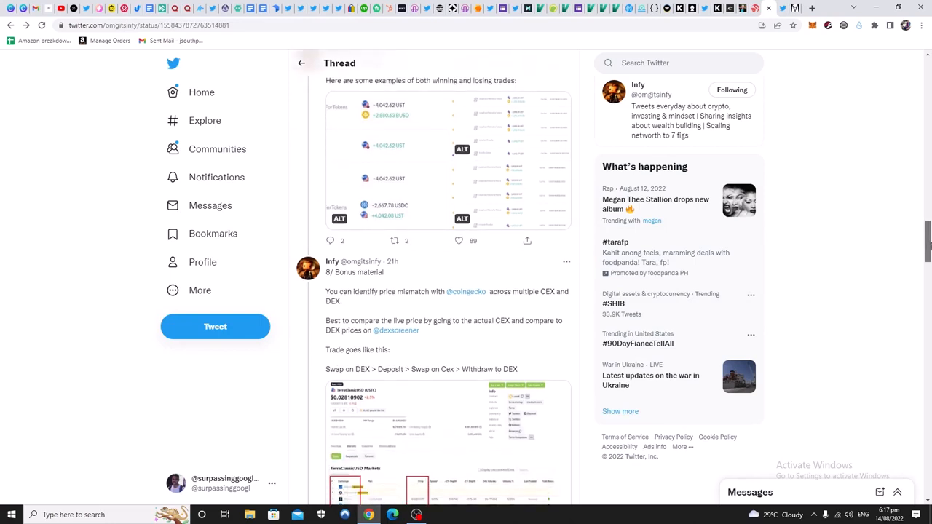
pyautogui.scroll(3)
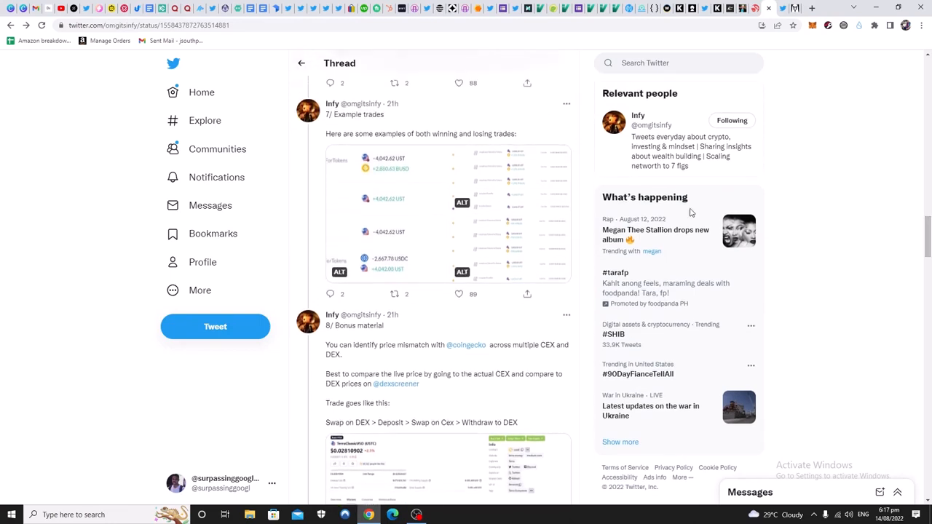
pyautogui.moveTo(413, 194)
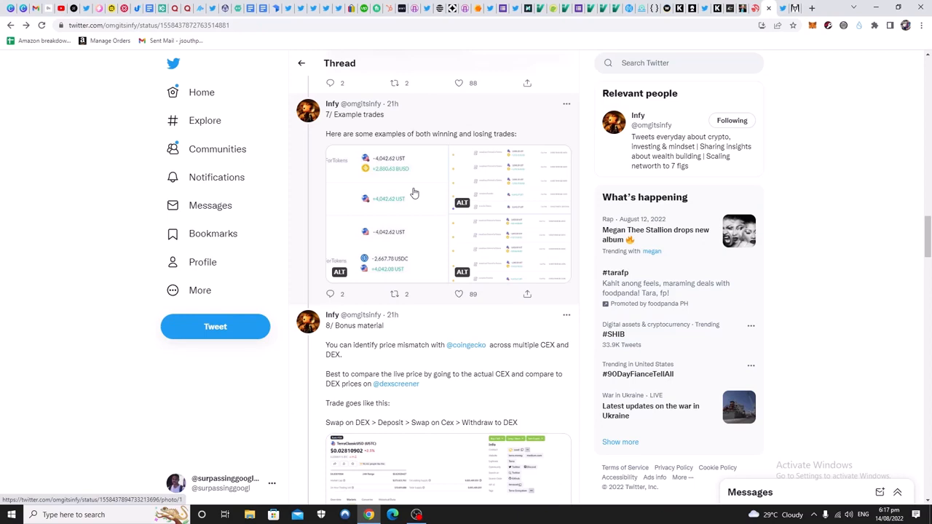
pyautogui.moveTo(445, 201)
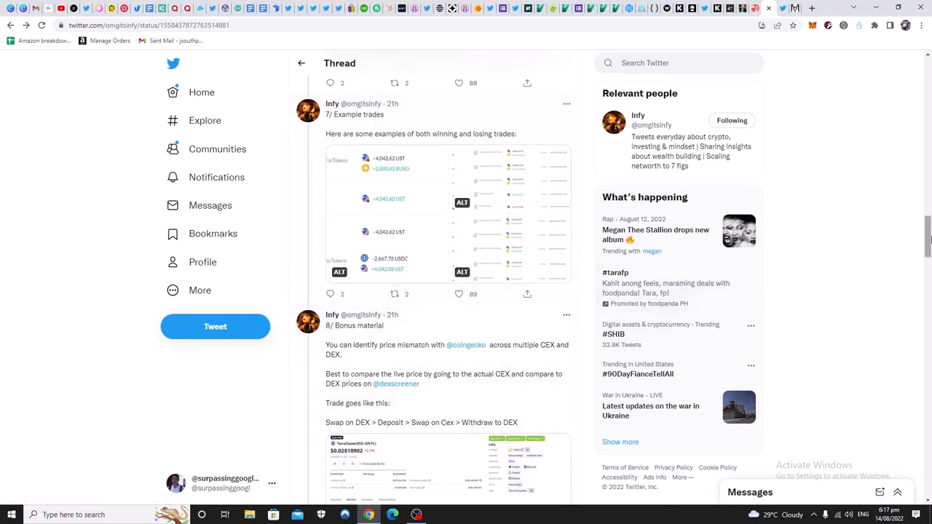
pyautogui.scroll(-3)
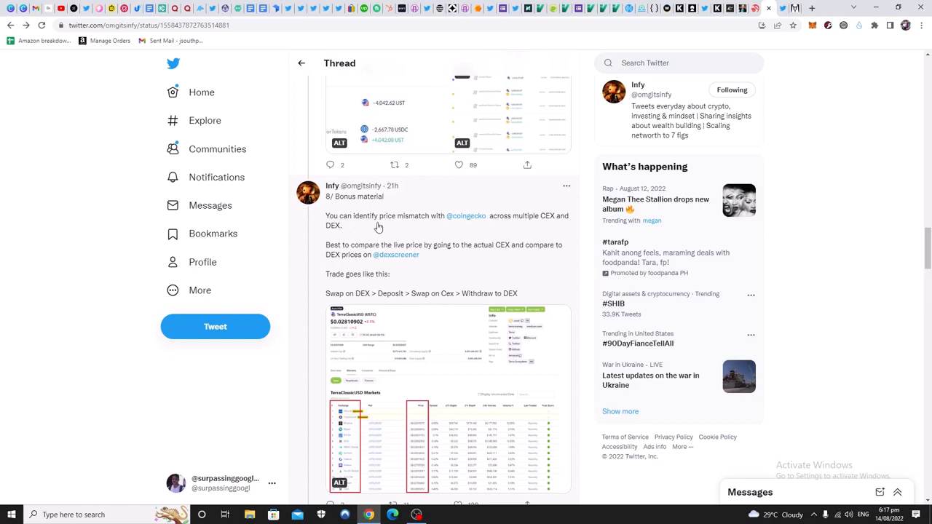
pyautogui.moveTo(542, 225)
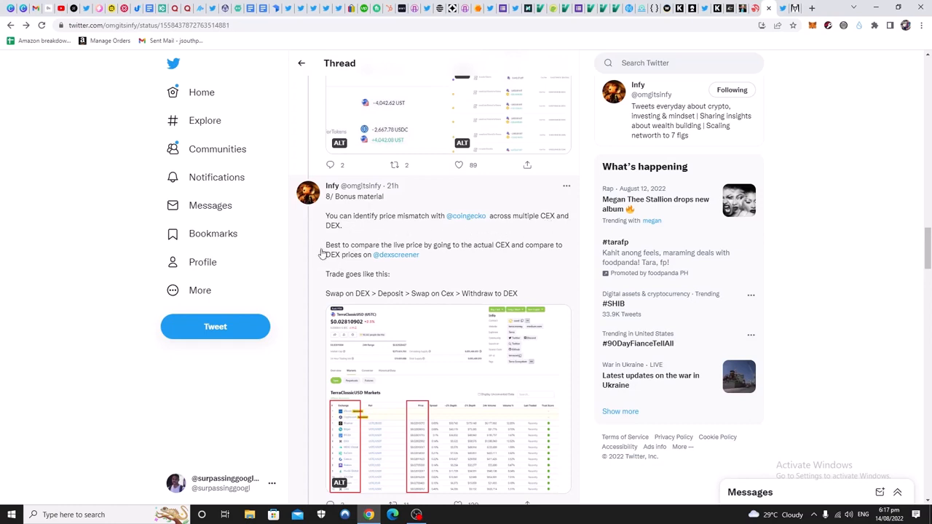
pyautogui.moveTo(364, 253)
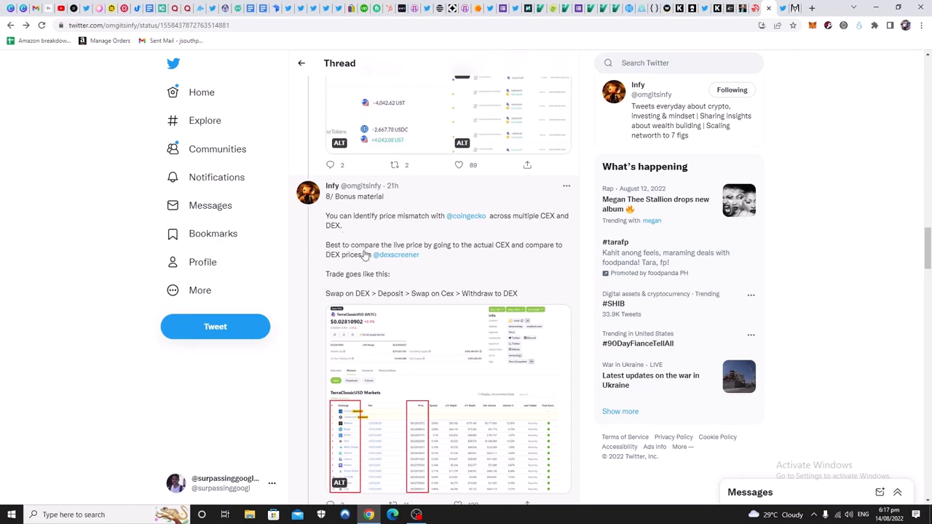
pyautogui.moveTo(495, 254)
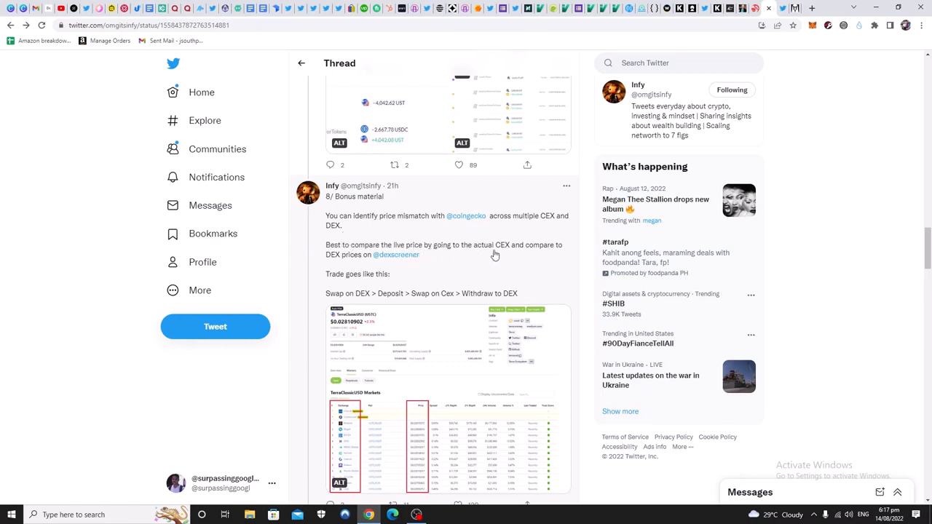
pyautogui.moveTo(533, 262)
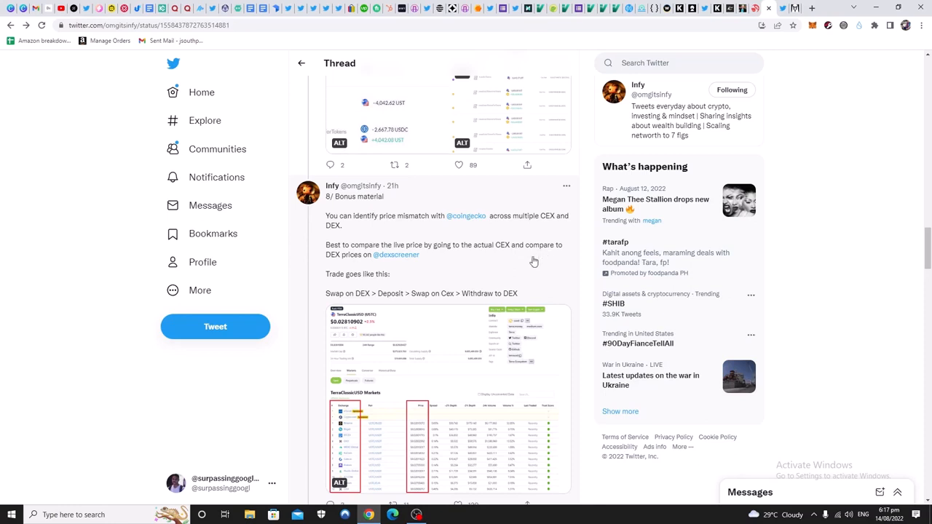
pyautogui.moveTo(416, 267)
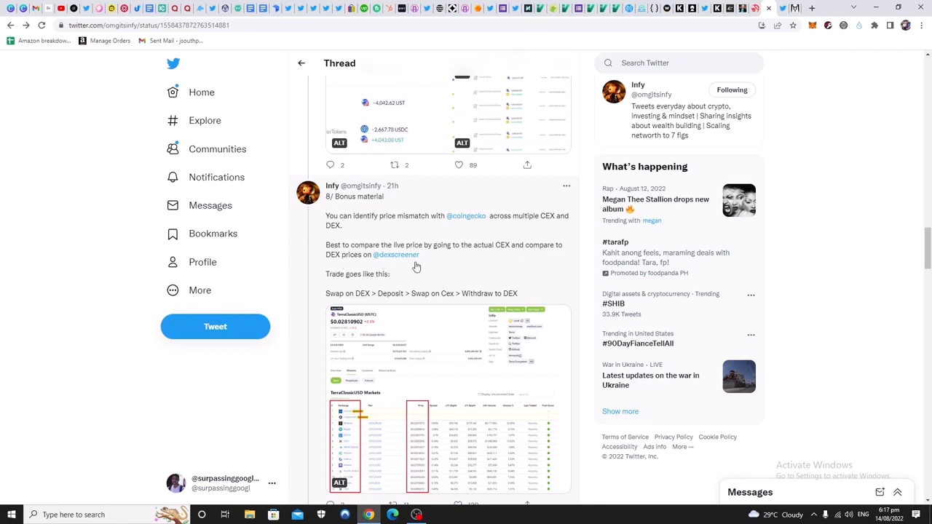
pyautogui.moveTo(378, 284)
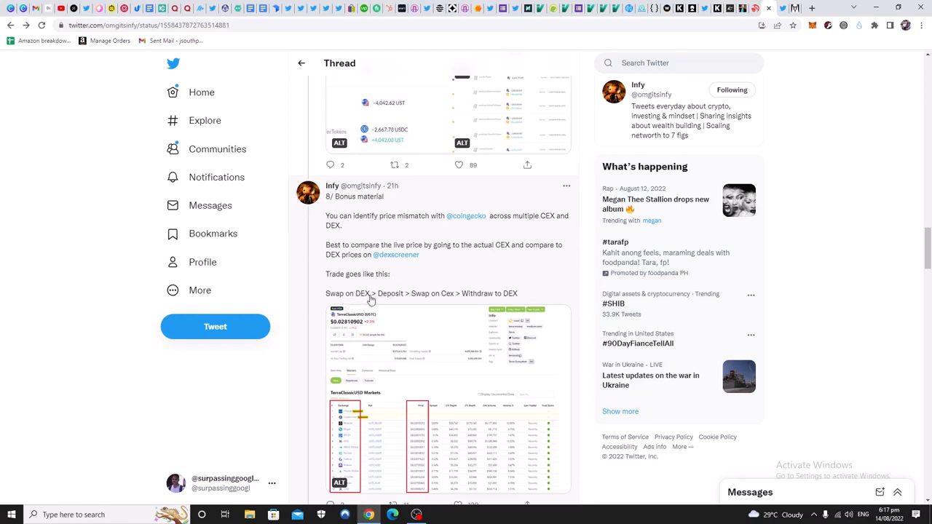
pyautogui.moveTo(463, 302)
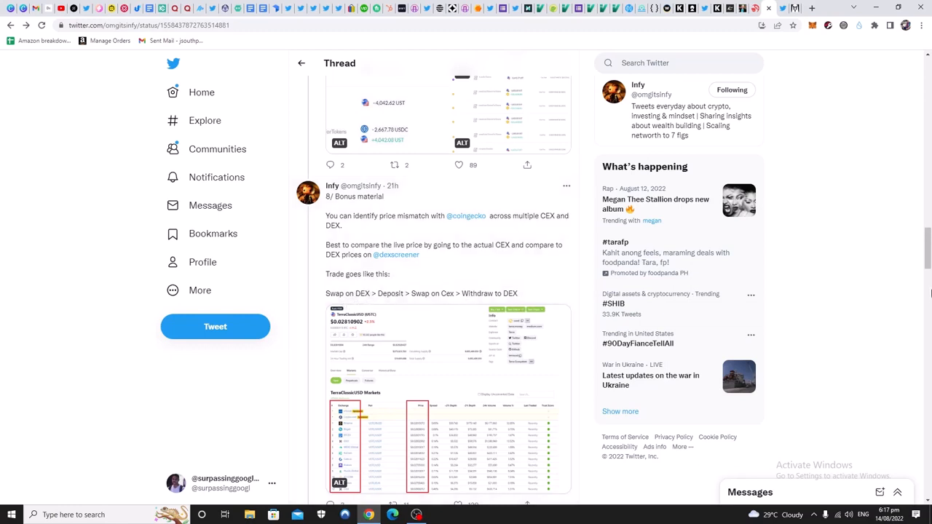
pyautogui.scroll(-3)
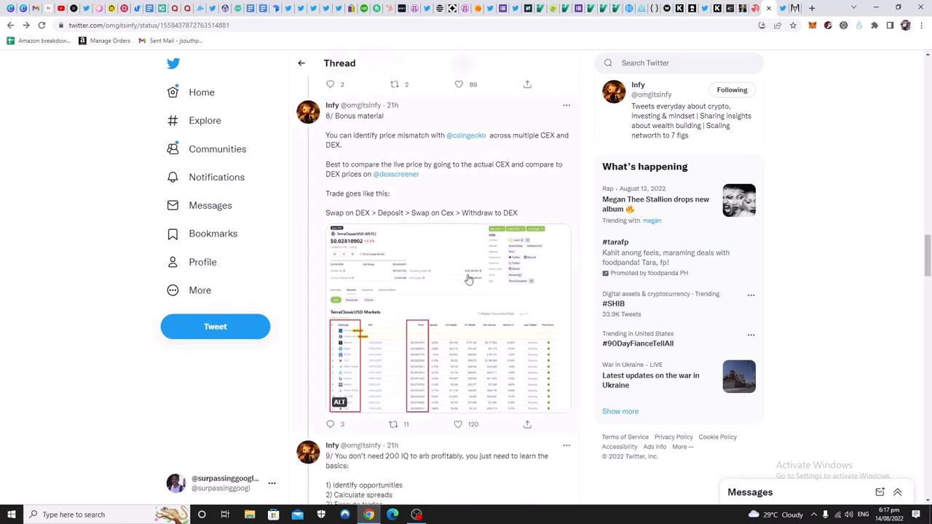
pyautogui.moveTo(442, 304)
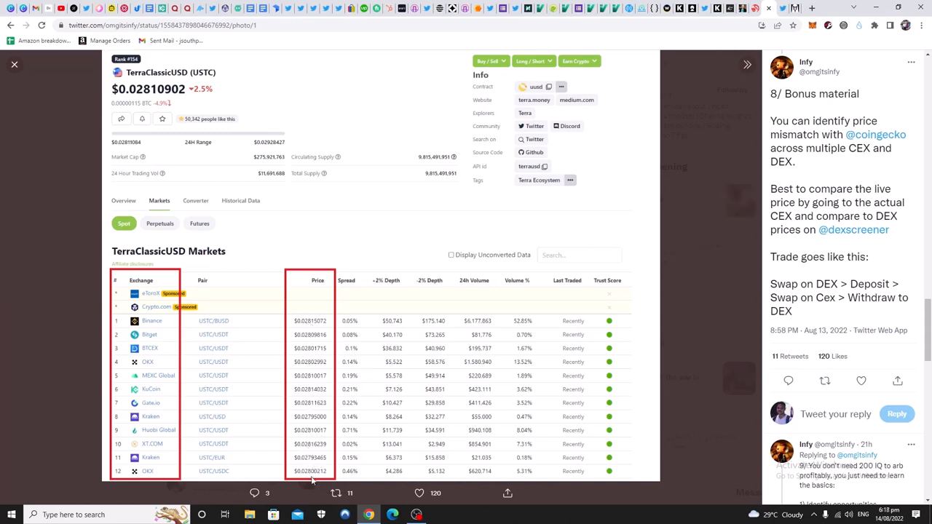
pyautogui.moveTo(381, 311)
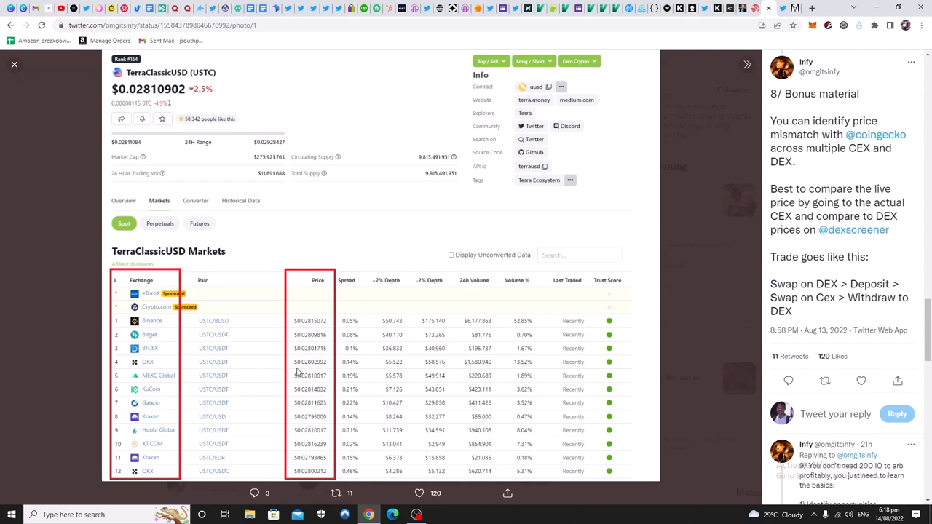
pyautogui.moveTo(15, 66)
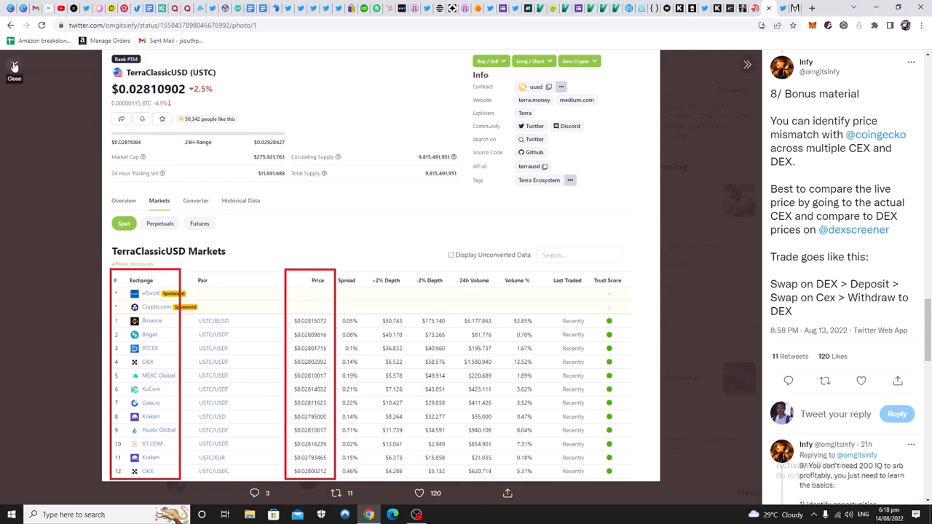
pyautogui.click(14, 79)
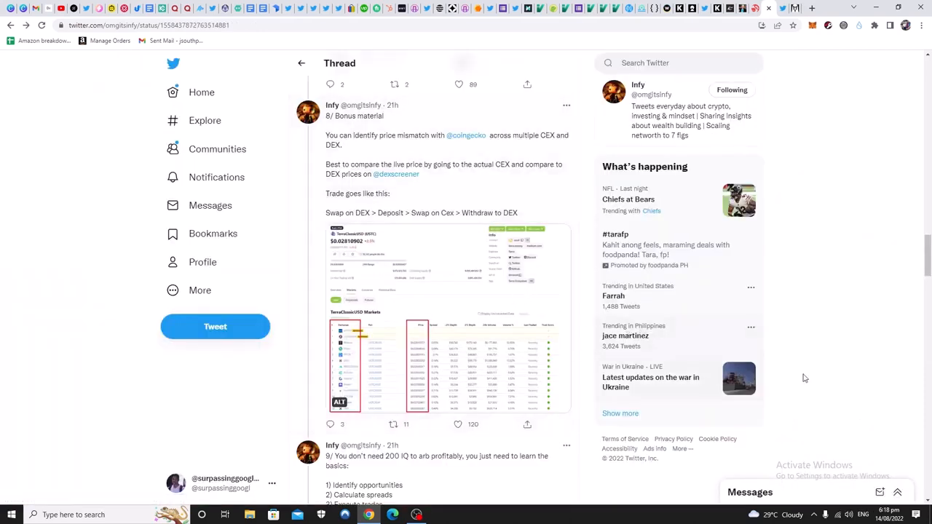
# Scroll past tweet 9 and the closing tweet into the replies about automating arbitrage
pyautogui.scroll(-3)
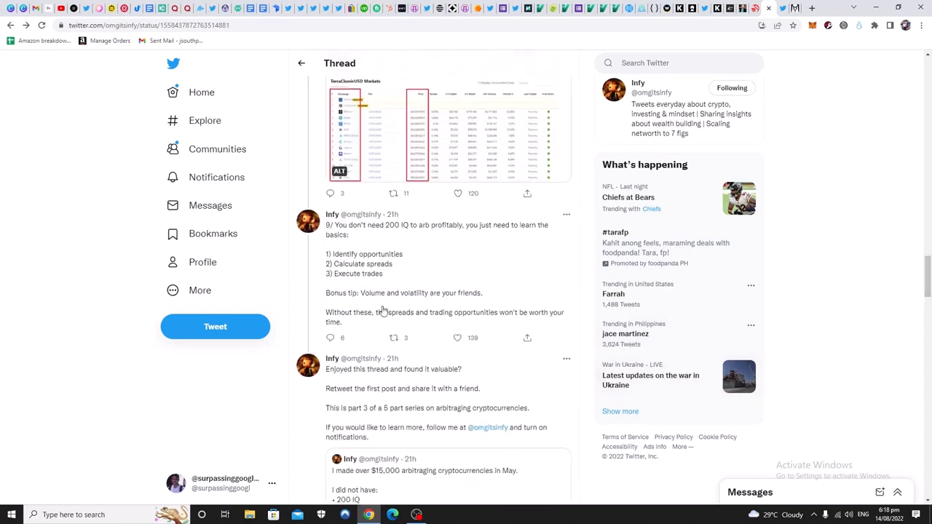
pyautogui.moveTo(446, 236)
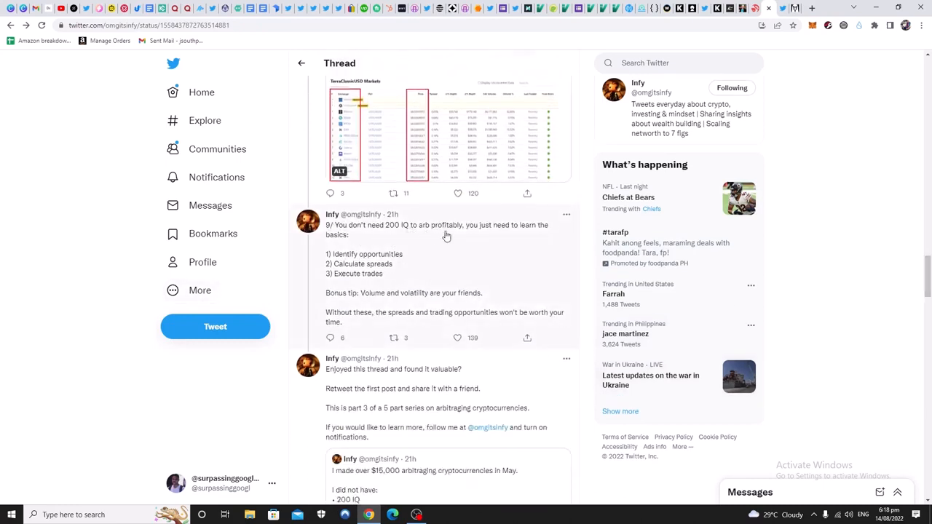
pyautogui.moveTo(522, 232)
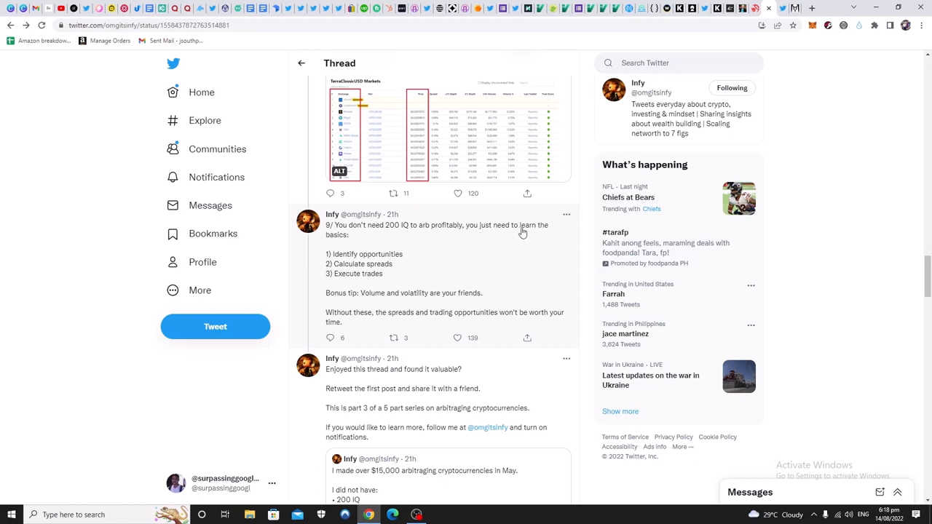
pyautogui.moveTo(390, 261)
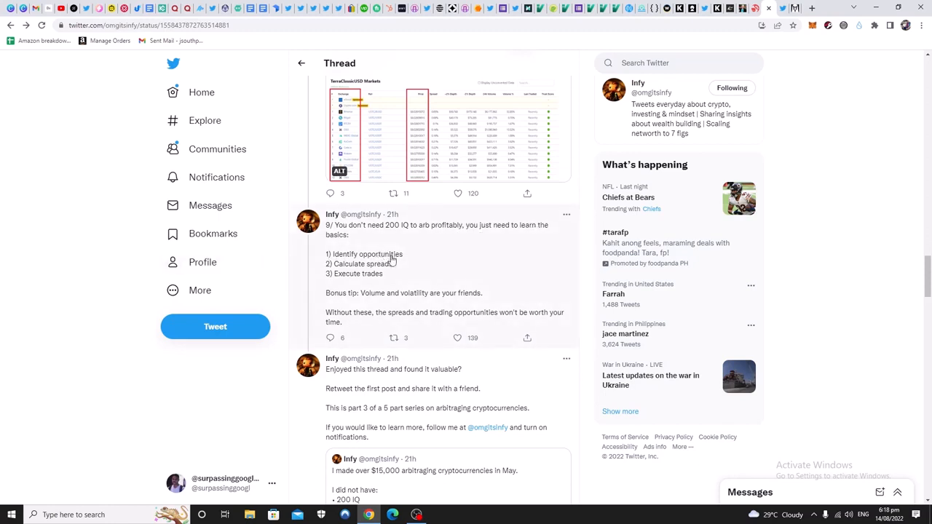
pyautogui.moveTo(382, 282)
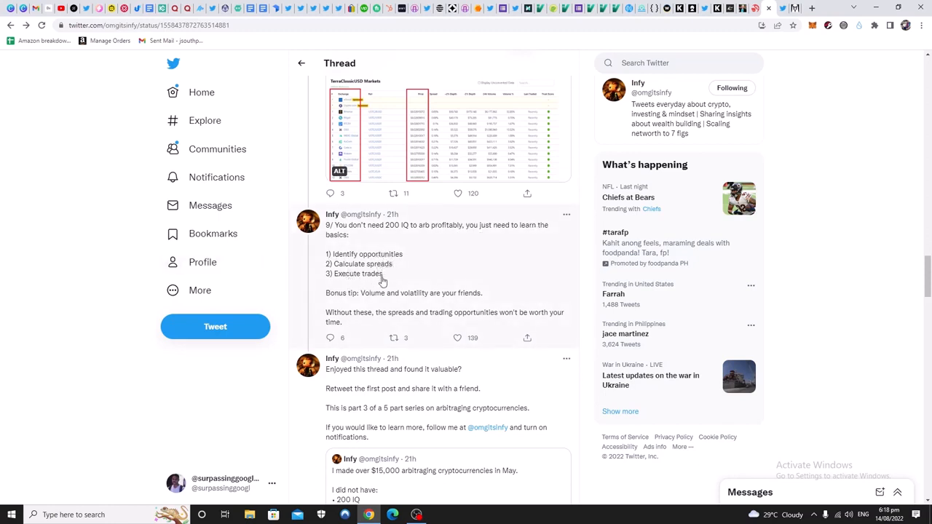
pyautogui.moveTo(388, 301)
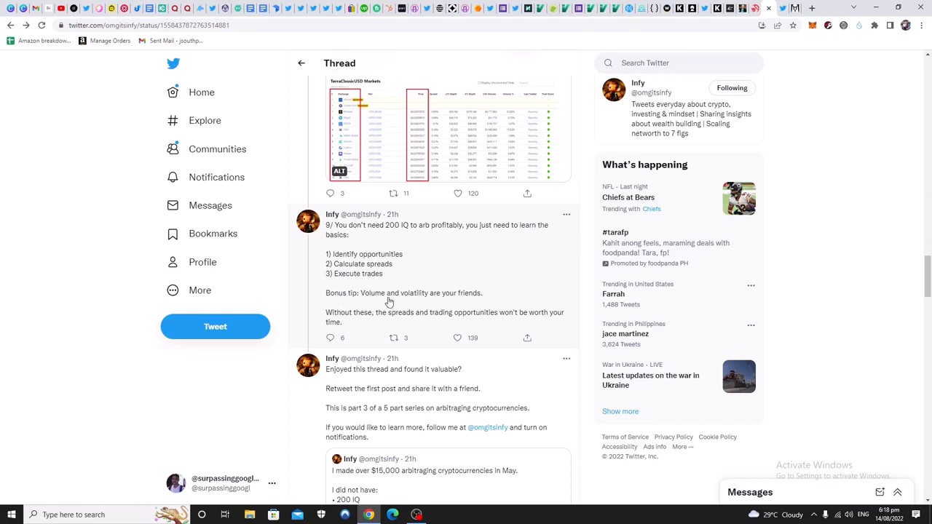
pyautogui.moveTo(364, 327)
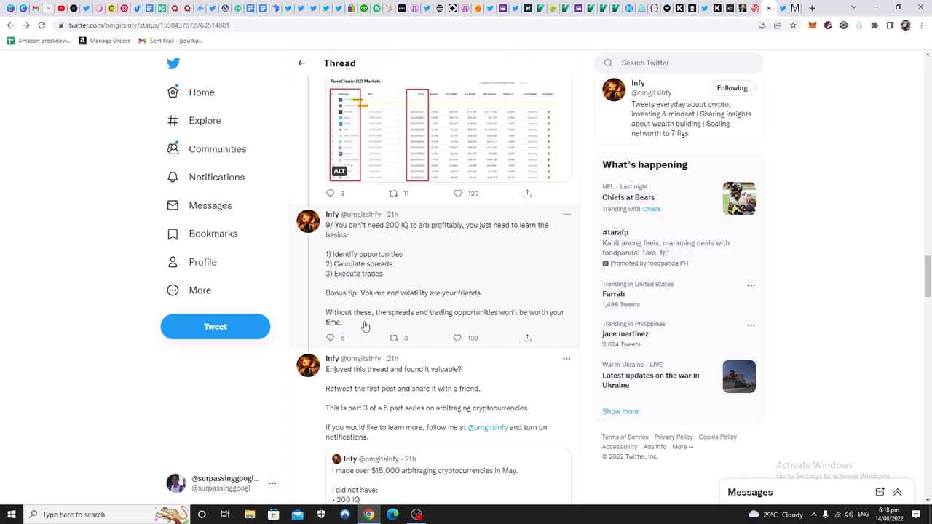
pyautogui.moveTo(539, 317)
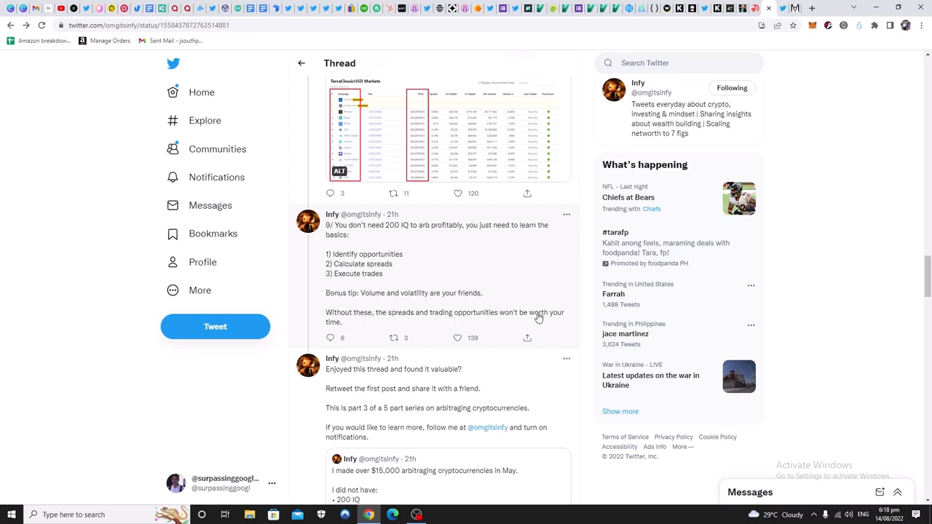
pyautogui.moveTo(924, 286)
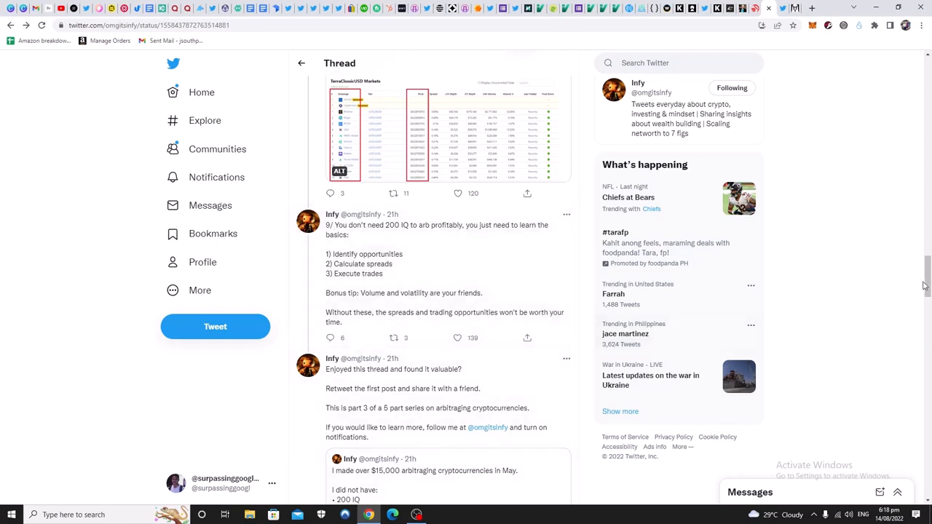
pyautogui.scroll(-3)
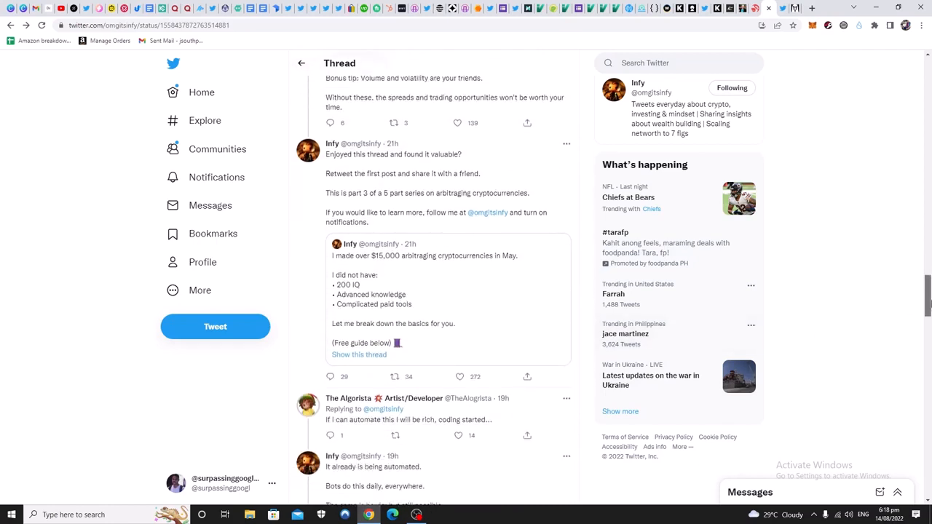
pyautogui.scroll(-3)
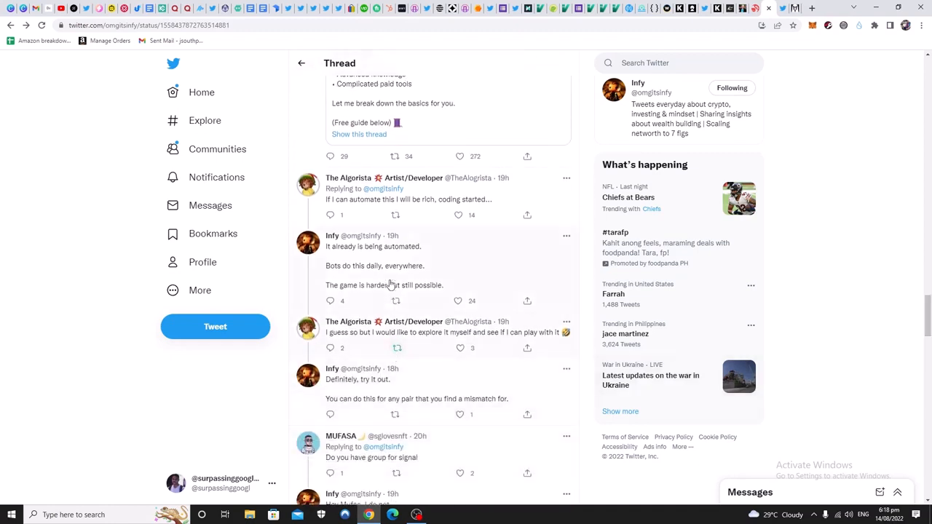
pyautogui.moveTo(429, 207)
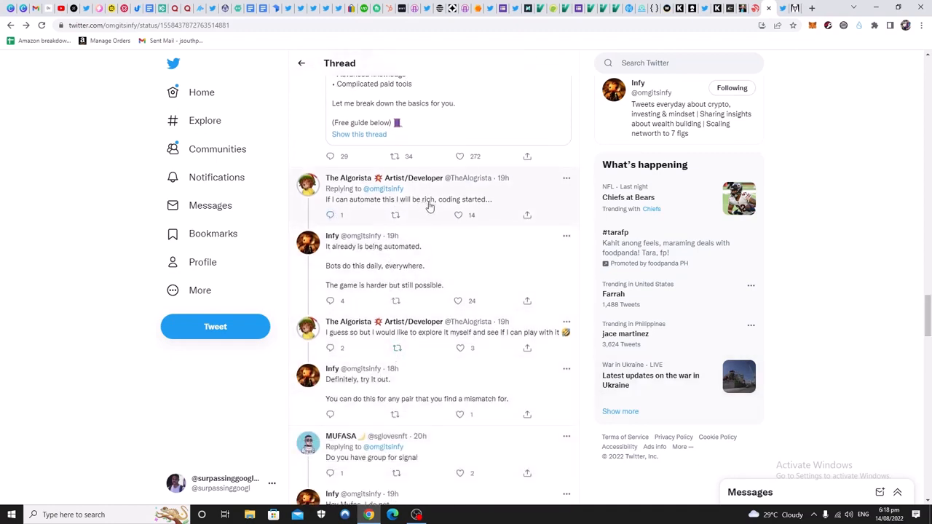
pyautogui.moveTo(466, 268)
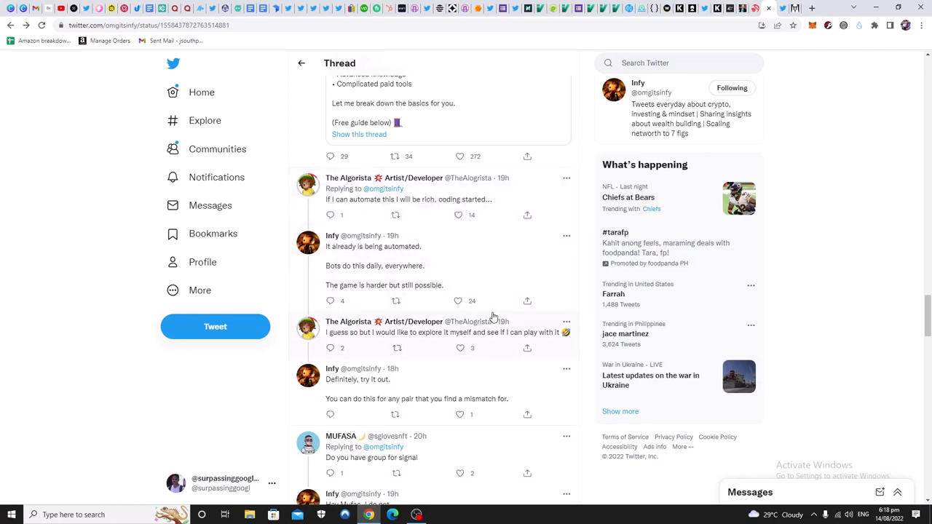
pyautogui.moveTo(449, 274)
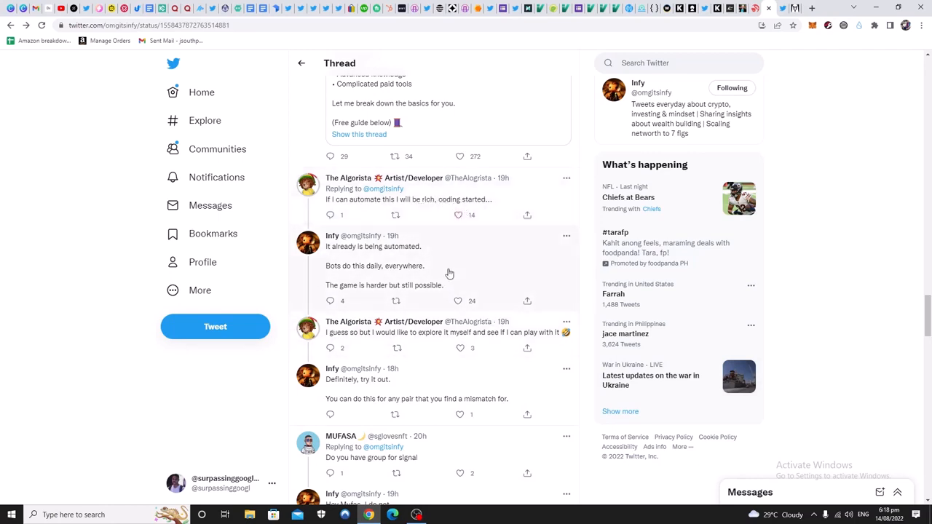
pyautogui.moveTo(376, 354)
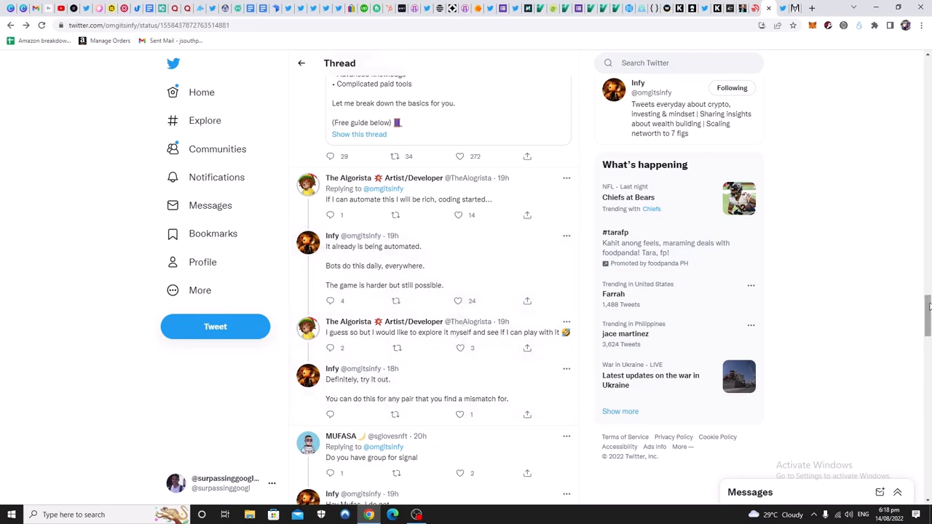
# Scroll to the Eigenphi Arbitrage Scan reply and the capital question, right-clicking the reply text
pyautogui.scroll(-3)
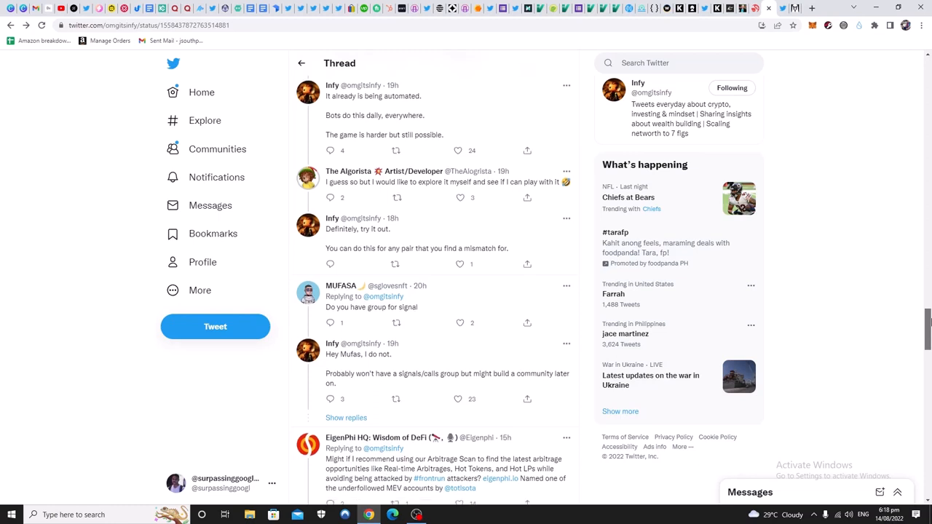
pyautogui.scroll(-3)
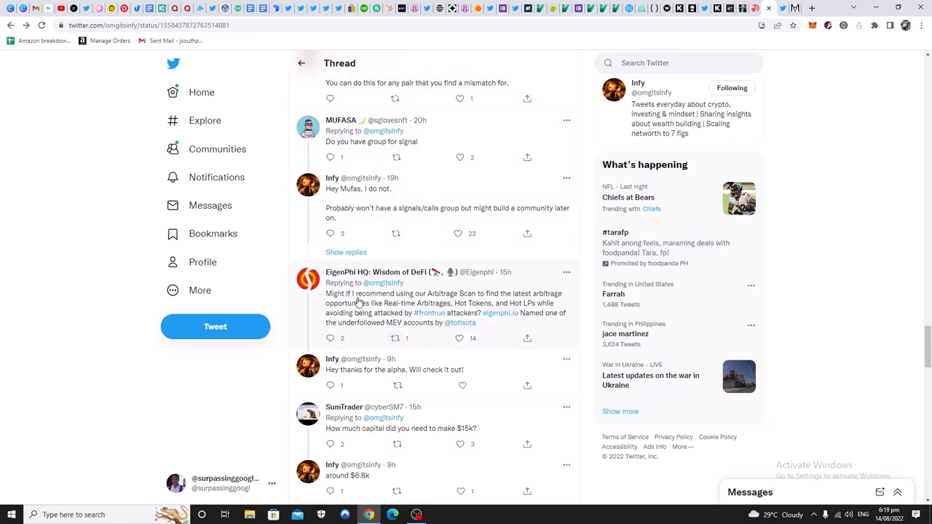
pyautogui.moveTo(528, 302)
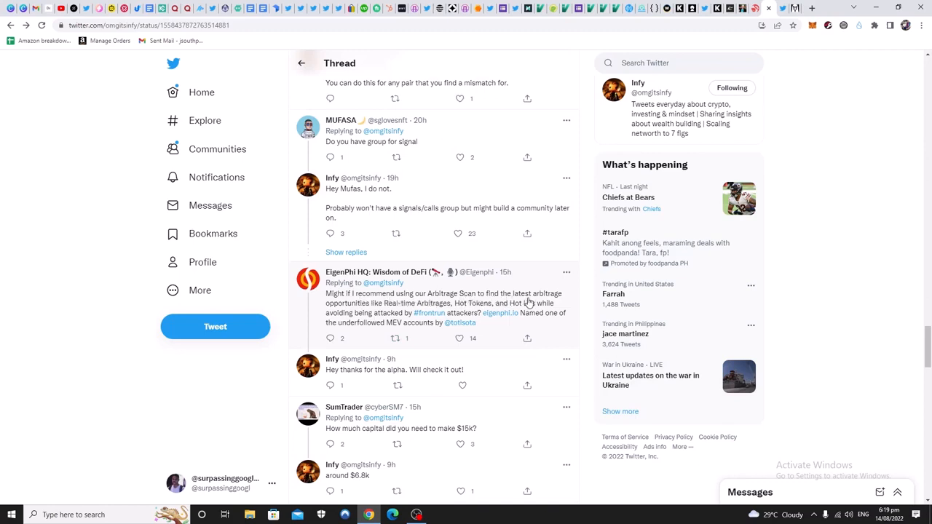
pyautogui.moveTo(394, 312)
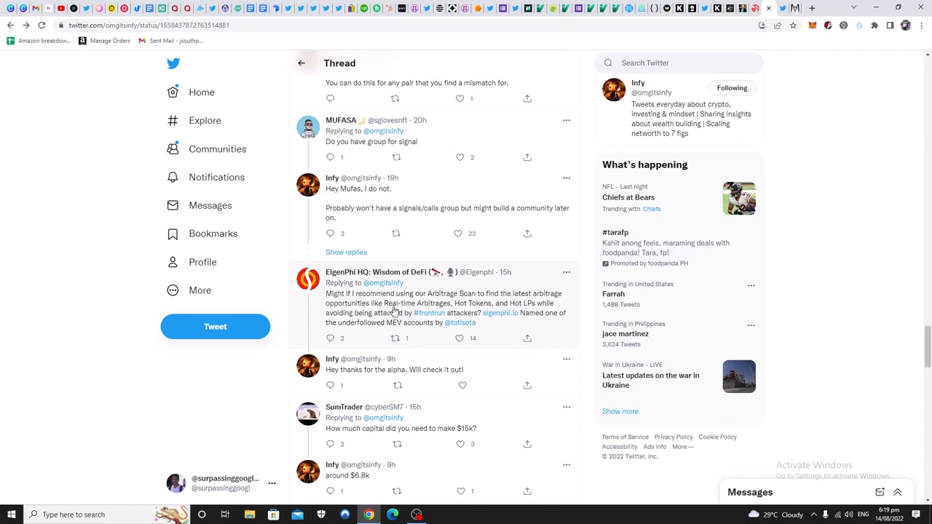
pyautogui.moveTo(517, 309)
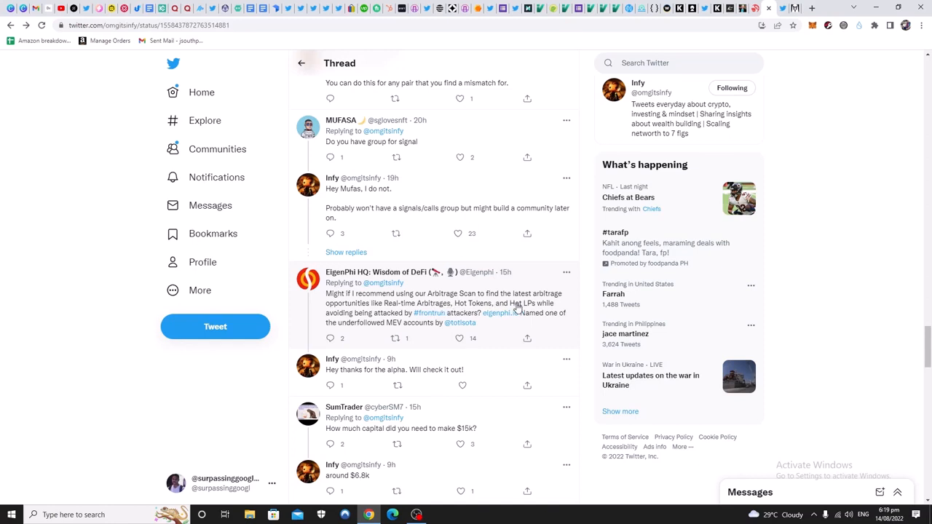
pyautogui.moveTo(342, 317)
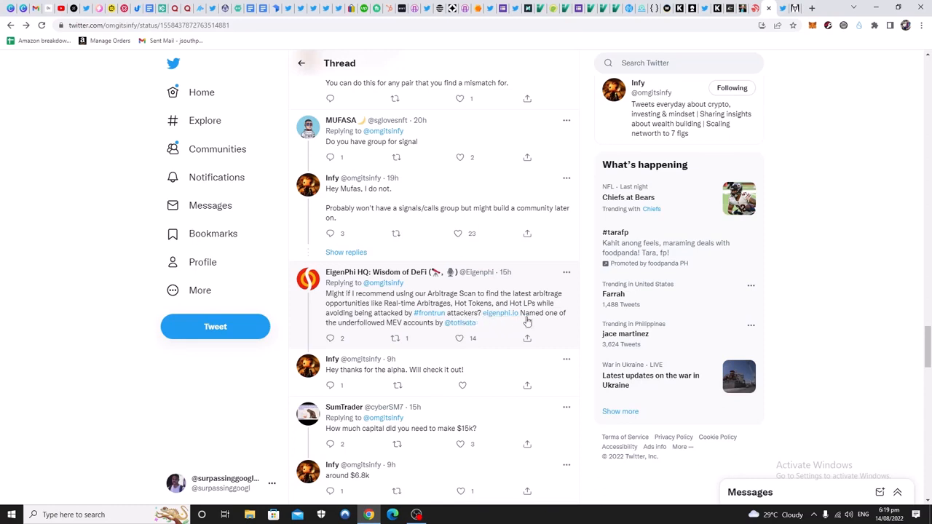
pyautogui.moveTo(445, 337)
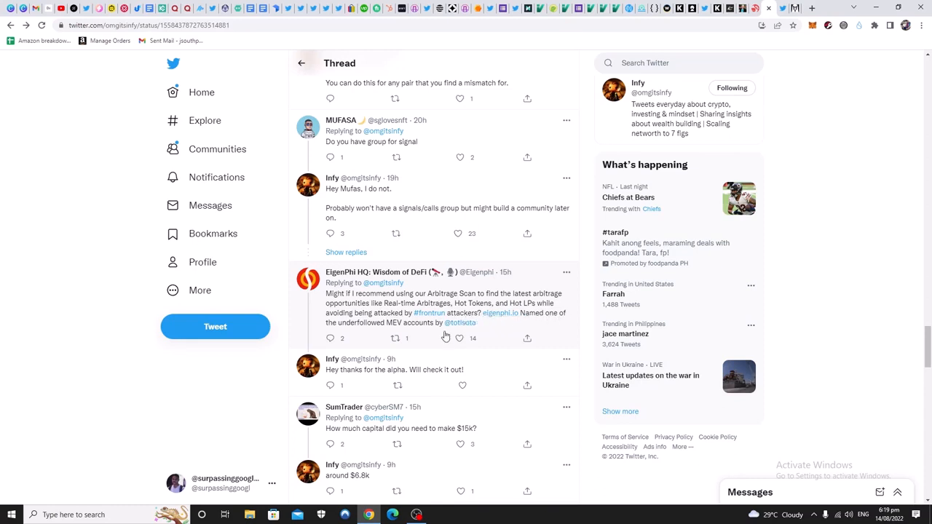
pyautogui.moveTo(429, 329)
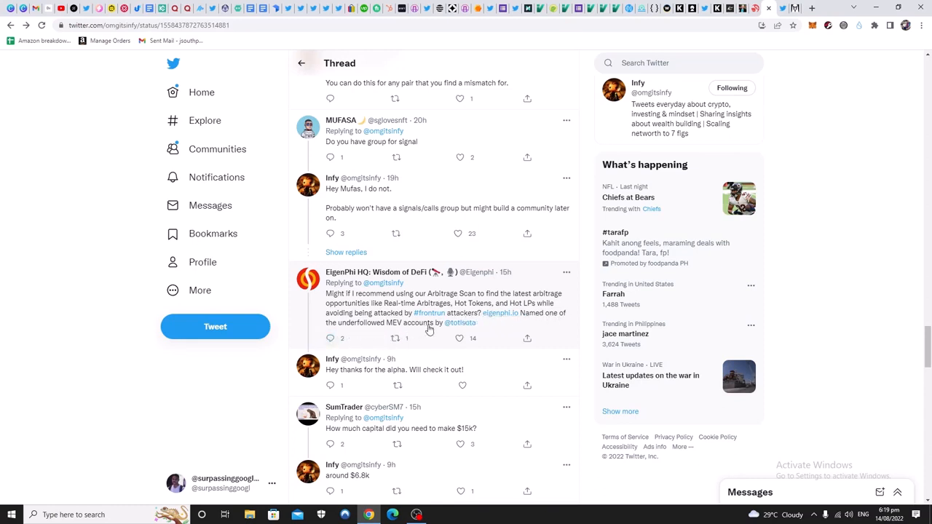
pyautogui.rightClick(499, 311)
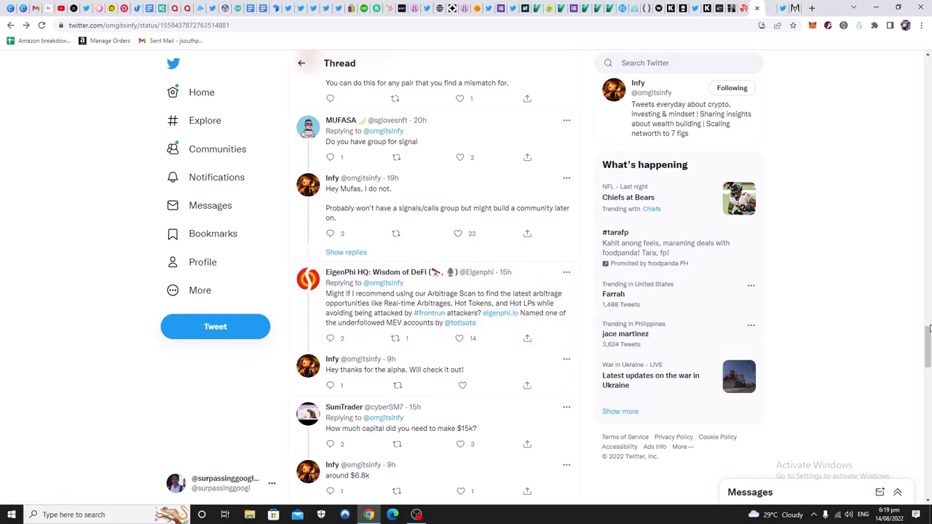
# Scroll down through the replies on MEV bots, profit percentages and ease of arbitrage
pyautogui.scroll(-3)
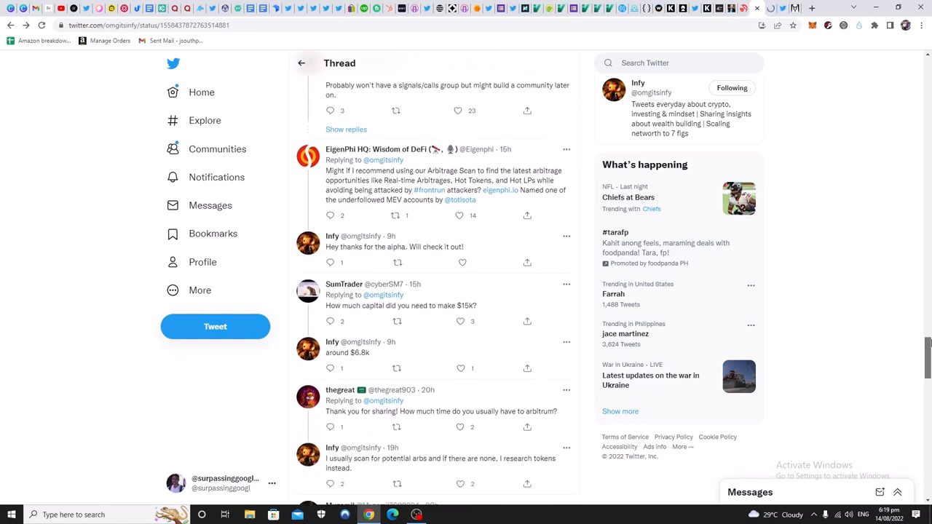
pyautogui.scroll(-3)
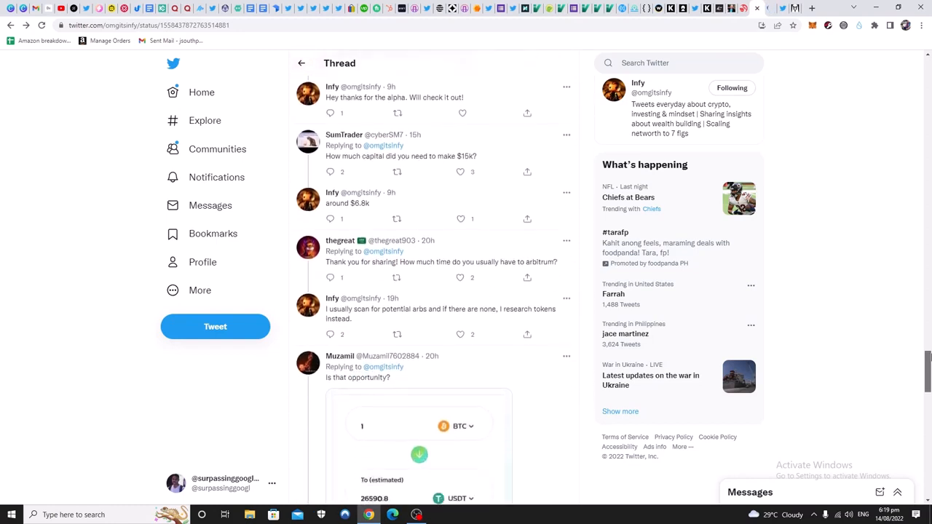
pyautogui.scroll(-3)
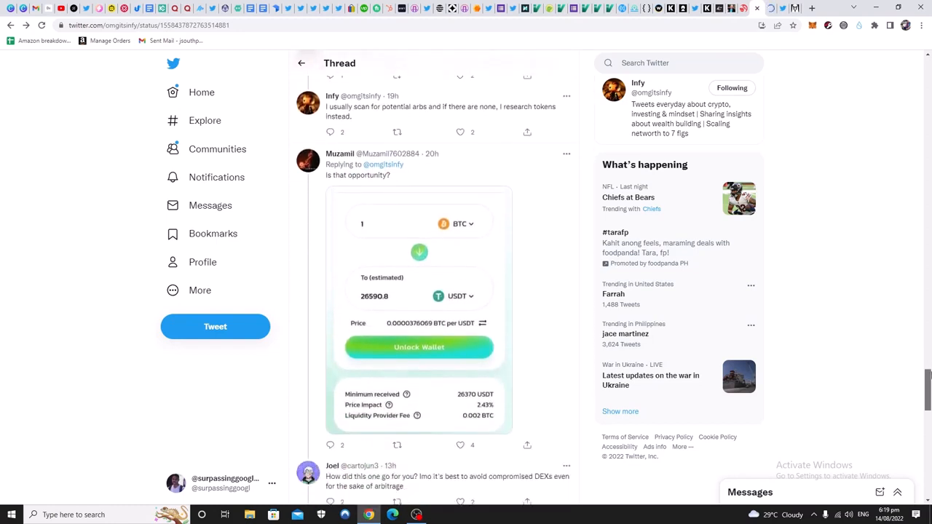
pyautogui.scroll(-3)
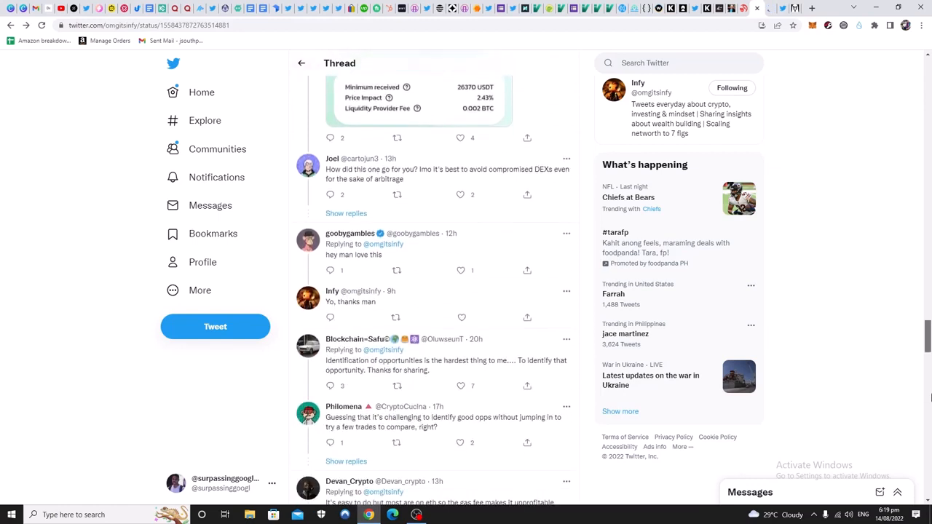
pyautogui.scroll(-3)
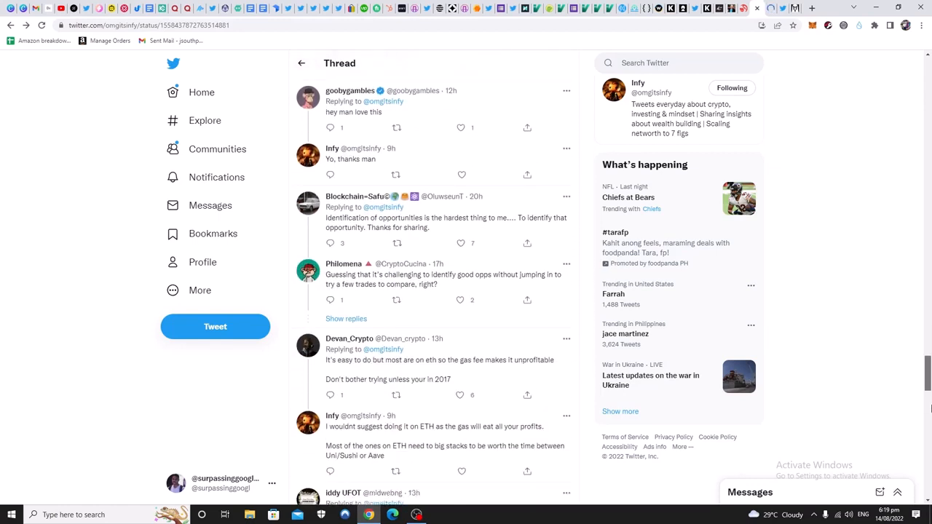
pyautogui.scroll(-3)
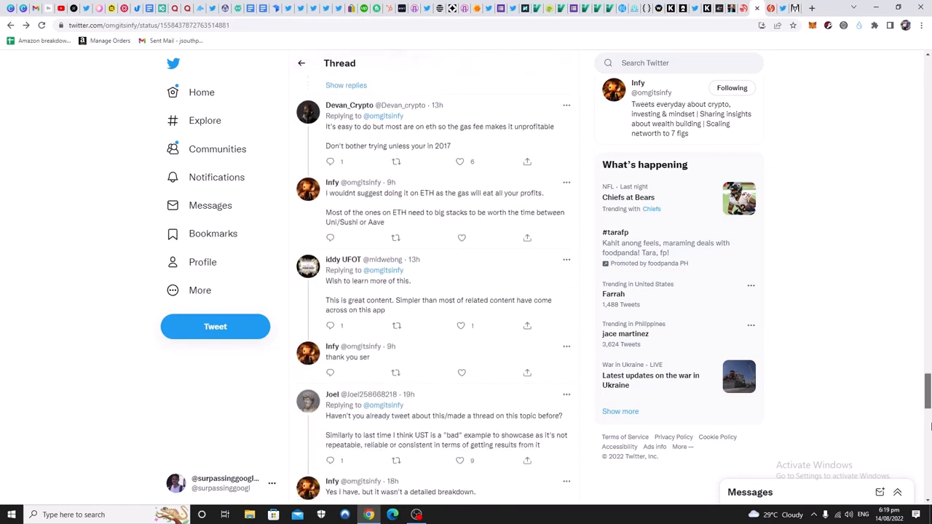
pyautogui.scroll(-3)
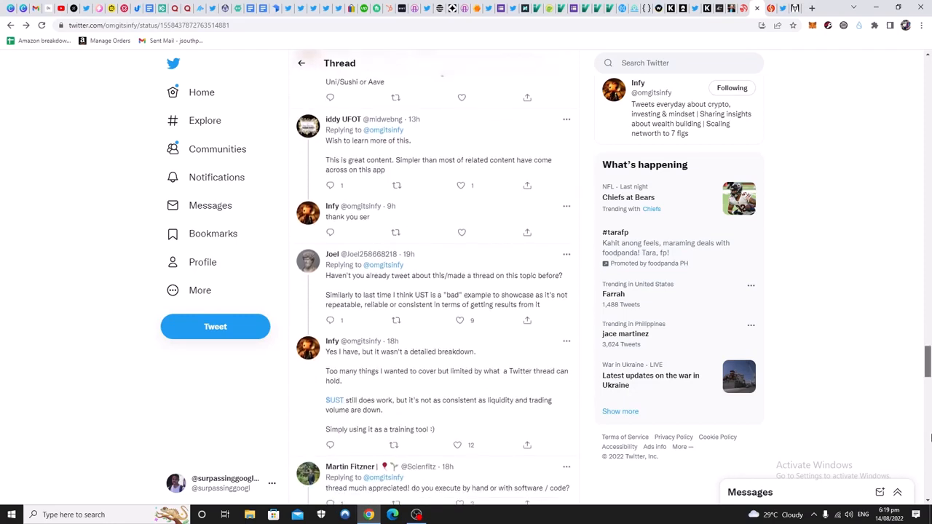
pyautogui.scroll(-3)
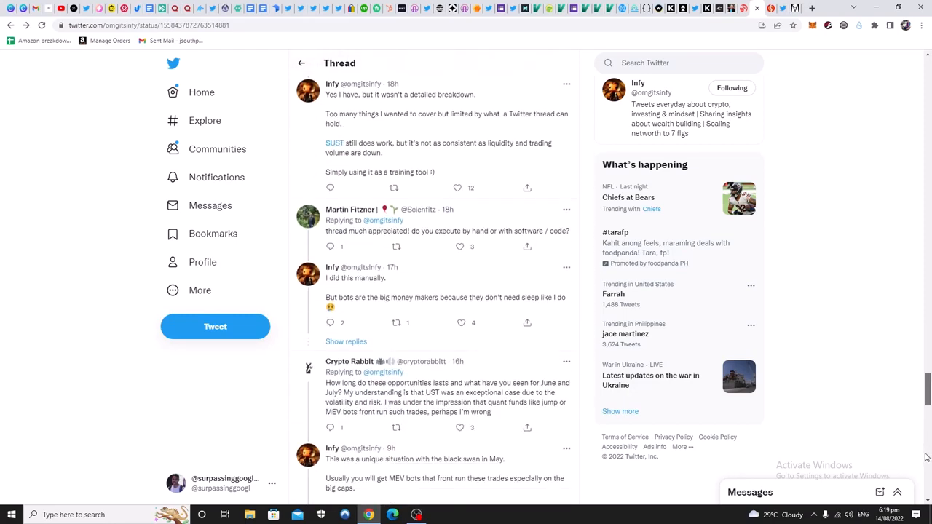
pyautogui.scroll(-3)
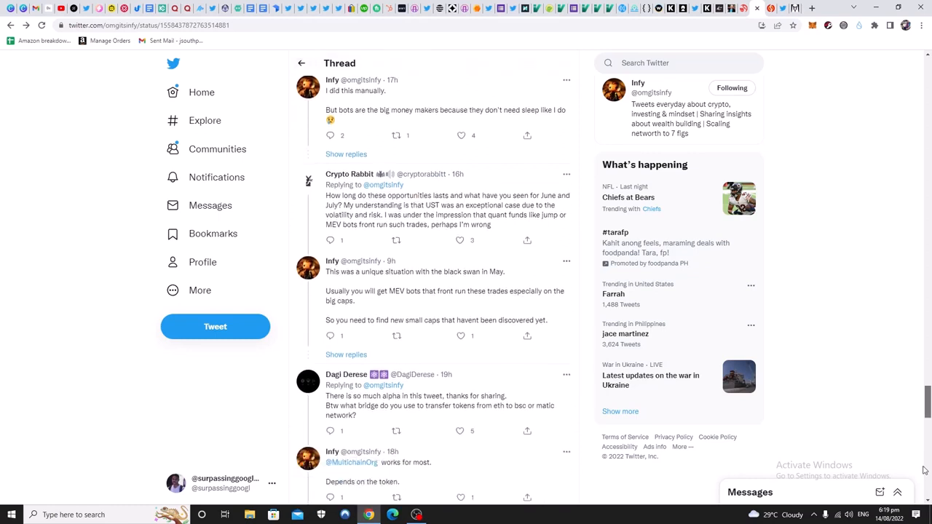
pyautogui.scroll(-3)
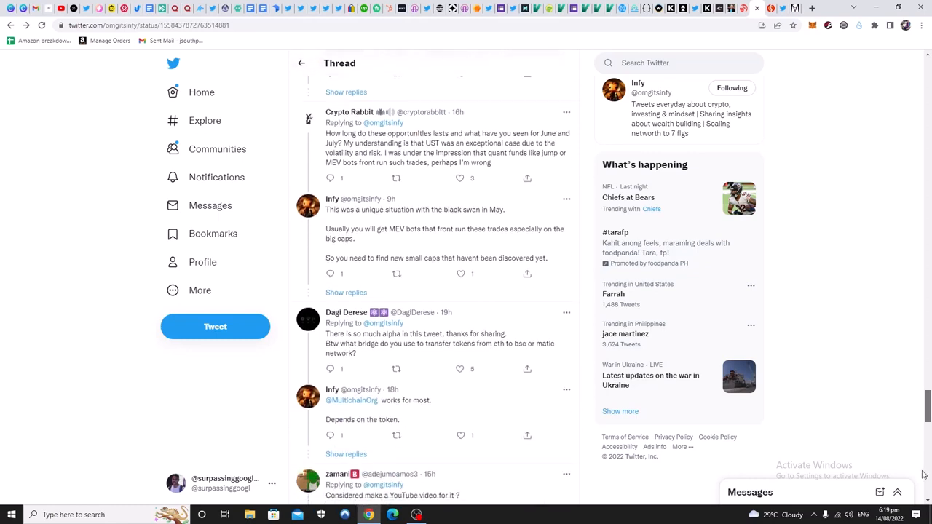
pyautogui.moveTo(431, 399)
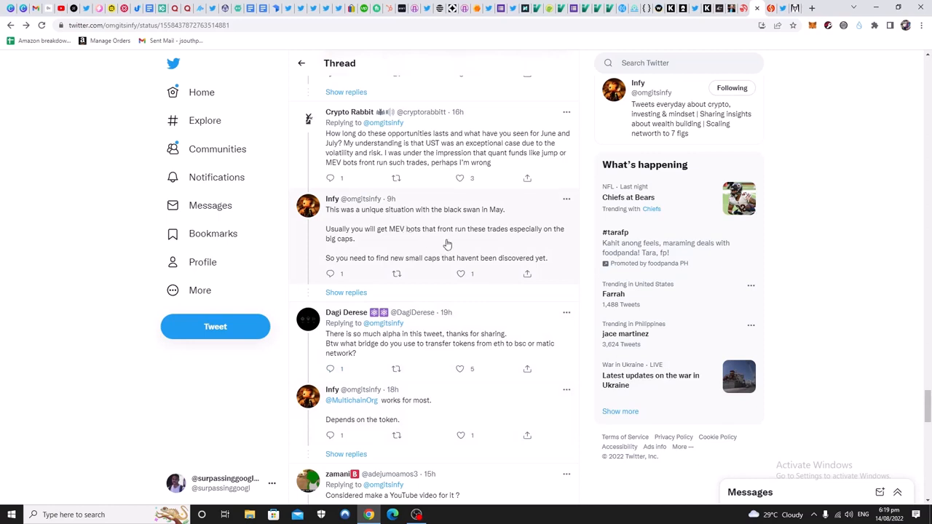
pyautogui.moveTo(394, 239)
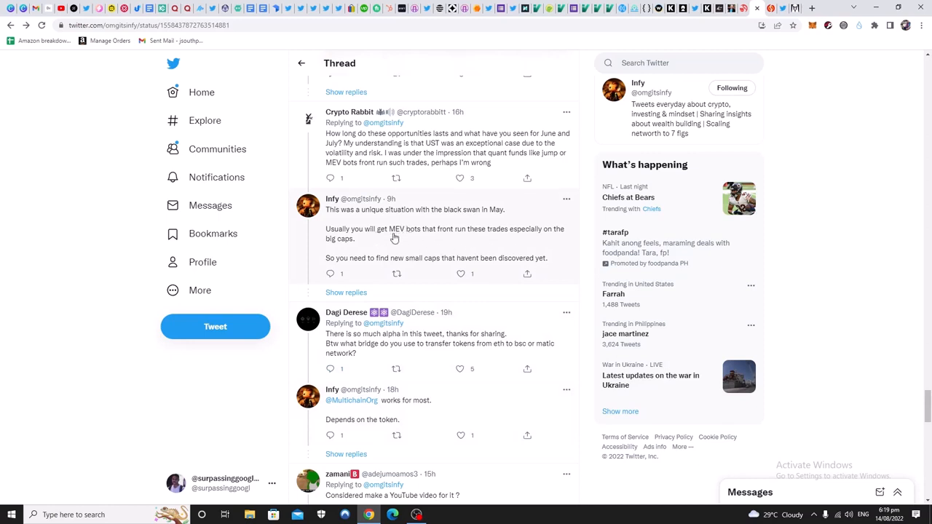
pyautogui.moveTo(325, 257)
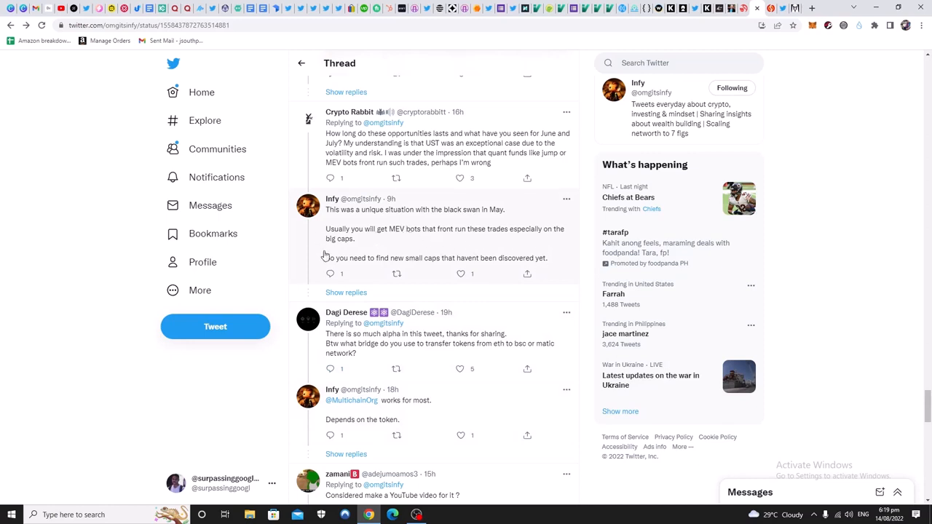
pyautogui.moveTo(526, 272)
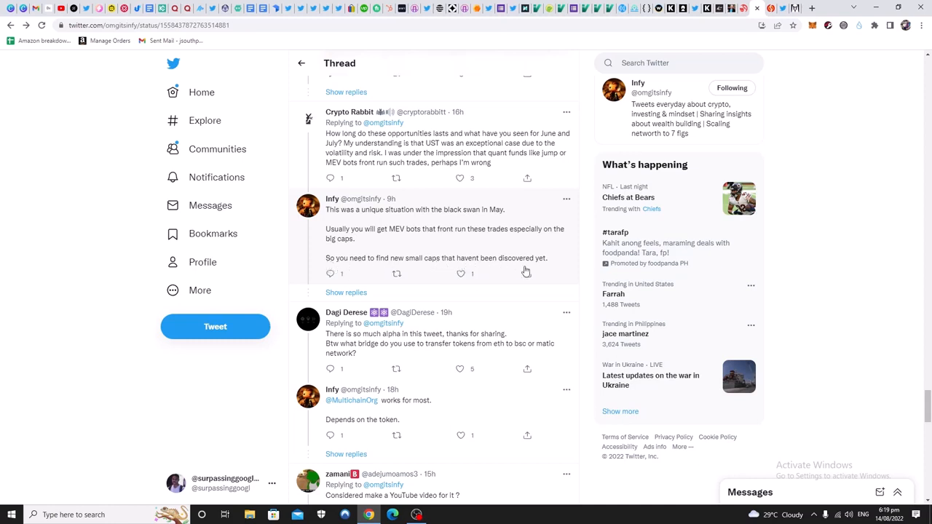
# Continue down the replies until DefiRobot's follower-growth reply shows
pyautogui.scroll(-3)
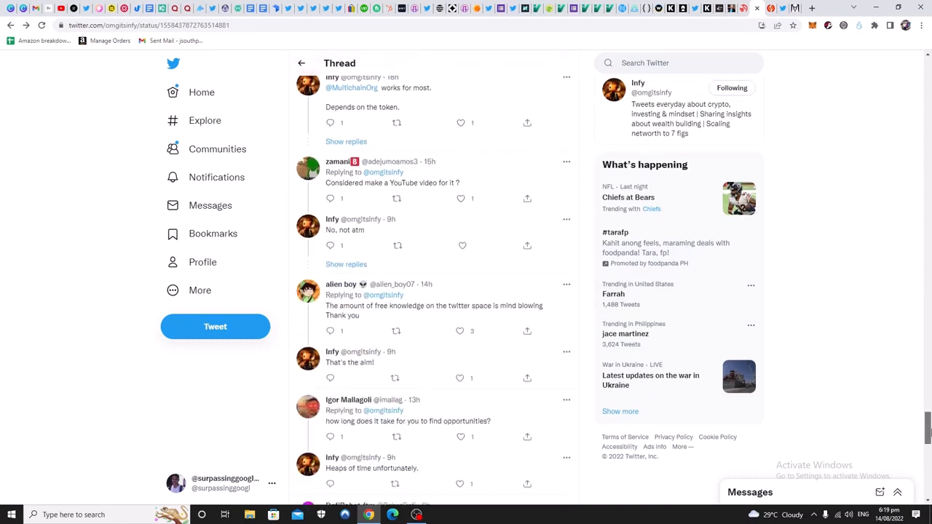
pyautogui.scroll(-3)
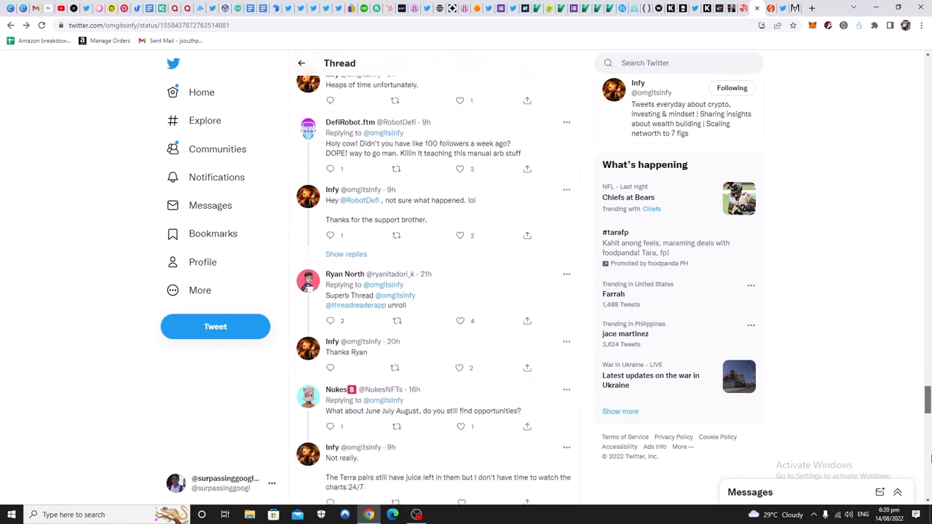
pyautogui.scroll(-3)
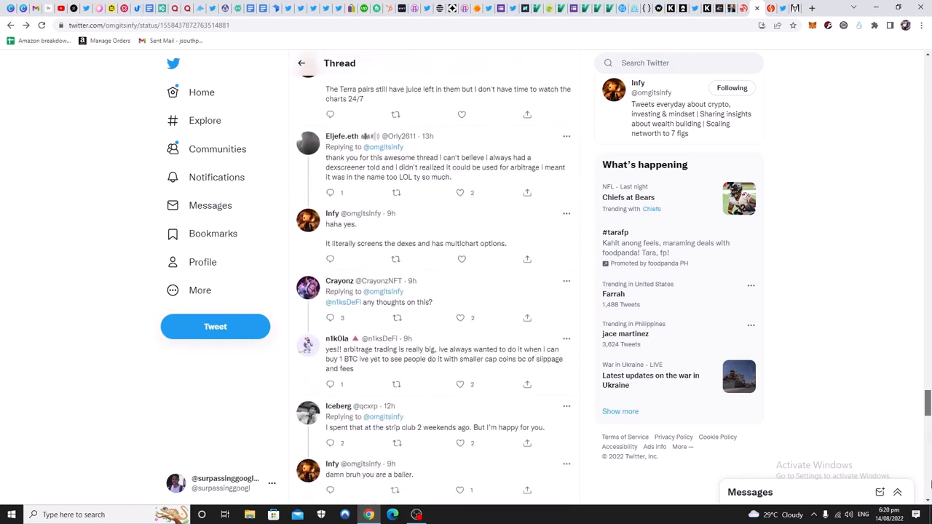
pyautogui.scroll(-3)
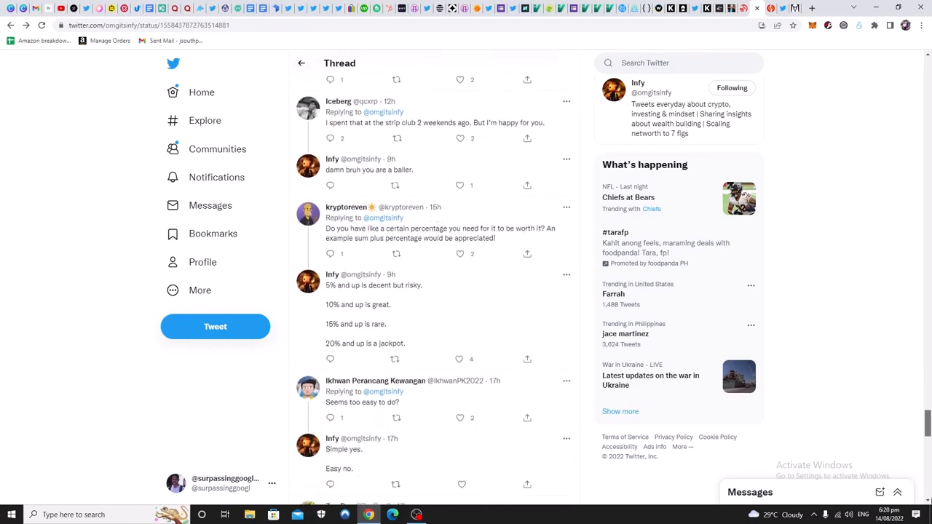
pyautogui.scroll(-3)
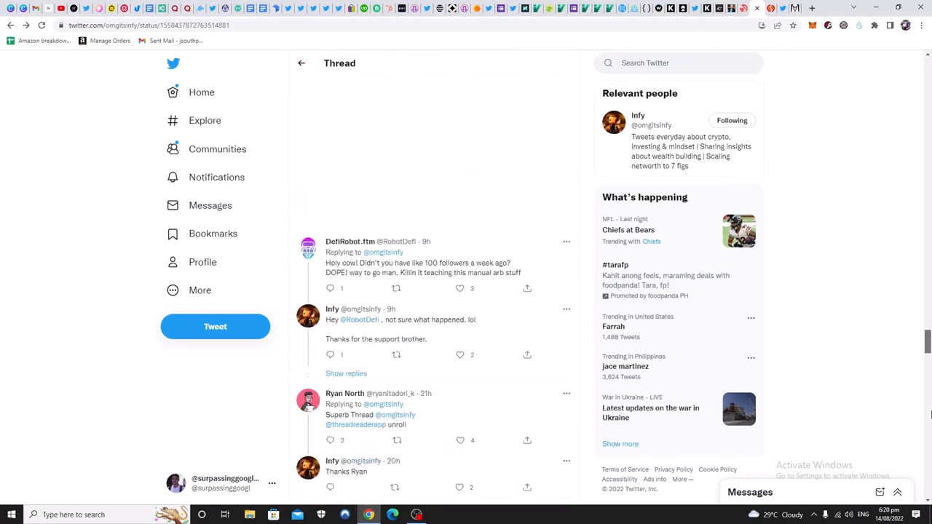
# Scroll back up to the opening tweet about making over $15,000 arbitraging crypto in May
pyautogui.scroll(3)
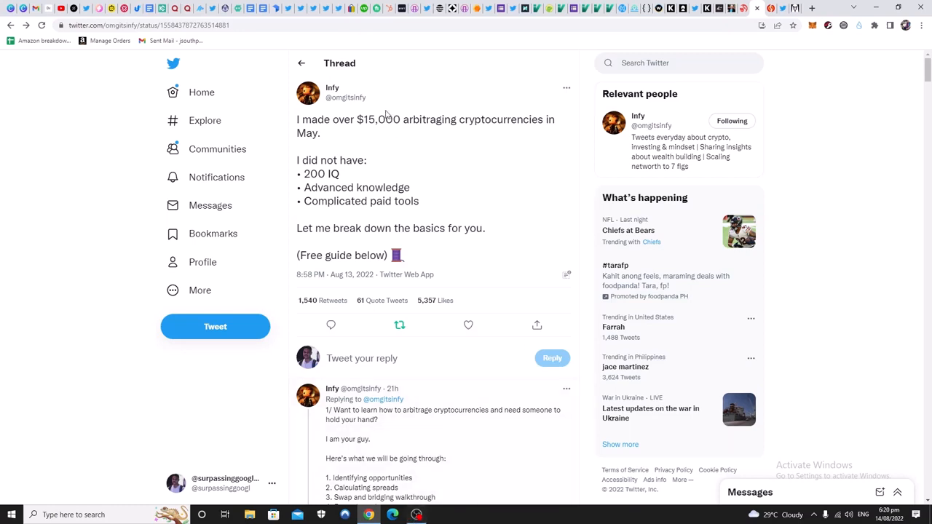
pyautogui.moveTo(345, 98)
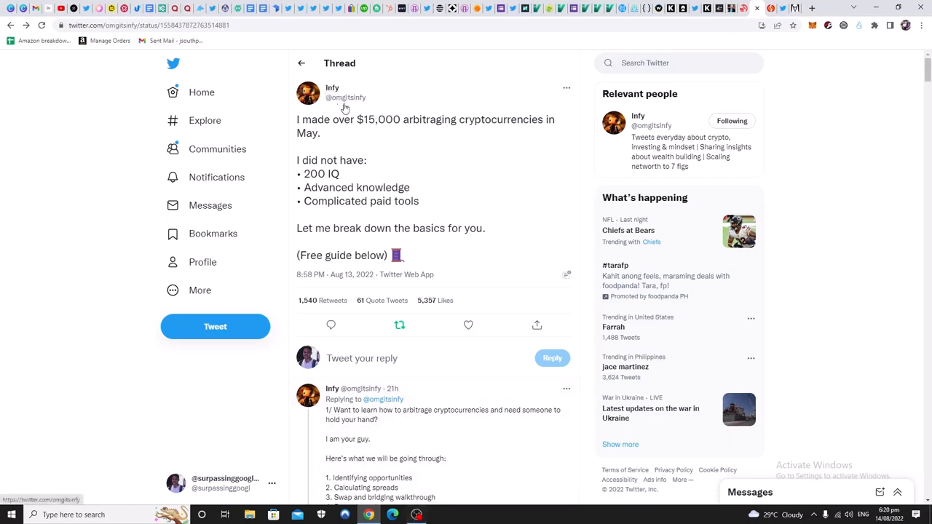
pyautogui.moveTo(345, 96)
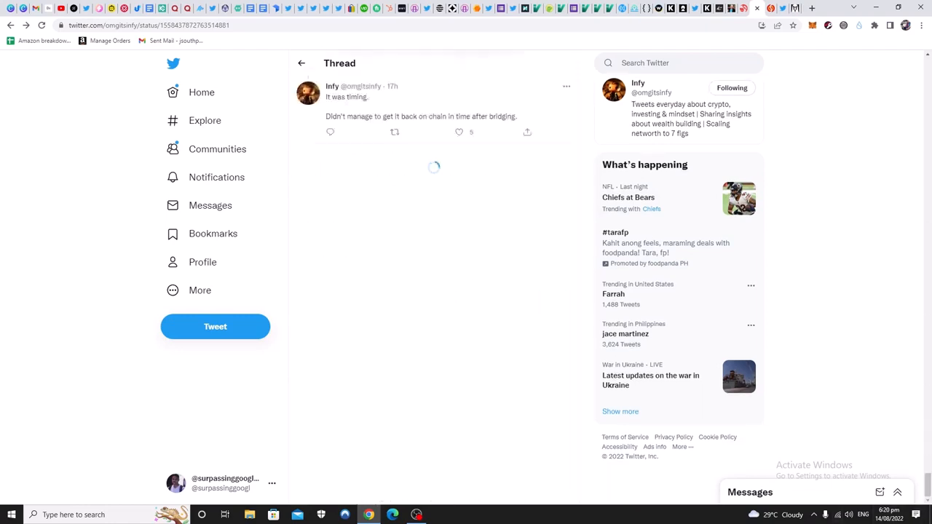
# Read the 'It was timing', fees and bridging replies and the UST to USDC swap screenshot reply
pyautogui.click(417, 516)
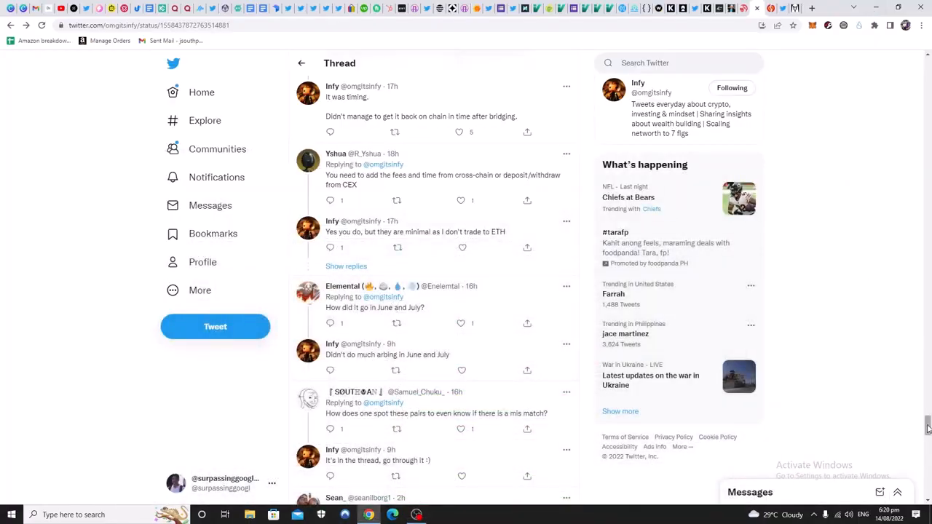
pyautogui.scroll(-3)
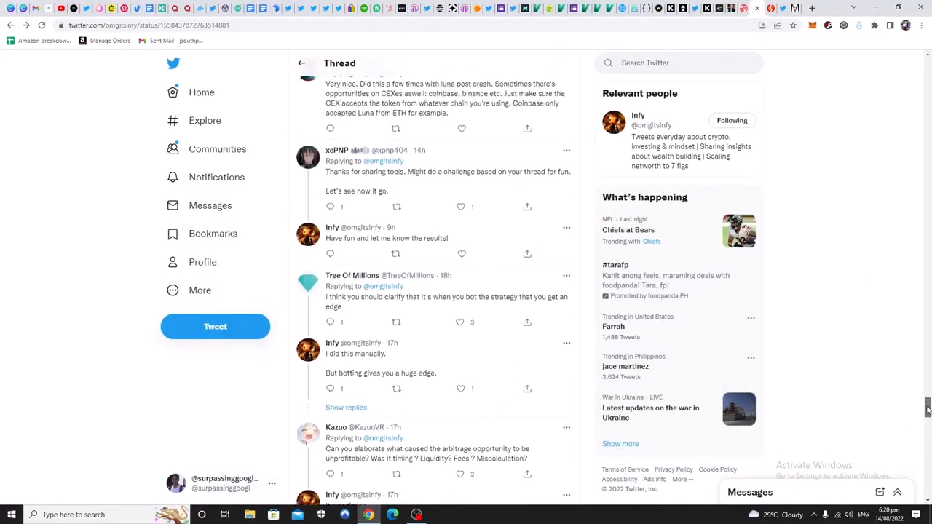
pyautogui.scroll(3)
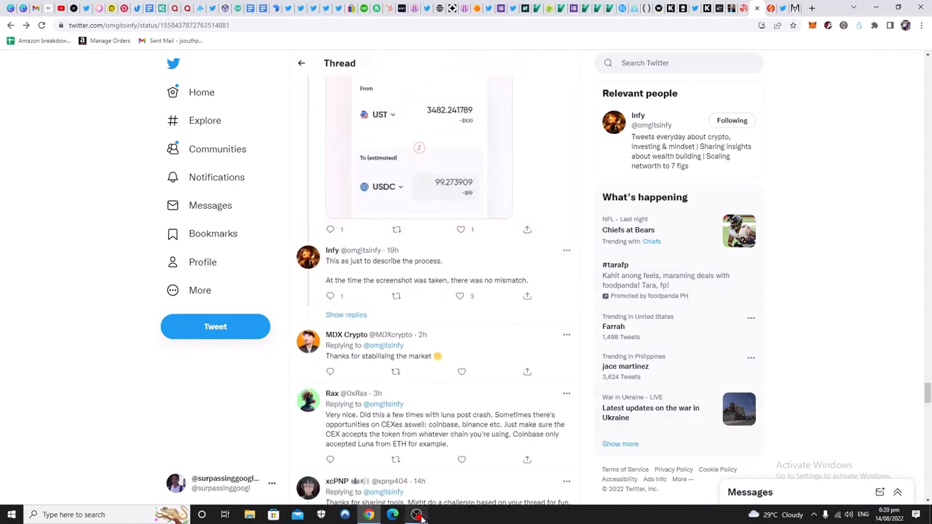
pyautogui.moveTo(416, 515)
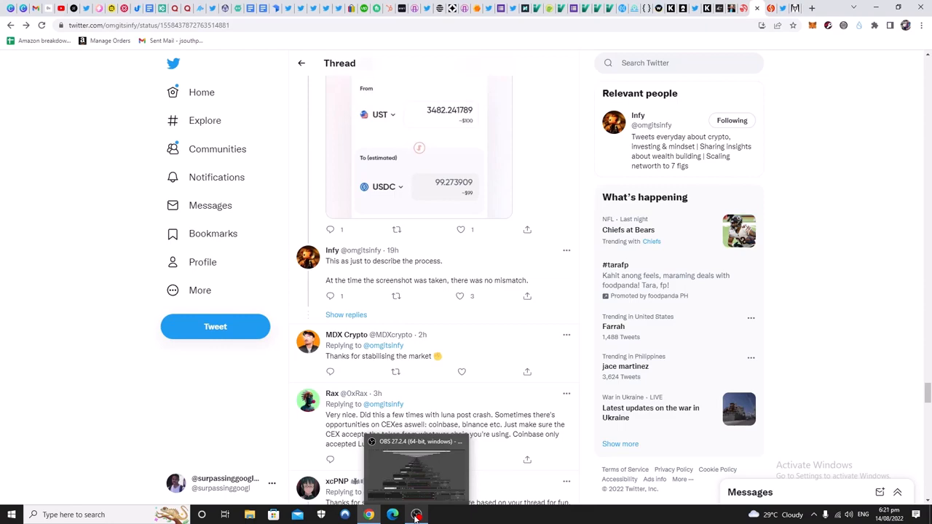
pyautogui.click(416, 516)
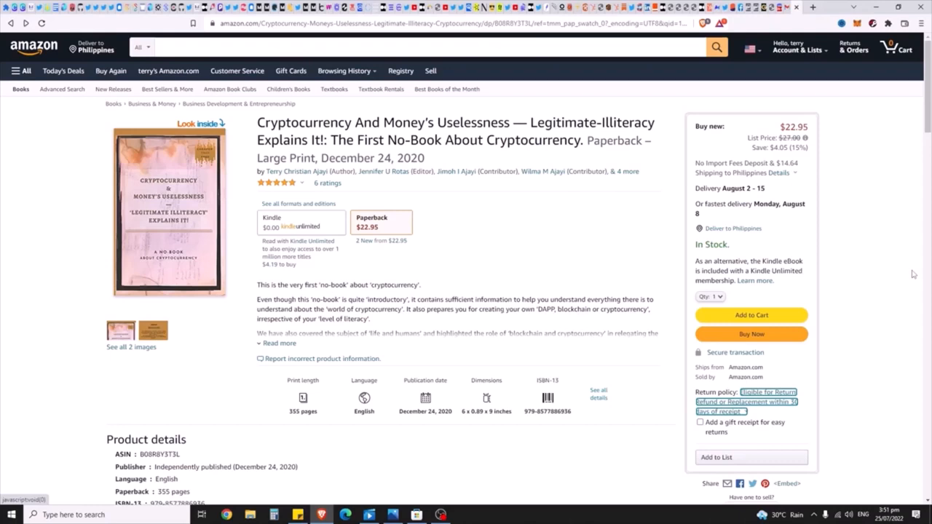
pyautogui.moveTo(431, 152)
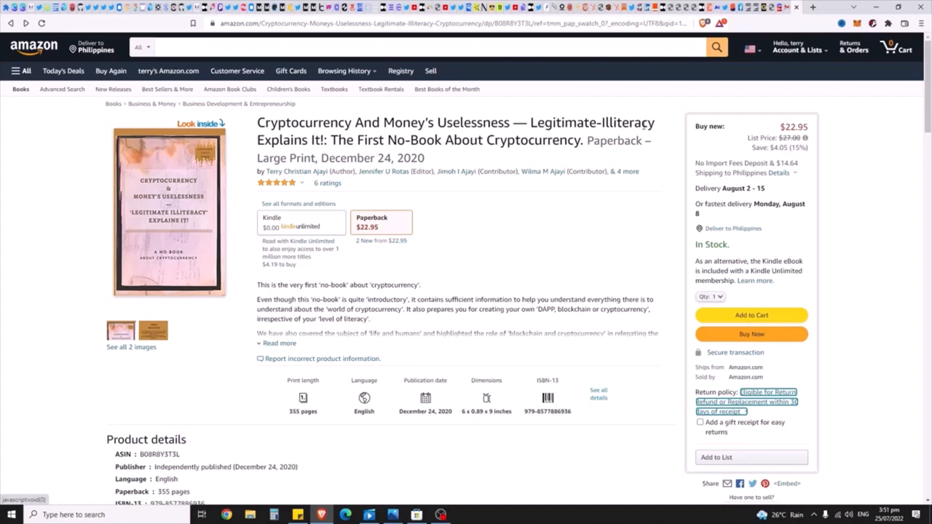
pyautogui.moveTo(508, 155)
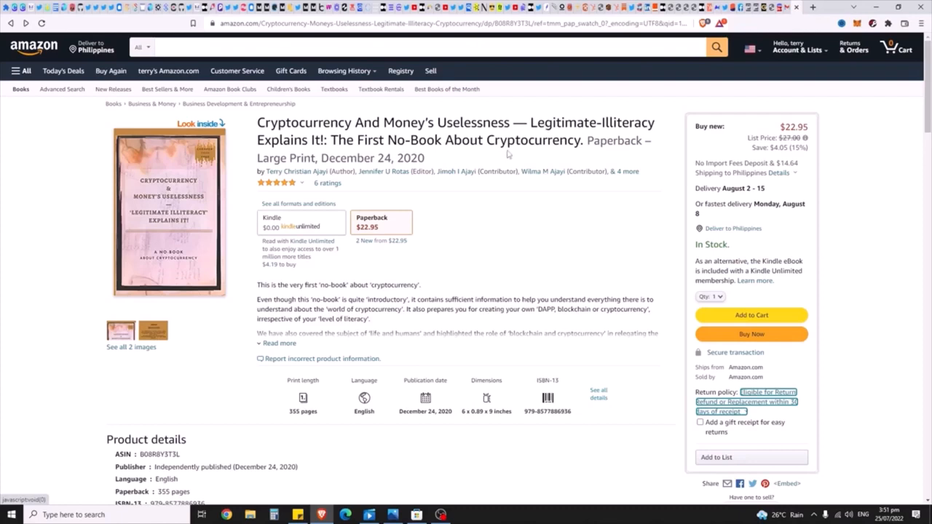